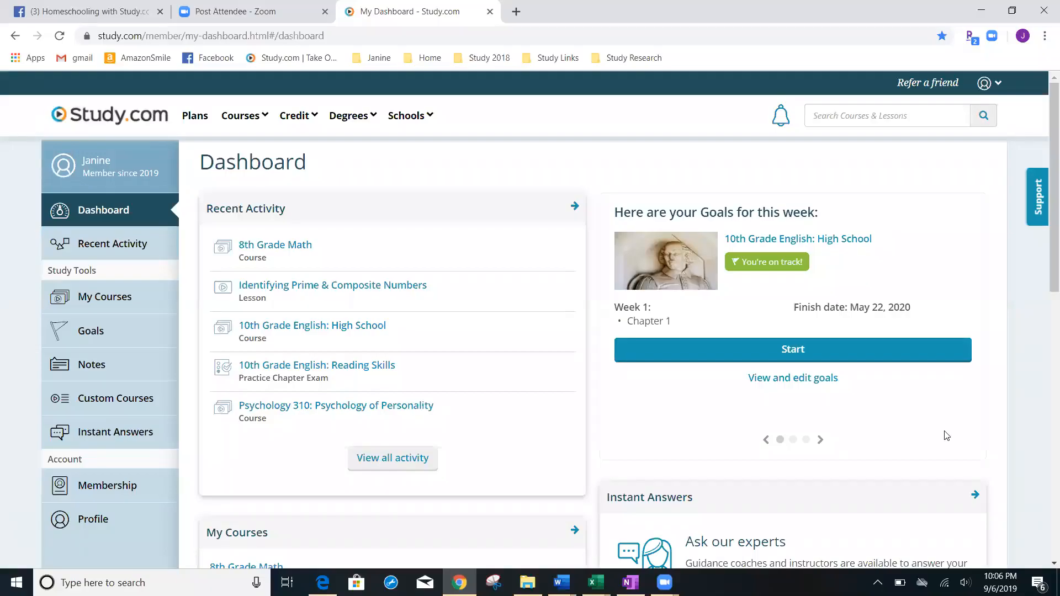
{"action": "mouse_move", "coordinate": [1042, 185]}
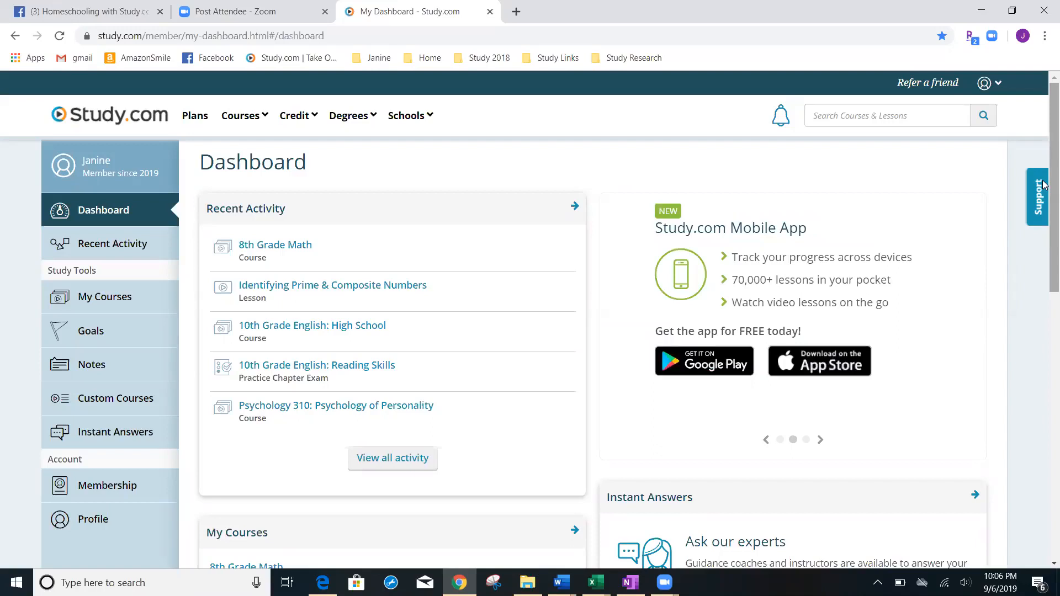
{"action": "mouse_move", "coordinate": [375, 169]}
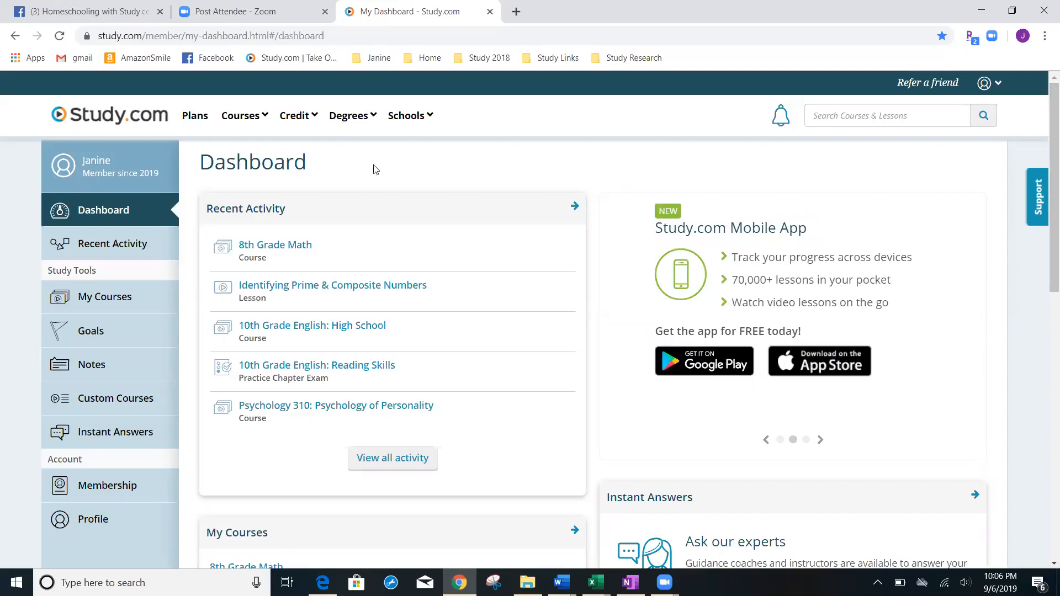
- Go to the My Courses page listing the enrolled courses
{"action": "left_click", "coordinate": [241, 115]}
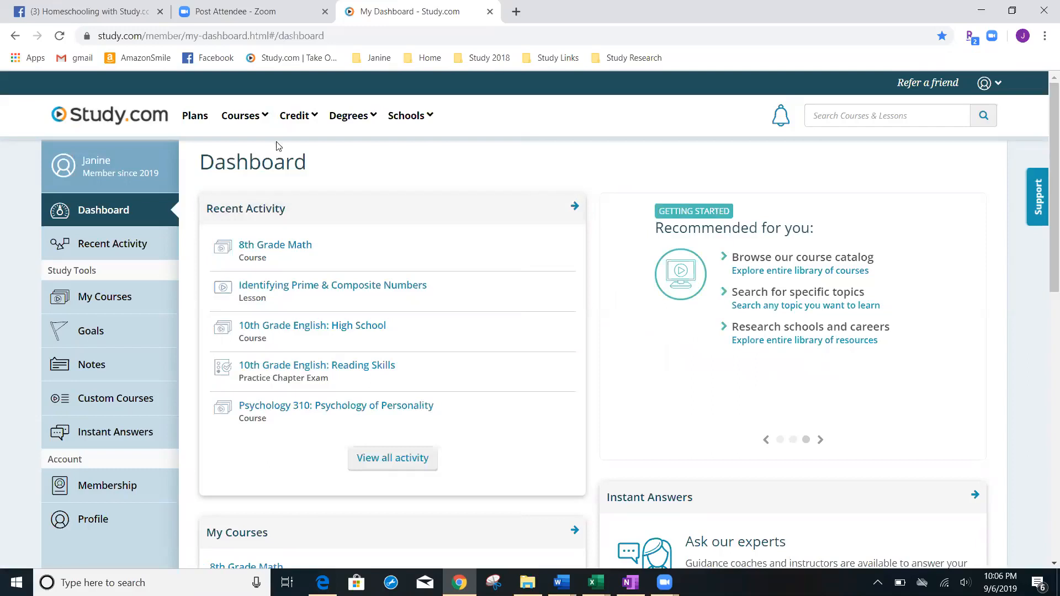
{"action": "mouse_move", "coordinate": [136, 226]}
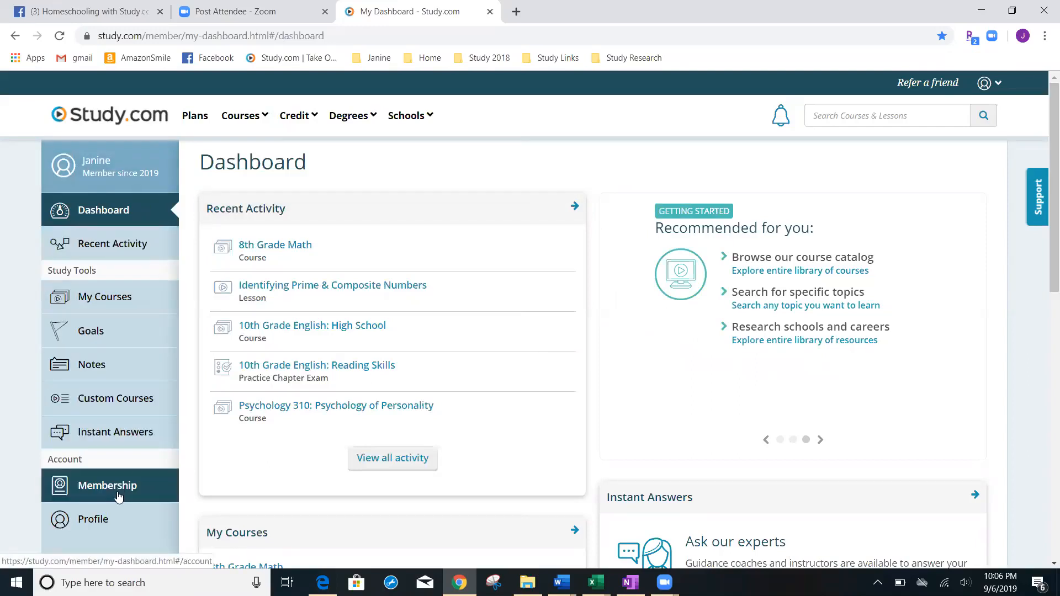
{"action": "mouse_move", "coordinate": [103, 523]}
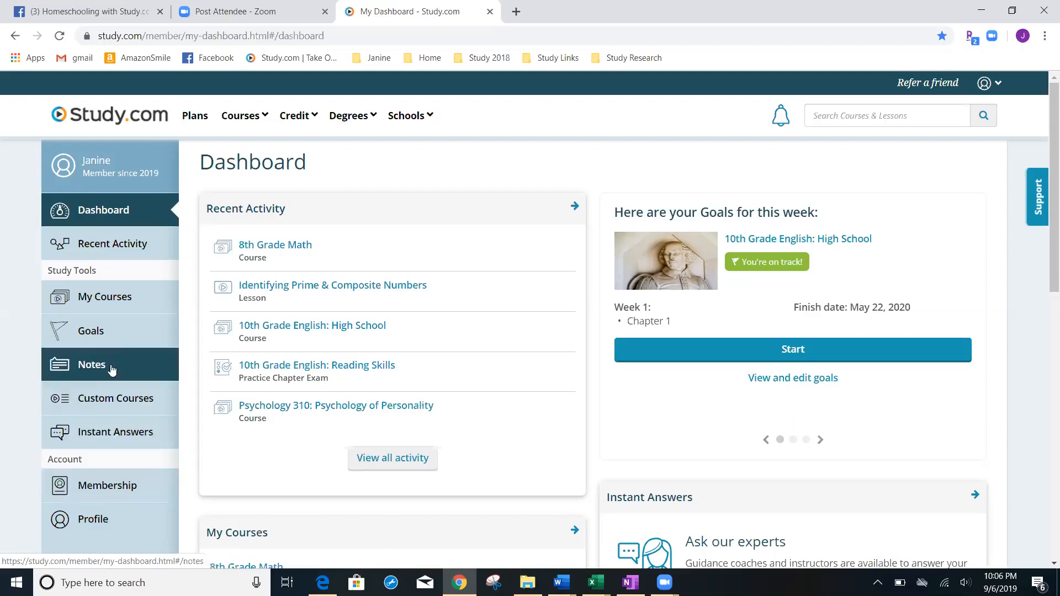
{"action": "mouse_move", "coordinate": [110, 338]}
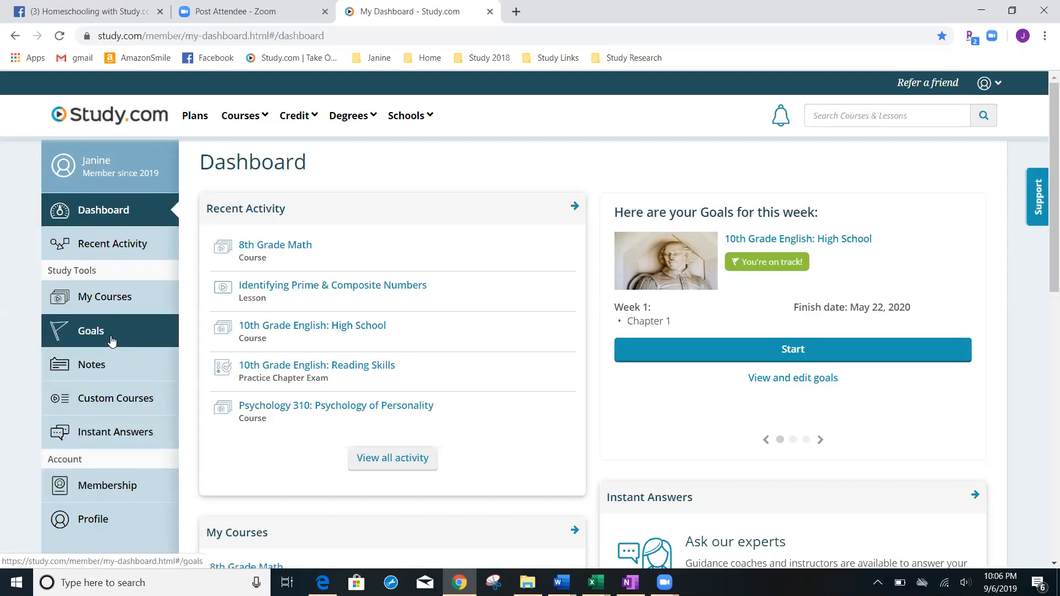
{"action": "right_click", "coordinate": [105, 296]}
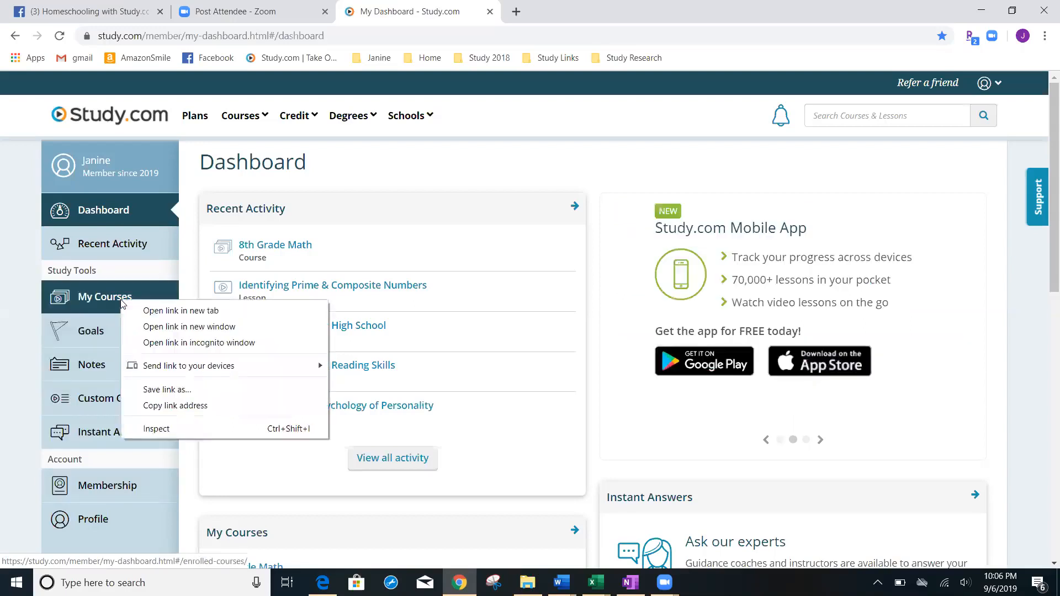
{"action": "left_click", "coordinate": [105, 297]}
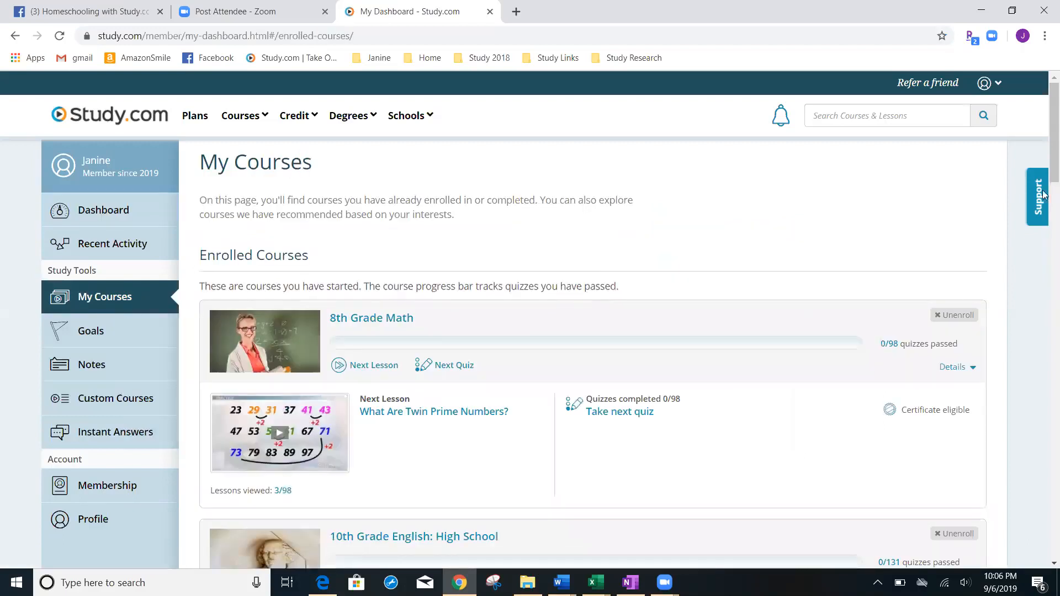
- Collapse the 8th Grade Math course details in the Enrolled Courses list
{"action": "scroll", "scroll_direction": "down", "scroll_amount": 3}
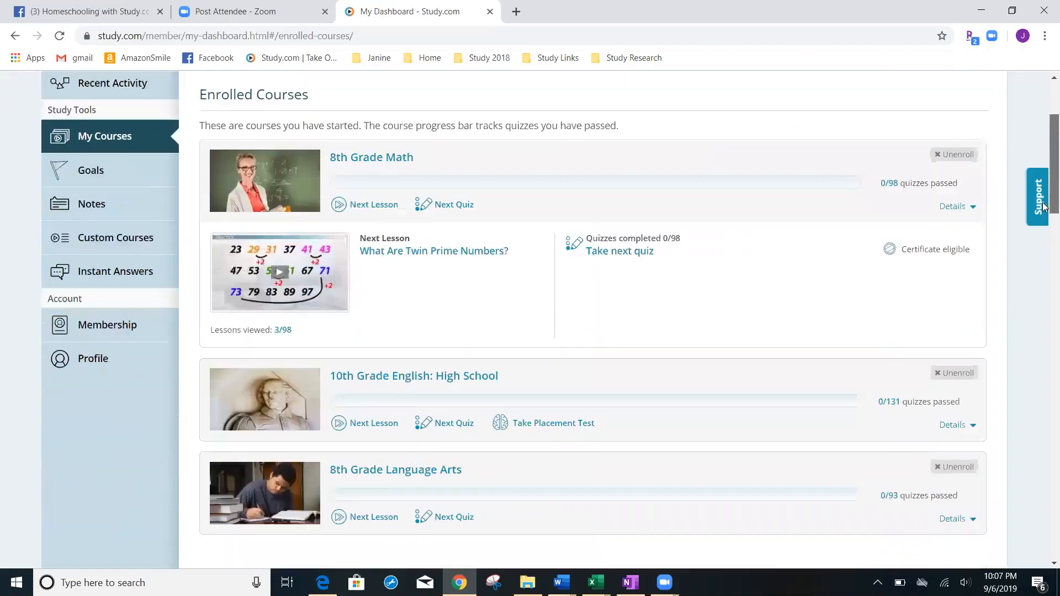
{"action": "scroll", "scroll_direction": "down", "scroll_amount": 3}
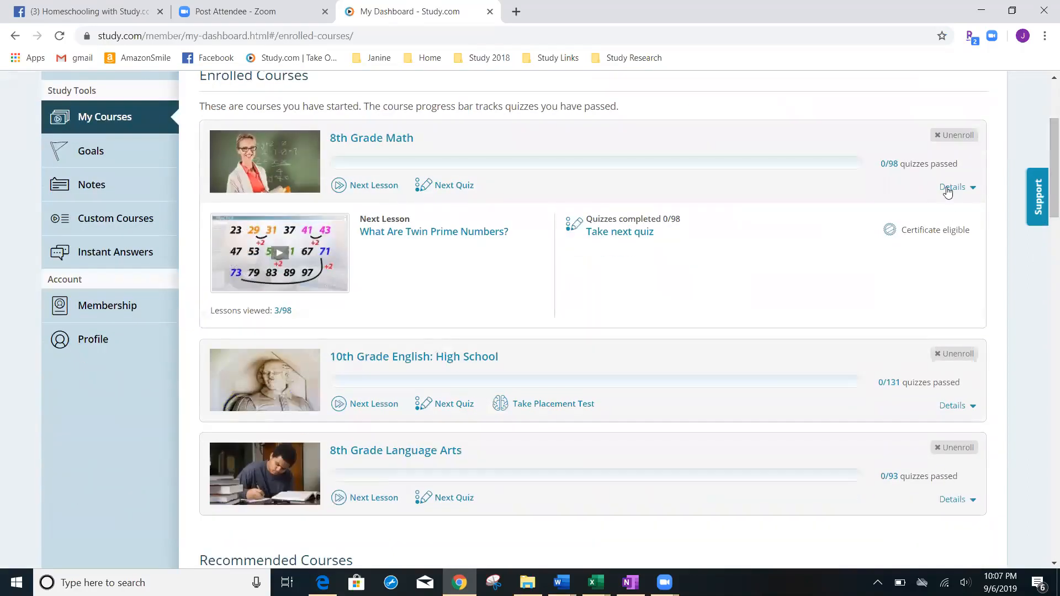
{"action": "left_click", "coordinate": [954, 186]}
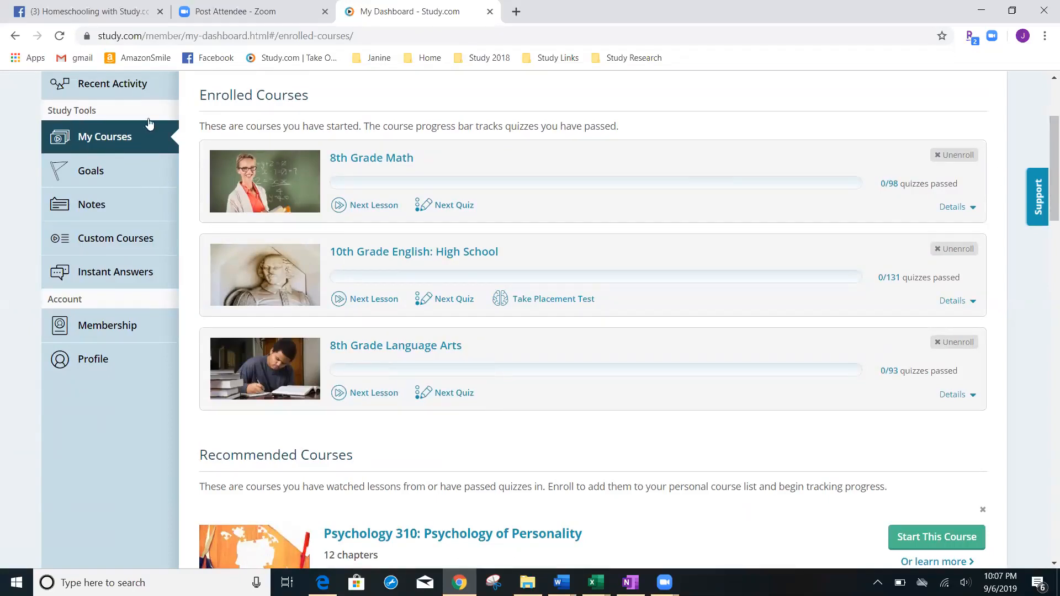
{"action": "mouse_move", "coordinate": [133, 116]}
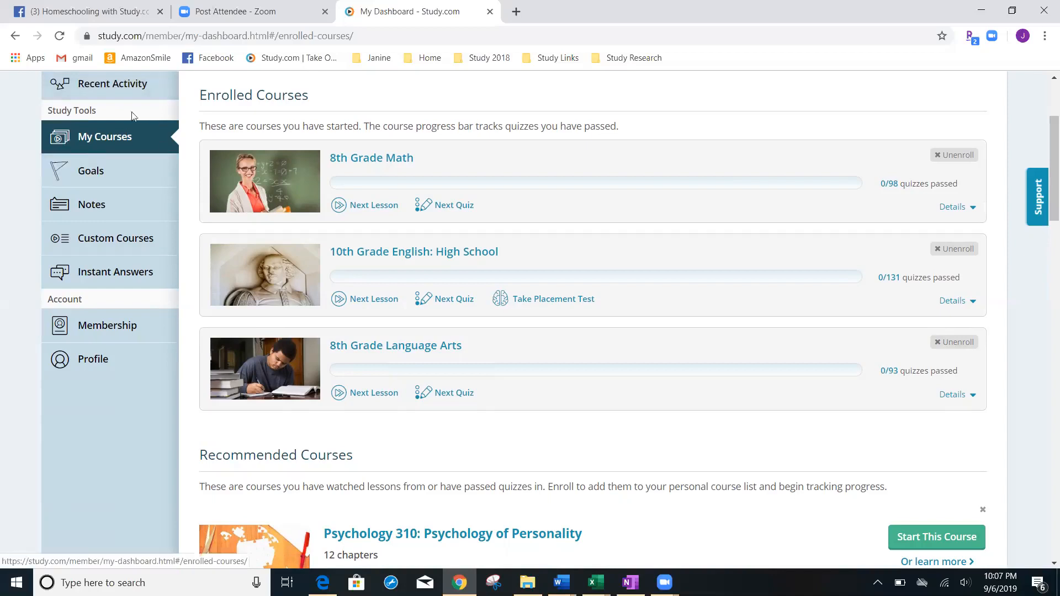
{"action": "mouse_move", "coordinate": [455, 160]}
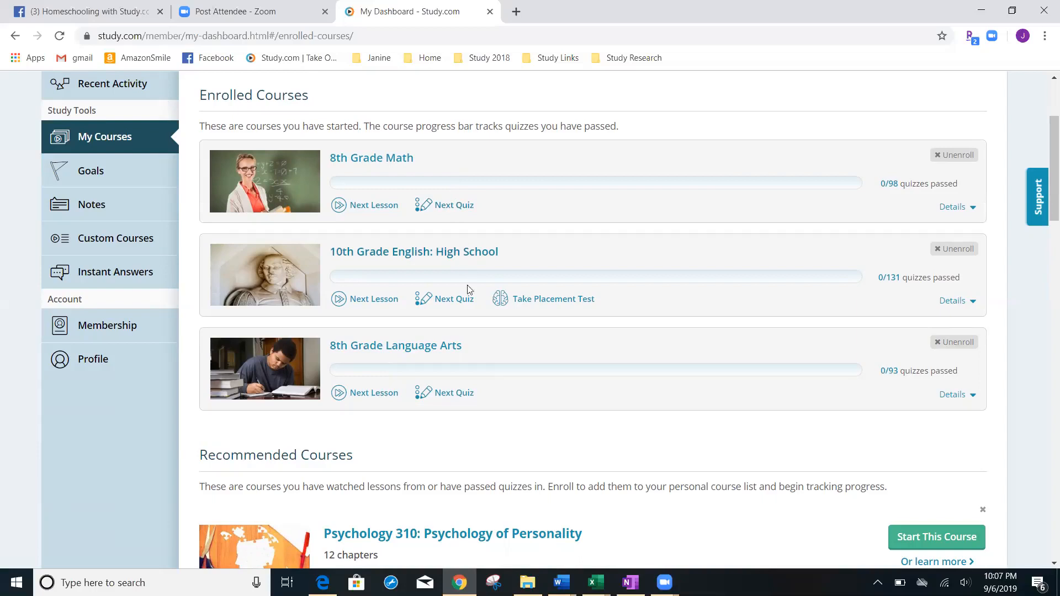
{"action": "mouse_move", "coordinate": [748, 175]}
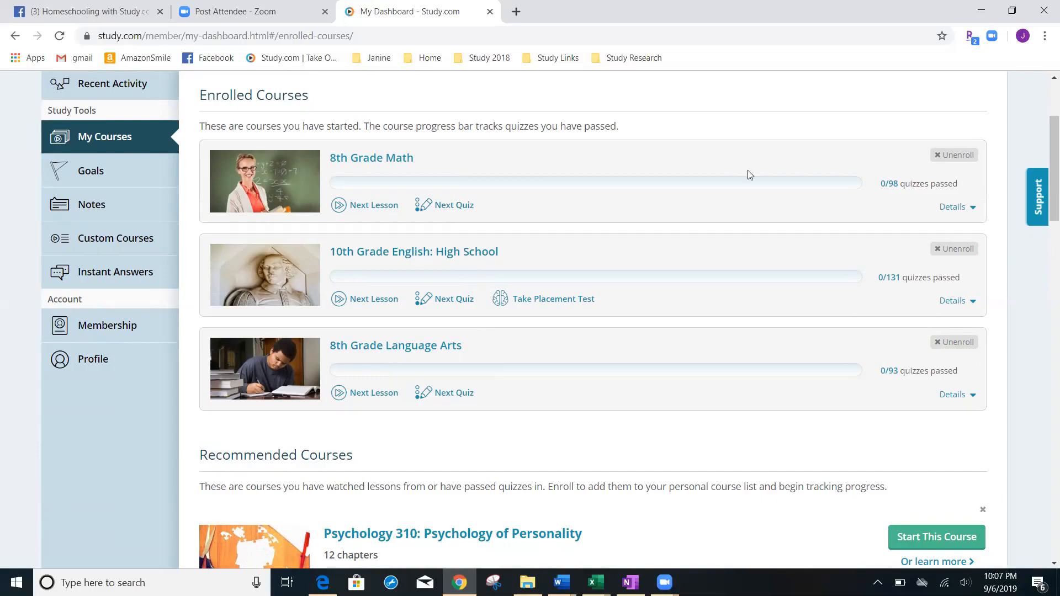
{"action": "mouse_move", "coordinate": [887, 194]}
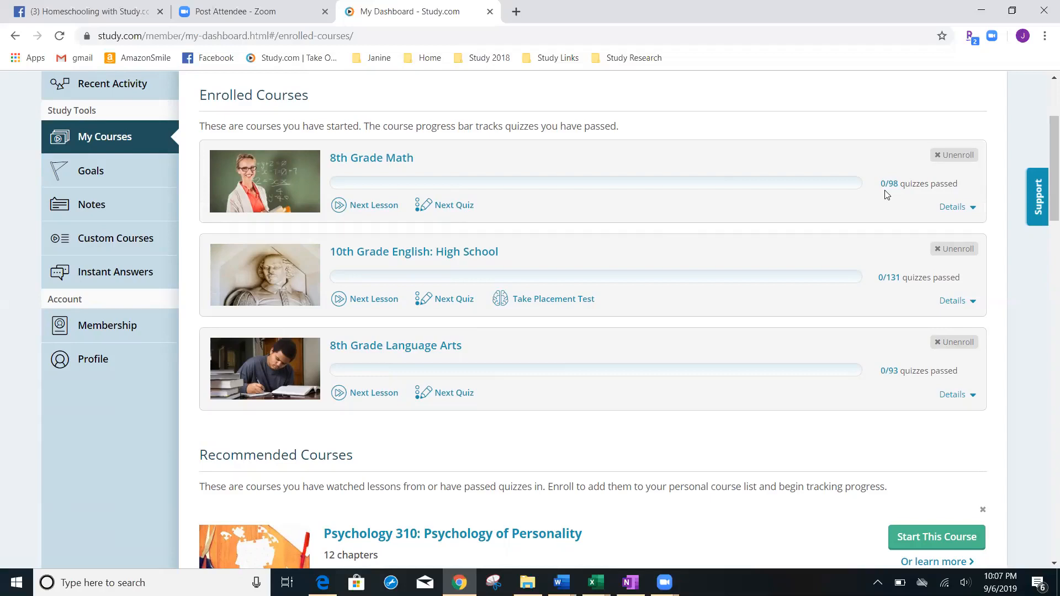
{"action": "mouse_move", "coordinate": [439, 158]}
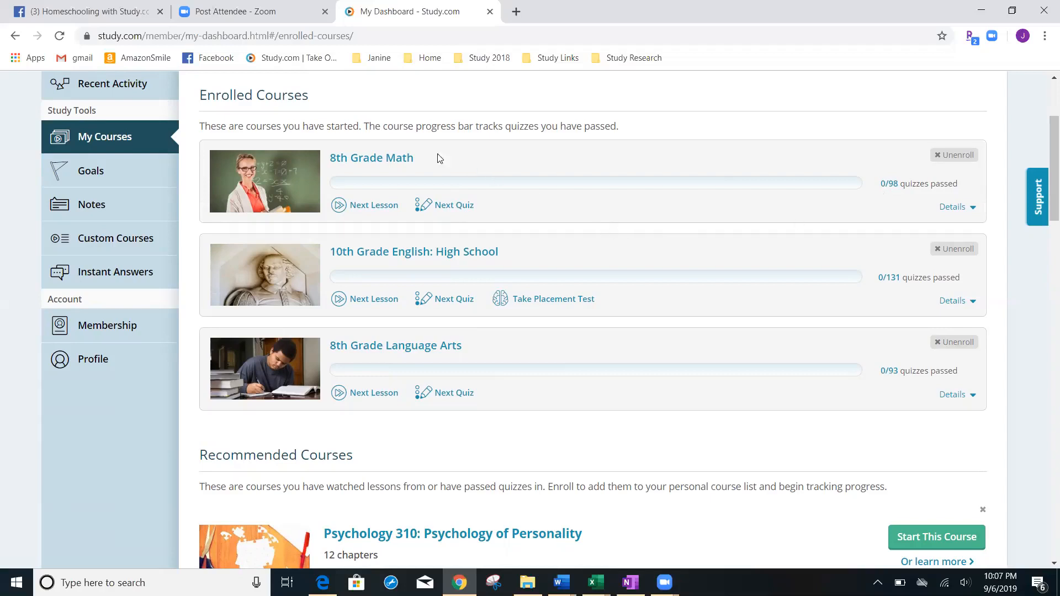
- Open 8th Grade Math and view the Ch 1. Number Systems & Theory lessons with scores
{"action": "left_click", "coordinate": [371, 158]}
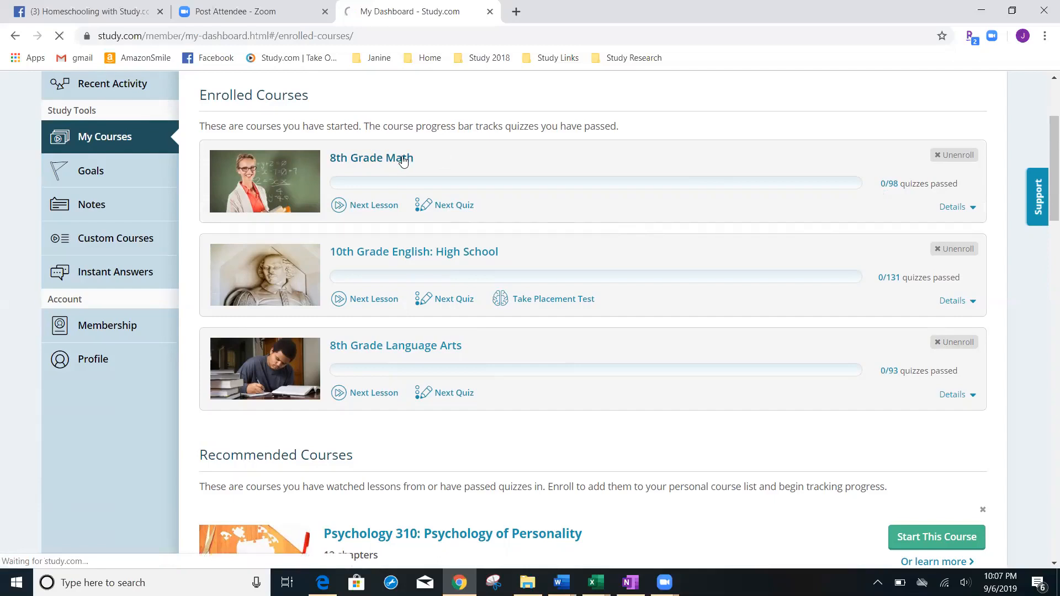
{"action": "left_click", "coordinate": [371, 158]}
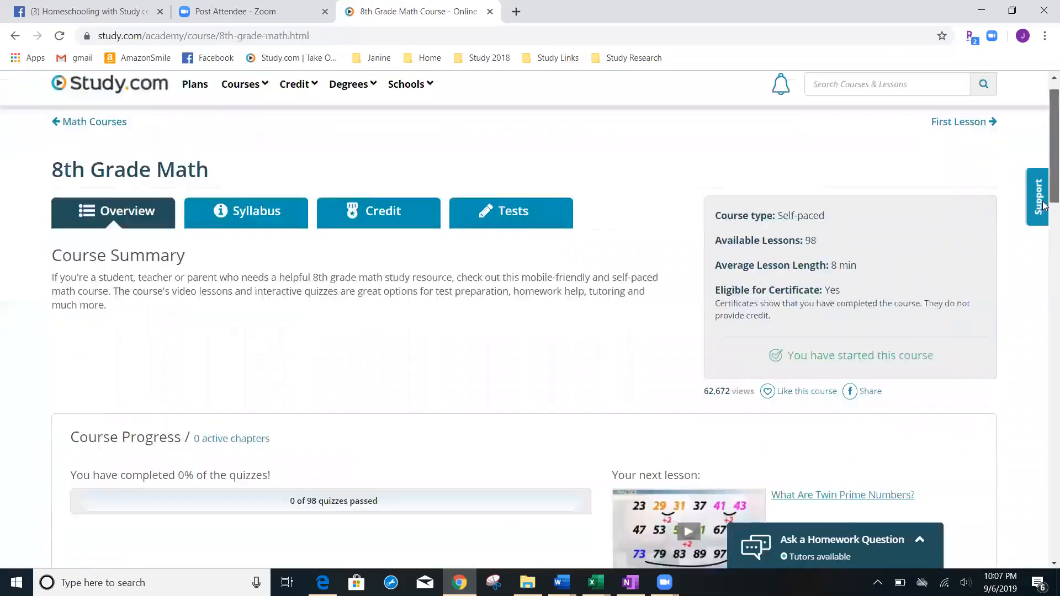
{"action": "scroll", "scroll_direction": "down", "scroll_amount": 3}
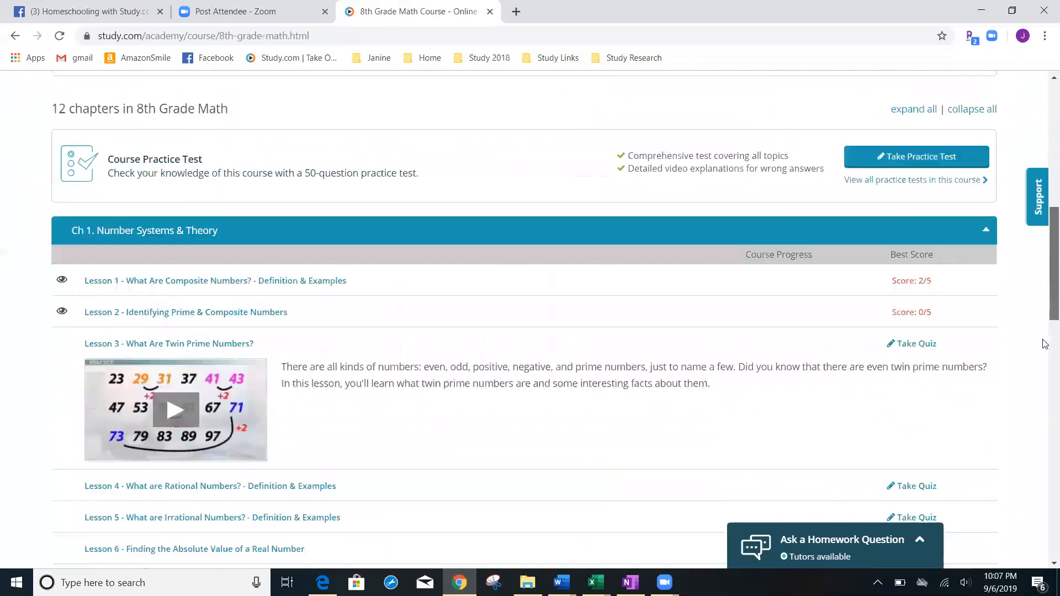
{"action": "scroll", "scroll_direction": "down", "scroll_amount": 3}
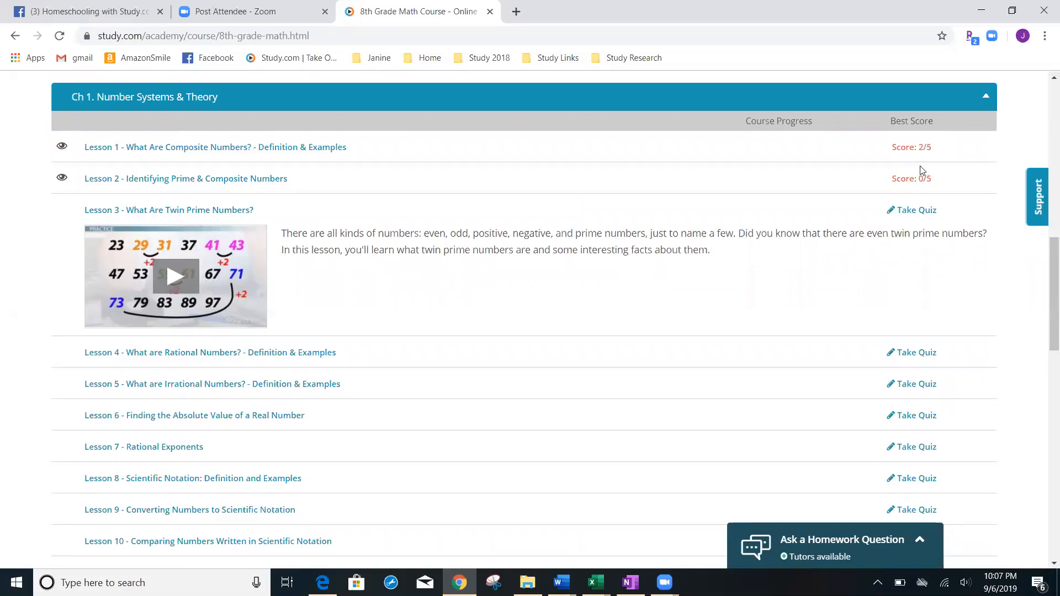
{"action": "mouse_move", "coordinate": [911, 147]}
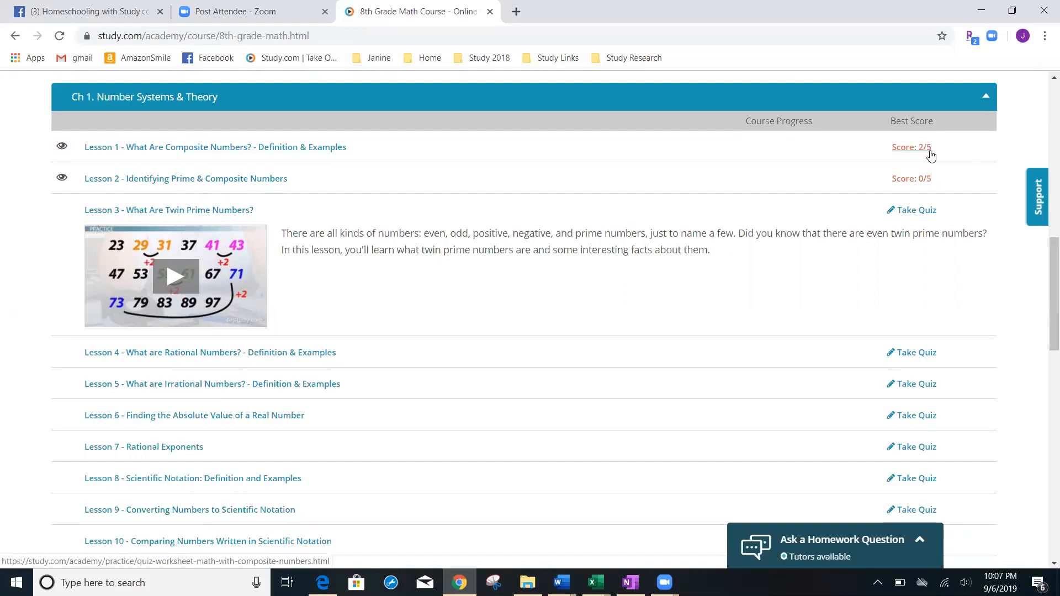
- View the Lesson 1 quiz results scored 2/5 with per-question answers
{"action": "left_click", "coordinate": [911, 146]}
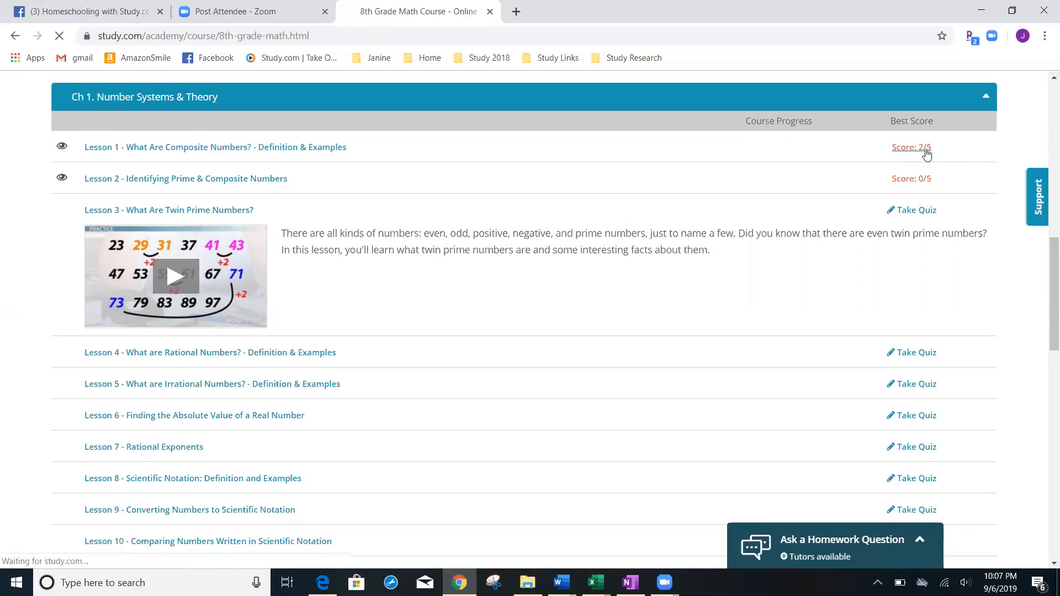
{"action": "left_click", "coordinate": [911, 146]}
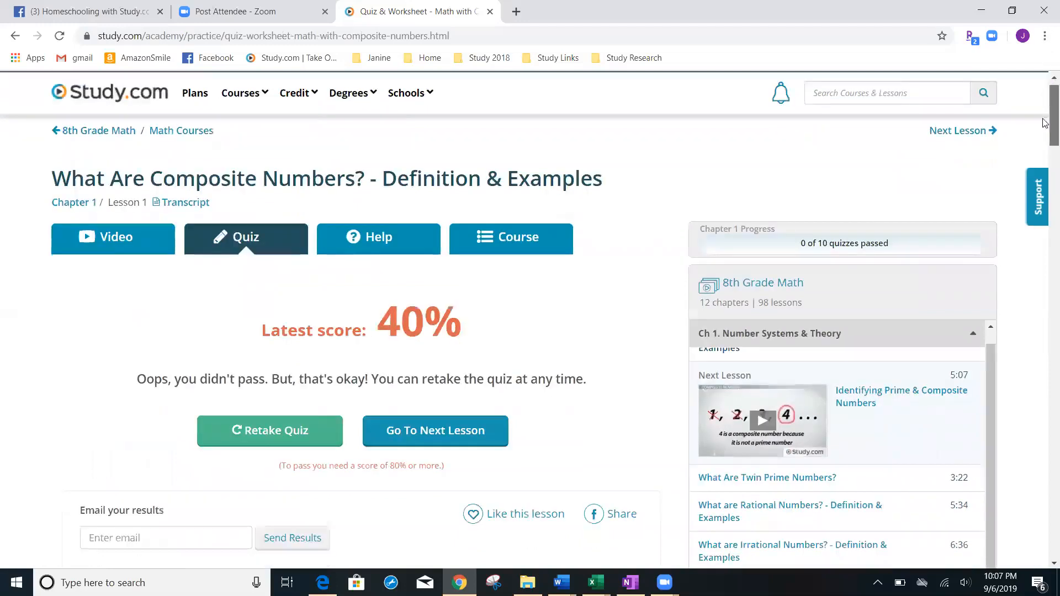
{"action": "scroll", "scroll_direction": "down", "scroll_amount": 3}
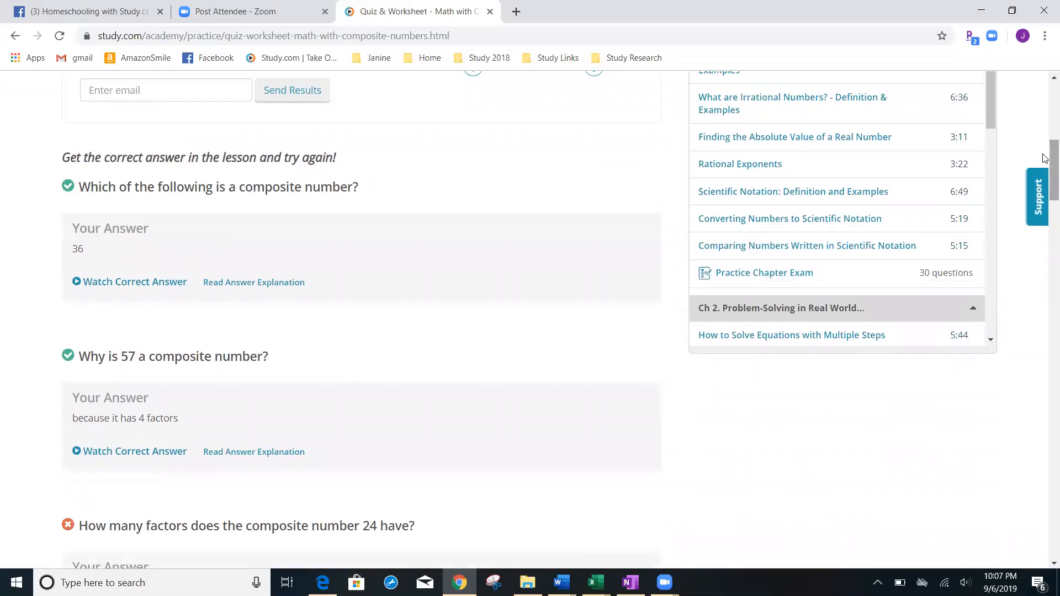
{"action": "scroll", "scroll_direction": "down", "scroll_amount": 3}
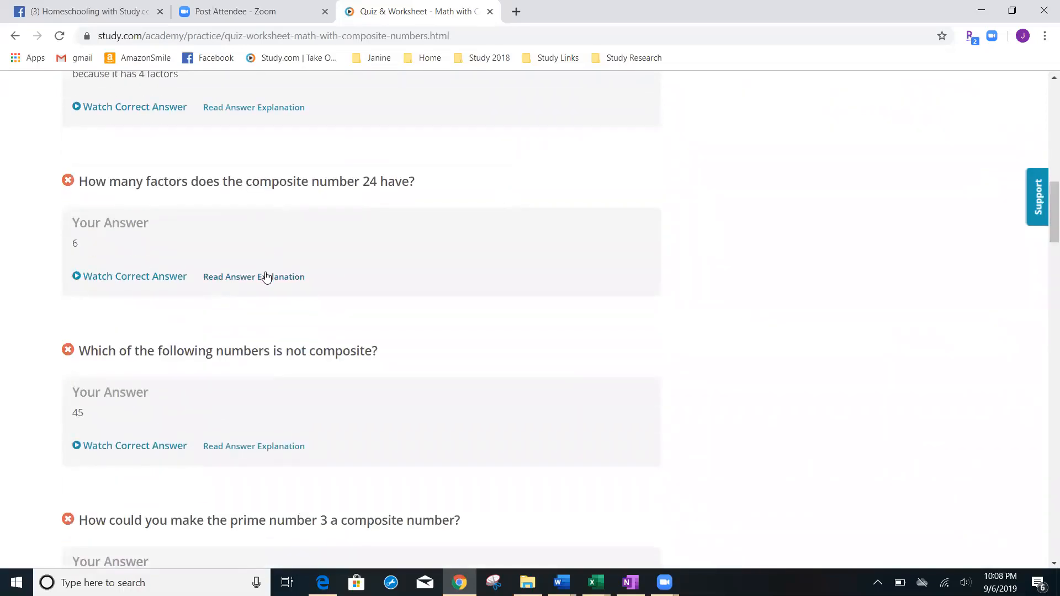
- Read the explanation for why 24 has eight factors and open the lesson video
{"action": "left_click", "coordinate": [254, 276]}
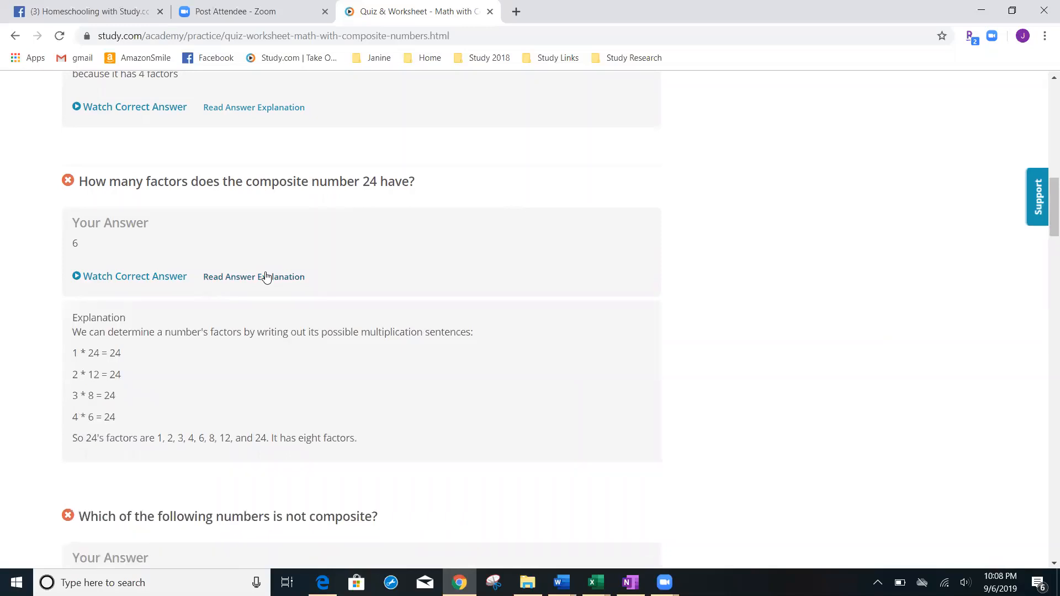
{"action": "mouse_move", "coordinate": [134, 276]}
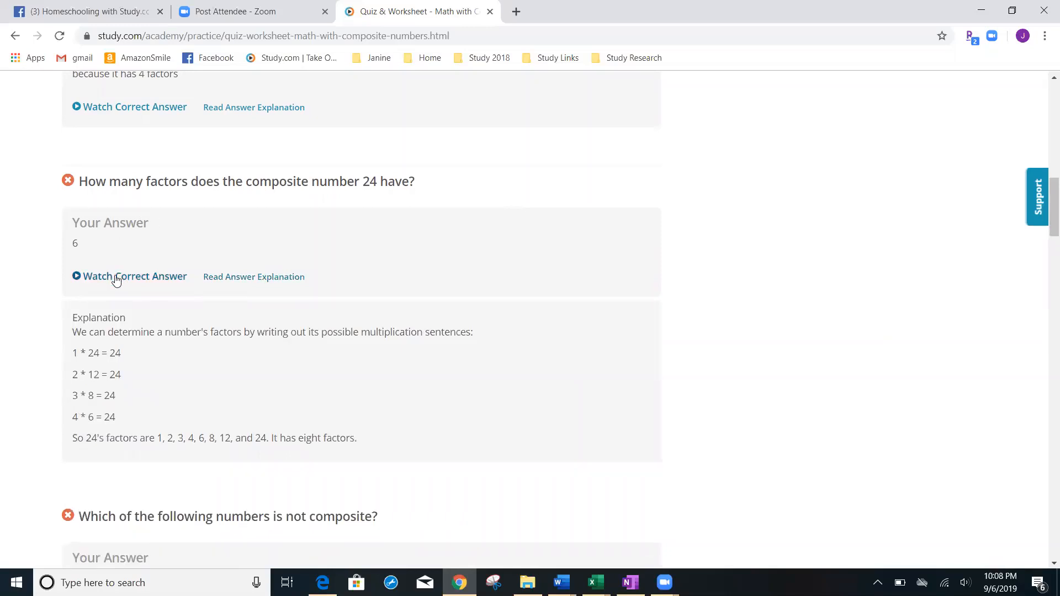
{"action": "left_click", "coordinate": [134, 276]}
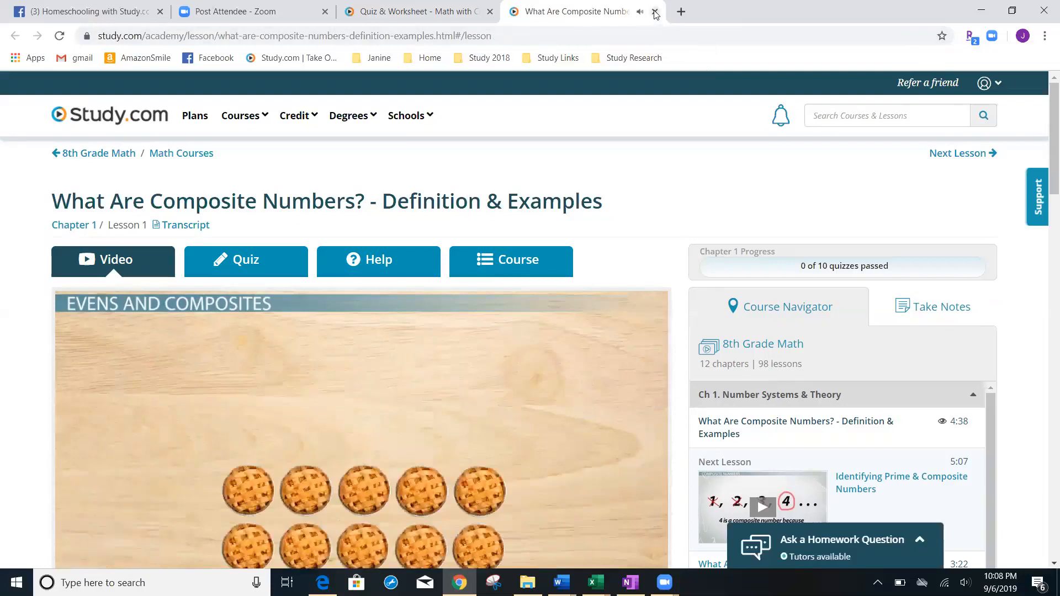
{"action": "left_click", "coordinate": [655, 11]}
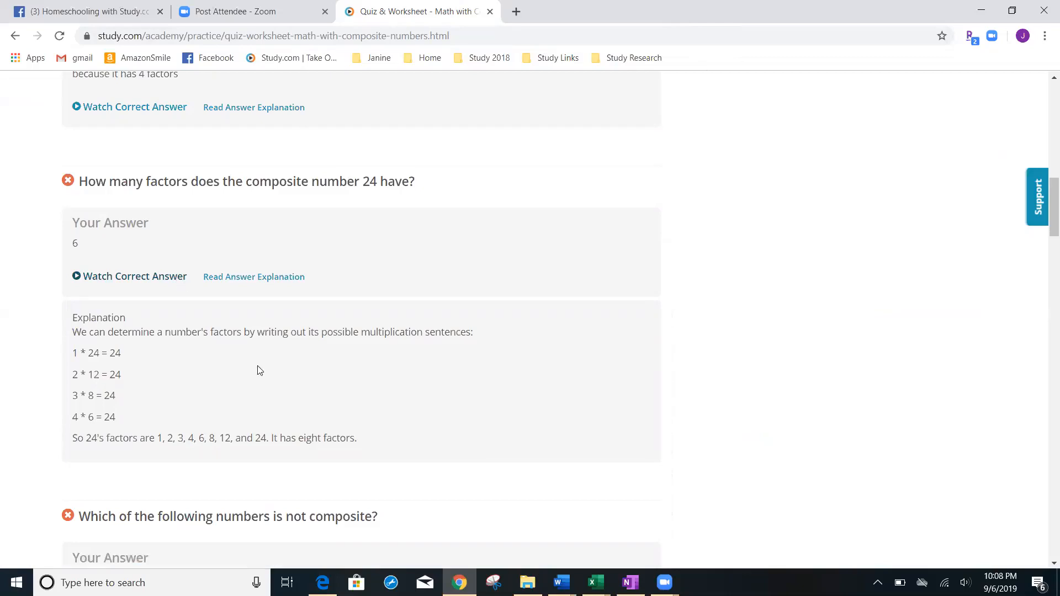
{"action": "mouse_move", "coordinate": [210, 208]}
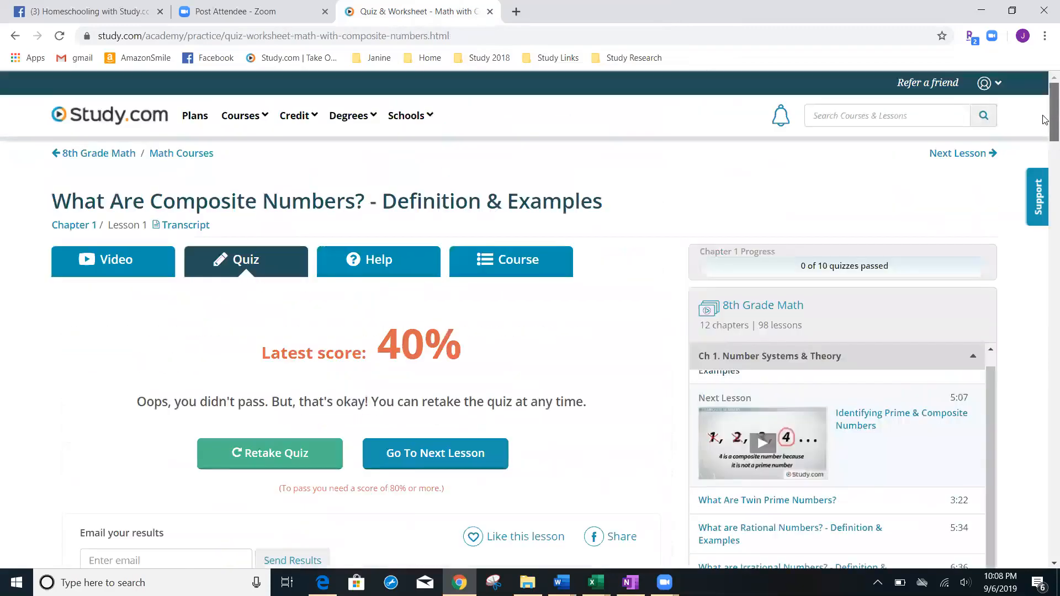
- Switch to the composite numbers lesson video and read down through its transcript
{"action": "scroll", "scroll_direction": "down", "scroll_amount": 3}
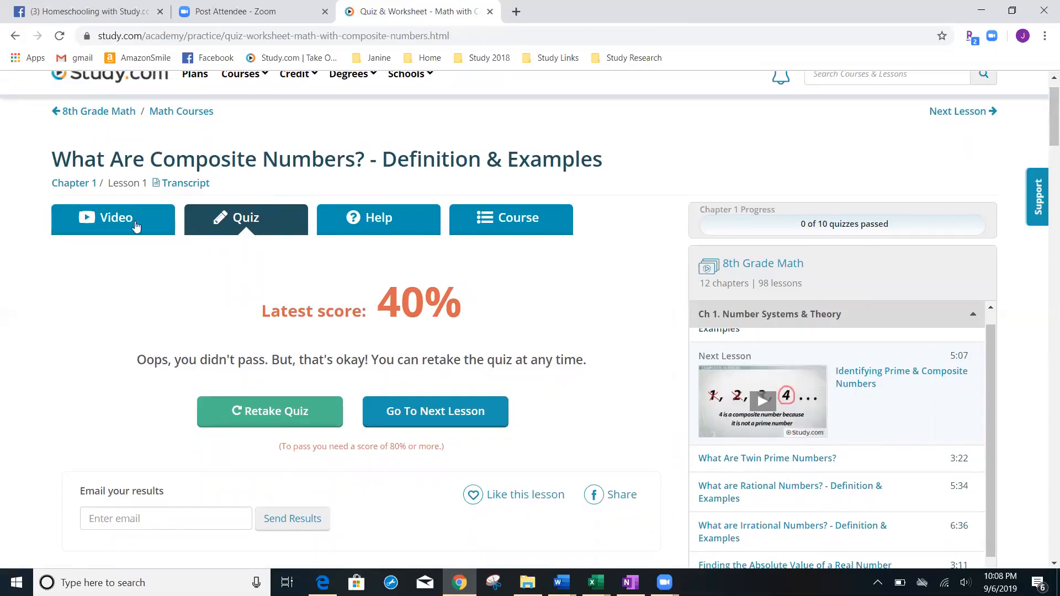
{"action": "left_click", "coordinate": [113, 218]}
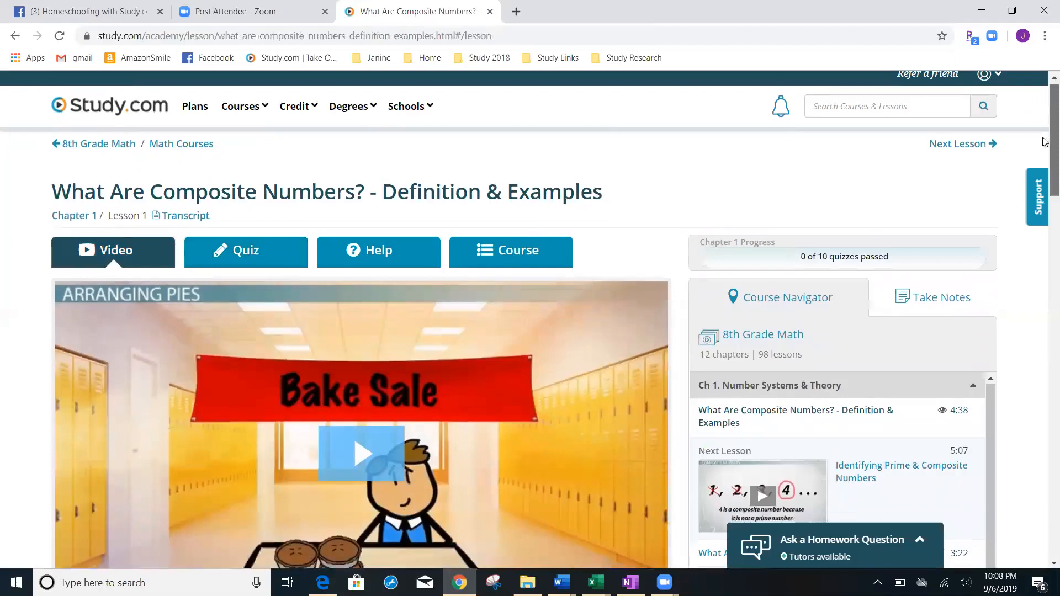
{"action": "scroll", "scroll_direction": "down", "scroll_amount": 3}
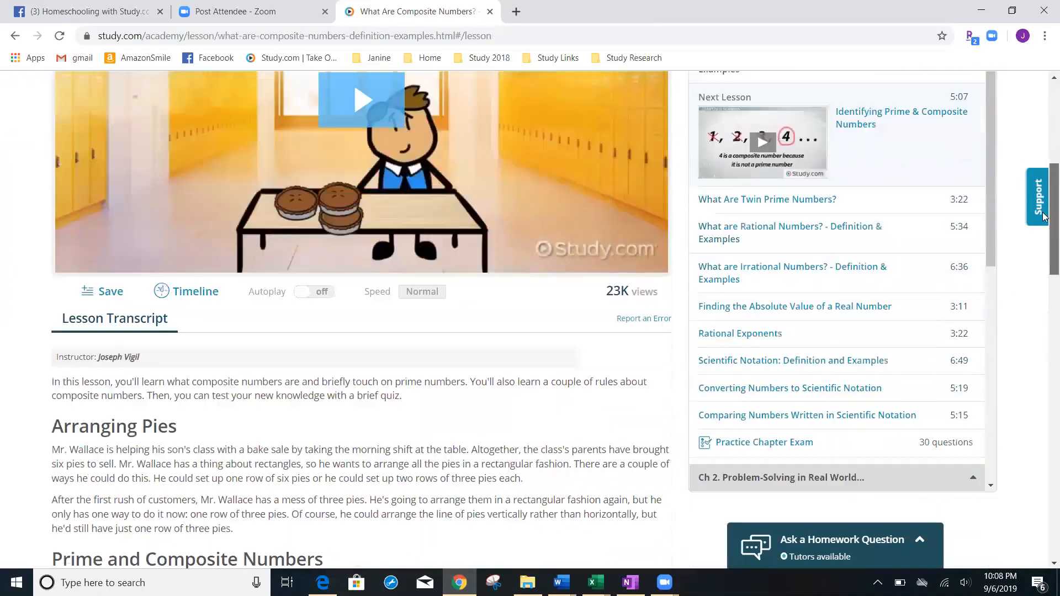
{"action": "scroll", "scroll_direction": "down", "scroll_amount": 3}
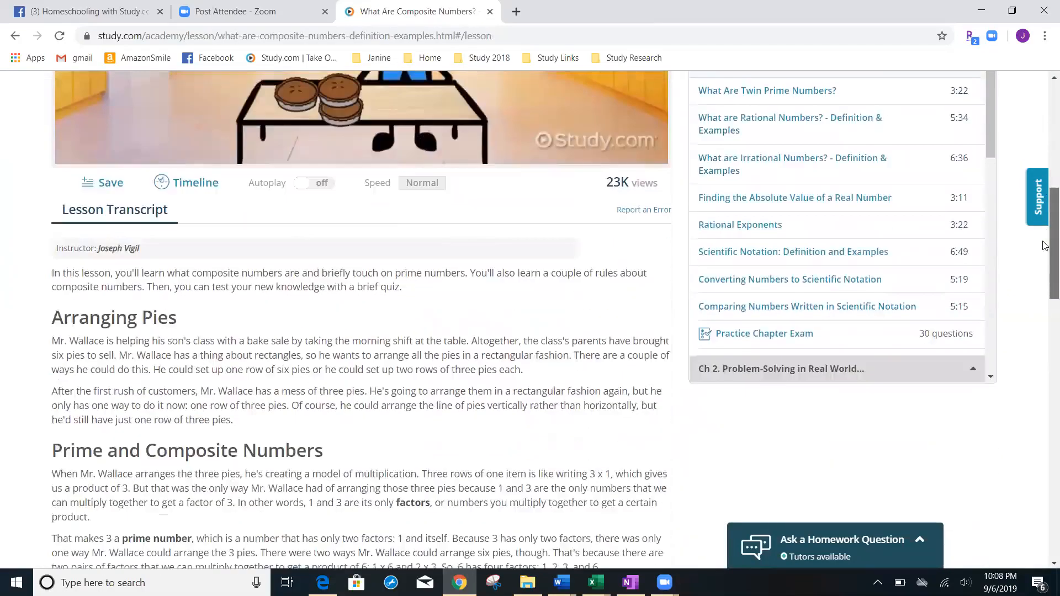
{"action": "scroll", "scroll_direction": "down", "scroll_amount": 3}
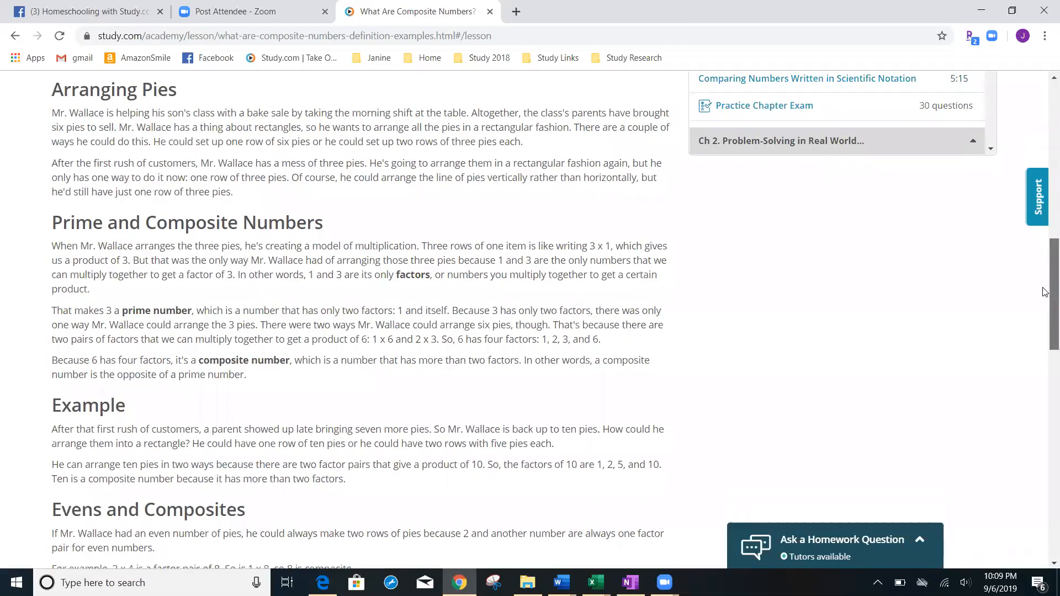
{"action": "scroll", "scroll_direction": "down", "scroll_amount": 3}
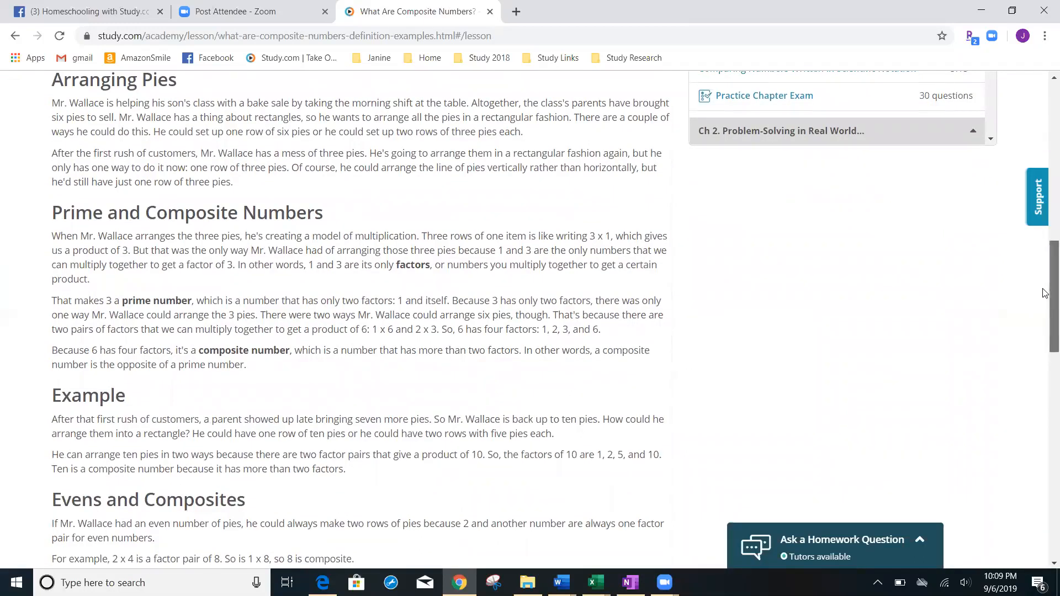
{"action": "scroll", "scroll_direction": "down", "scroll_amount": 3}
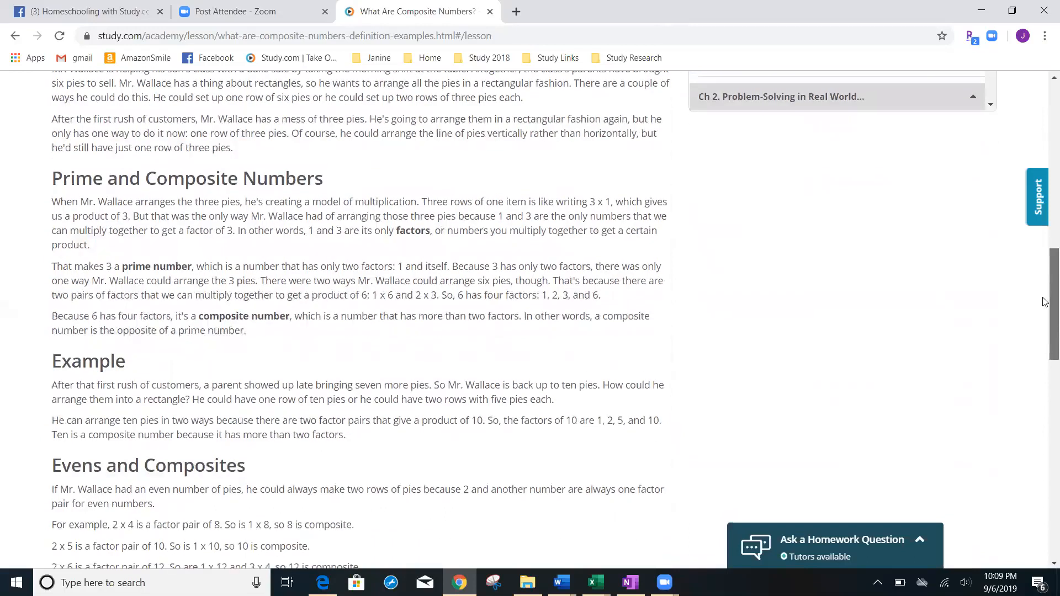
{"action": "scroll", "scroll_direction": "down", "scroll_amount": 3}
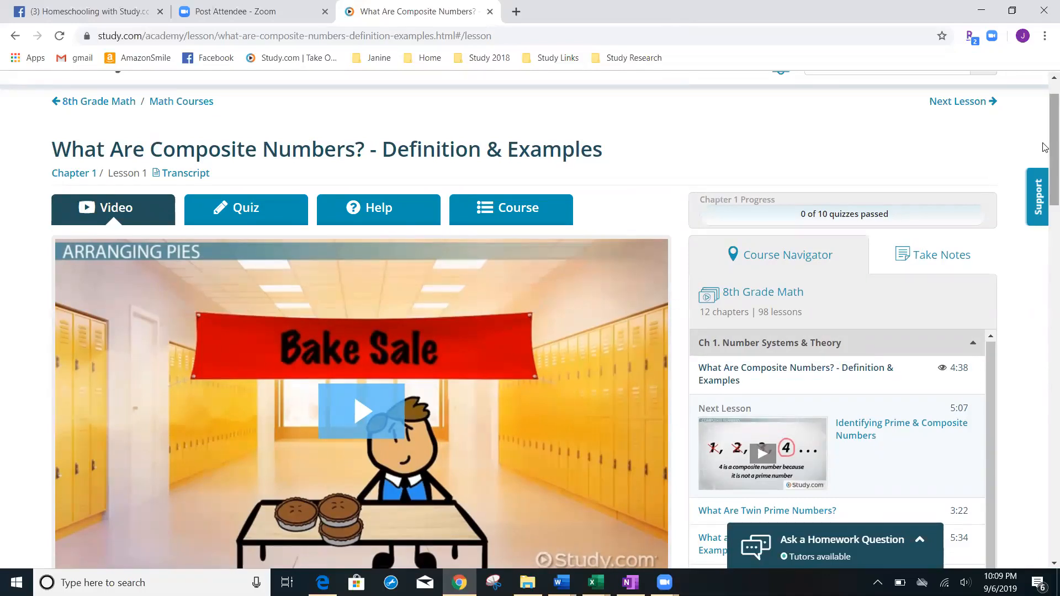
- Scroll back through the transcript toward the video
{"action": "scroll", "scroll_direction": "up", "scroll_amount": 3}
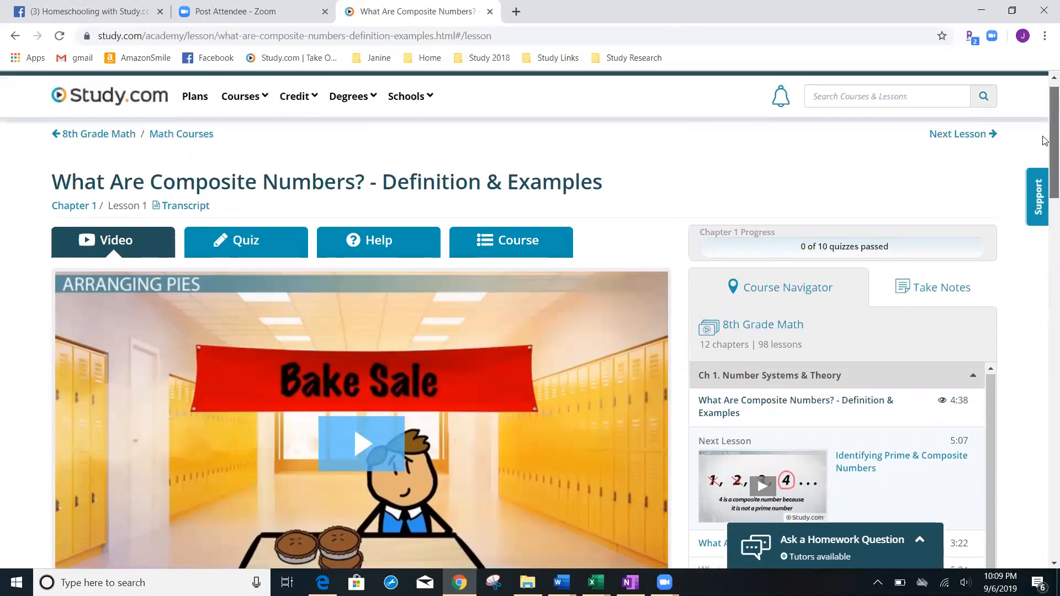
{"action": "scroll", "scroll_direction": "down", "scroll_amount": 3}
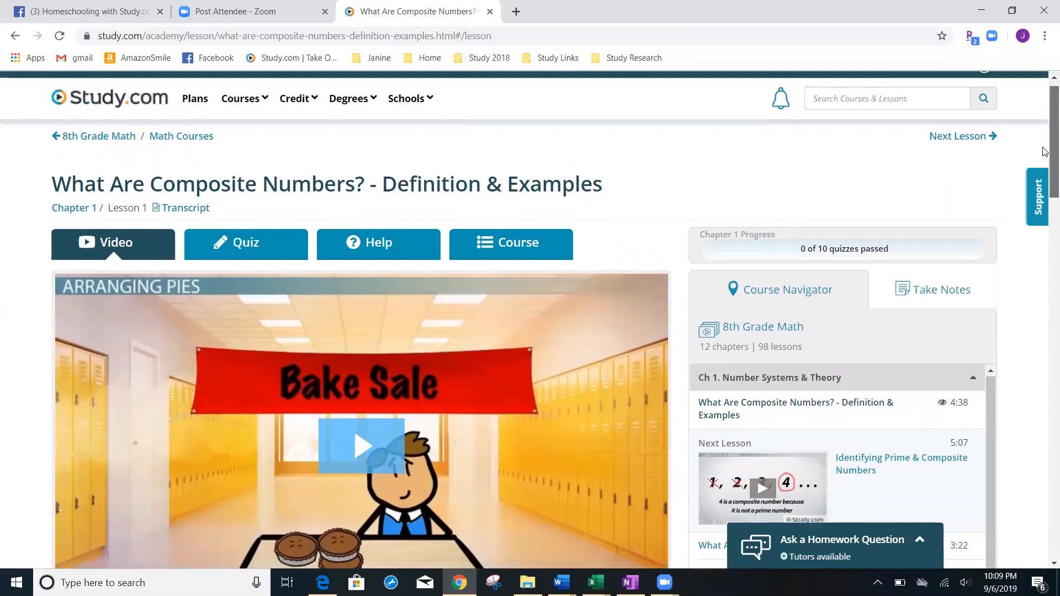
{"action": "scroll", "scroll_direction": "down", "scroll_amount": 3}
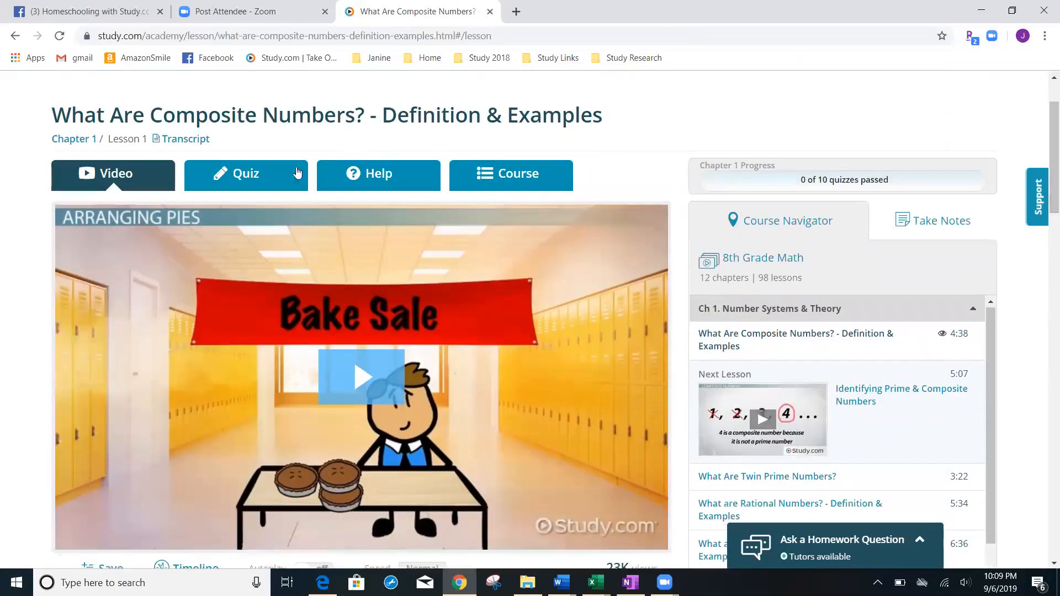
- Return to the composite numbers quiz results
{"action": "left_click", "coordinate": [246, 173]}
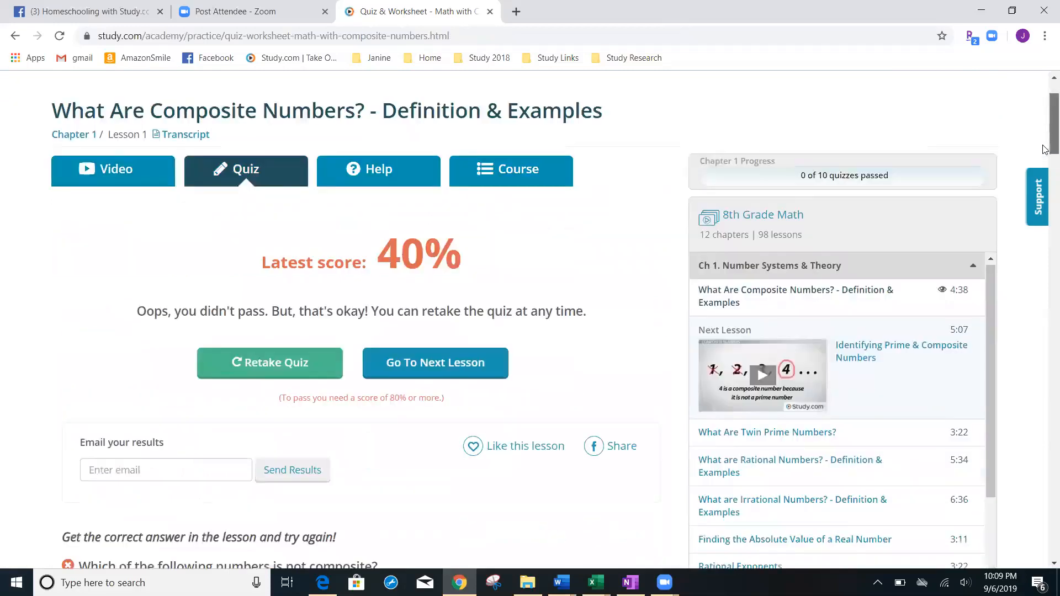
{"action": "scroll", "scroll_direction": "down", "scroll_amount": 3}
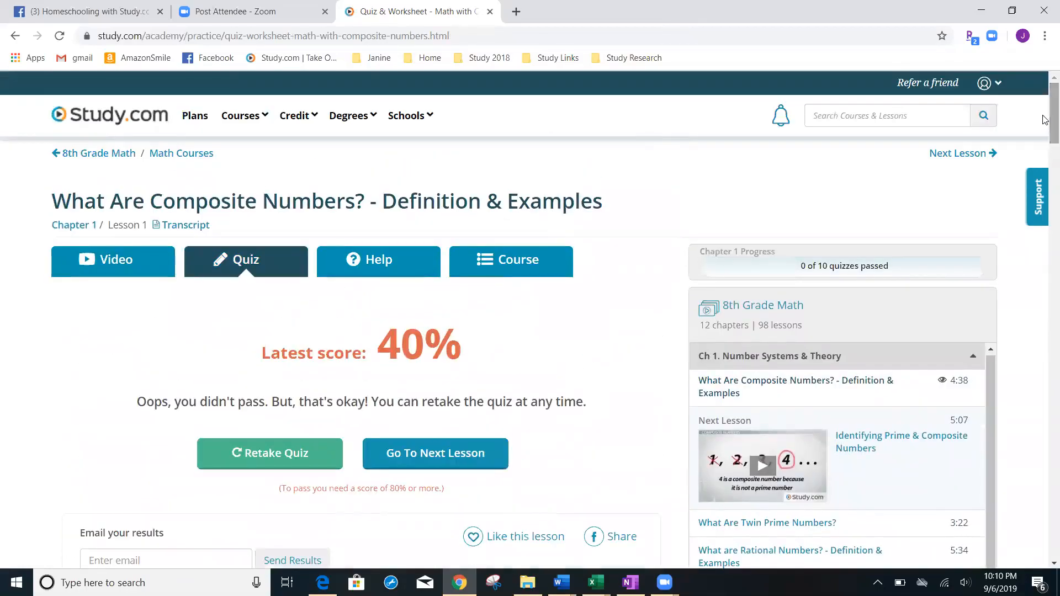
- Go to the member dashboard from the account menu
{"action": "left_click", "coordinate": [987, 83]}
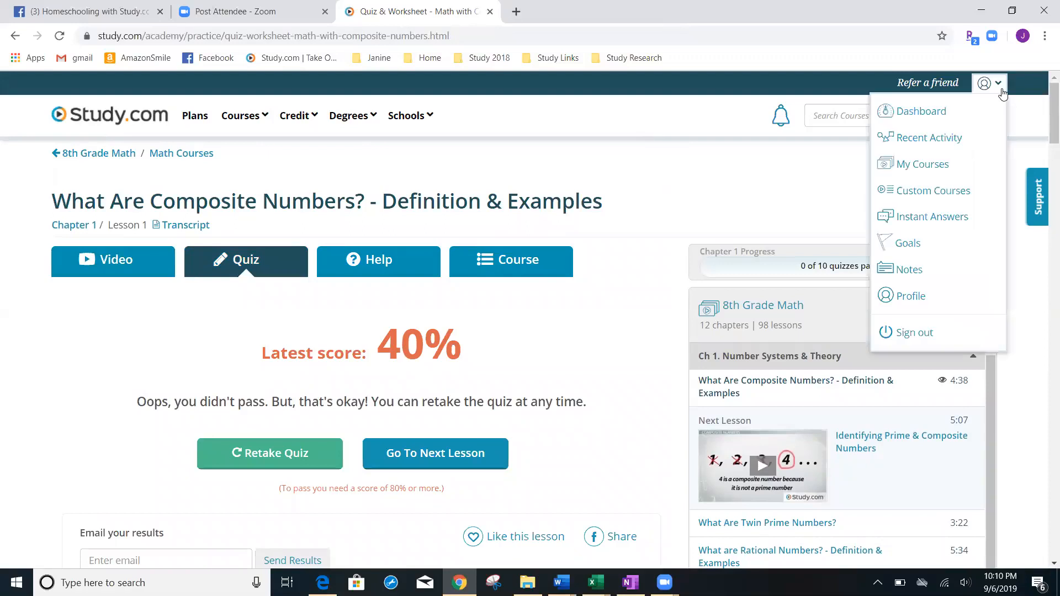
{"action": "left_click", "coordinate": [987, 83]}
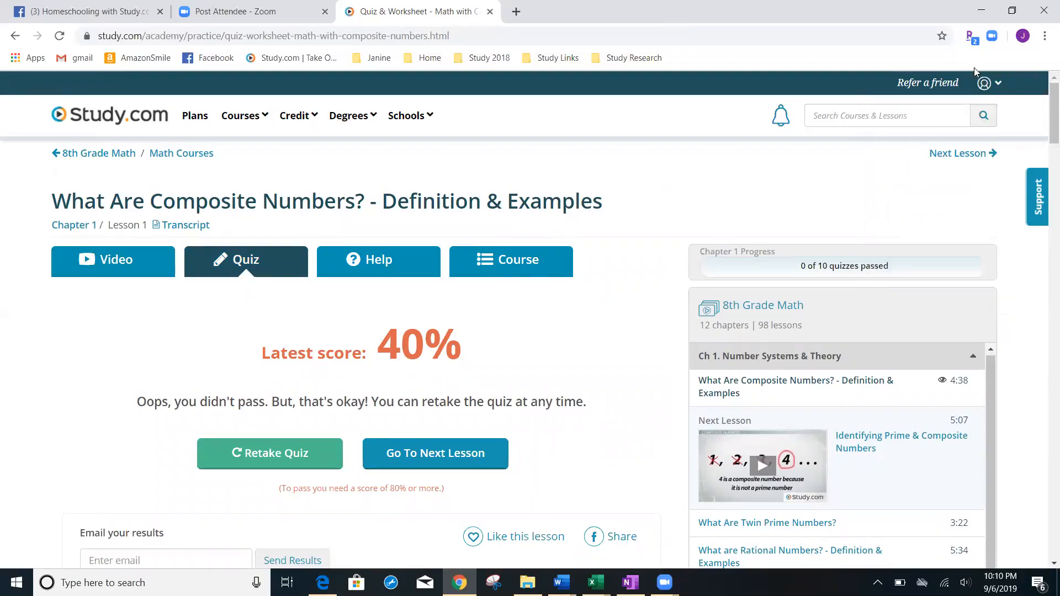
{"action": "left_click", "coordinate": [987, 83]}
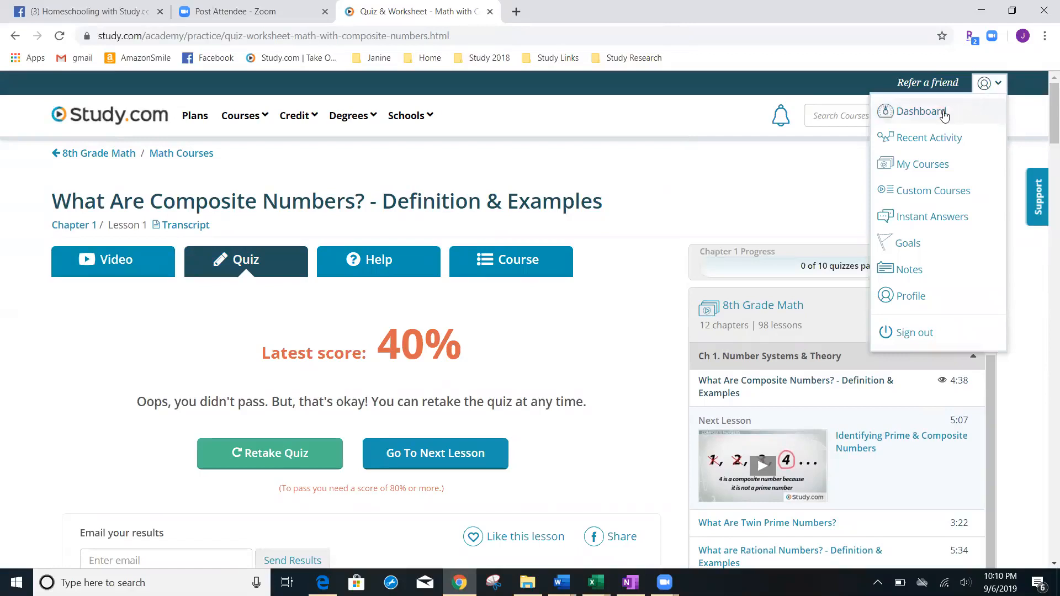
{"action": "left_click", "coordinate": [917, 111]}
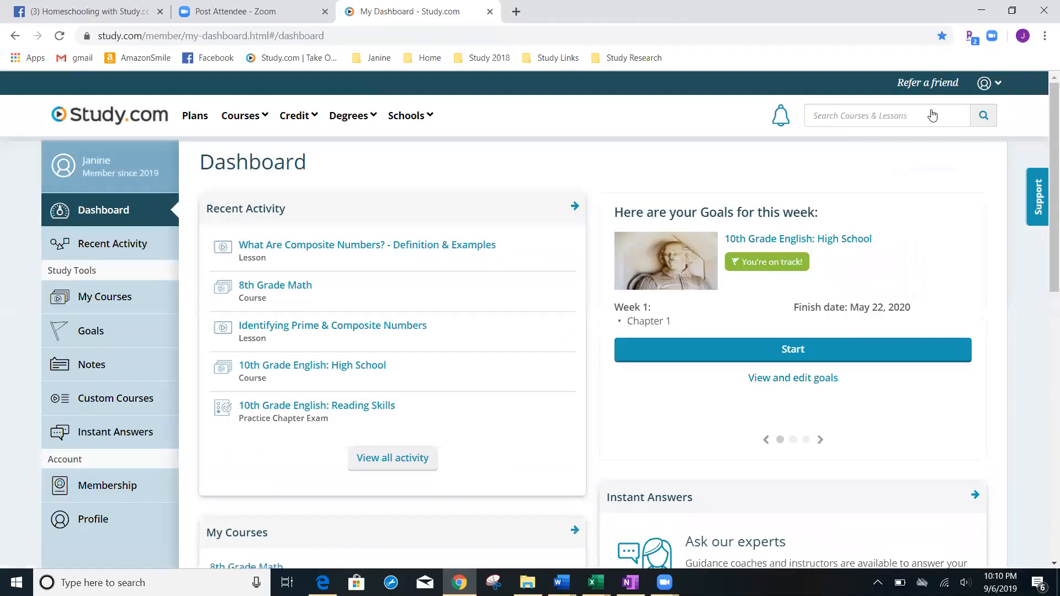
{"action": "mouse_move", "coordinate": [592, 121]}
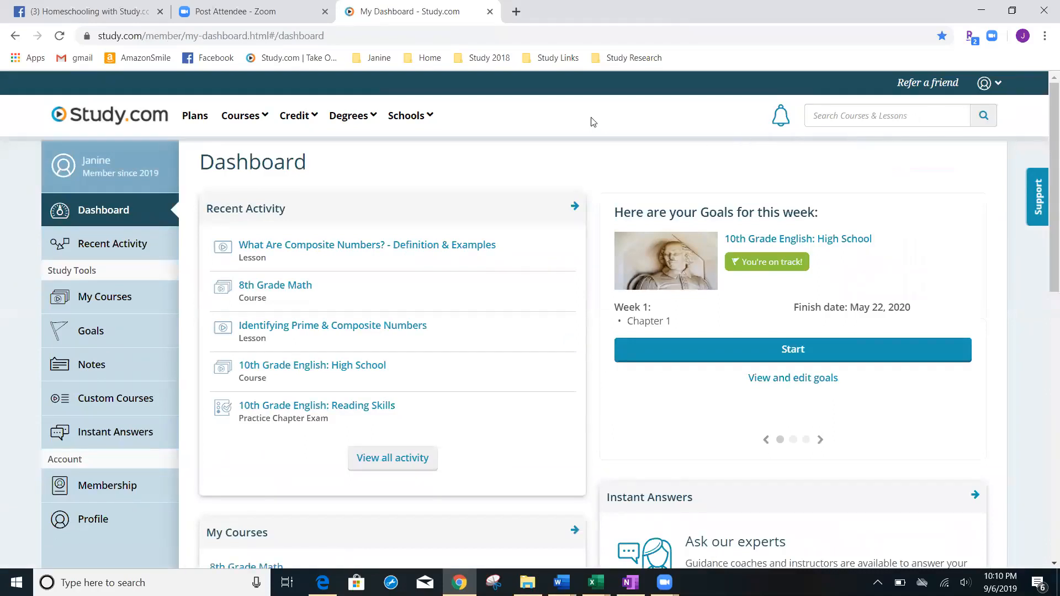
{"action": "mouse_move", "coordinate": [380, 187]}
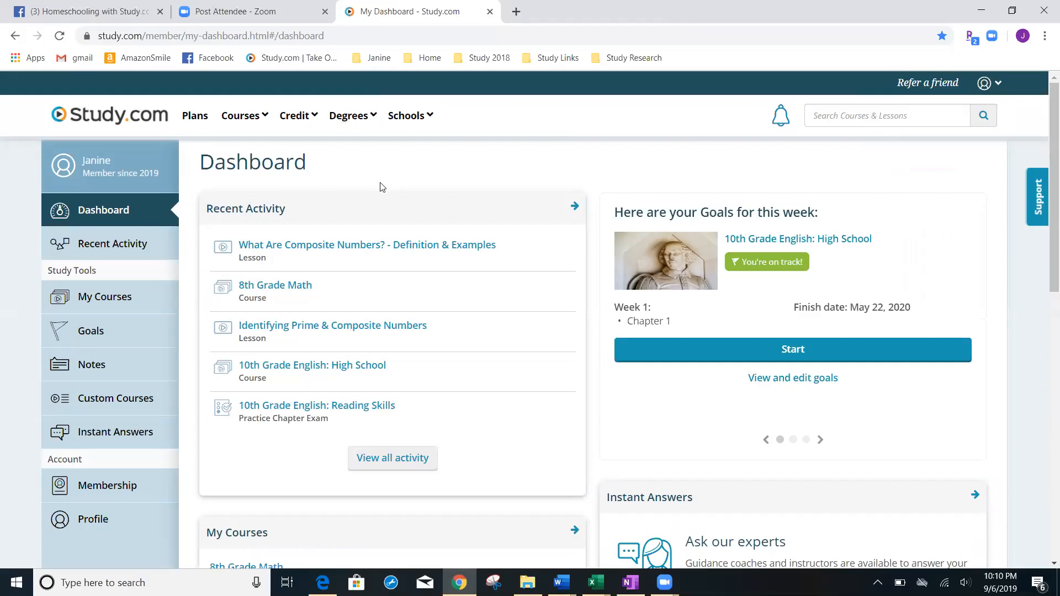
{"action": "mouse_move", "coordinate": [351, 211]}
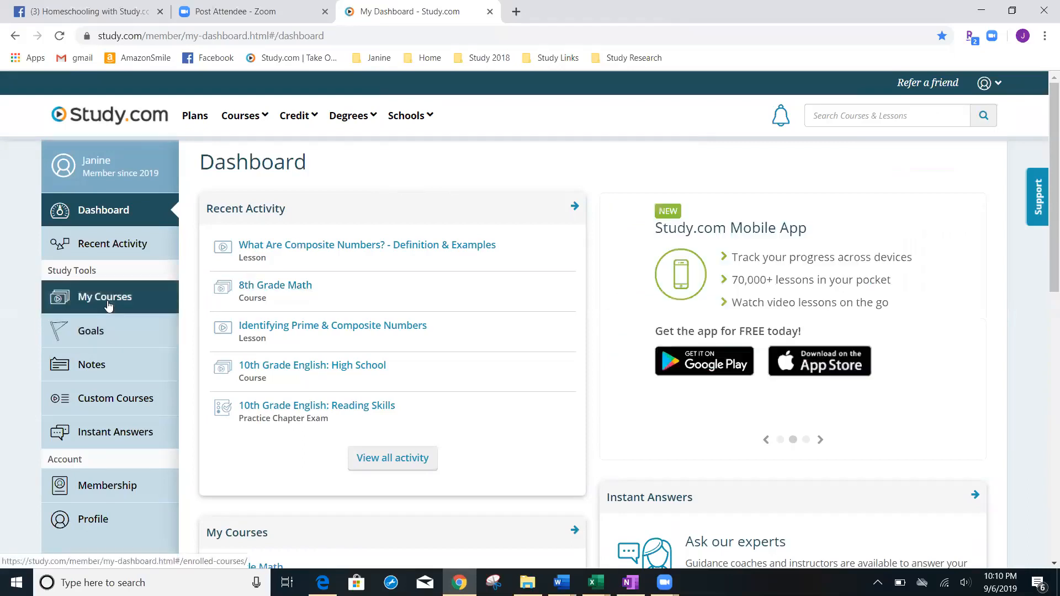
- View My Courses showing 8th Grade Math and 10th Grade English: High School
{"action": "left_click", "coordinate": [105, 296]}
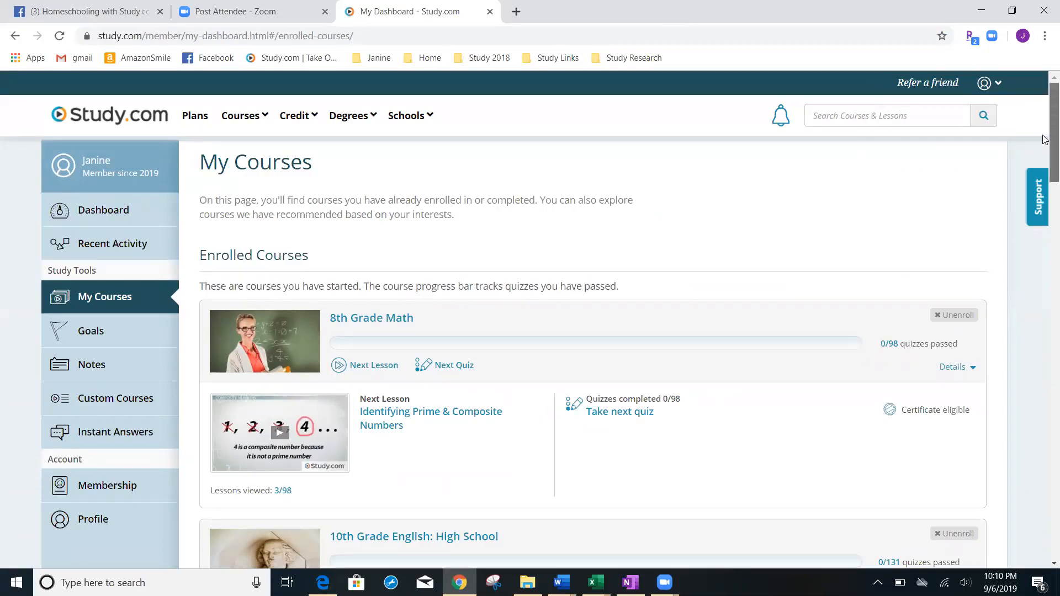
{"action": "scroll", "scroll_direction": "down", "scroll_amount": 3}
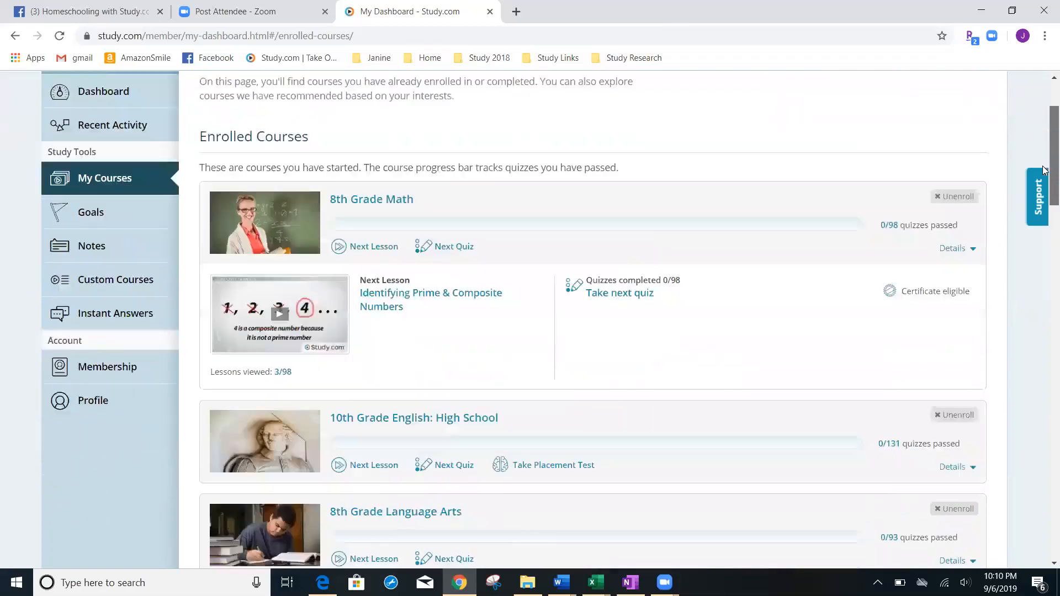
{"action": "scroll", "scroll_direction": "down", "scroll_amount": 3}
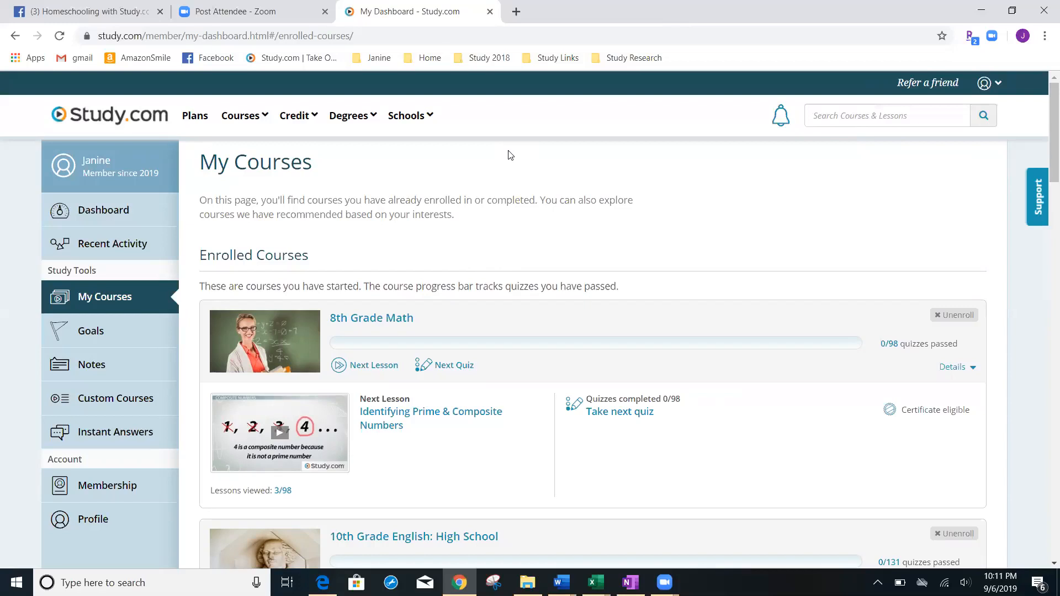
{"action": "mouse_move", "coordinate": [275, 146]}
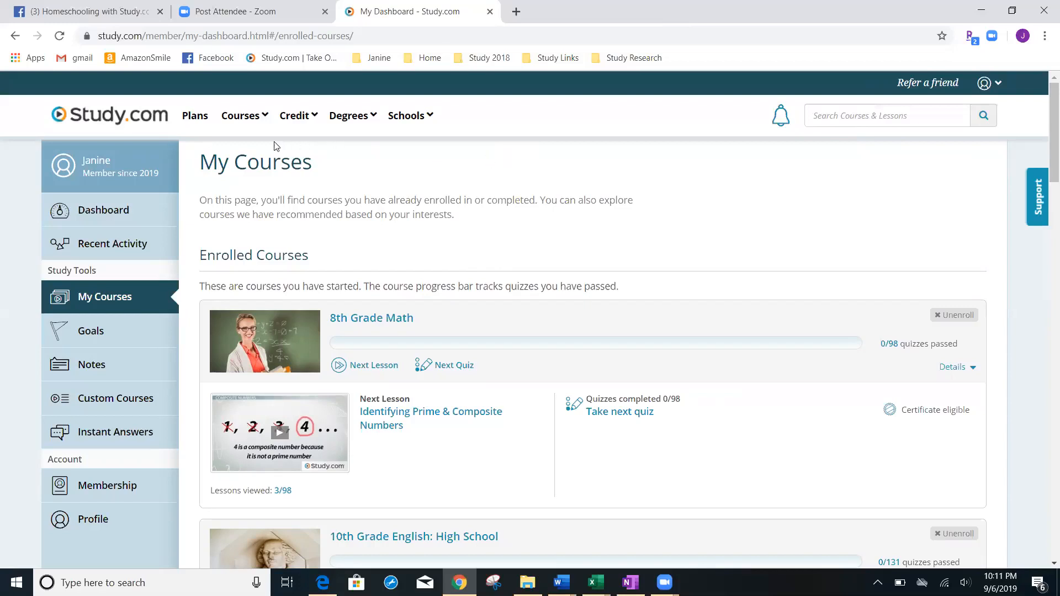
- Go to the Homeschool programs page from the Courses menu
{"action": "left_click", "coordinate": [241, 115]}
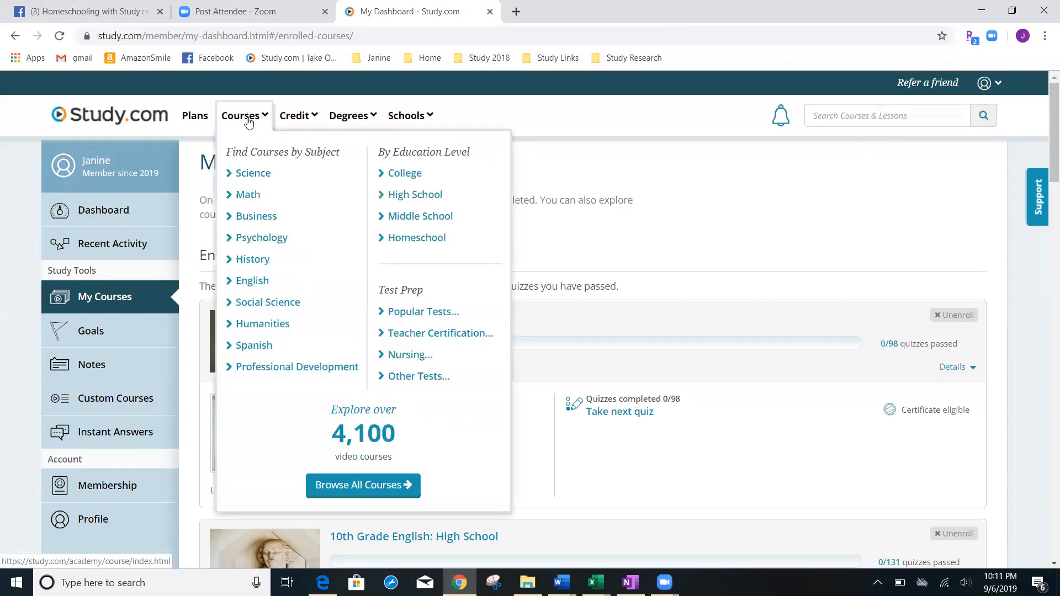
{"action": "mouse_move", "coordinate": [306, 167]}
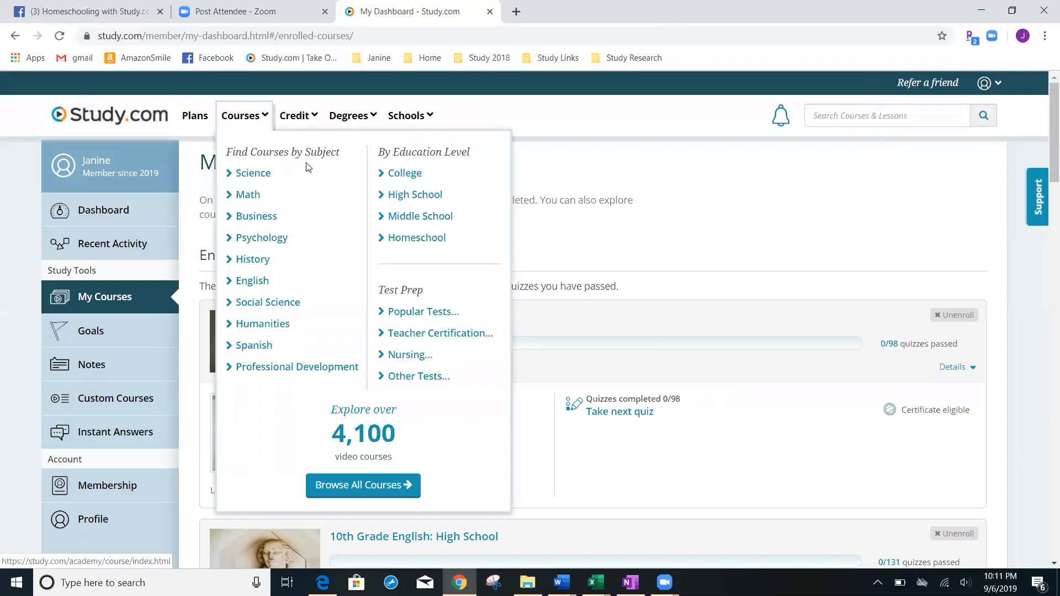
{"action": "mouse_move", "coordinate": [416, 237]}
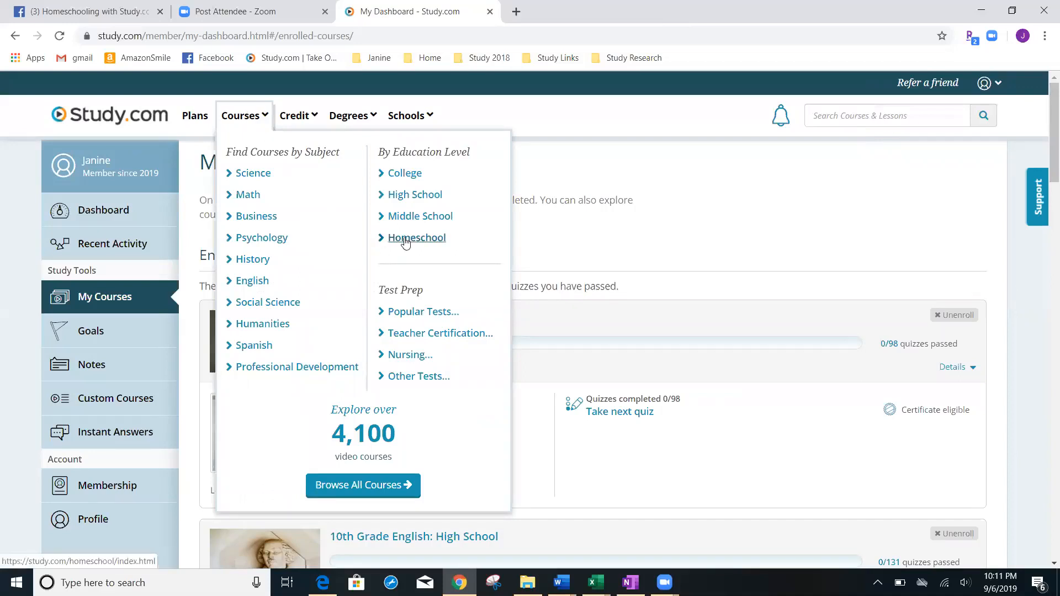
{"action": "left_click", "coordinate": [416, 238]}
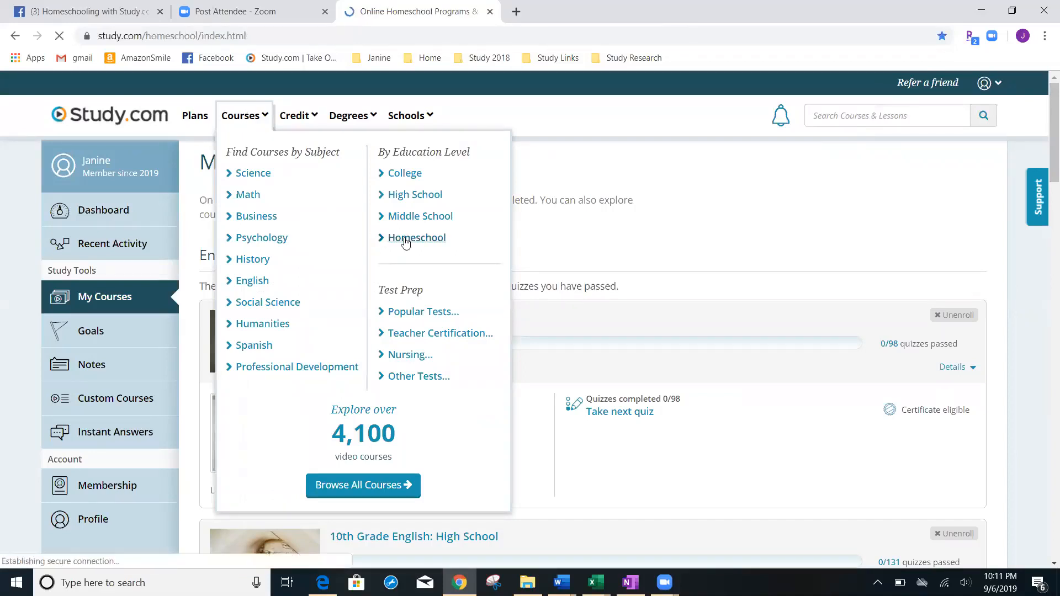
{"action": "left_click", "coordinate": [417, 237]}
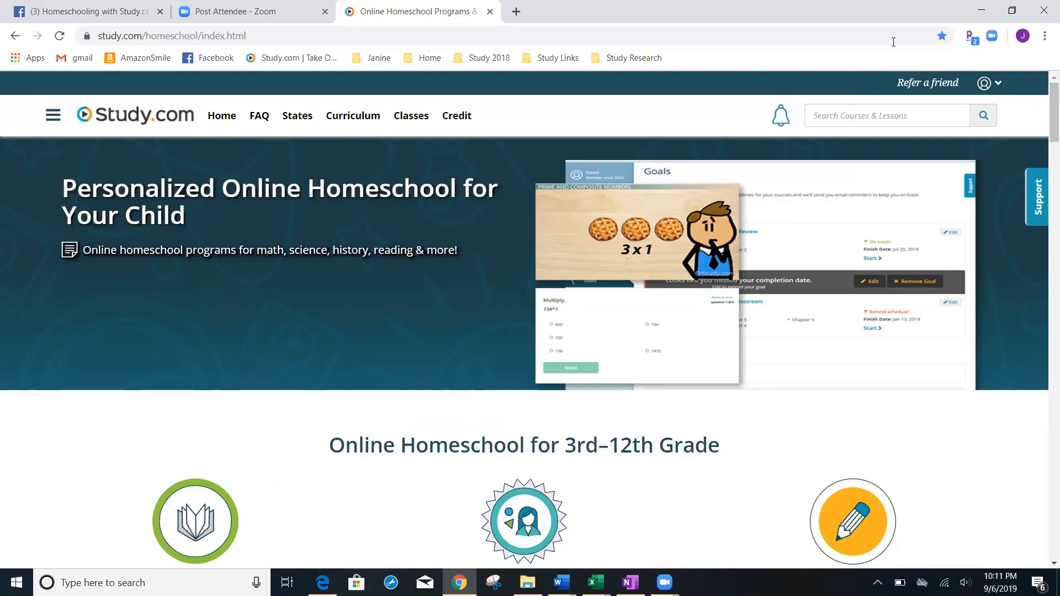
{"action": "mouse_move", "coordinate": [809, 34]}
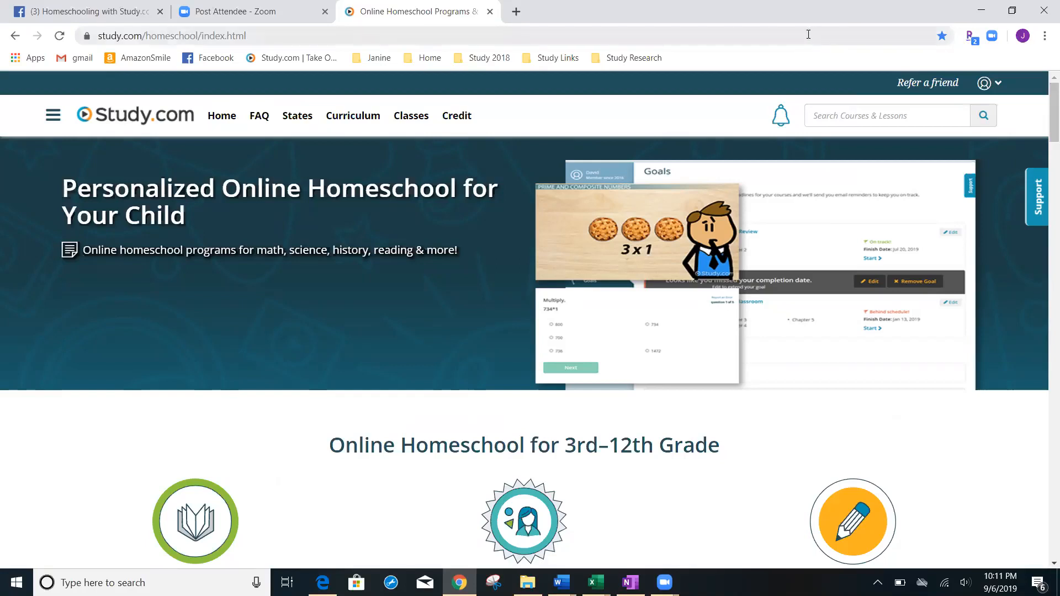
- Reload the page by entering study.com/homeschool in the address bar
{"action": "left_click", "coordinate": [169, 35]}
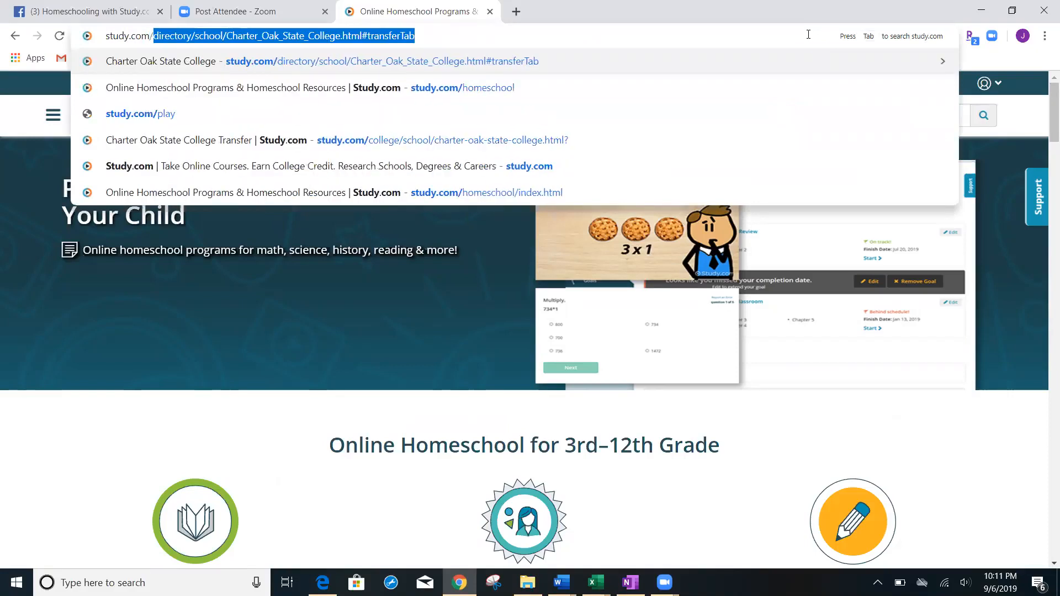
{"action": "type", "text": "study.com/homeschool/index.html"}
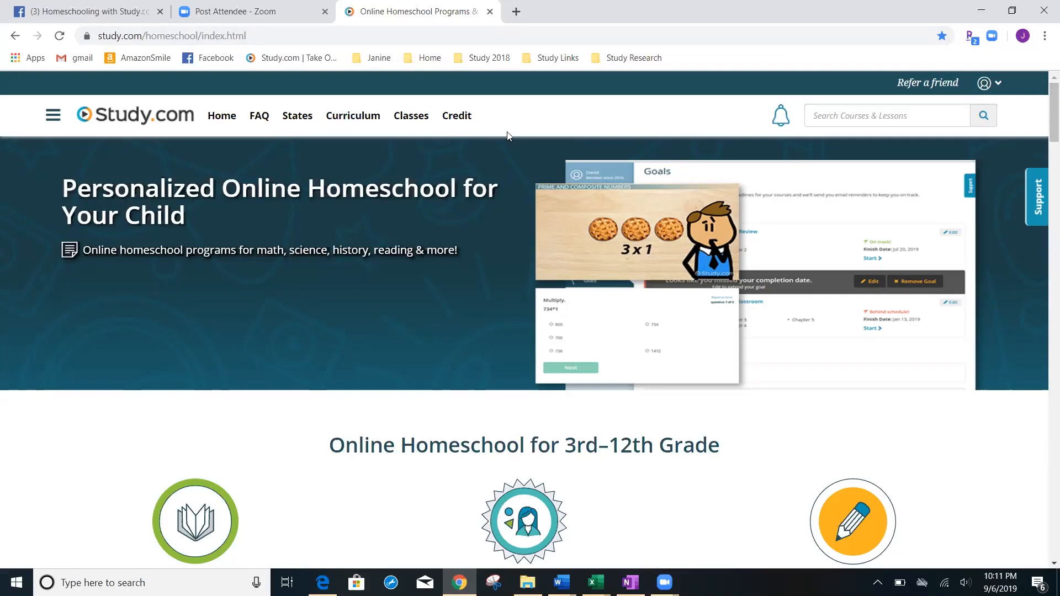
{"action": "mouse_move", "coordinate": [352, 116]}
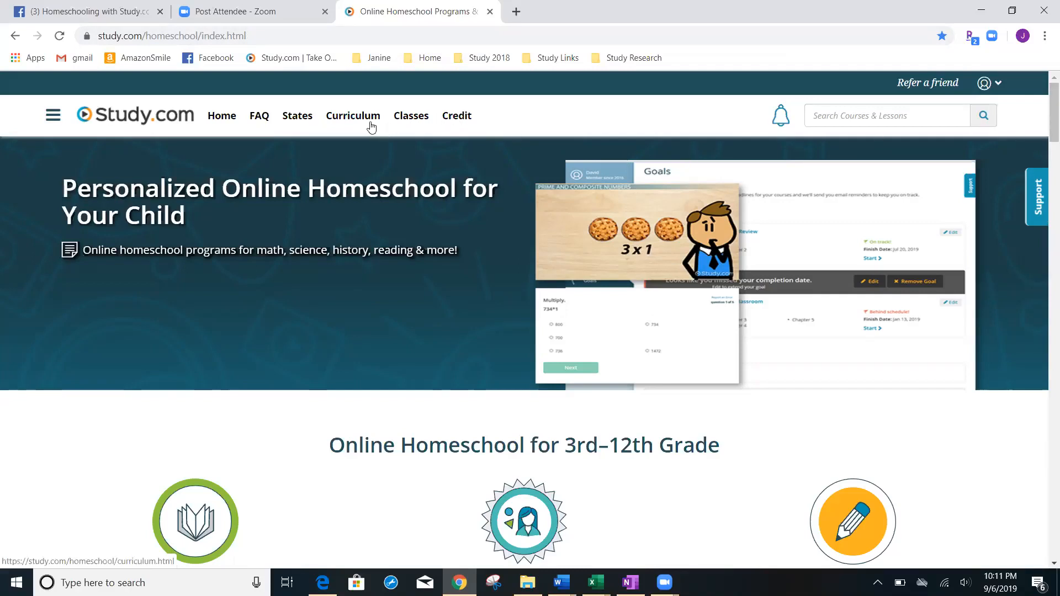
{"action": "mouse_move", "coordinate": [1030, 113]}
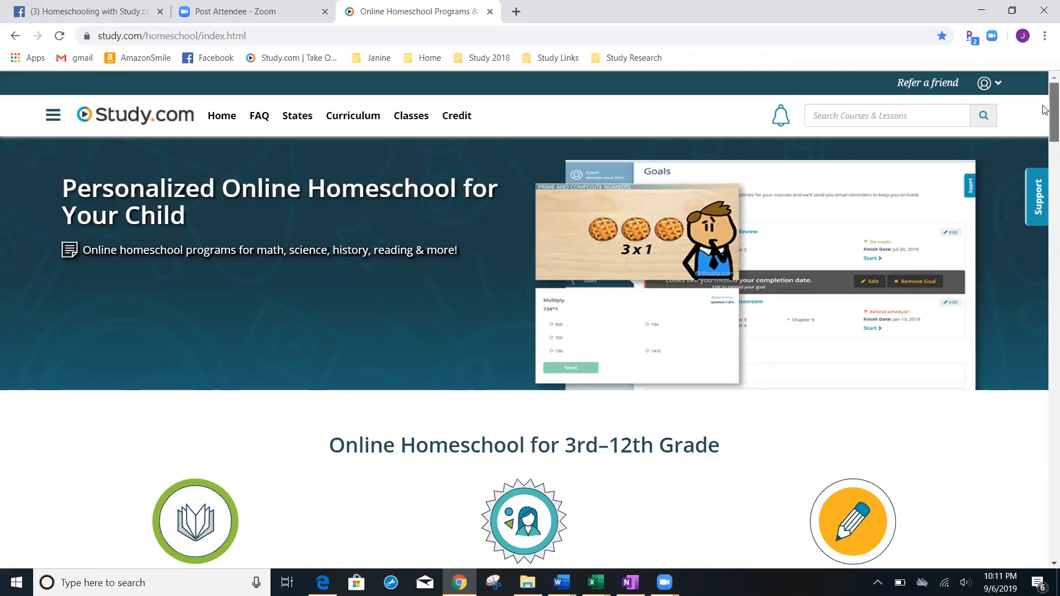
- Scroll down to the Online Homeschool Courses section listed by grade
{"action": "scroll", "scroll_direction": "down", "scroll_amount": 3}
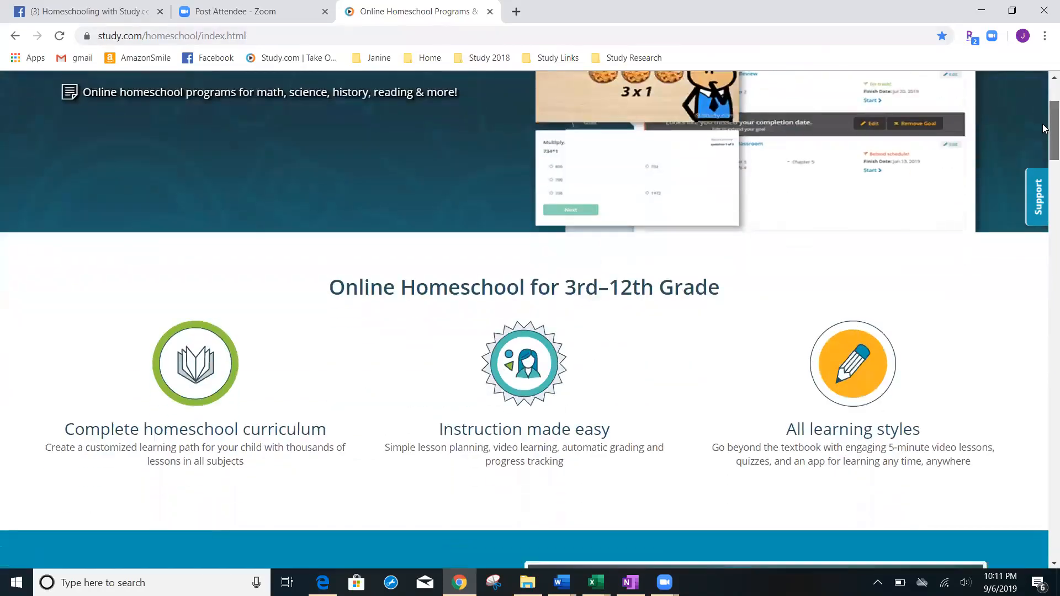
{"action": "scroll", "scroll_direction": "down", "scroll_amount": 3}
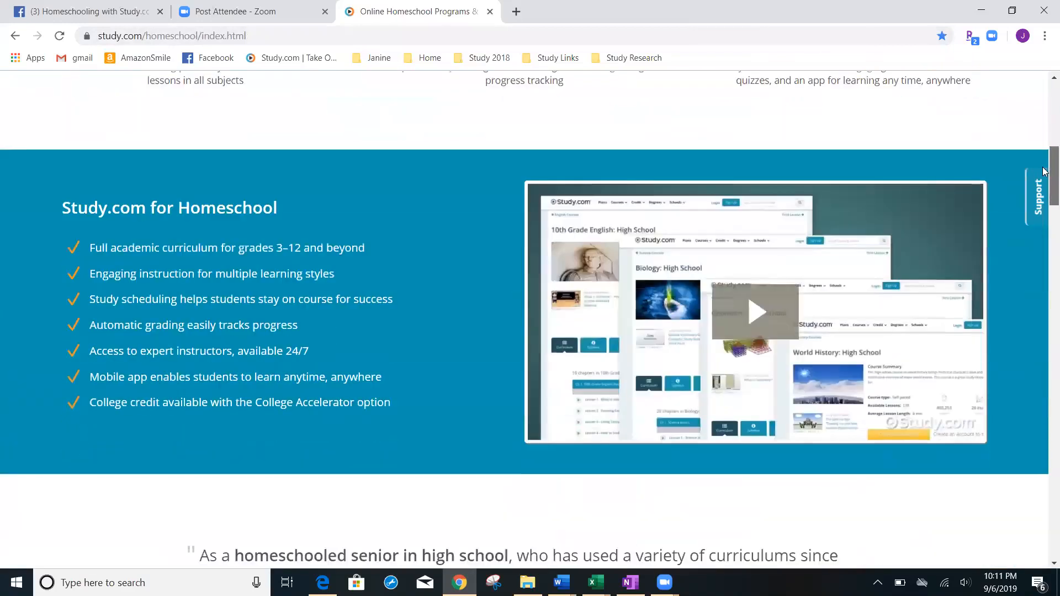
{"action": "scroll", "scroll_direction": "down", "scroll_amount": 3}
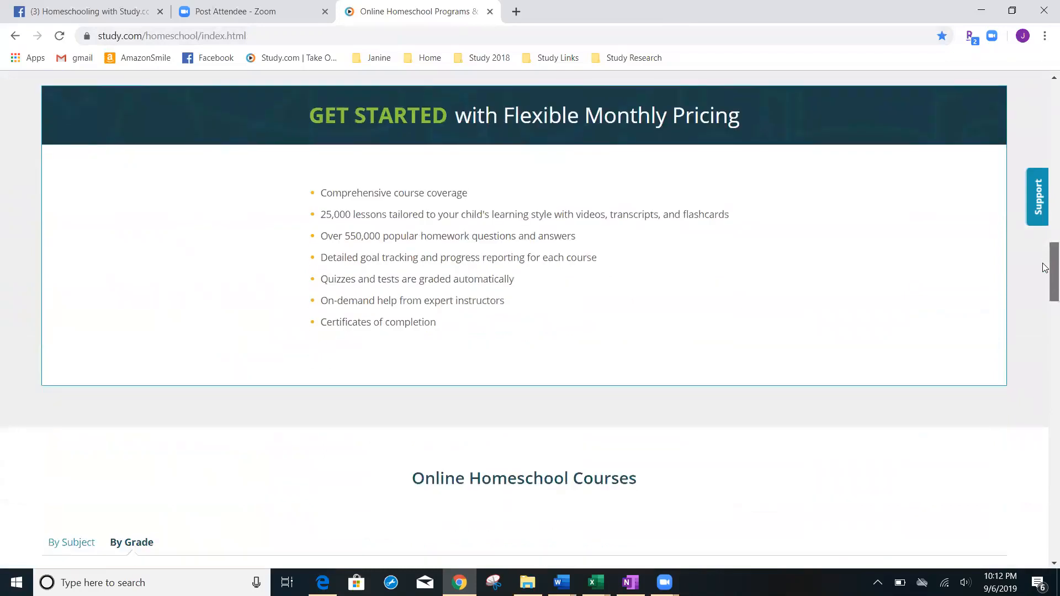
{"action": "scroll", "scroll_direction": "down", "scroll_amount": 3}
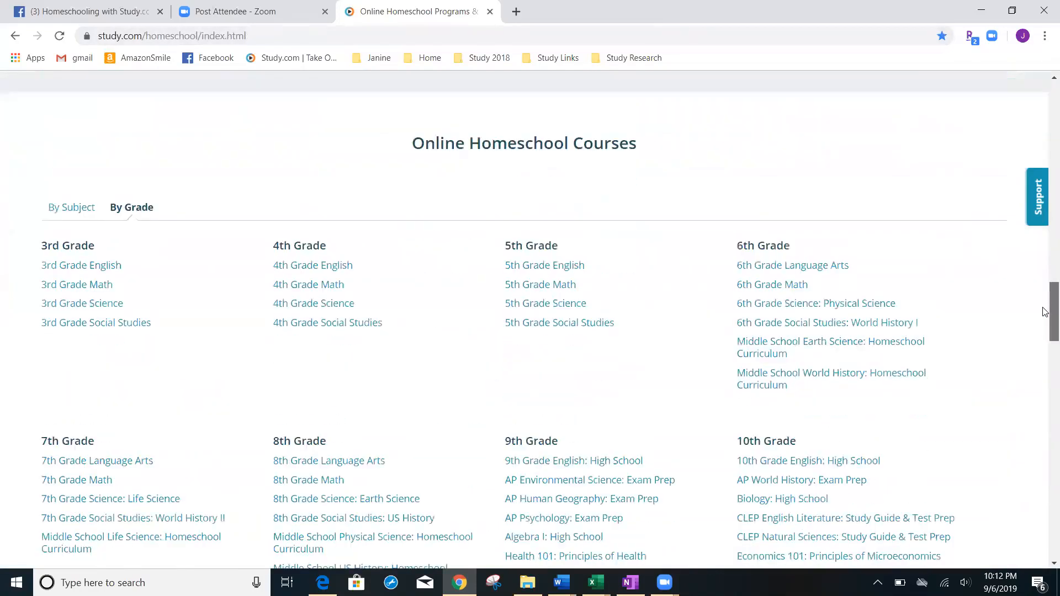
{"action": "scroll", "scroll_direction": "down", "scroll_amount": 3}
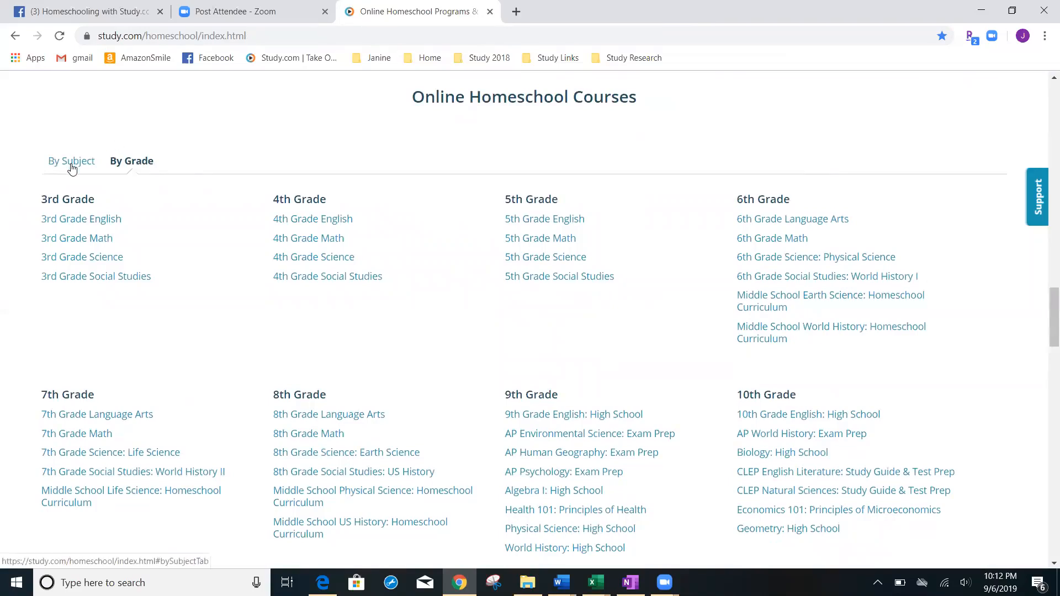
{"action": "mouse_move", "coordinate": [746, 122]}
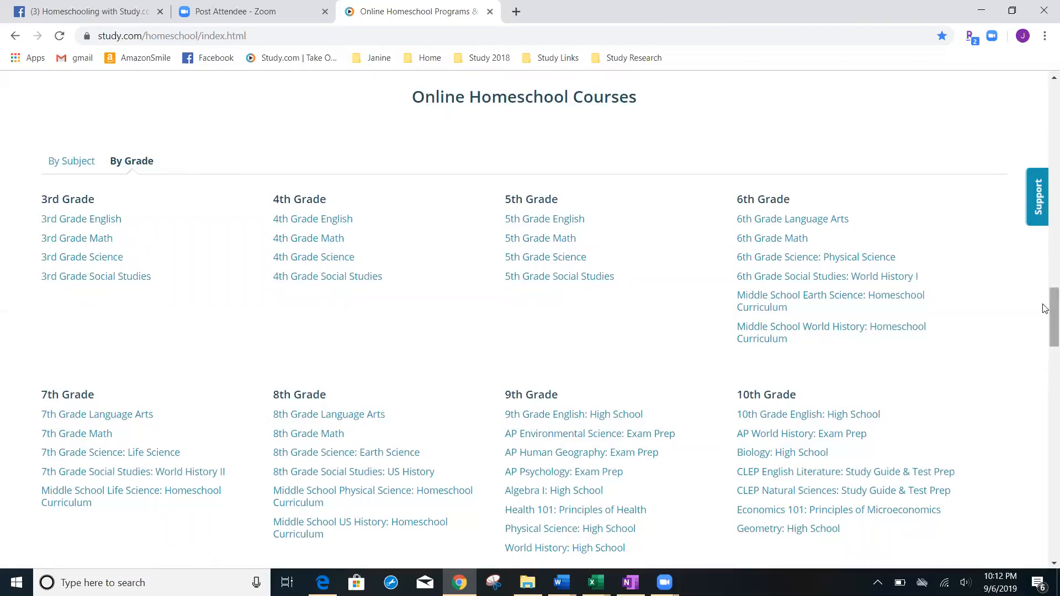
{"action": "scroll", "scroll_direction": "down", "scroll_amount": 3}
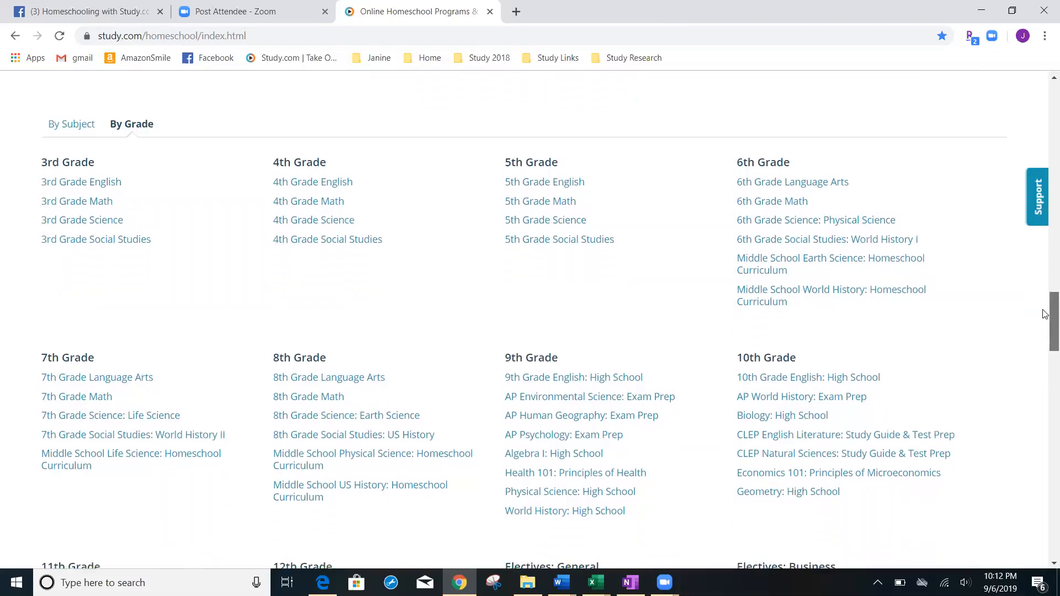
{"action": "scroll", "scroll_direction": "down", "scroll_amount": 3}
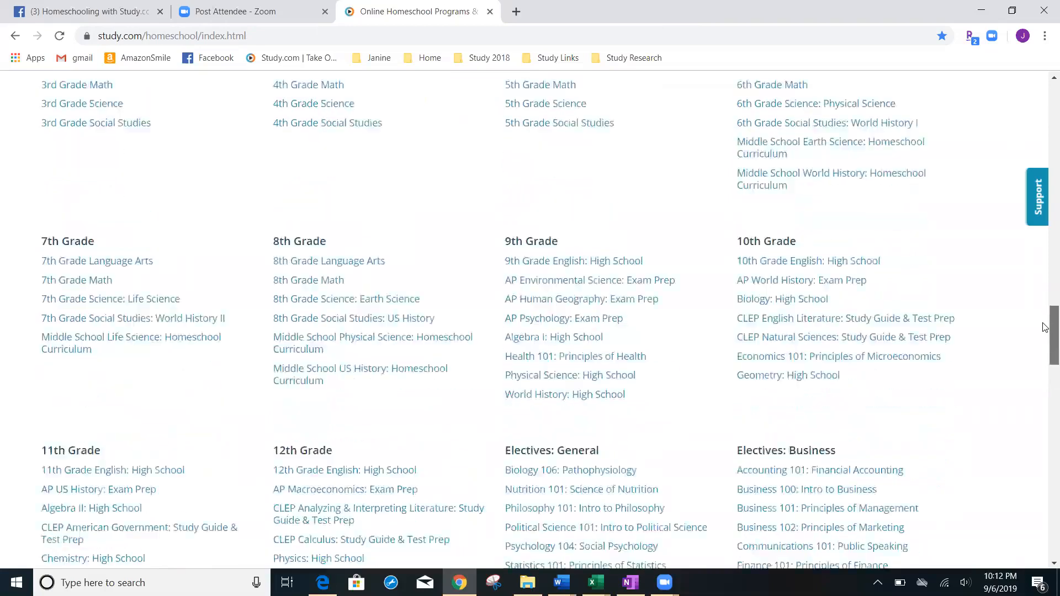
{"action": "scroll", "scroll_direction": "down", "scroll_amount": 3}
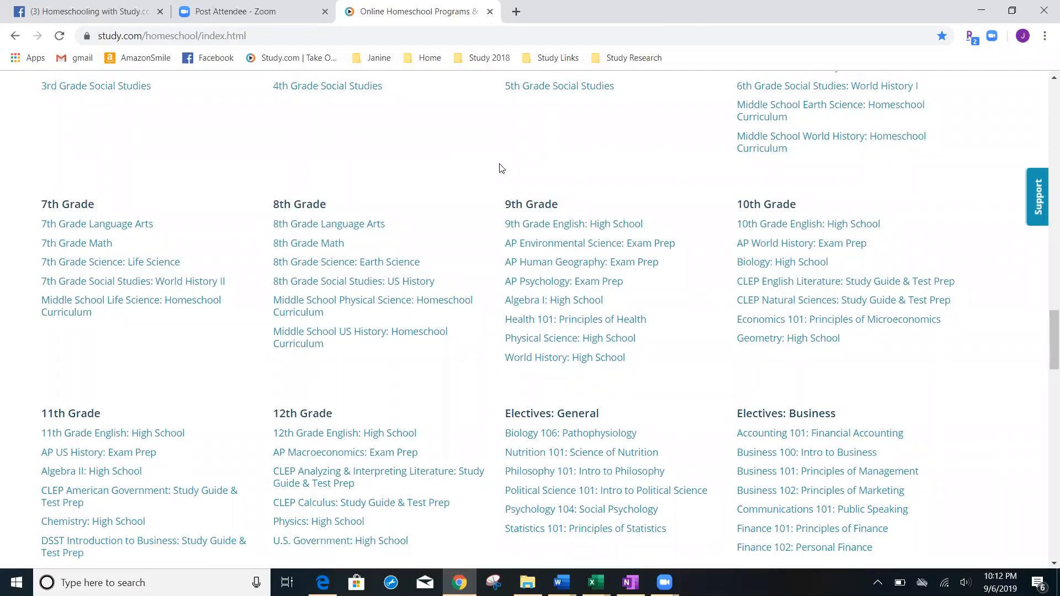
{"action": "mouse_move", "coordinate": [456, 172]}
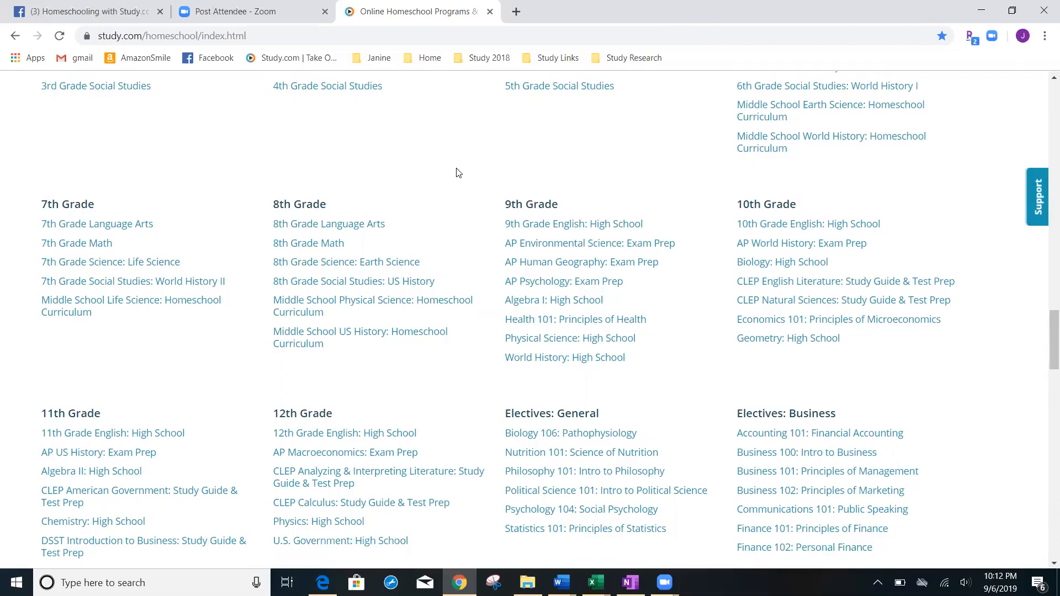
{"action": "mouse_move", "coordinate": [453, 174]}
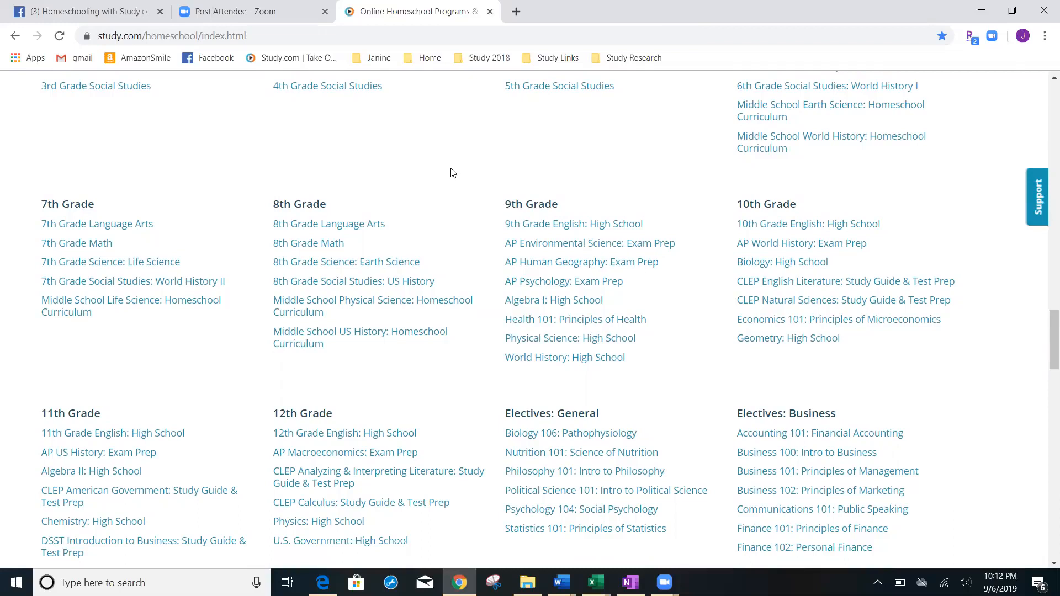
{"action": "mouse_move", "coordinate": [329, 224]}
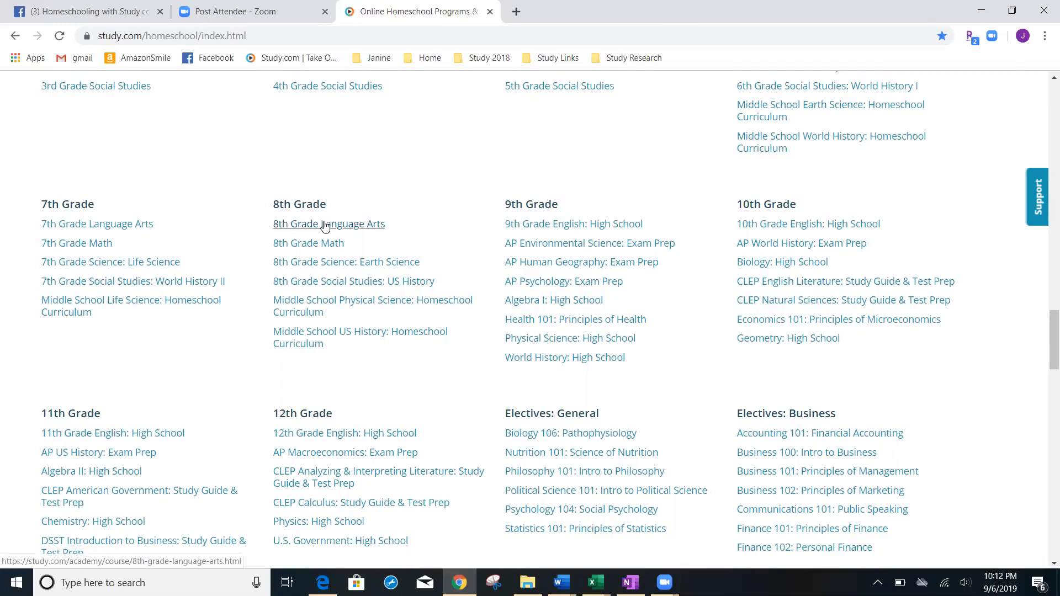
{"action": "left_click", "coordinate": [329, 225]}
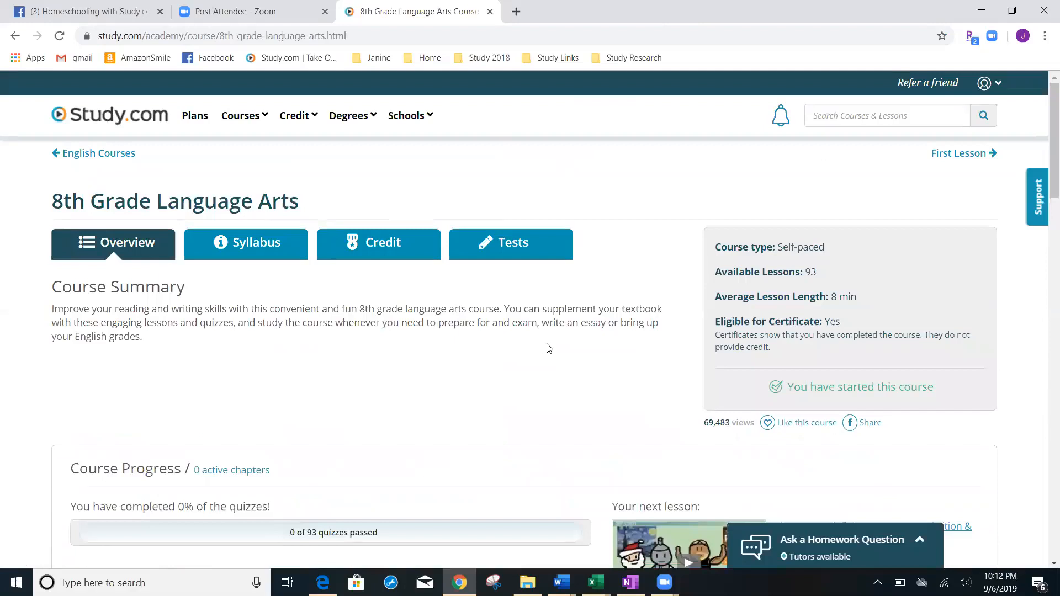
{"action": "mouse_move", "coordinate": [889, 407]}
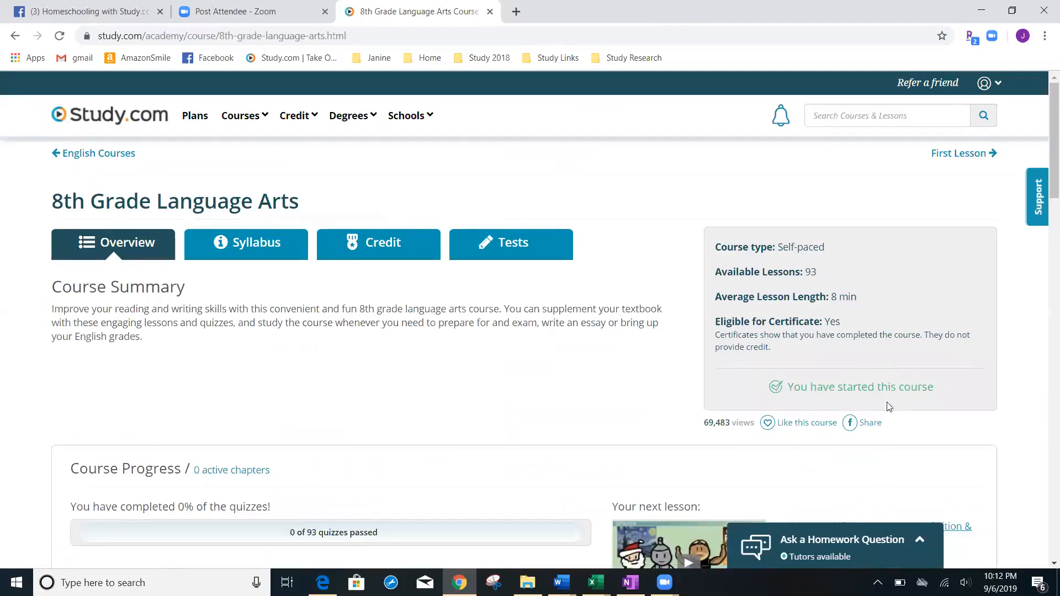
{"action": "mouse_move", "coordinate": [818, 388]}
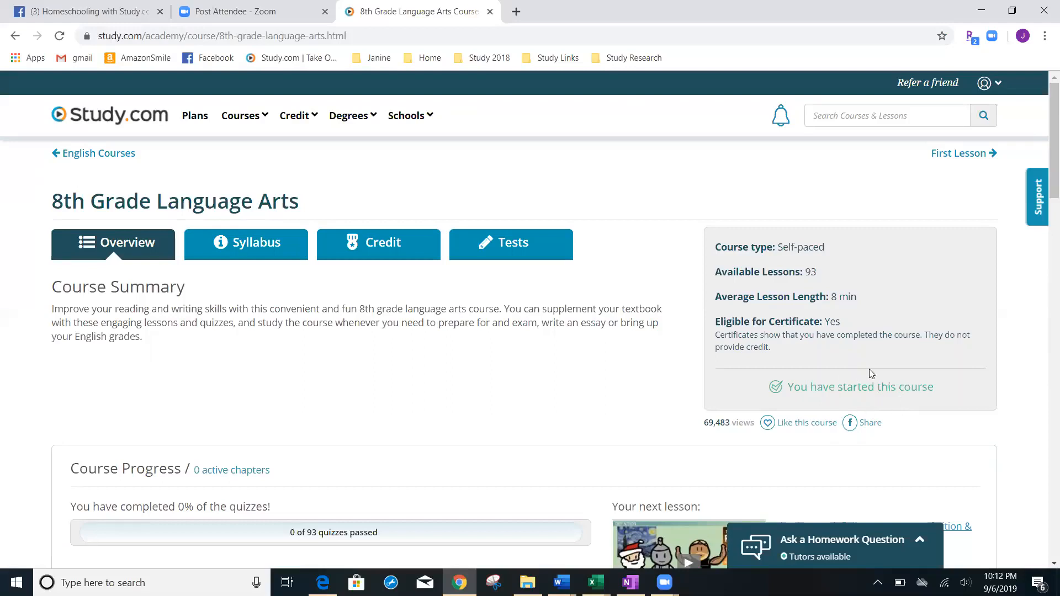
{"action": "mouse_move", "coordinate": [437, 426]}
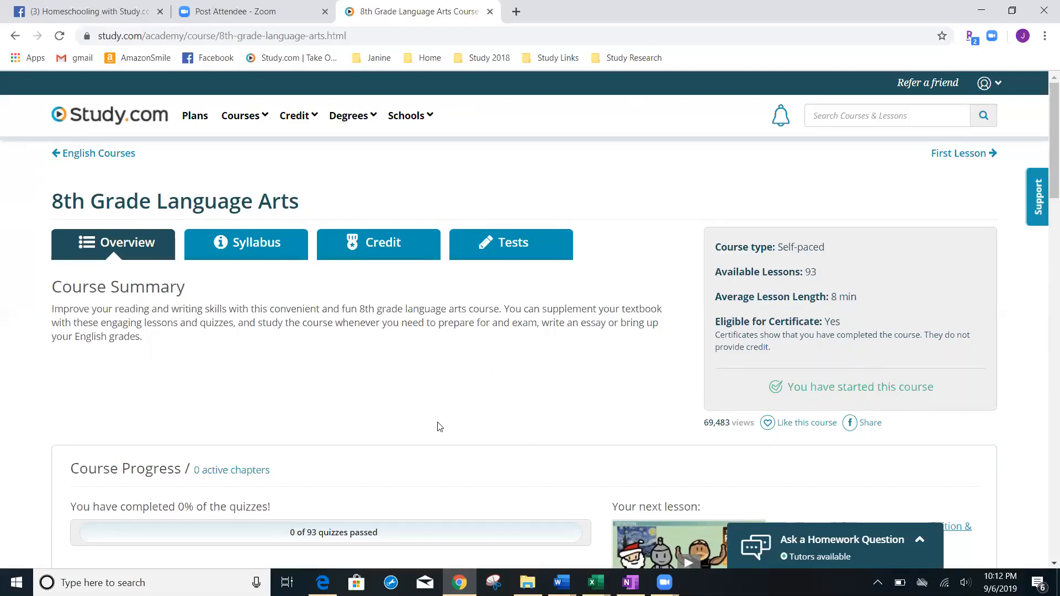
{"action": "left_click", "coordinate": [14, 35]}
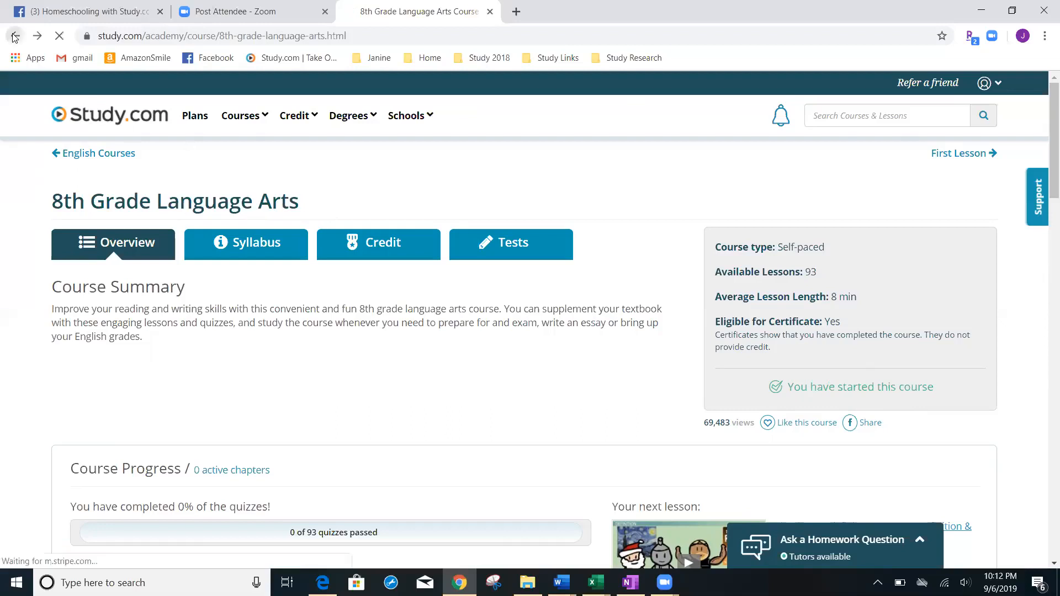
{"action": "left_click", "coordinate": [14, 36]}
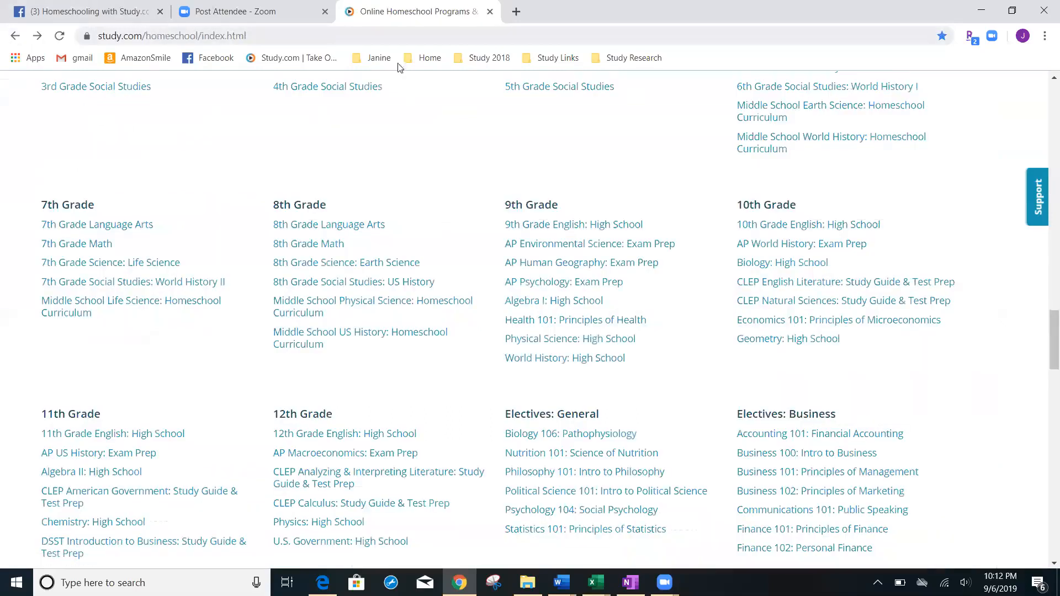
{"action": "mouse_move", "coordinate": [573, 224]}
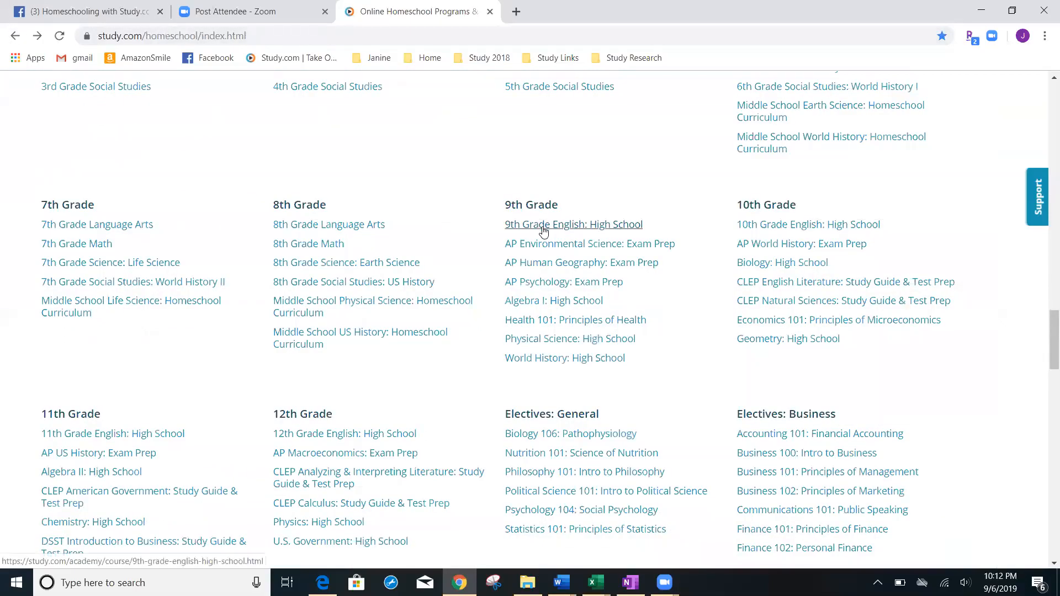
- Start the 9th Grade English: High School course
{"action": "left_click", "coordinate": [573, 224]}
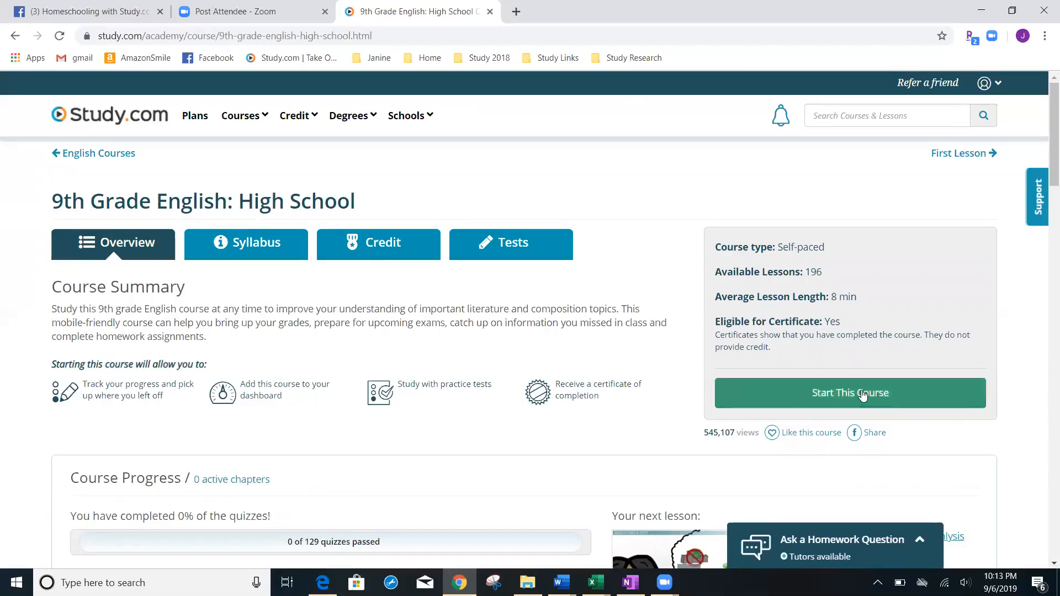
{"action": "left_click", "coordinate": [849, 393]}
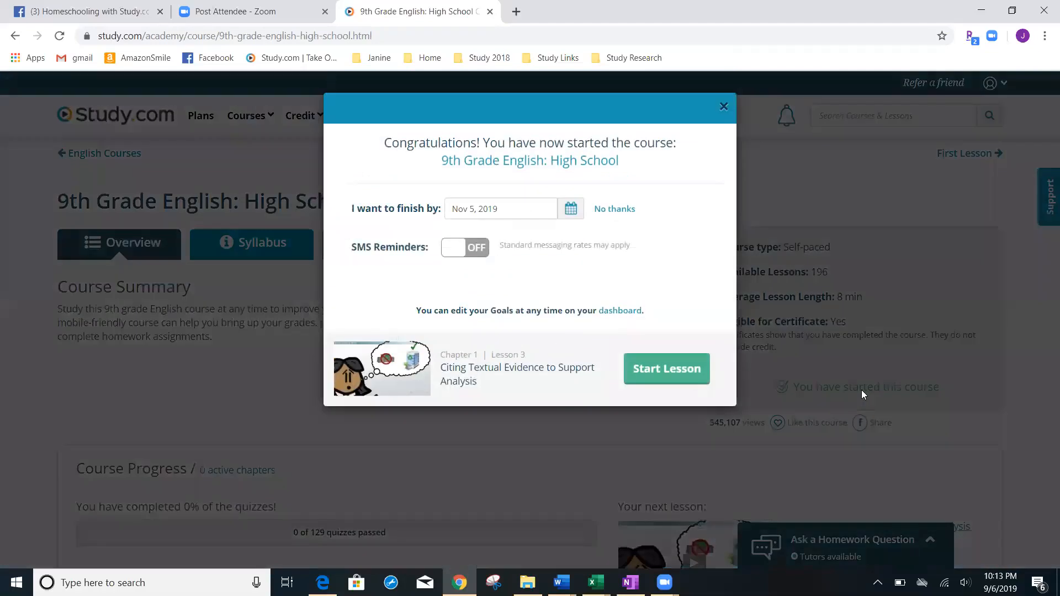
{"action": "mouse_move", "coordinate": [655, 235]}
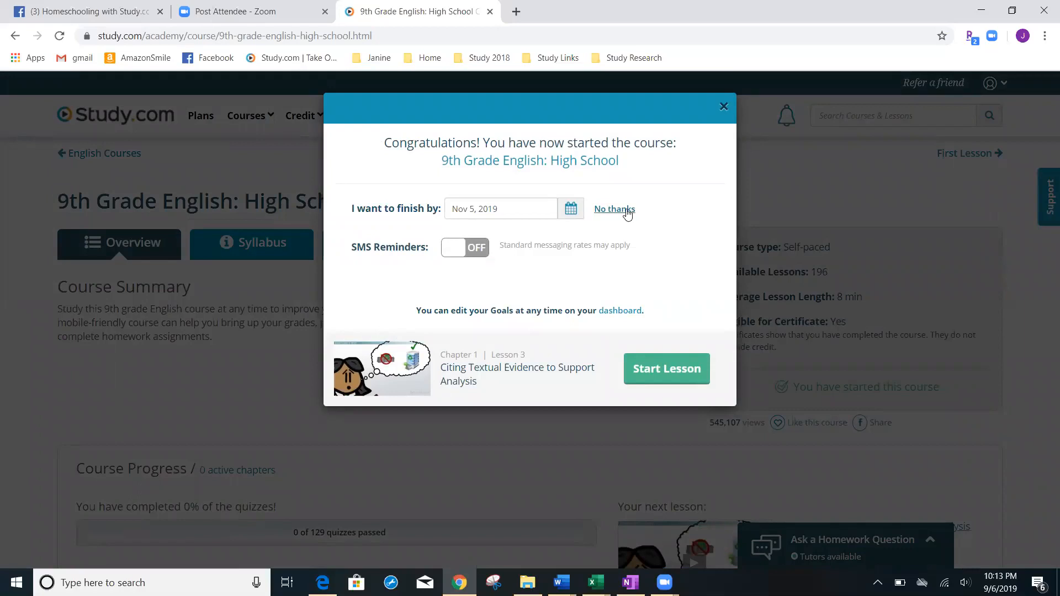
- Choose Add finish date and dismiss the Congratulations popup
{"action": "left_click", "coordinate": [613, 209]}
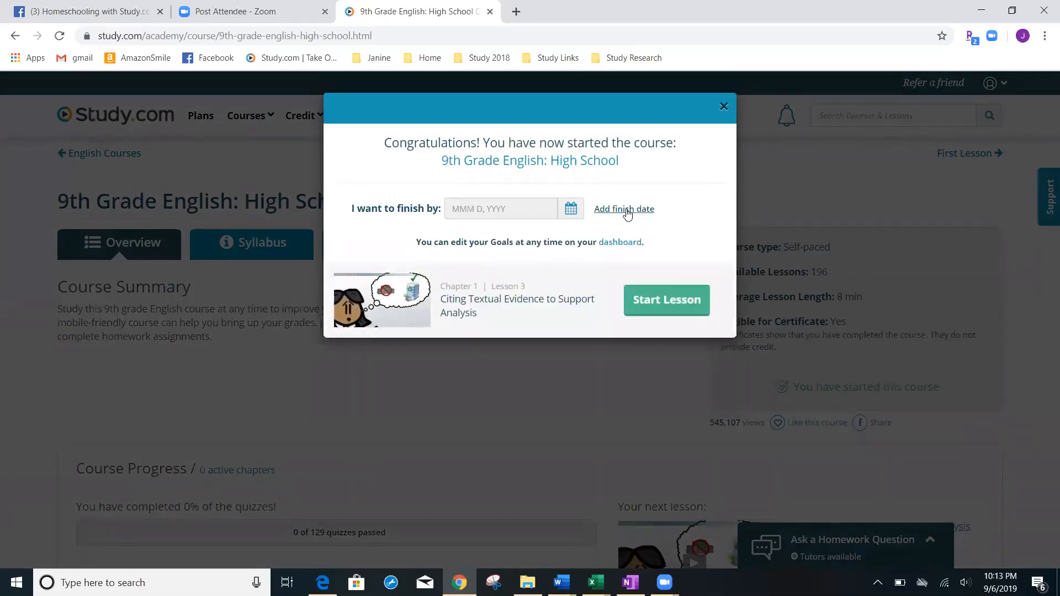
{"action": "left_click", "coordinate": [723, 106]}
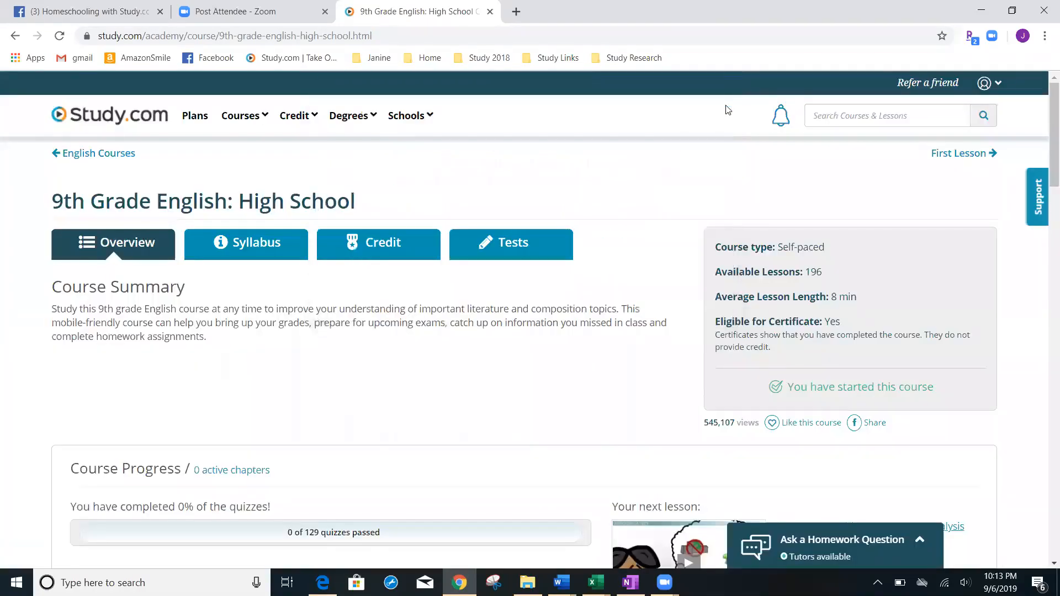
{"action": "mouse_move", "coordinate": [796, 415]}
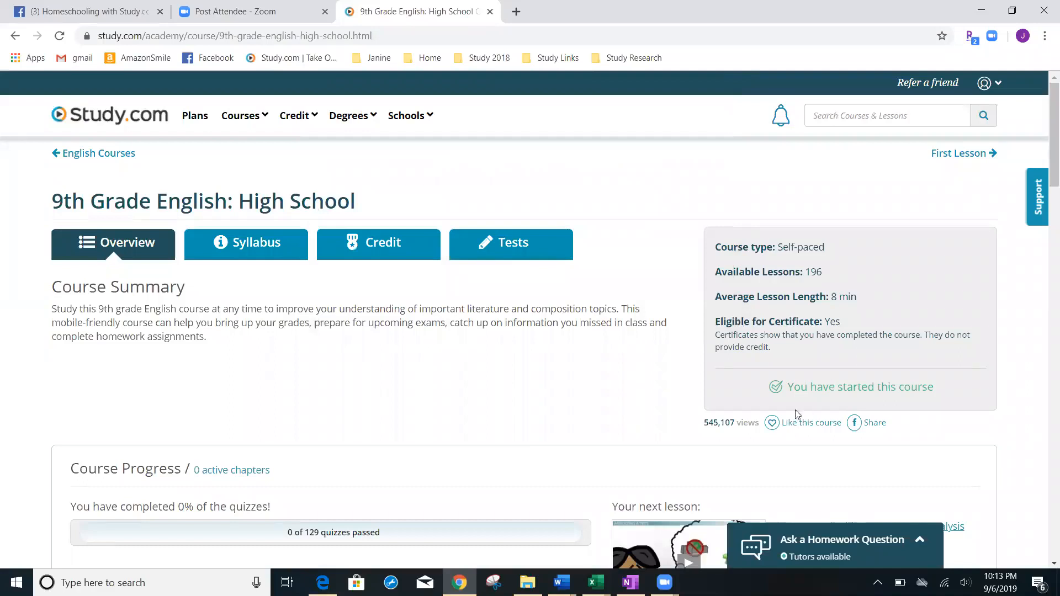
{"action": "mouse_move", "coordinate": [610, 399]}
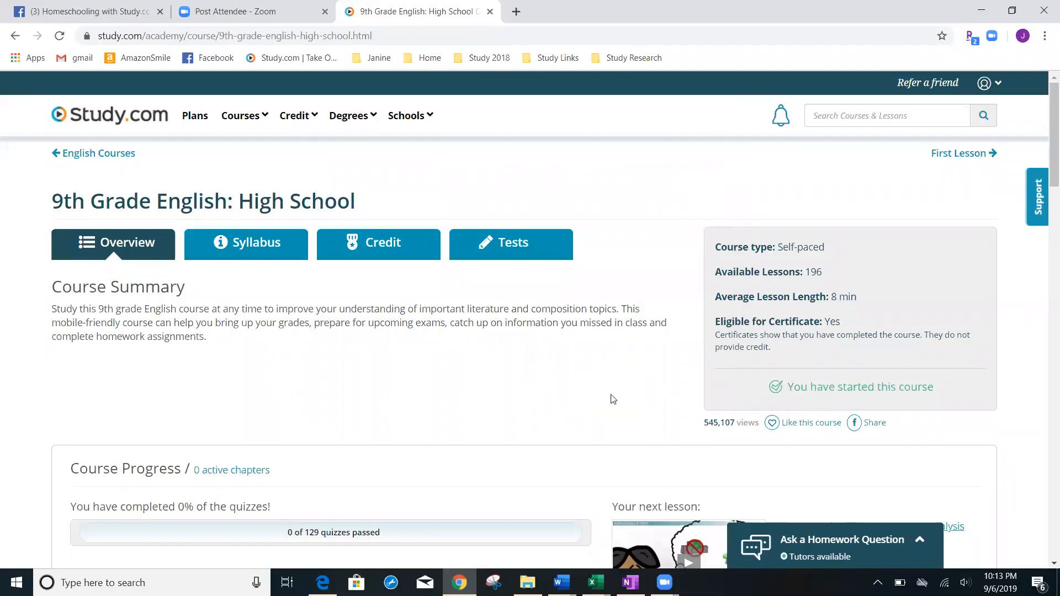
{"action": "mouse_move", "coordinate": [93, 153]}
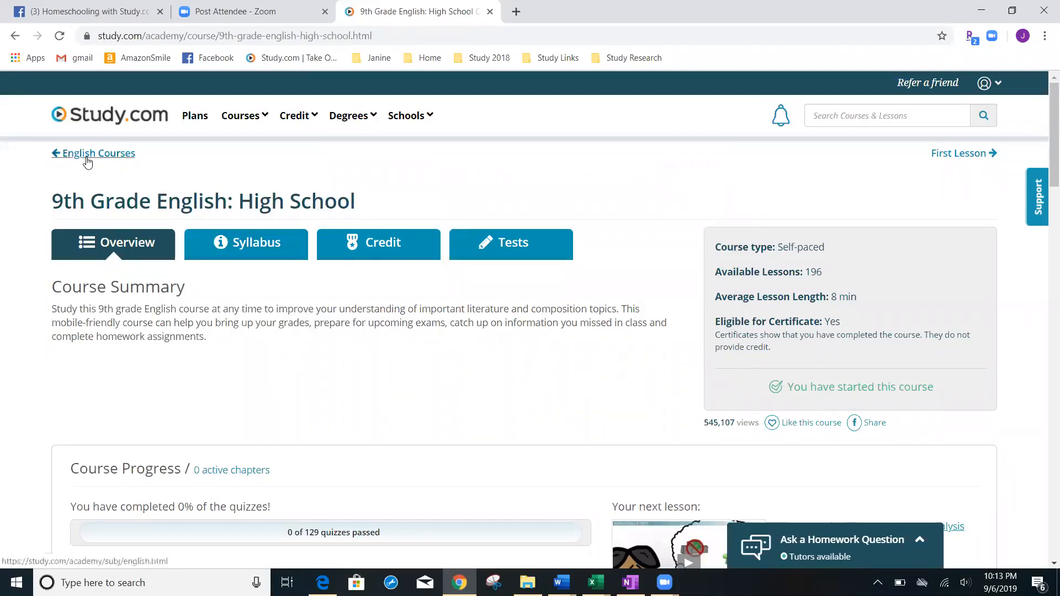
- Go back in the browser to the homeschool courses-by-grade catalogue
{"action": "left_click", "coordinate": [15, 36]}
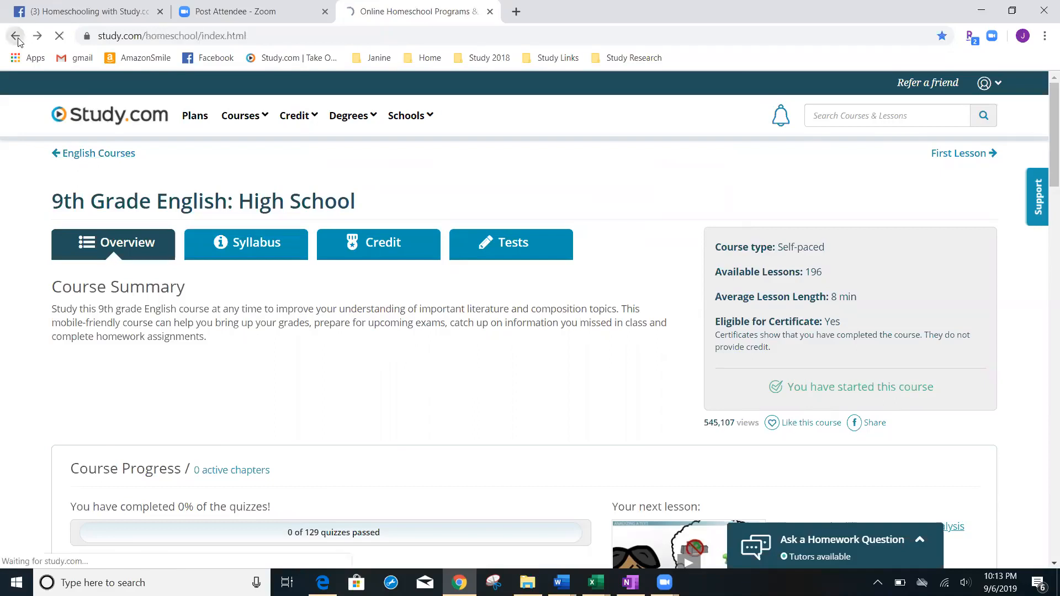
{"action": "left_click", "coordinate": [16, 35]}
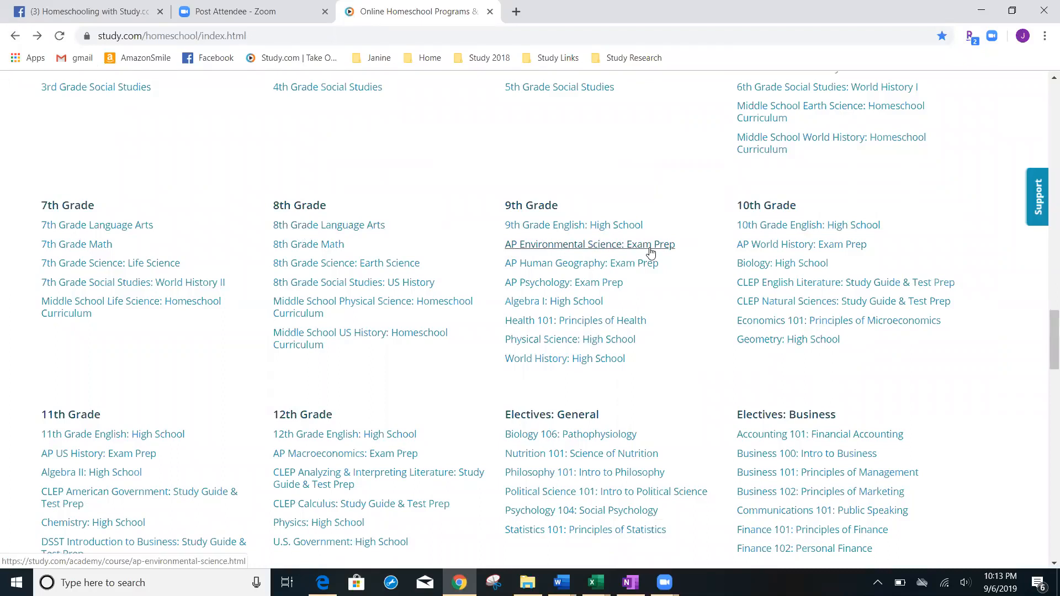
{"action": "mouse_move", "coordinate": [541, 252]}
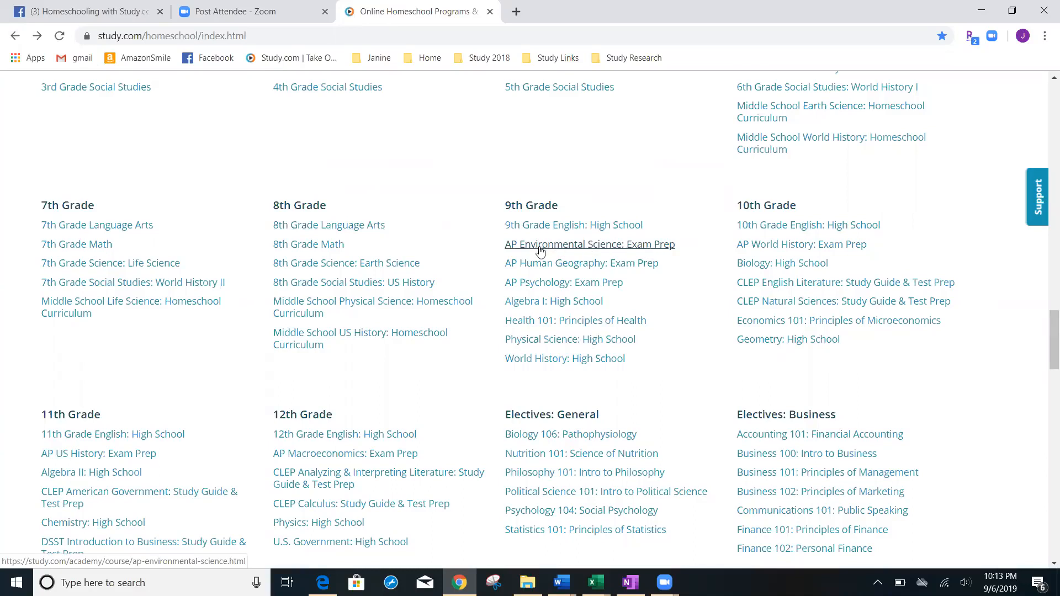
{"action": "mouse_move", "coordinate": [574, 252]}
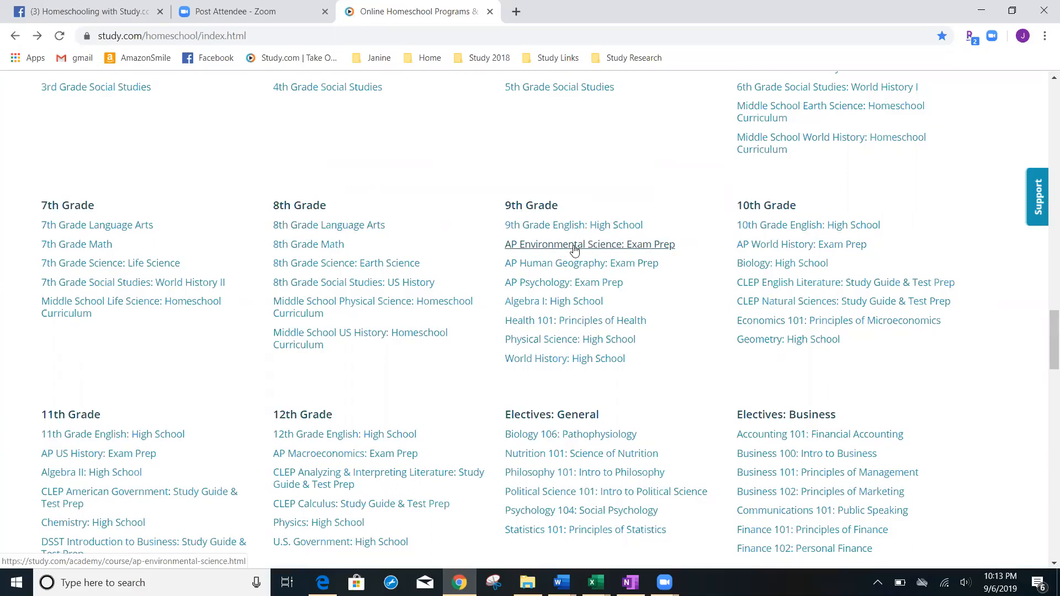
{"action": "mouse_move", "coordinate": [574, 320]}
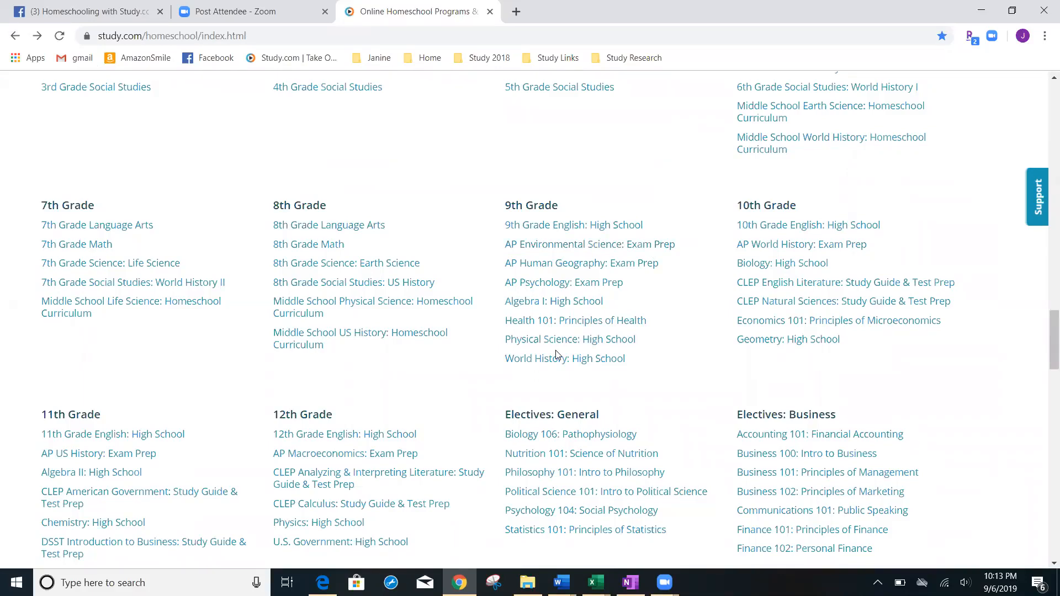
{"action": "mouse_move", "coordinate": [818, 282]}
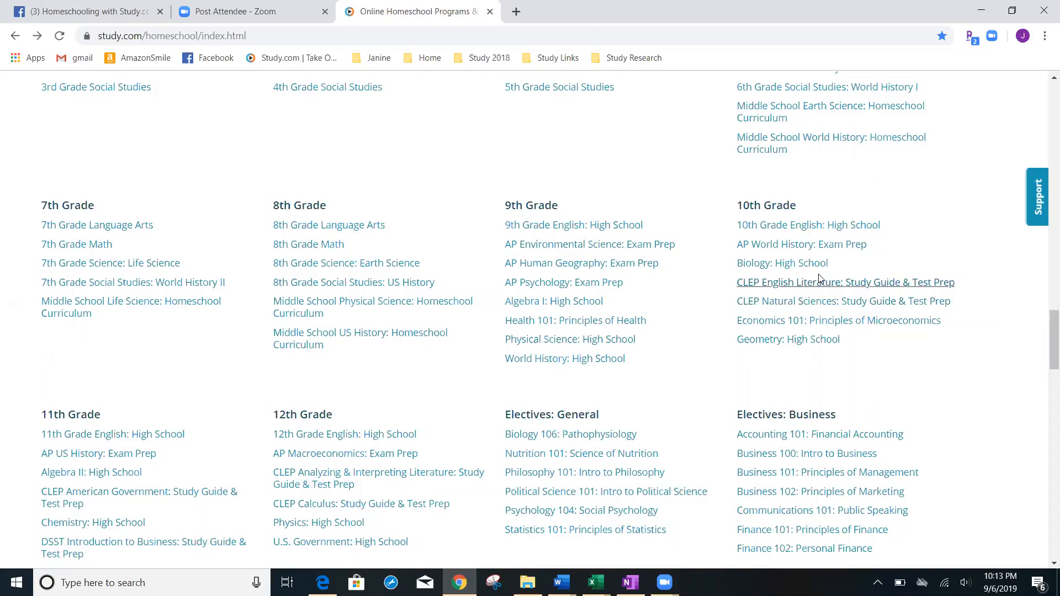
{"action": "mouse_move", "coordinate": [782, 262]}
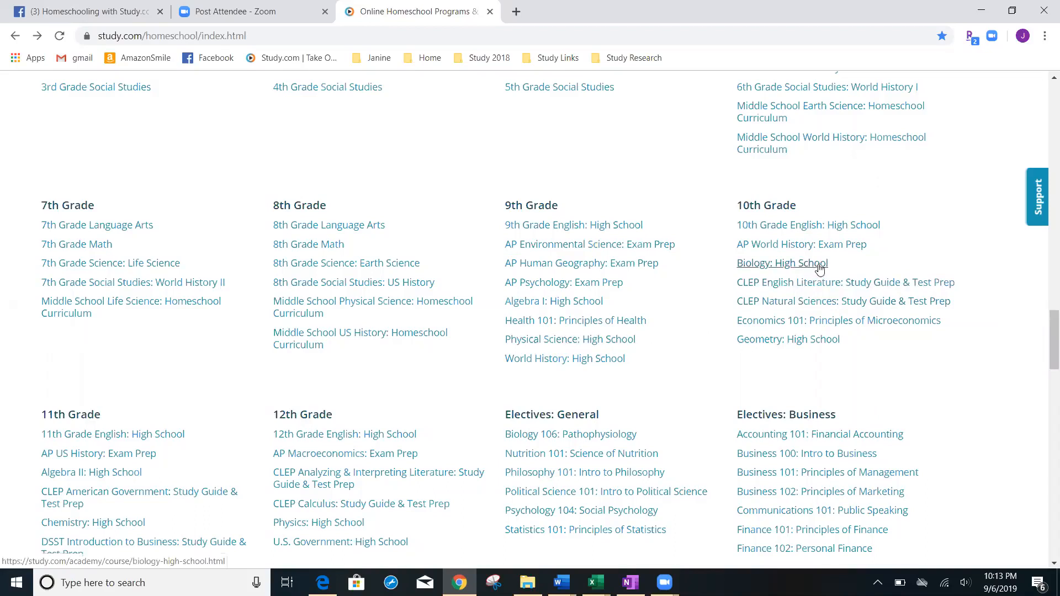
{"action": "mouse_move", "coordinate": [817, 290]}
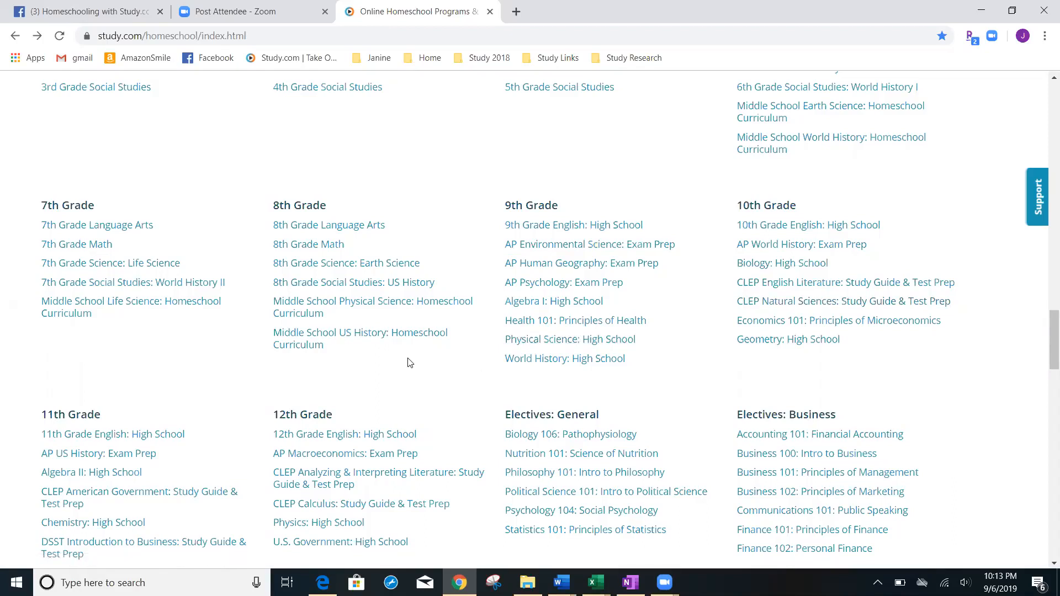
{"action": "mouse_move", "coordinate": [413, 259]}
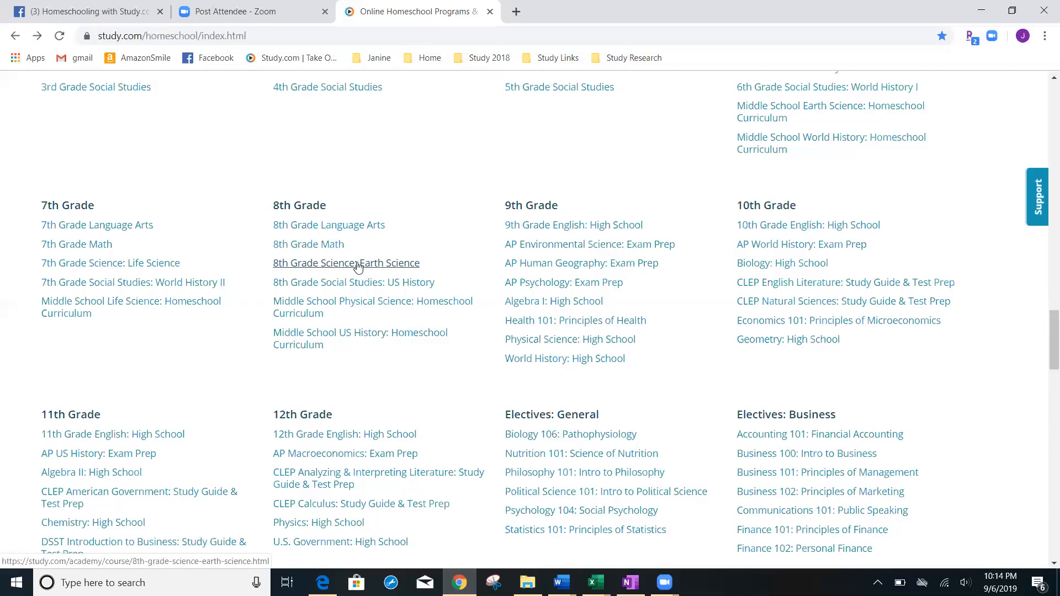
- Start the 8th Grade Science: Earth Science course from its course page
{"action": "left_click", "coordinate": [346, 262]}
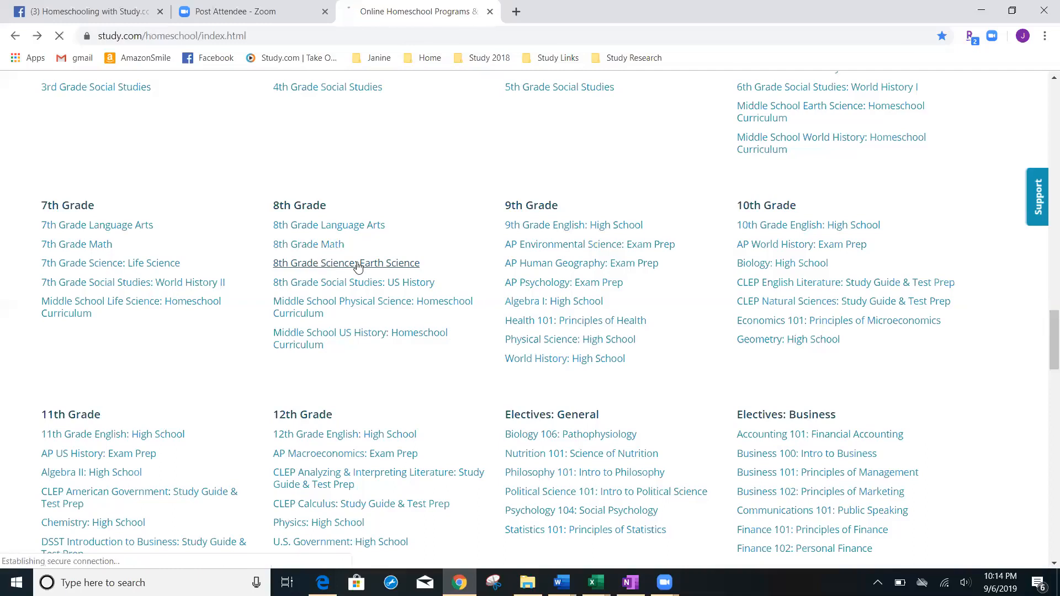
{"action": "left_click", "coordinate": [345, 262]}
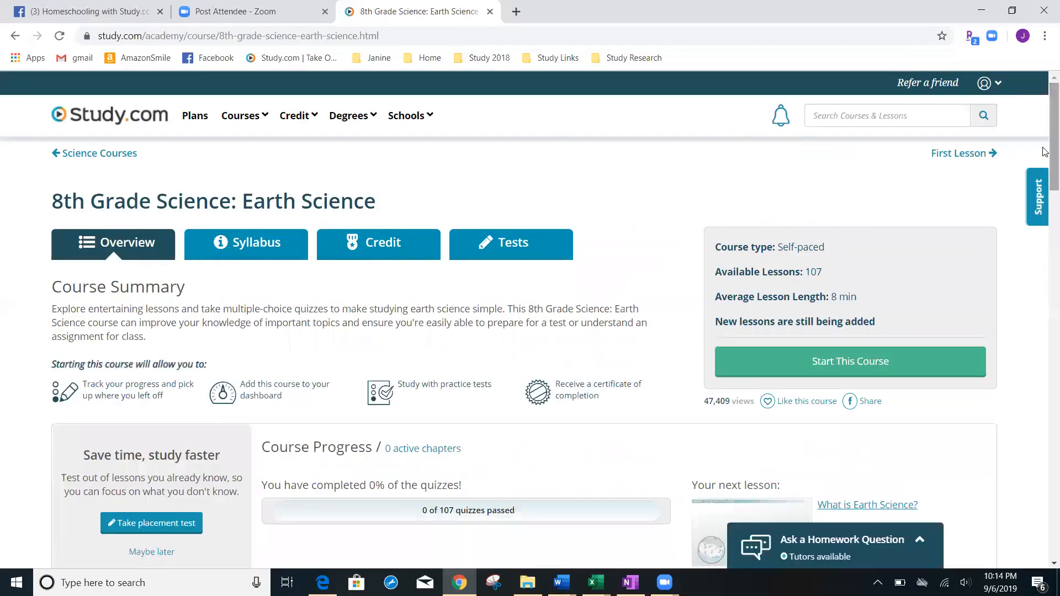
{"action": "scroll", "scroll_direction": "down", "scroll_amount": 3}
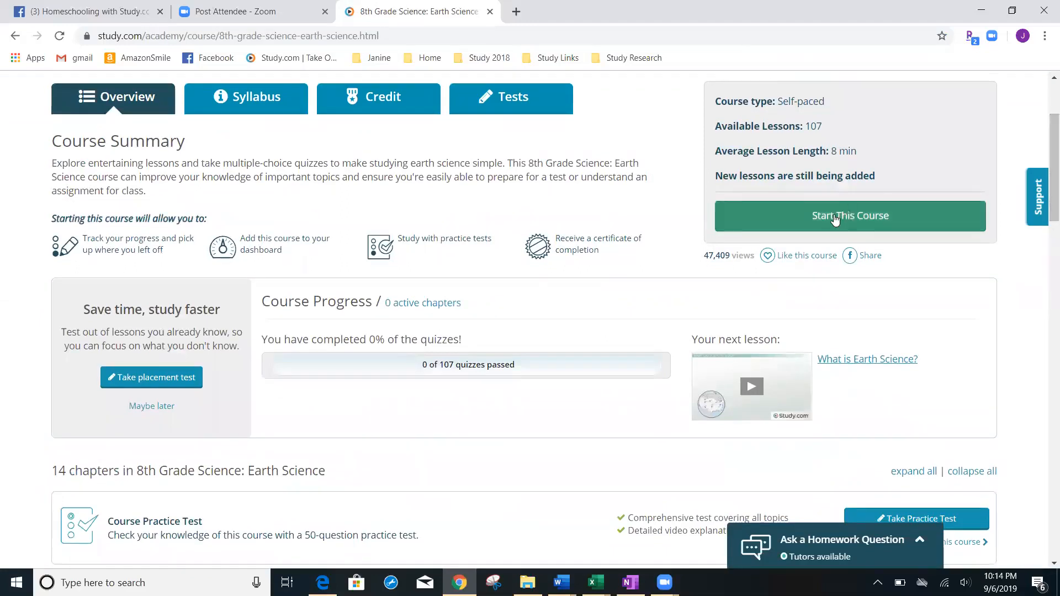
{"action": "left_click", "coordinate": [850, 216]}
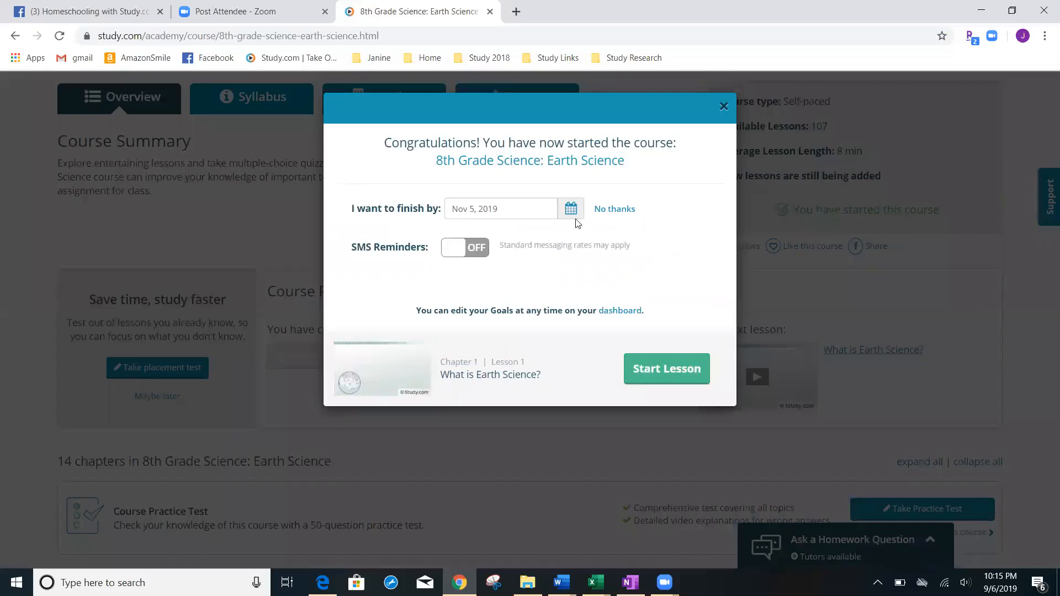
- Set the finish-by goal to May 22, 2020 and begin the first lesson, What is Earth Science?
{"action": "left_click", "coordinate": [571, 209]}
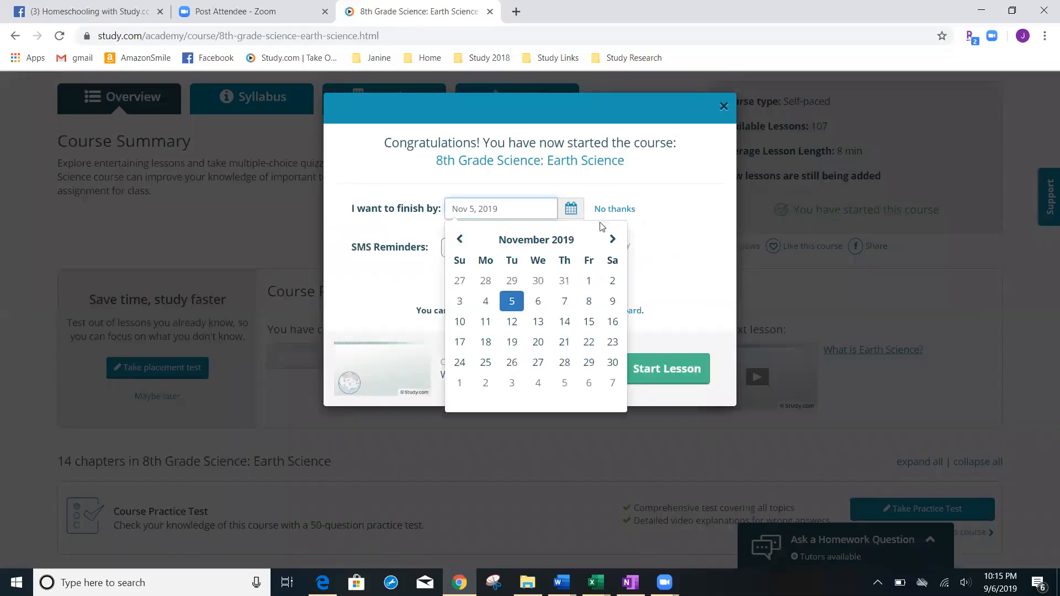
{"action": "left_click", "coordinate": [611, 238]}
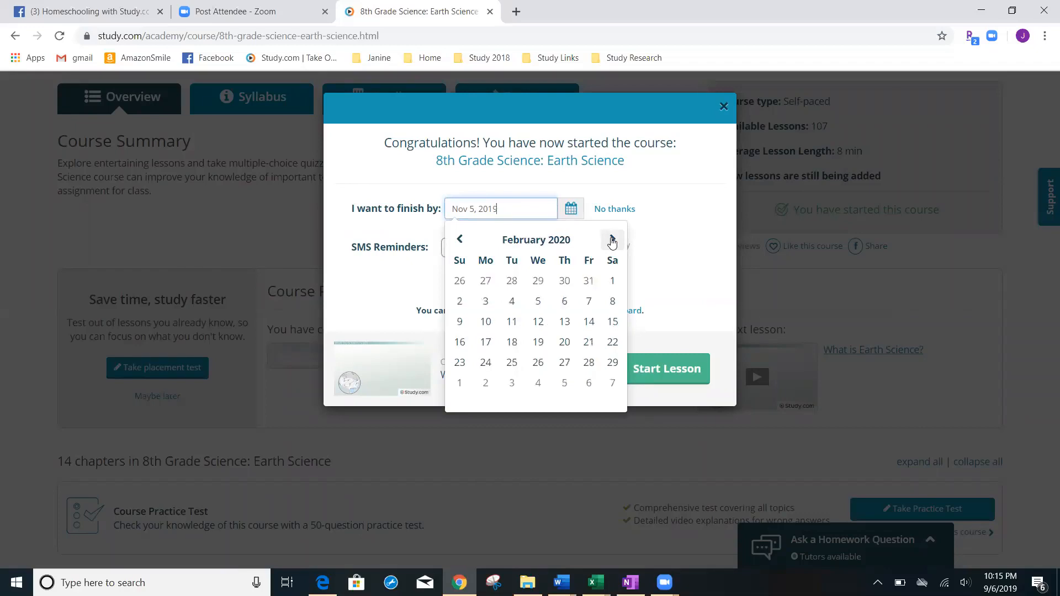
{"action": "left_click", "coordinate": [610, 240]}
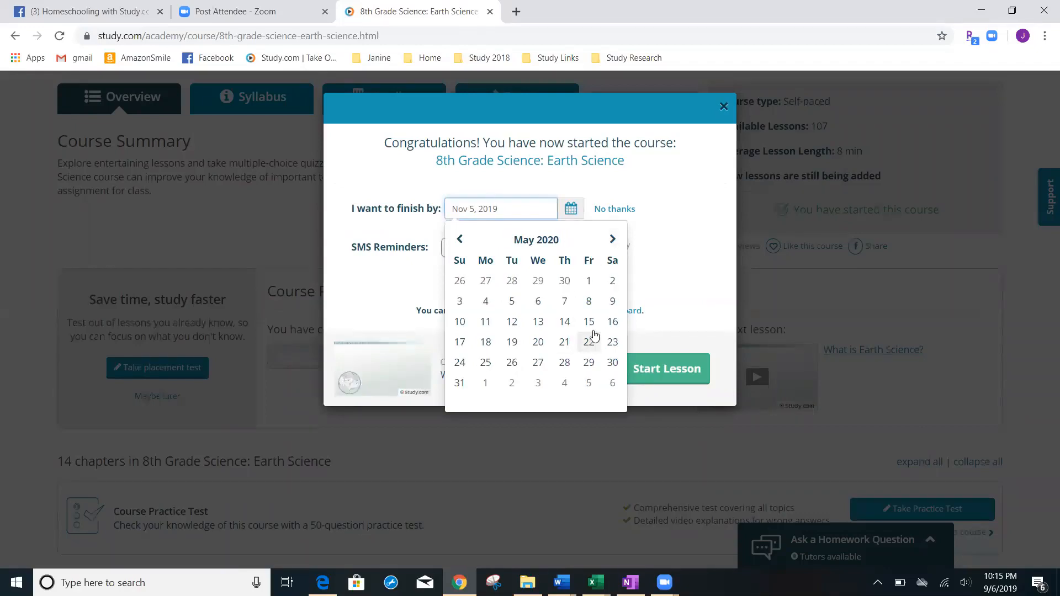
{"action": "left_click", "coordinate": [589, 342]}
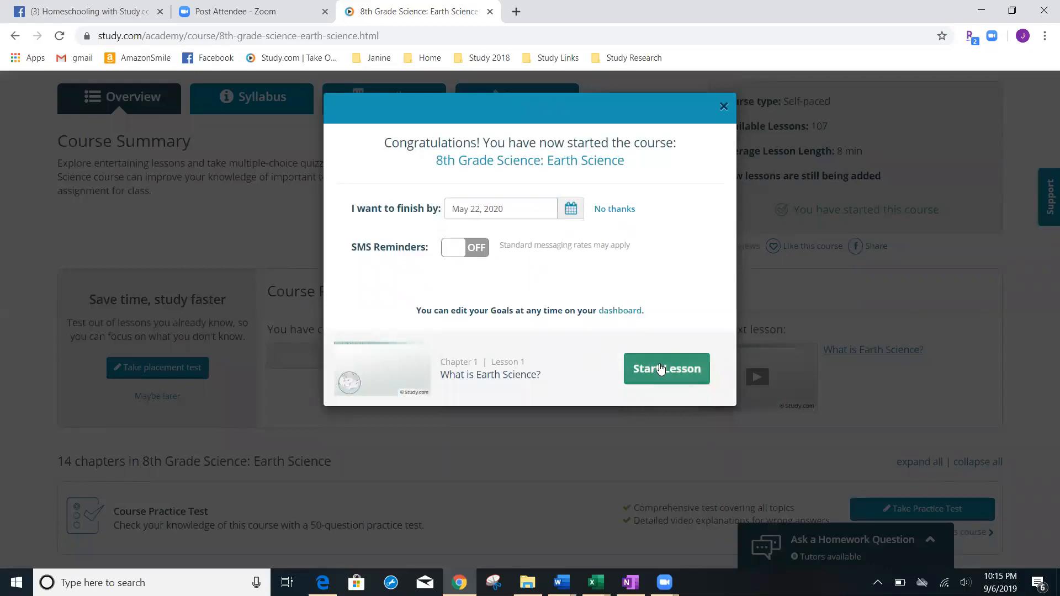
{"action": "mouse_move", "coordinate": [679, 341]}
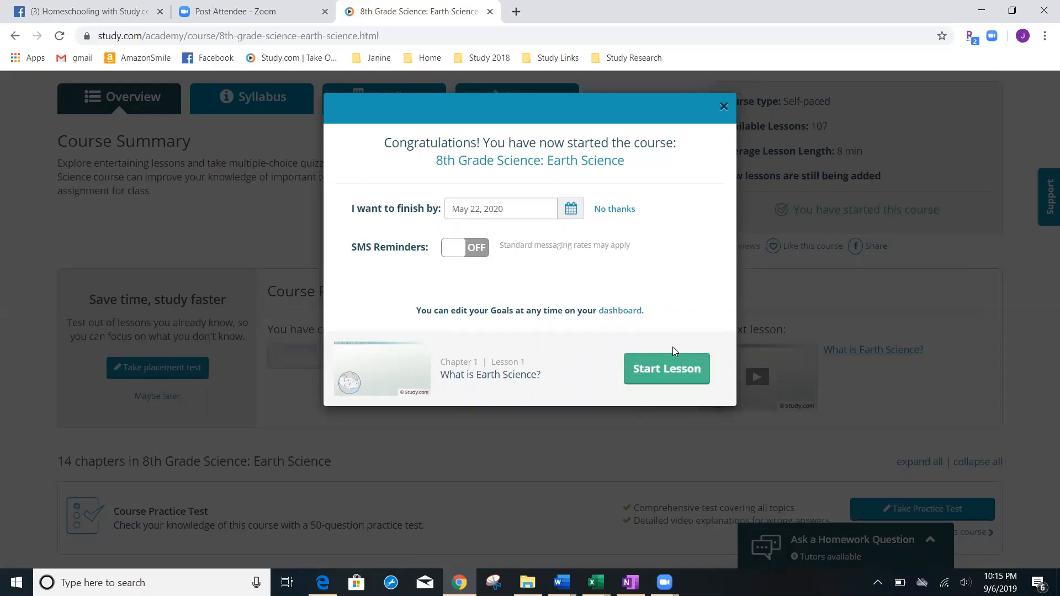
{"action": "left_click", "coordinate": [665, 369]}
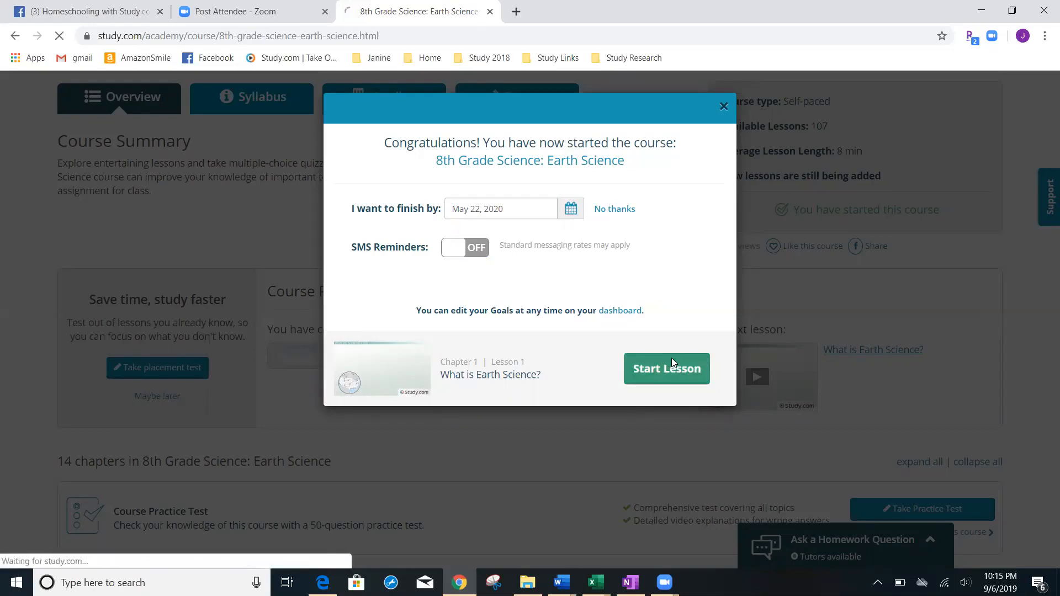
{"action": "left_click", "coordinate": [666, 369]}
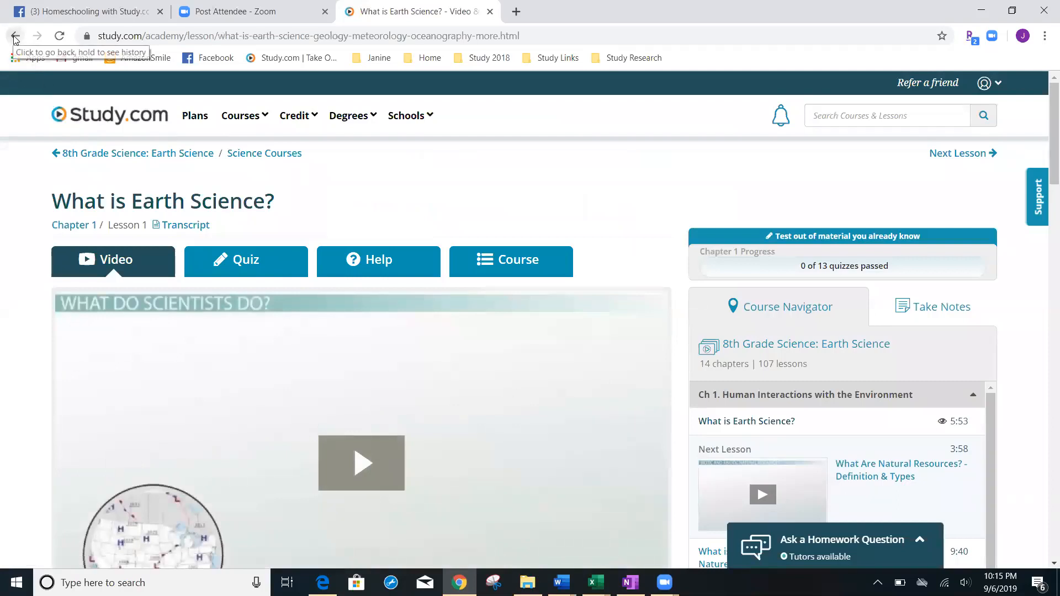
{"action": "left_click", "coordinate": [14, 35]}
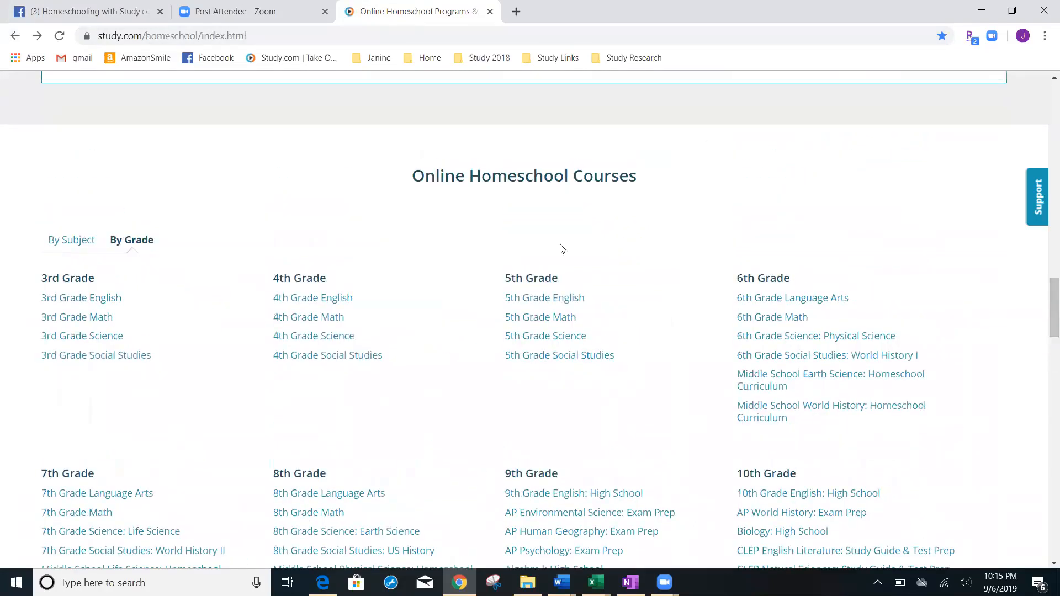
{"action": "mouse_move", "coordinate": [123, 198]}
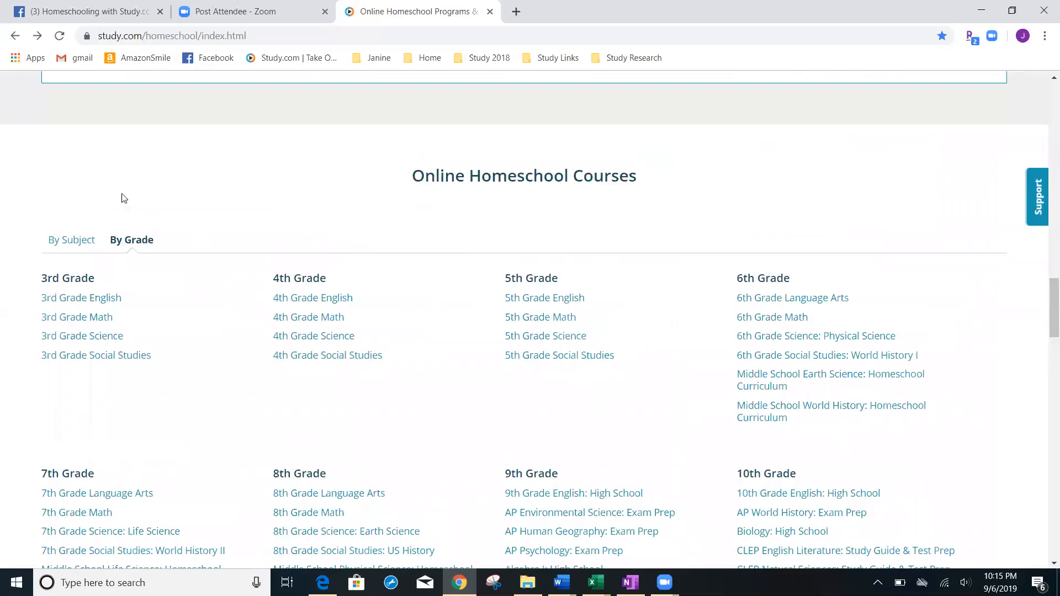
{"action": "mouse_move", "coordinate": [71, 240]}
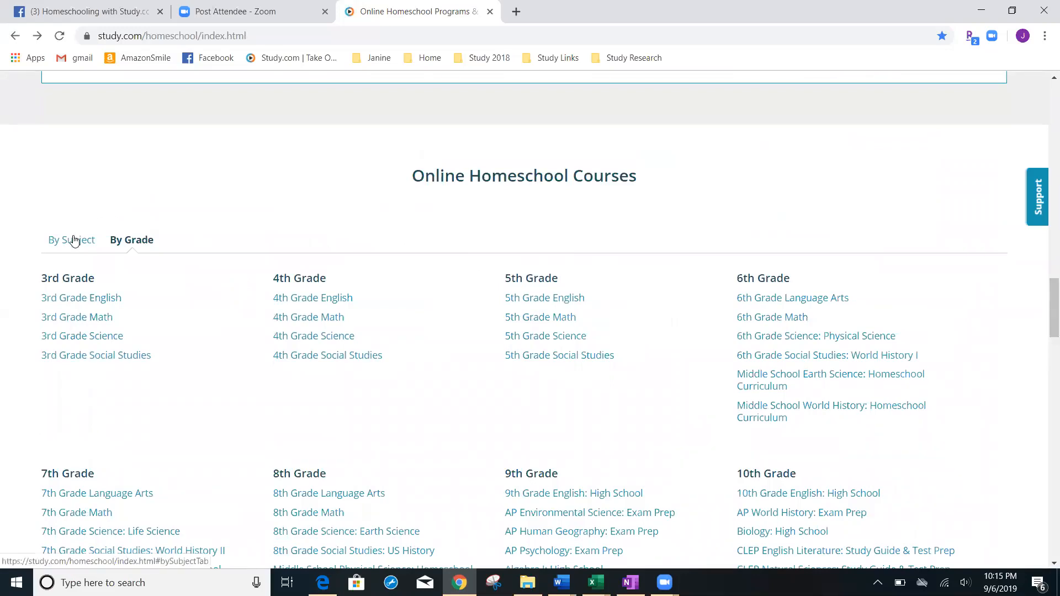
{"action": "left_click", "coordinate": [73, 239]}
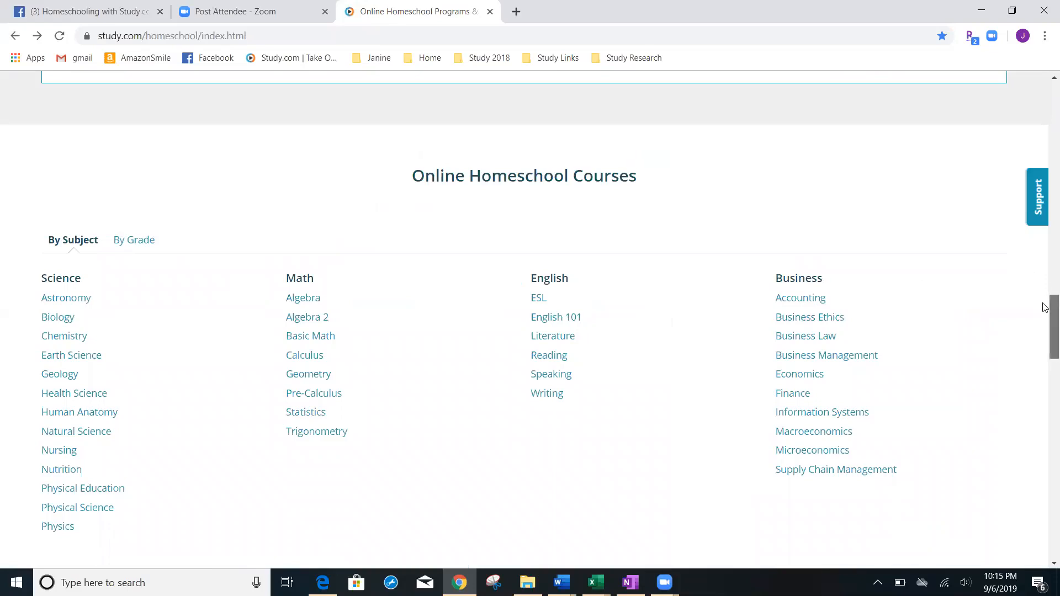
{"action": "scroll", "scroll_direction": "down", "scroll_amount": 3}
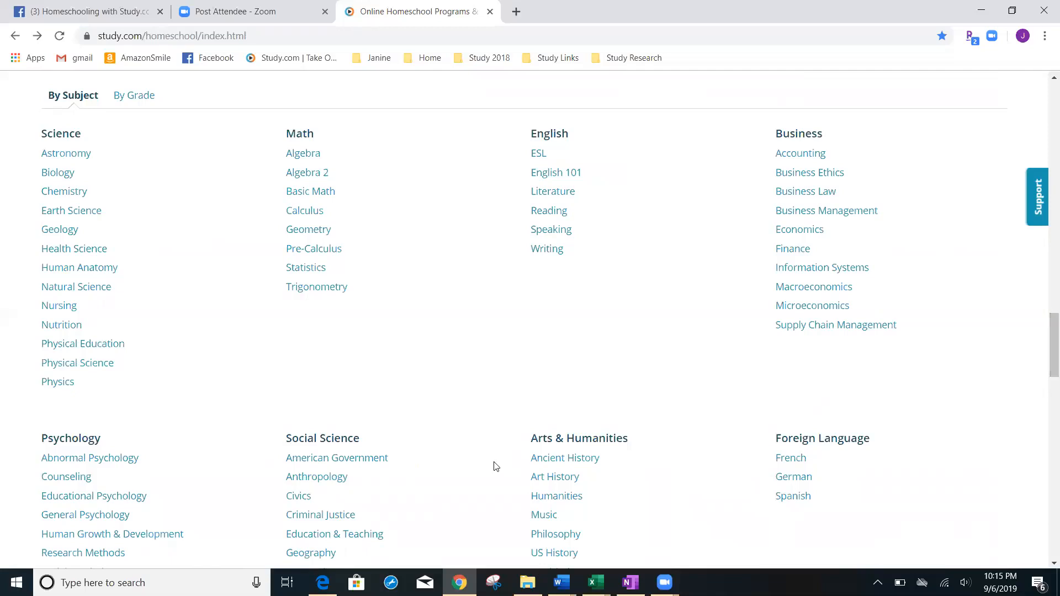
{"action": "mouse_move", "coordinate": [125, 411]}
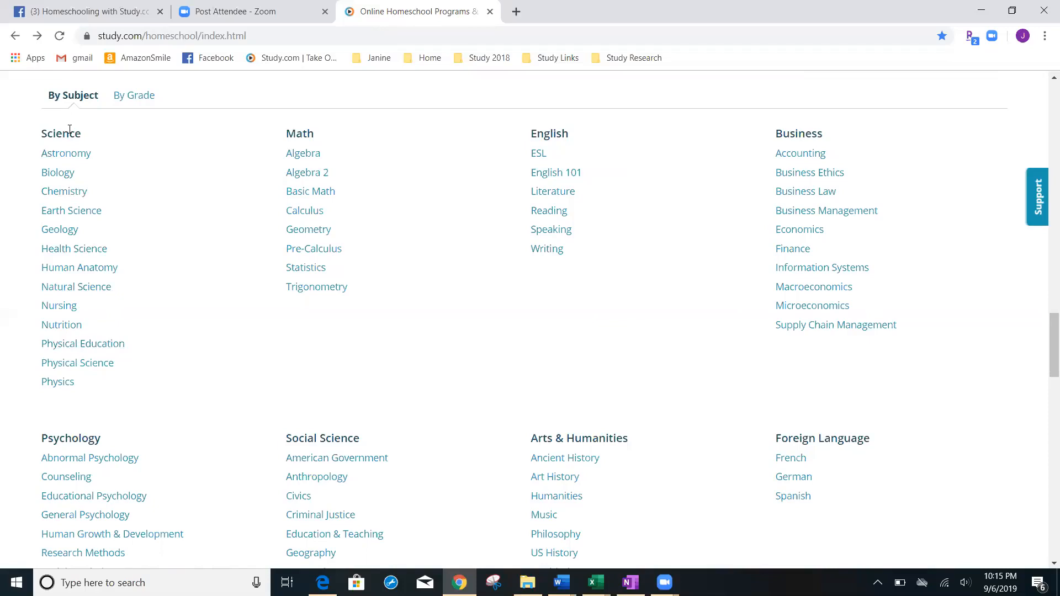
{"action": "mouse_move", "coordinate": [67, 221]}
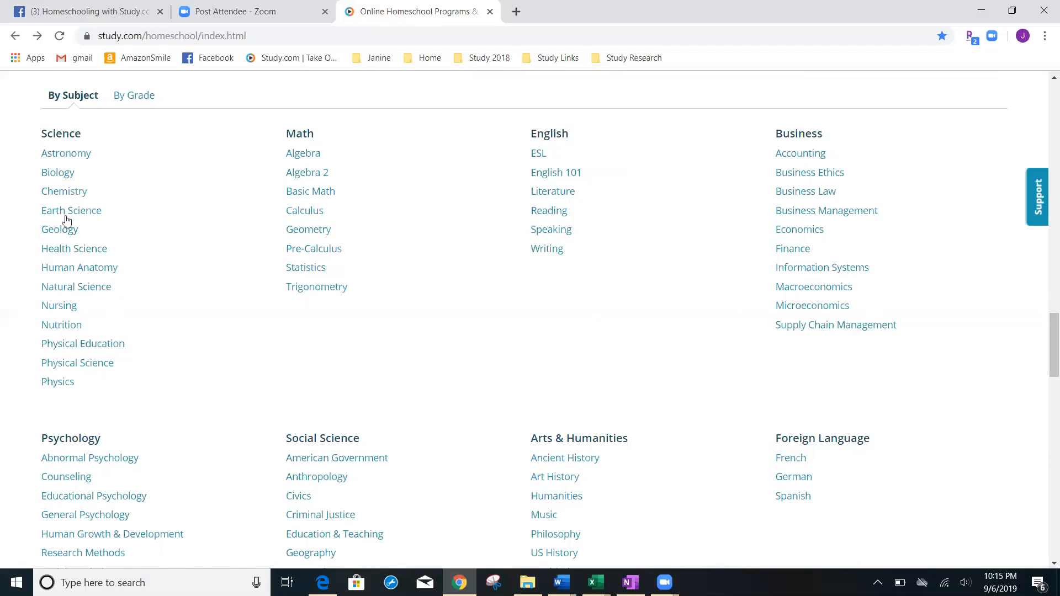
{"action": "mouse_move", "coordinate": [732, 408]}
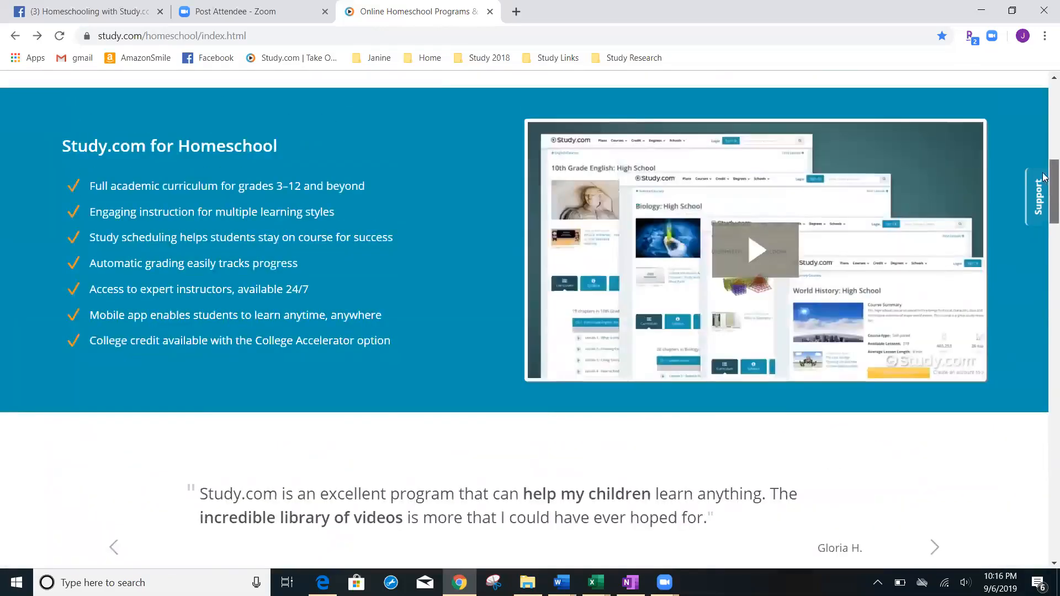
- Go to the Study.com home page via the navigation menu and bring up the Courses categories
{"action": "scroll", "scroll_direction": "up", "scroll_amount": 3}
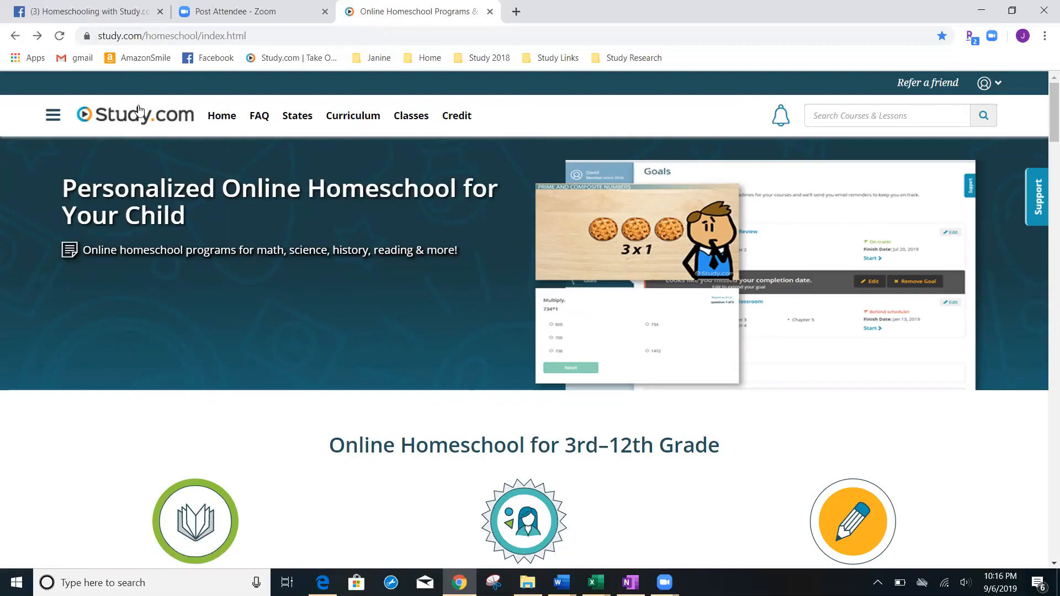
{"action": "left_click", "coordinate": [53, 115]}
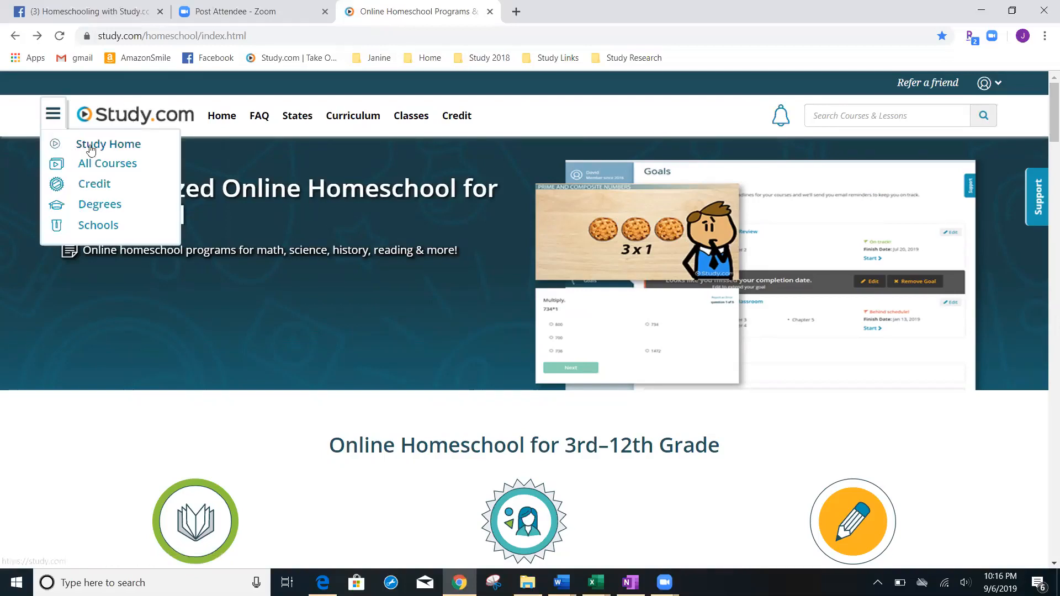
{"action": "left_click", "coordinate": [107, 143]}
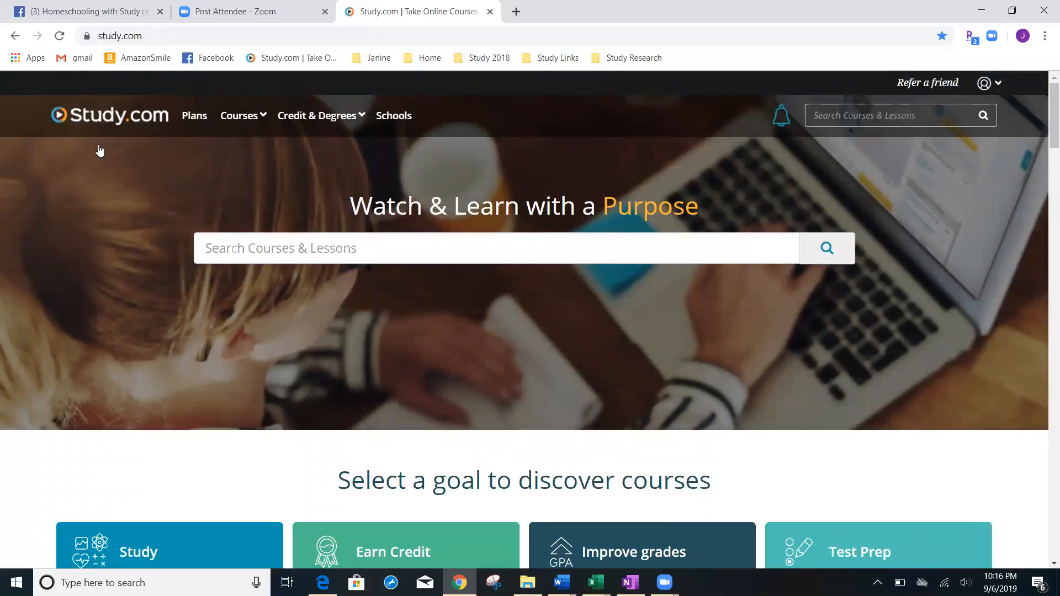
{"action": "left_click", "coordinate": [240, 115]}
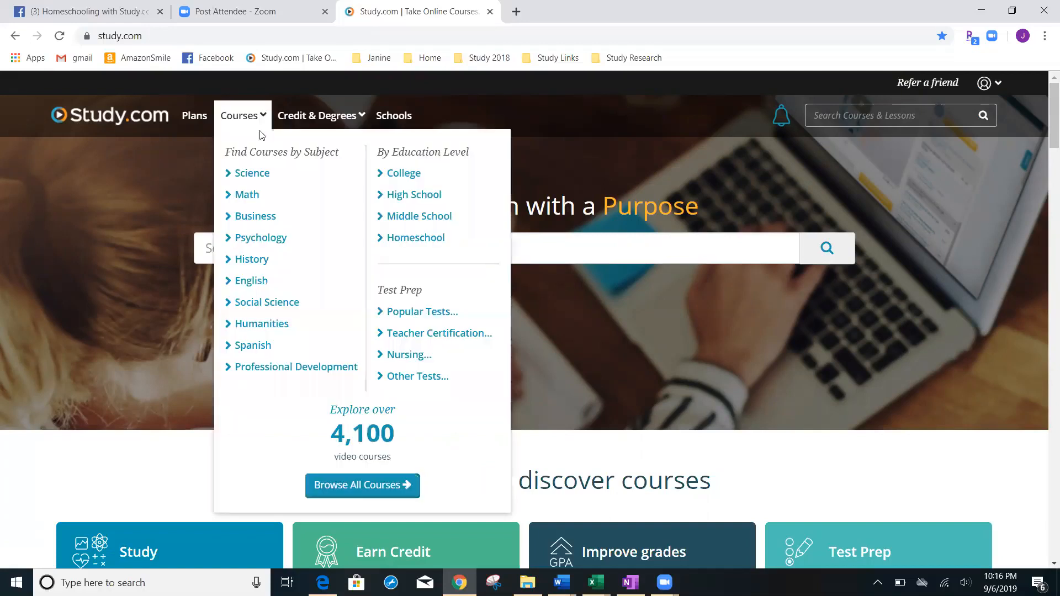
{"action": "left_click", "coordinate": [243, 114]}
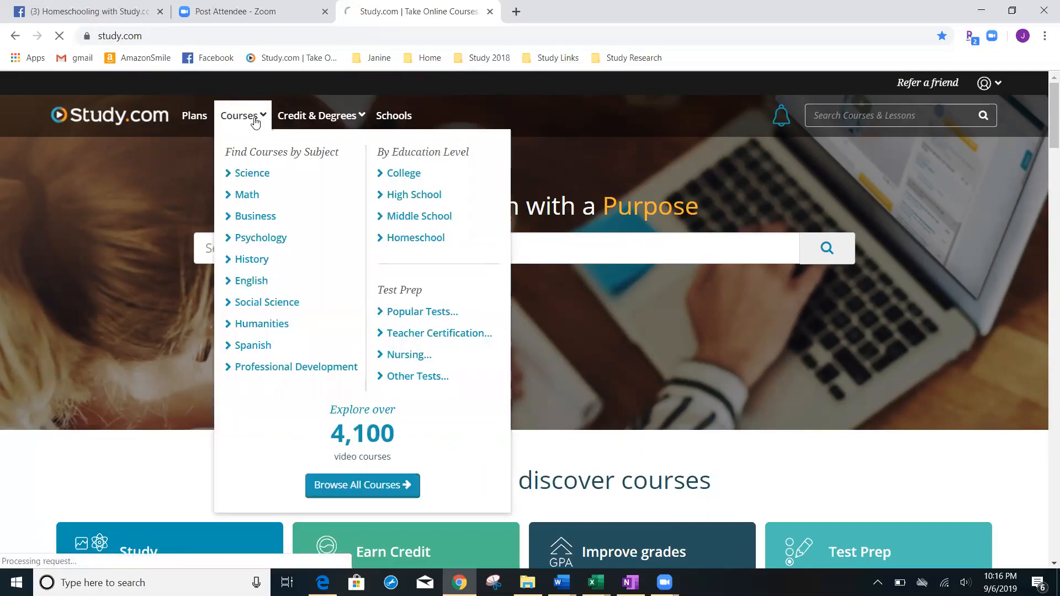
- Filter the full course catalog to Science subjects only
{"action": "left_click", "coordinate": [362, 485]}
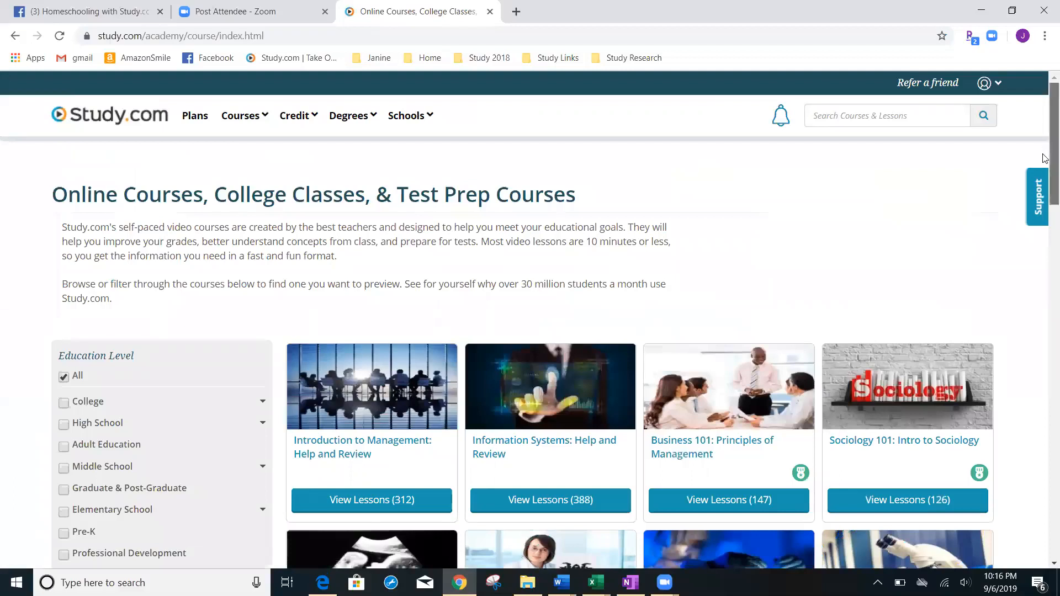
{"action": "scroll", "scroll_direction": "down", "scroll_amount": 3}
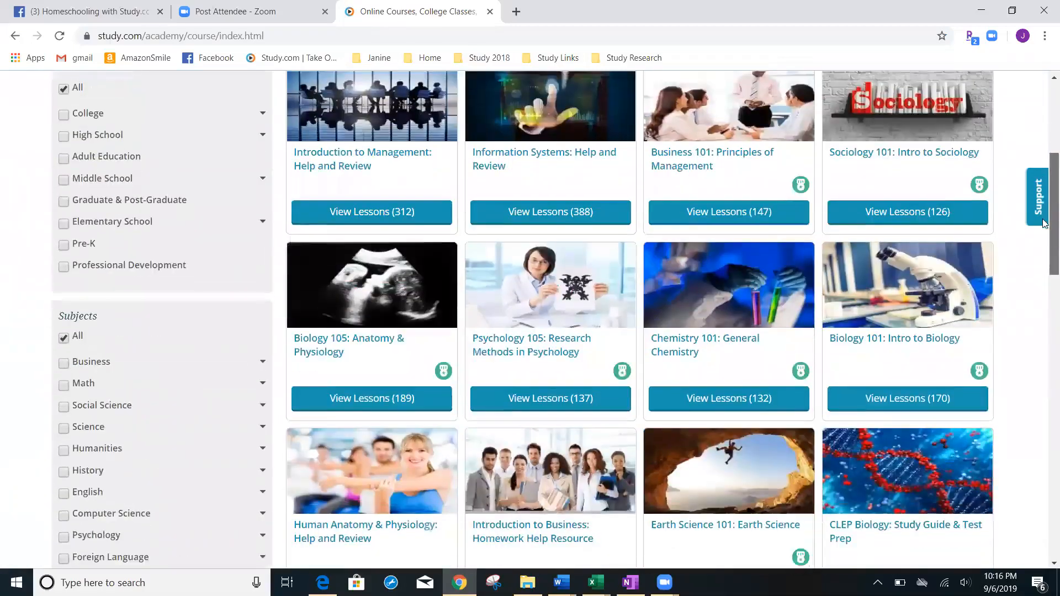
{"action": "scroll", "scroll_direction": "down", "scroll_amount": 3}
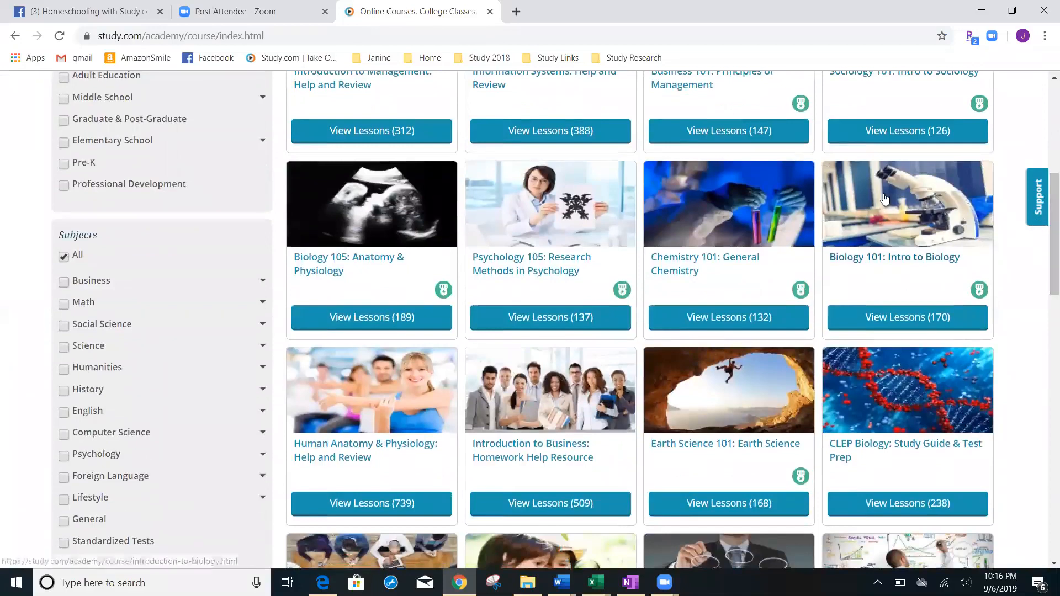
{"action": "mouse_move", "coordinate": [295, 204]}
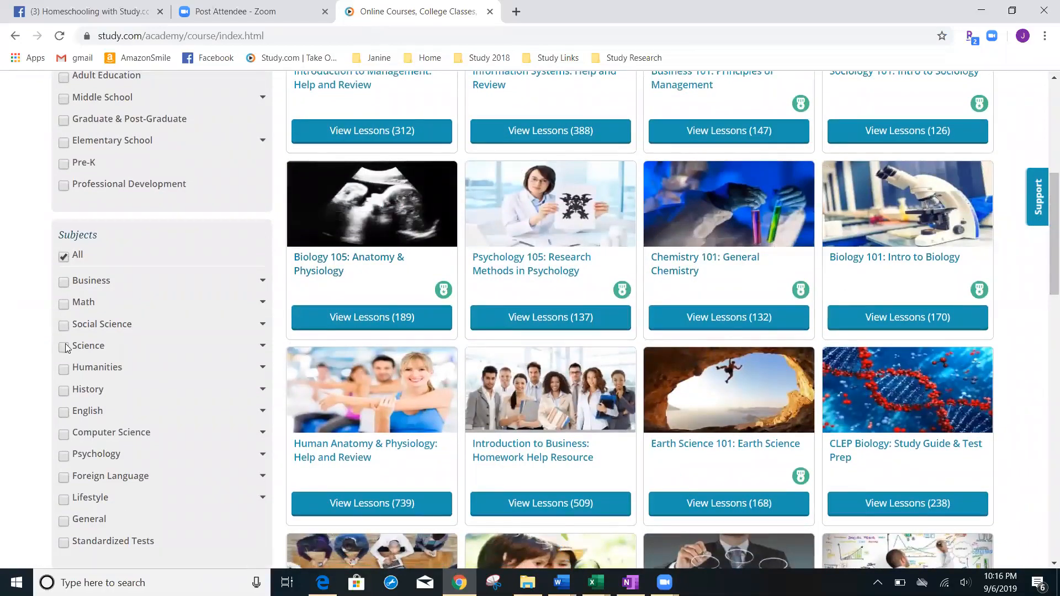
{"action": "left_click", "coordinate": [63, 346]}
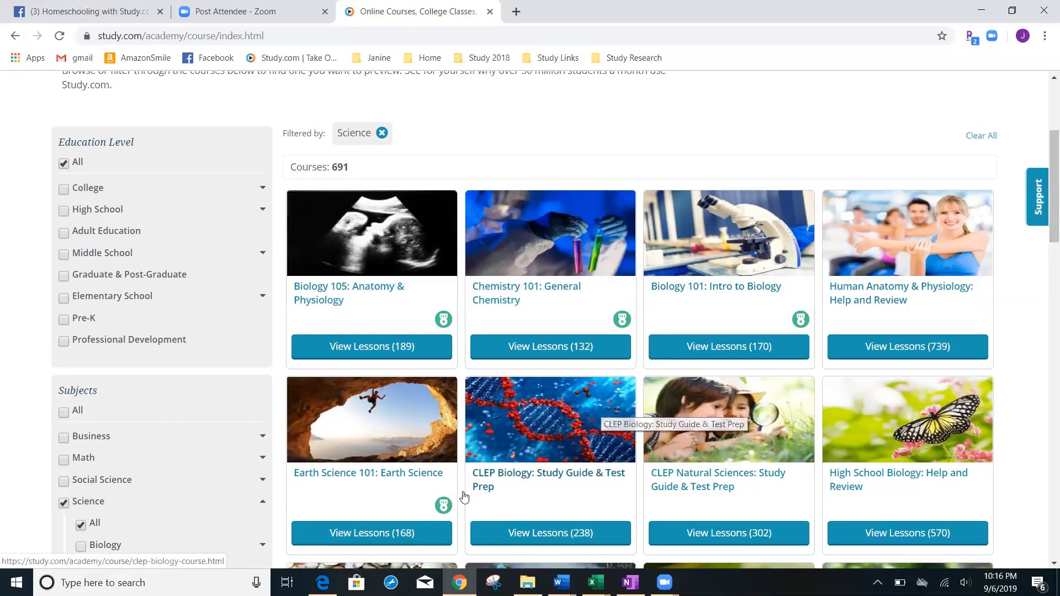
{"action": "mouse_move", "coordinate": [567, 513]}
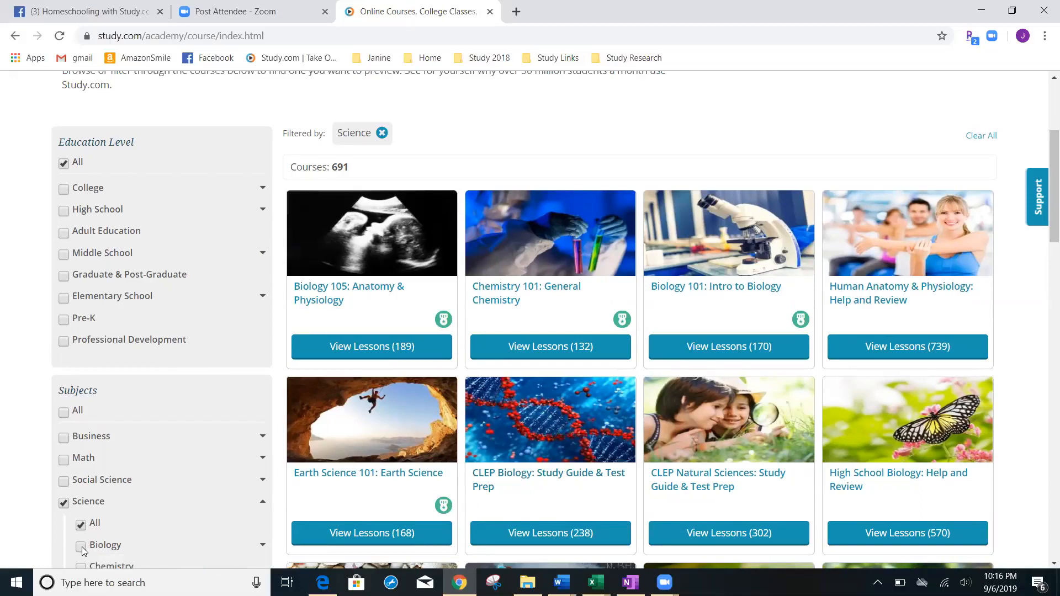
- Narrow the Science catalog to Biology and Microbiology courses
{"action": "left_click", "coordinate": [80, 545]}
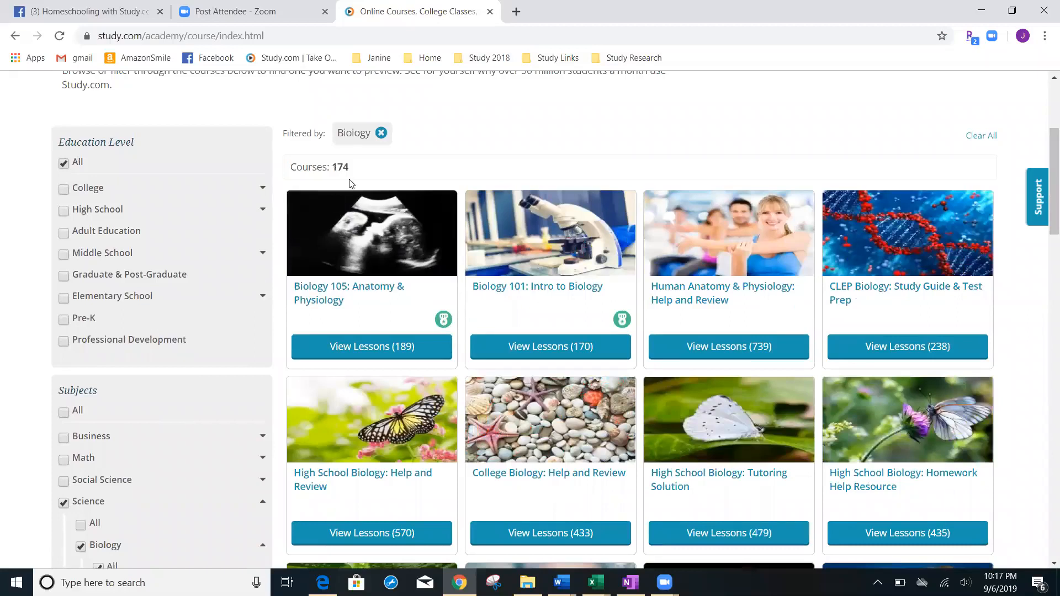
{"action": "mouse_move", "coordinate": [1044, 188]}
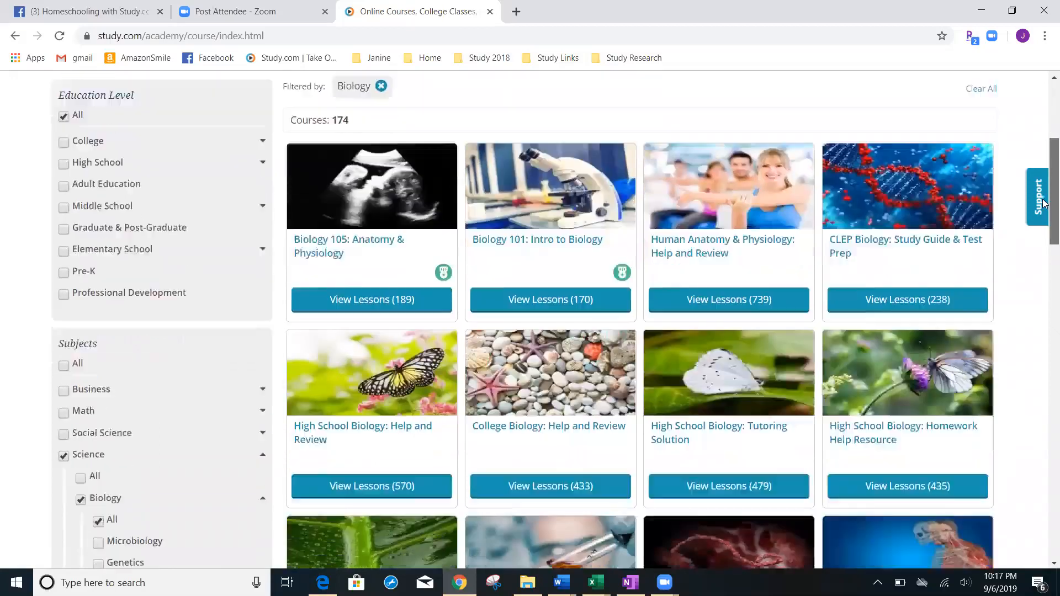
{"action": "scroll", "scroll_direction": "down", "scroll_amount": 3}
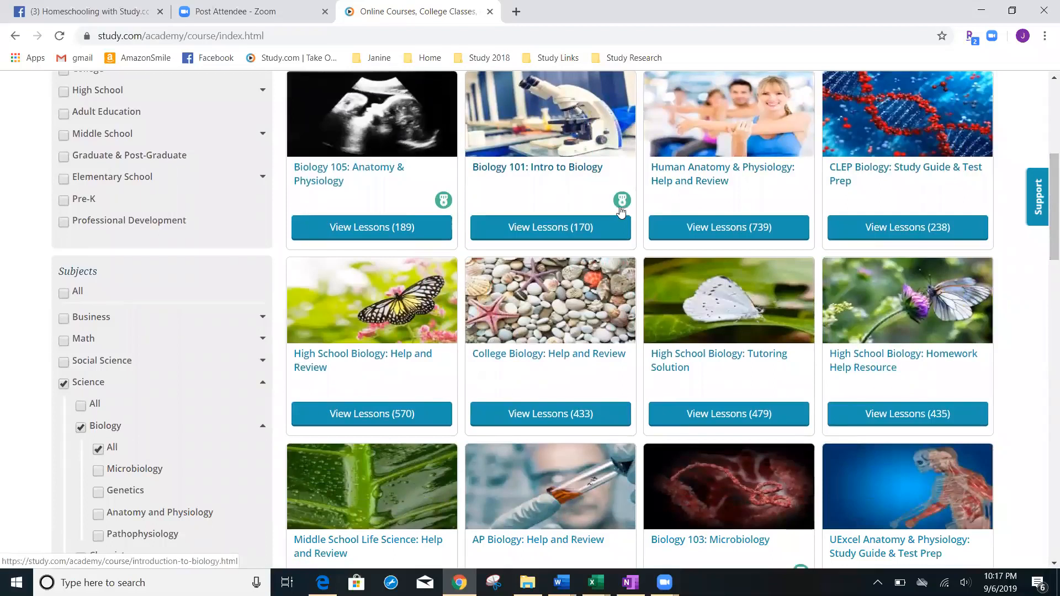
{"action": "mouse_move", "coordinate": [908, 227]}
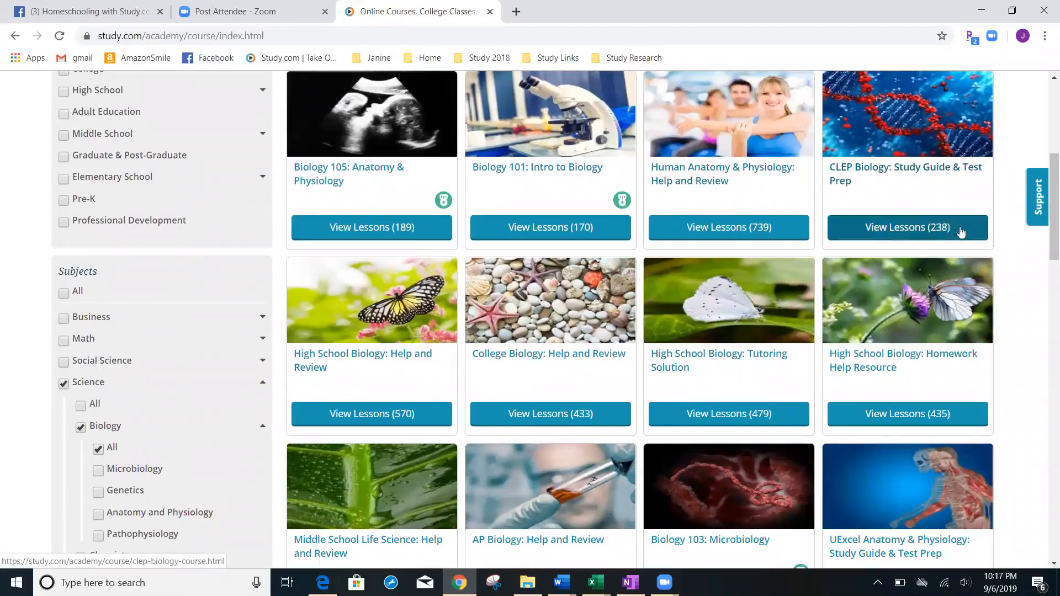
{"action": "mouse_move", "coordinate": [959, 231]}
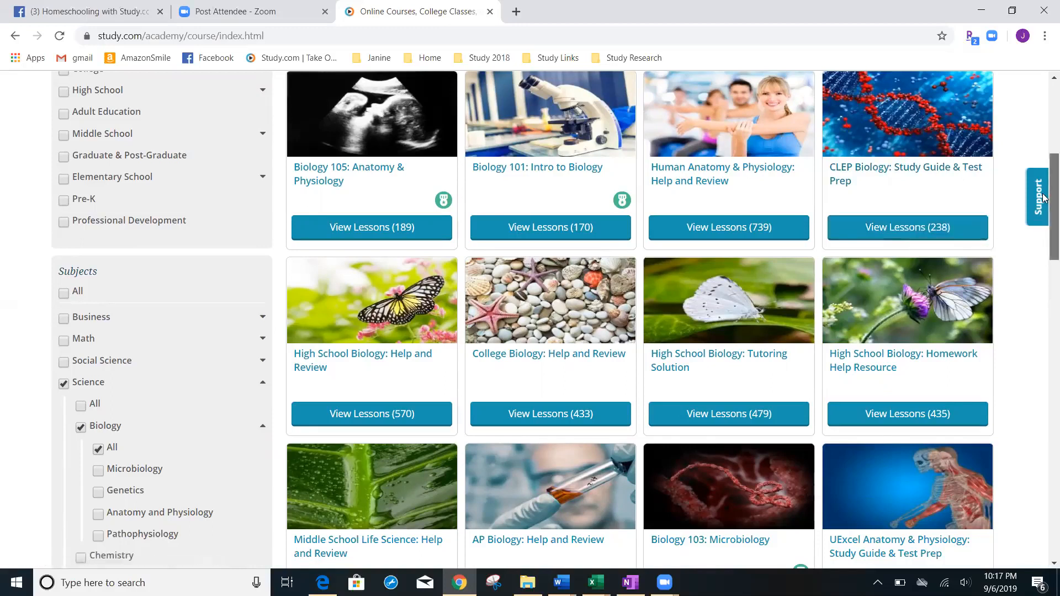
{"action": "scroll", "scroll_direction": "down", "scroll_amount": 3}
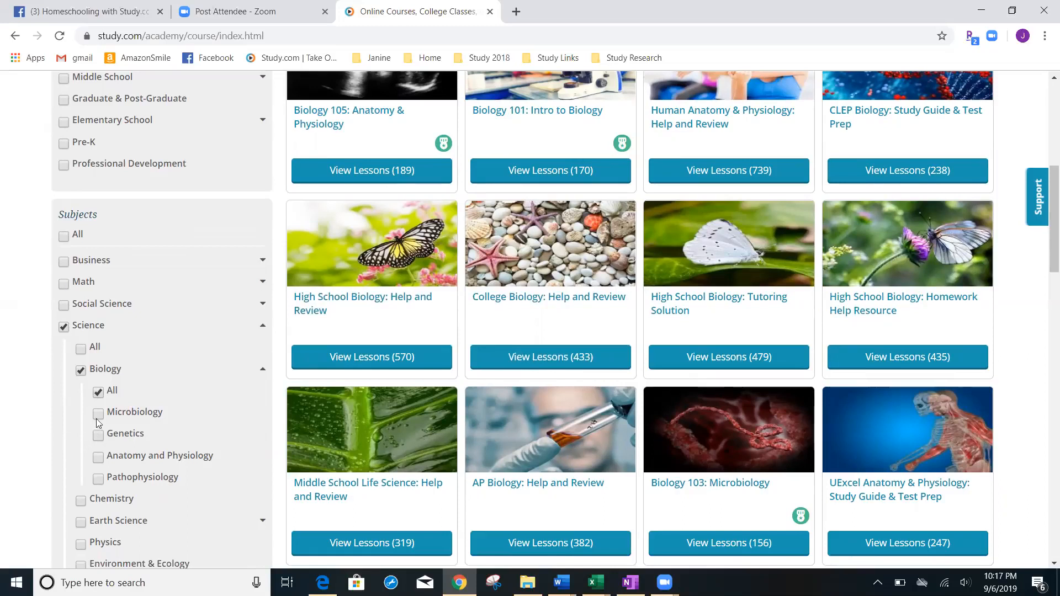
{"action": "left_click", "coordinate": [99, 413]}
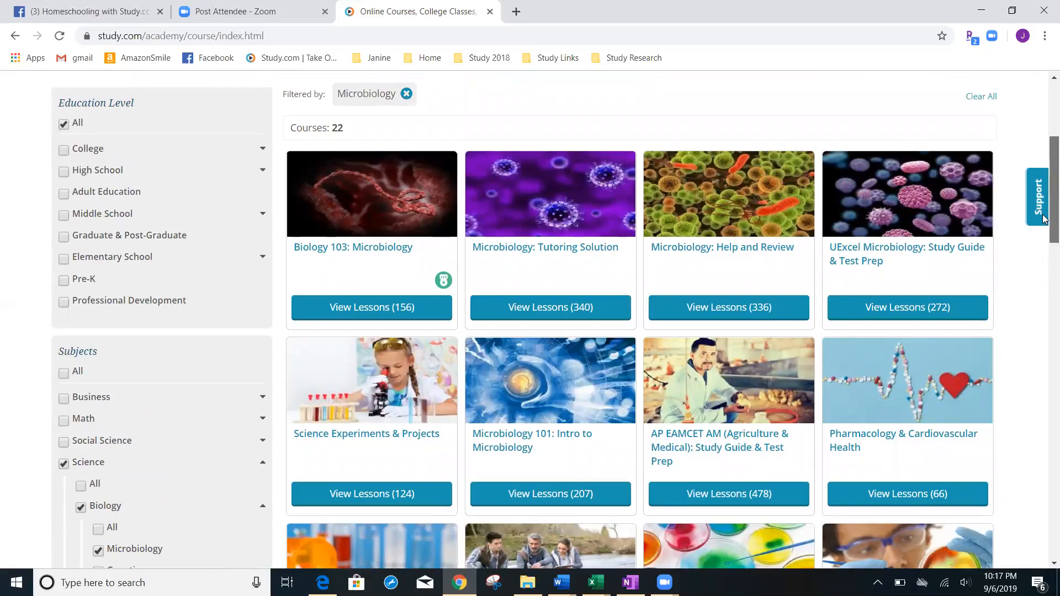
- Add the Middle School level filter and browse the resulting Biology course list
{"action": "scroll", "scroll_direction": "down", "scroll_amount": 3}
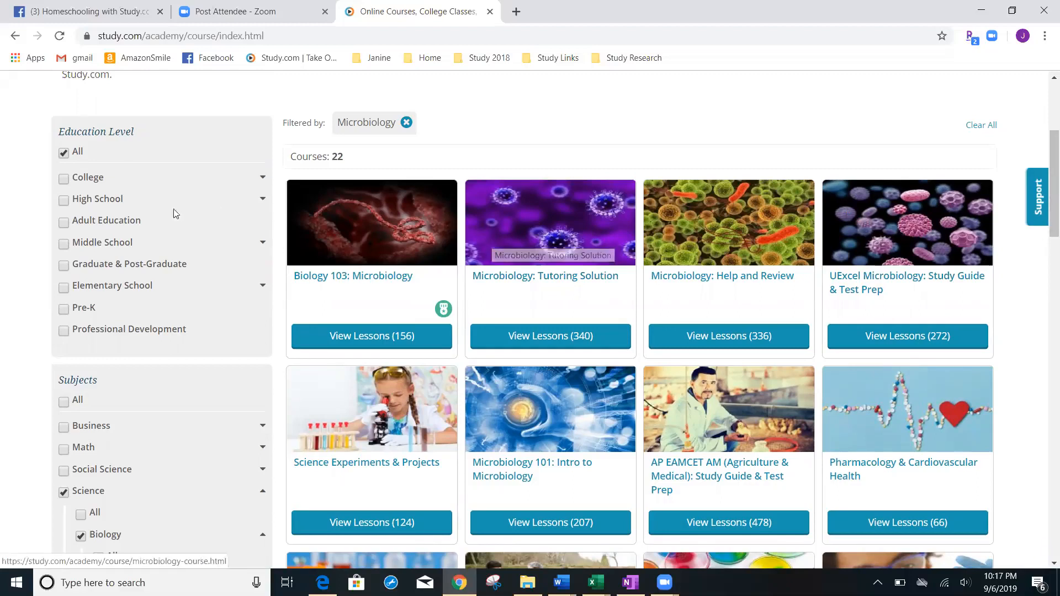
{"action": "left_click", "coordinate": [64, 243]}
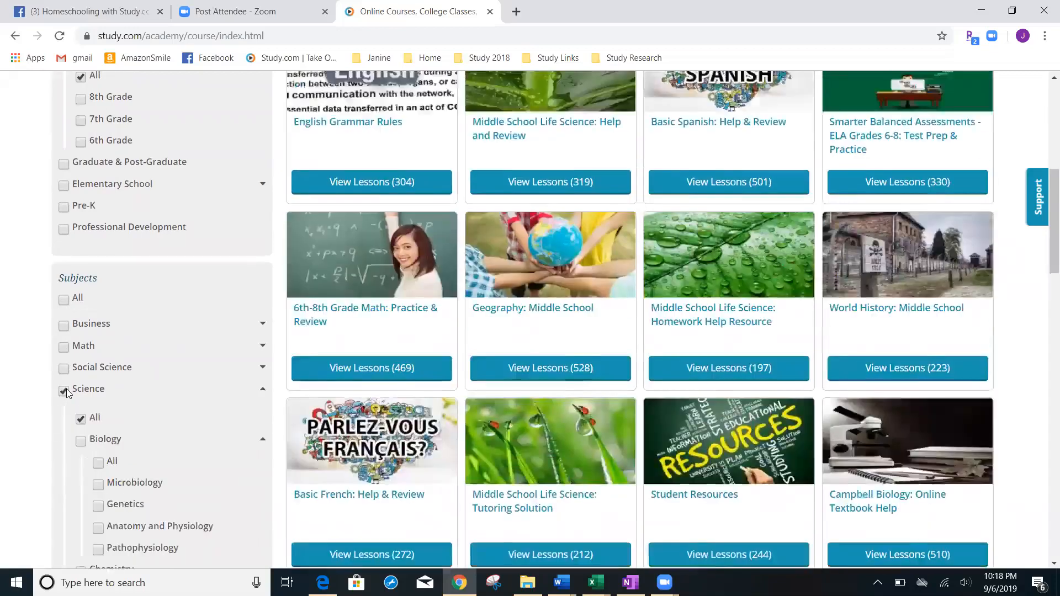
{"action": "scroll", "scroll_direction": "down", "scroll_amount": 3}
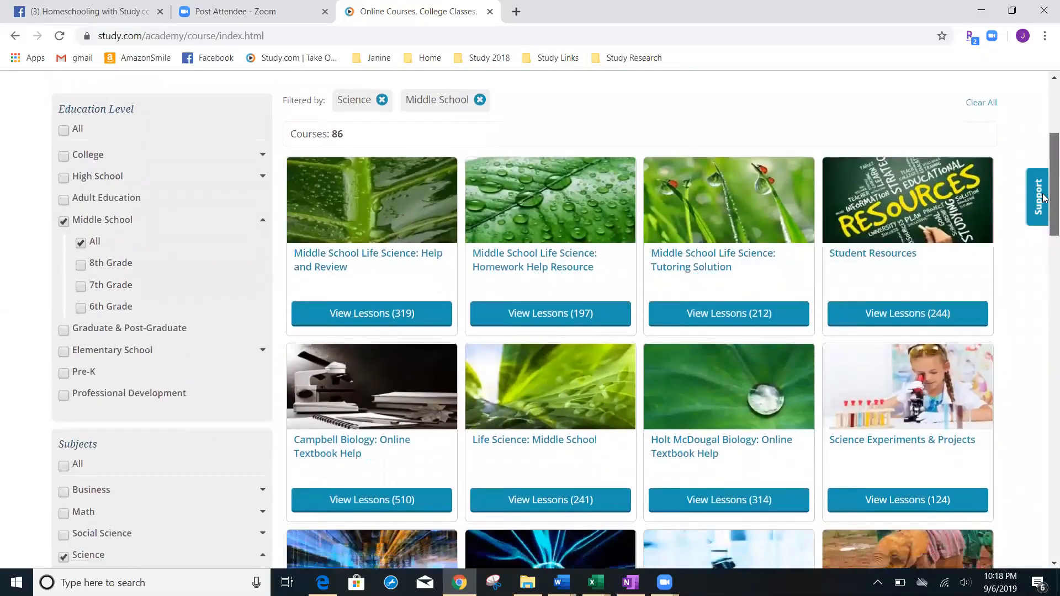
{"action": "scroll", "scroll_direction": "down", "scroll_amount": 3}
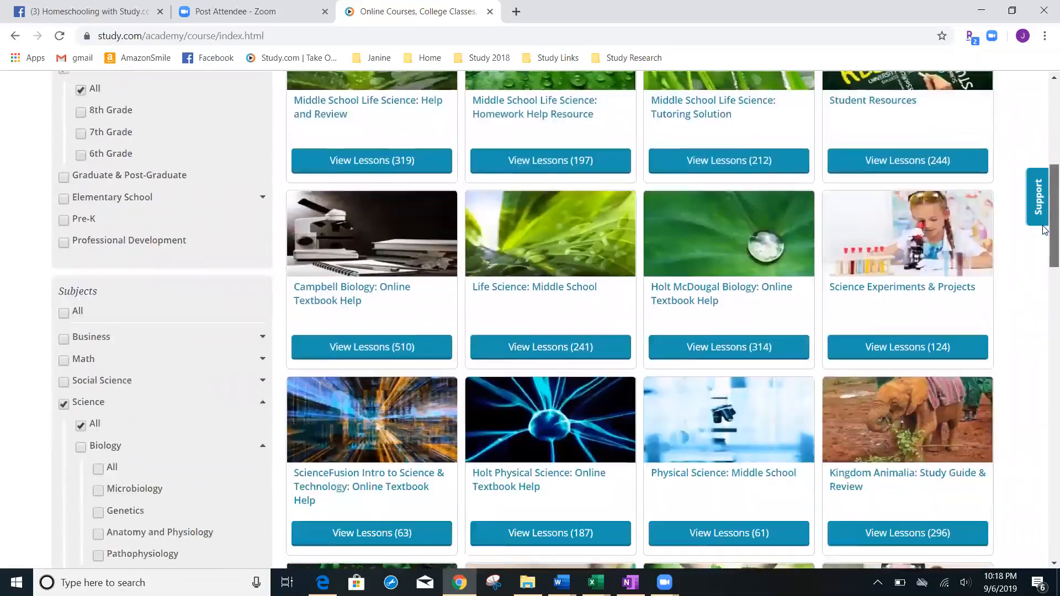
{"action": "scroll", "scroll_direction": "down", "scroll_amount": 3}
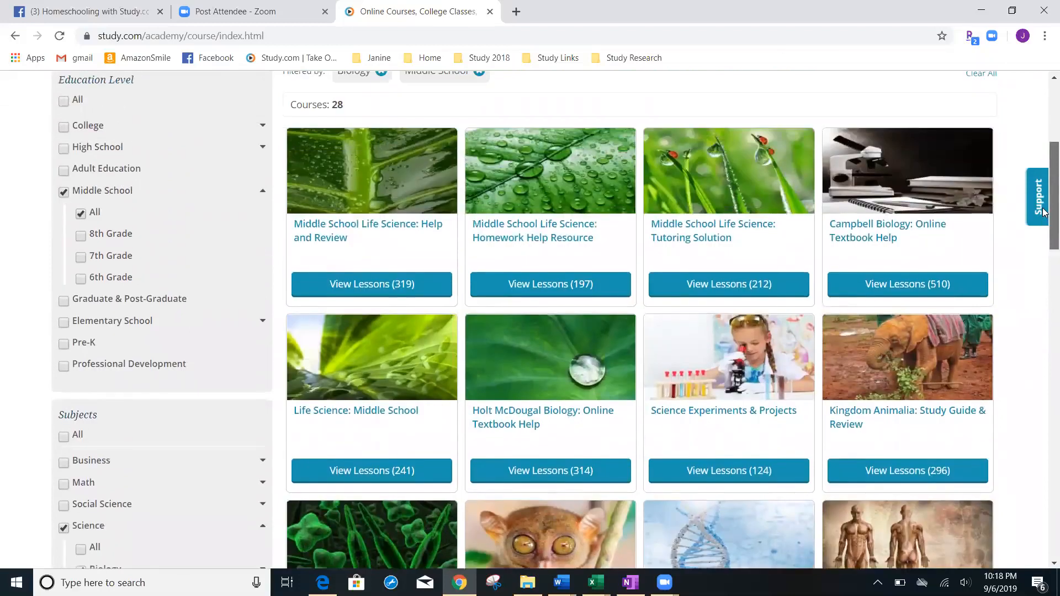
{"action": "scroll", "scroll_direction": "down", "scroll_amount": 3}
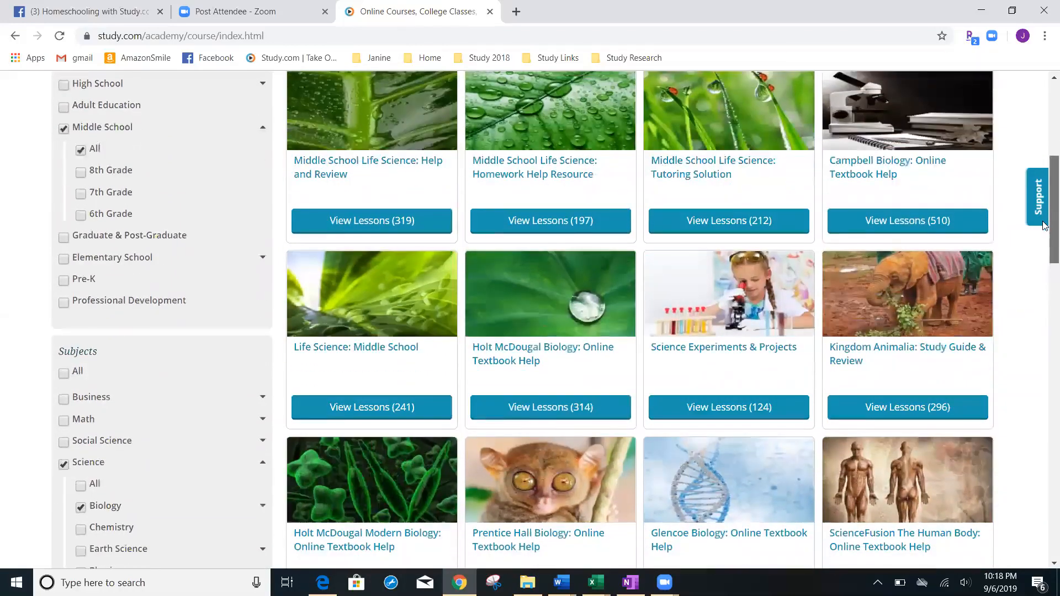
{"action": "scroll", "scroll_direction": "down", "scroll_amount": 3}
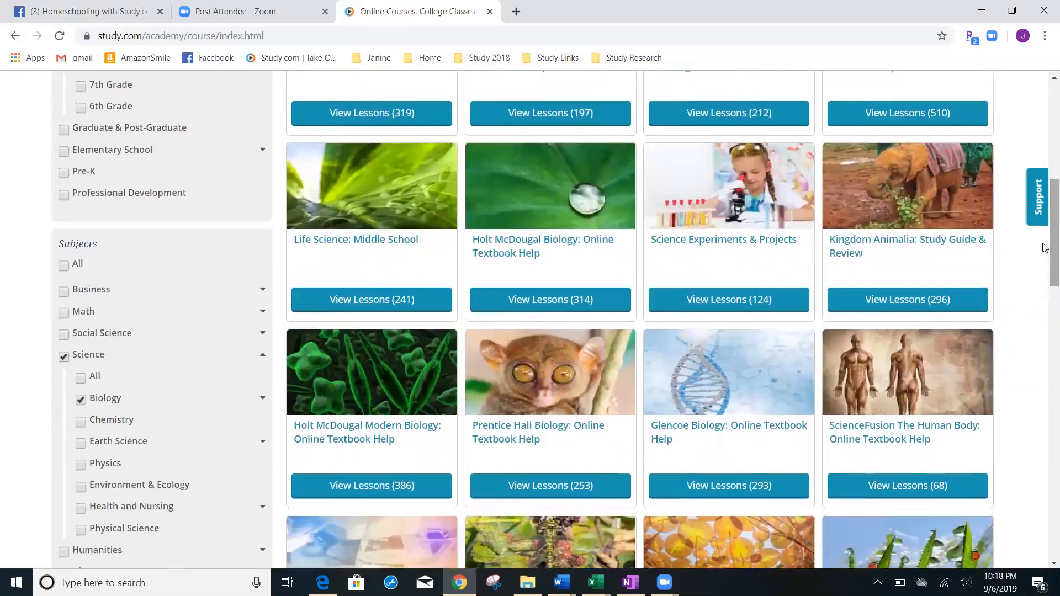
{"action": "mouse_move", "coordinate": [883, 245]}
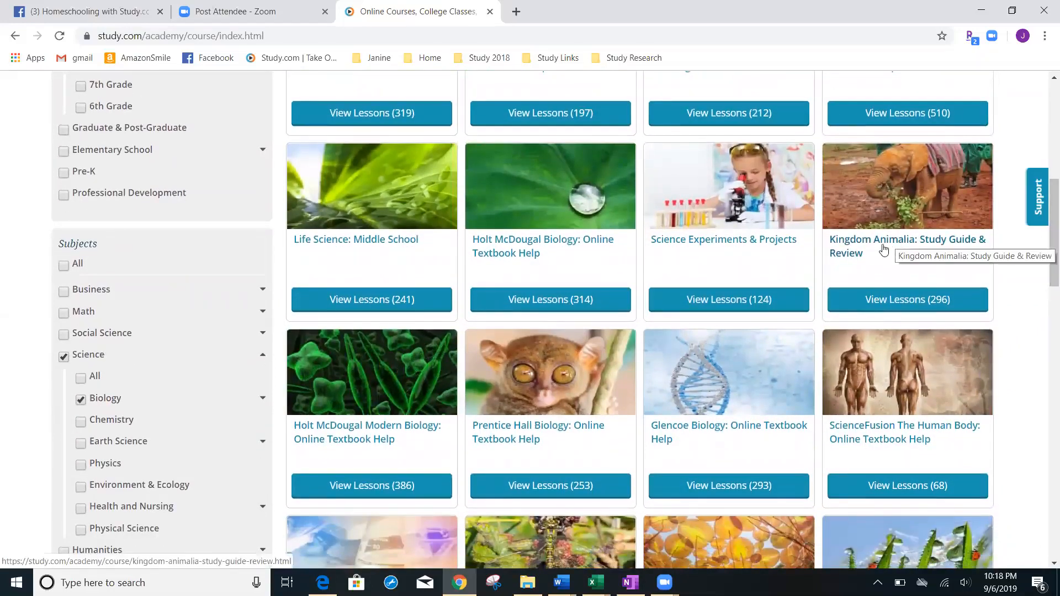
- Open Kingdom Animalia: Study Guide & Review and read through its overview and chapters
{"action": "left_click", "coordinate": [907, 245]}
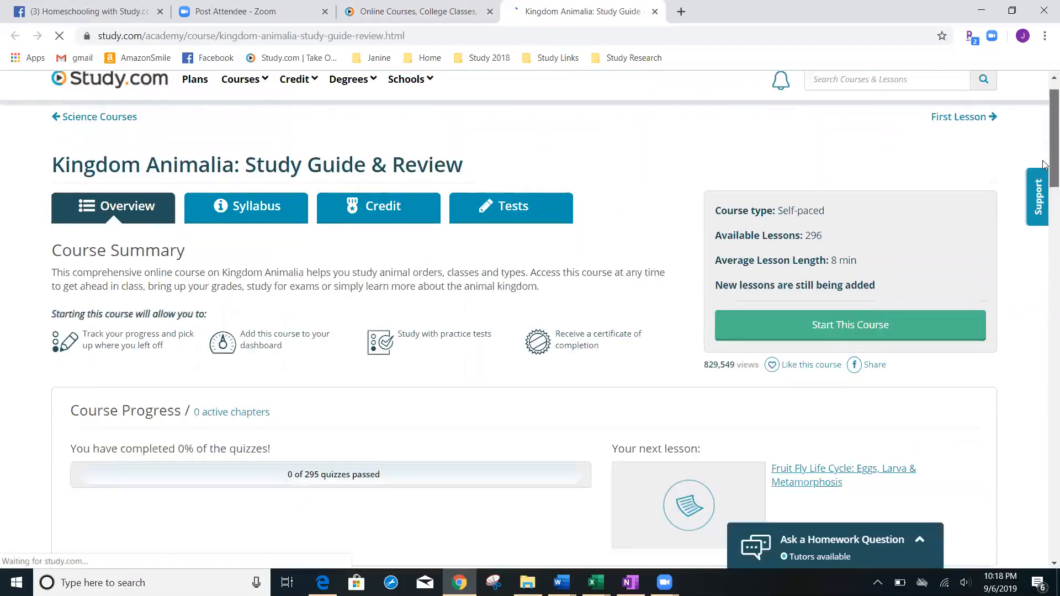
{"action": "scroll", "scroll_direction": "down", "scroll_amount": 3}
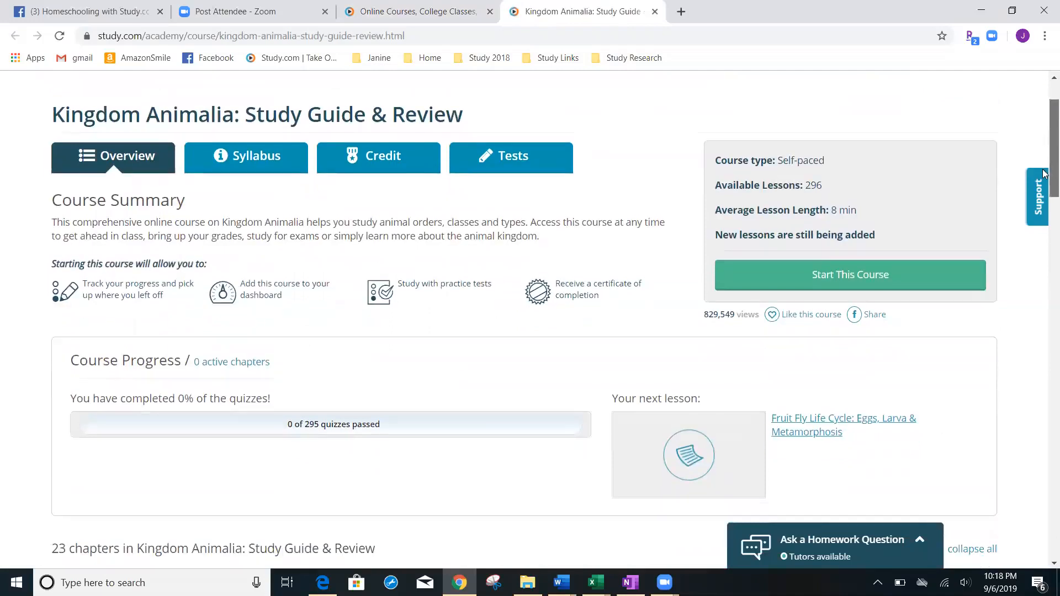
{"action": "scroll", "scroll_direction": "down", "scroll_amount": 3}
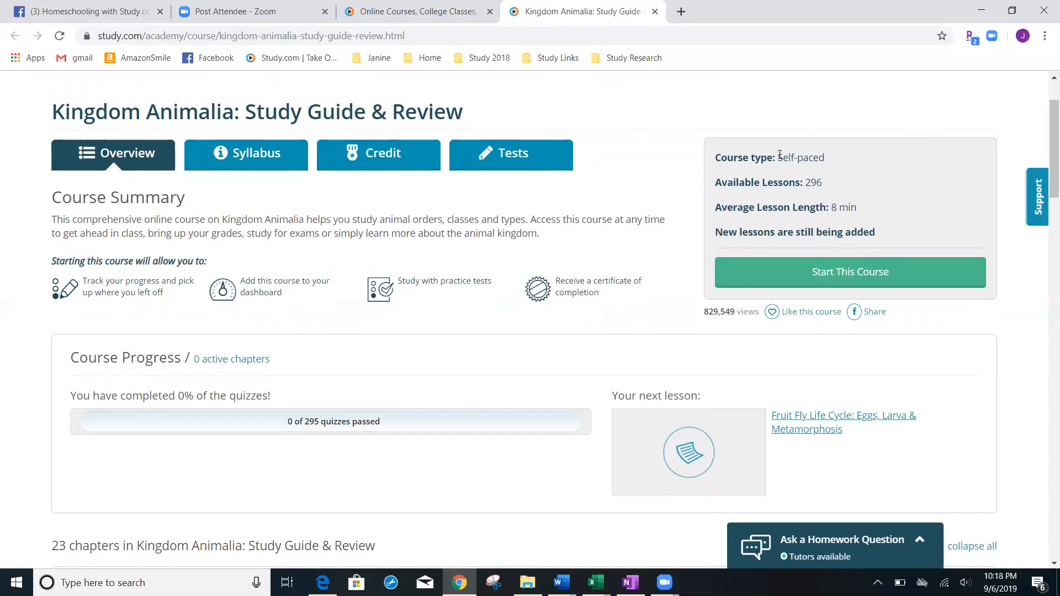
{"action": "mouse_move", "coordinate": [812, 225]}
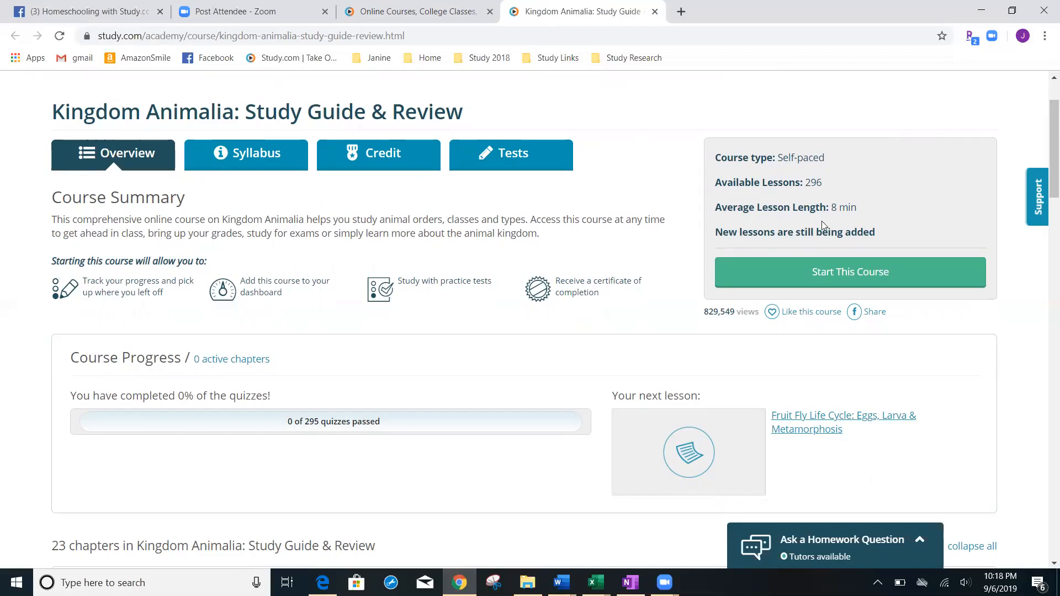
{"action": "mouse_move", "coordinate": [854, 223]}
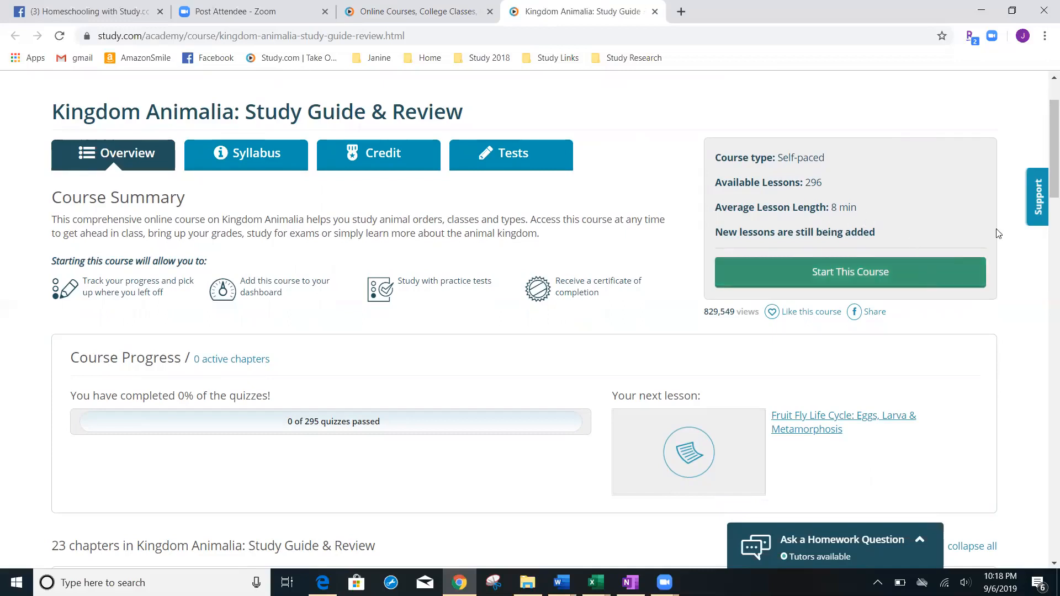
{"action": "scroll", "scroll_direction": "down", "scroll_amount": 3}
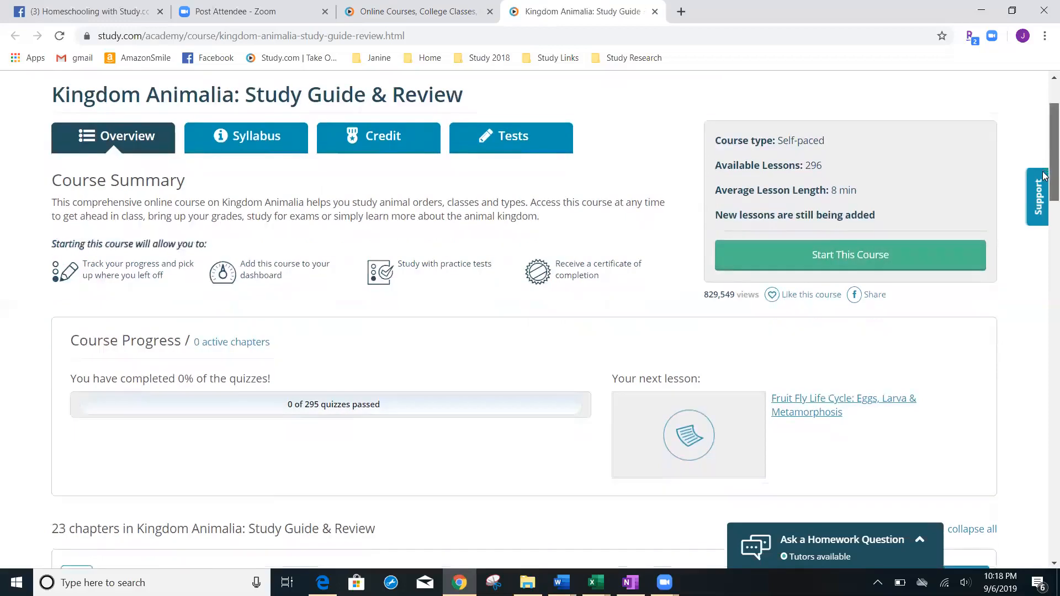
{"action": "scroll", "scroll_direction": "down", "scroll_amount": 3}
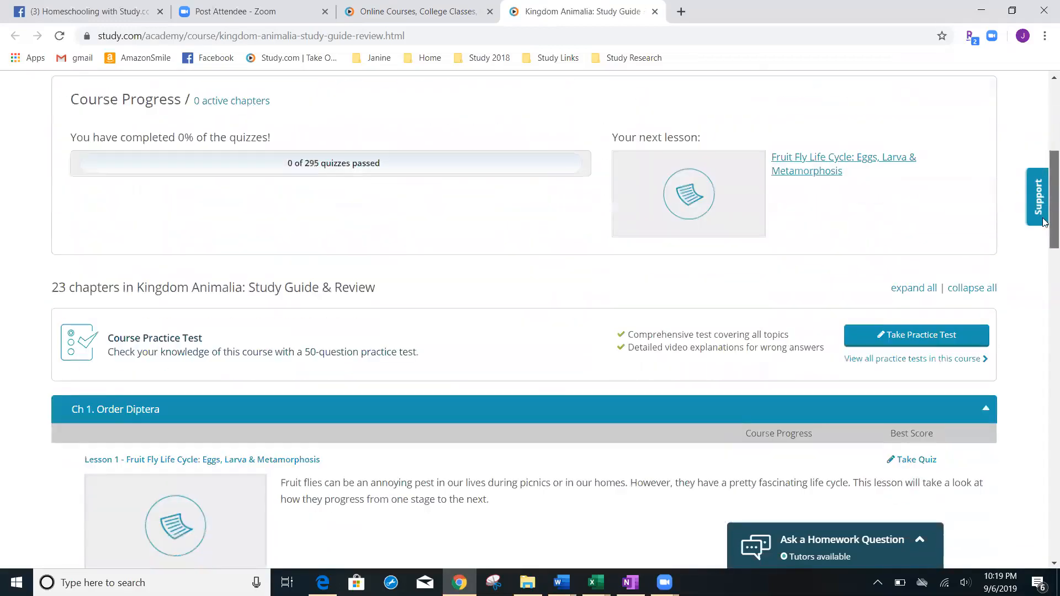
{"action": "scroll", "scroll_direction": "down", "scroll_amount": 3}
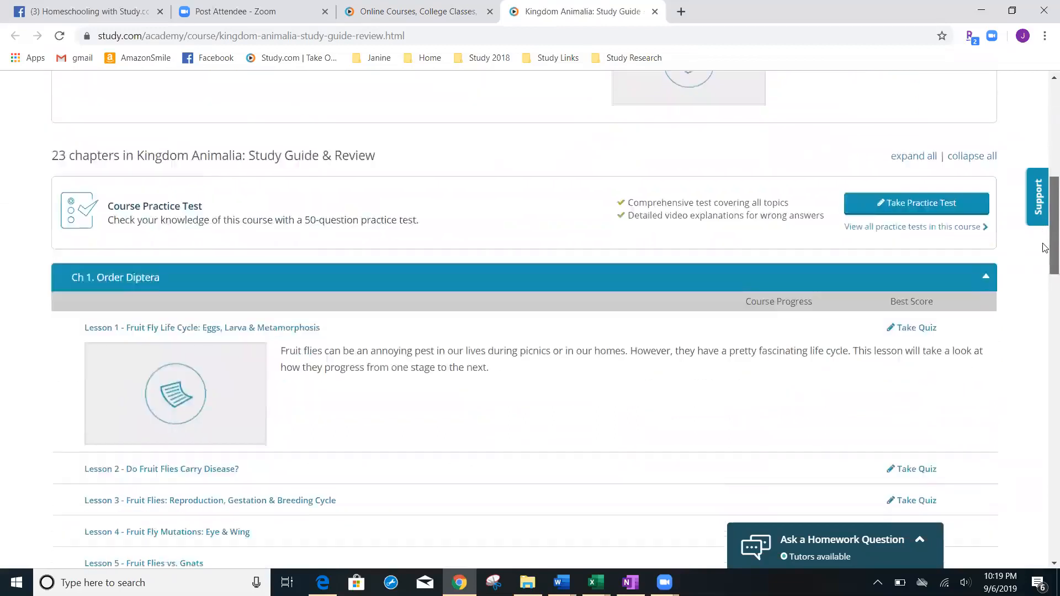
{"action": "scroll", "scroll_direction": "down", "scroll_amount": 3}
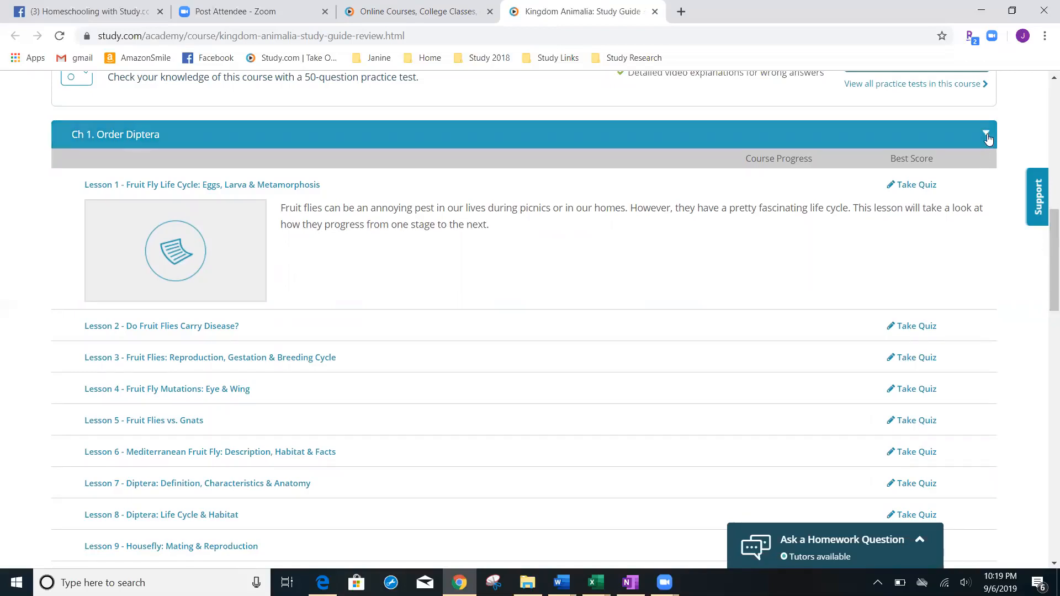
- Collapse the Order Diptera chapter lessons and browse the remaining chapter list
{"action": "left_click", "coordinate": [985, 134]}
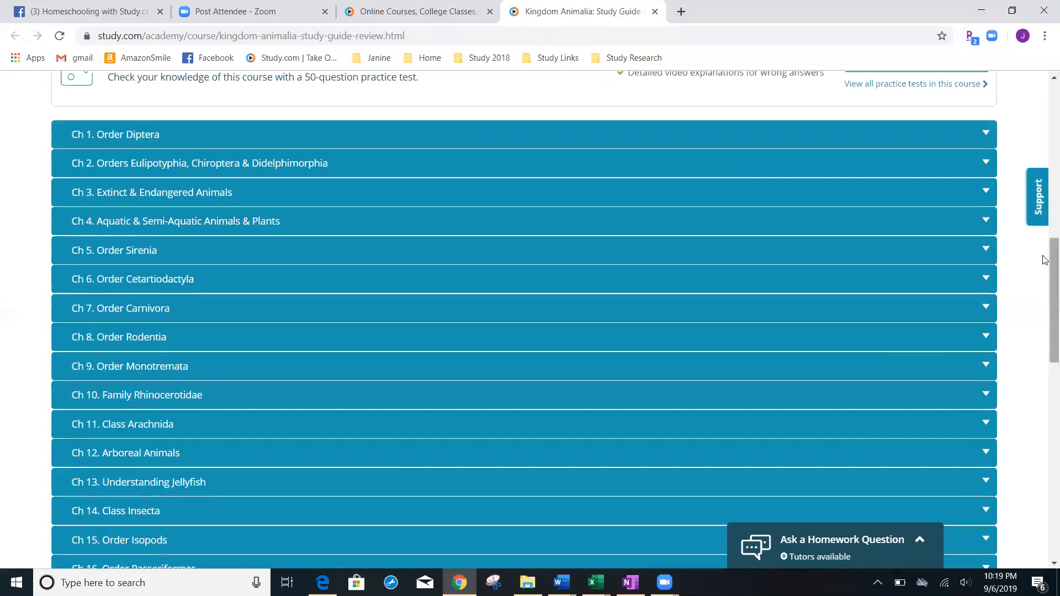
{"action": "scroll", "scroll_direction": "down", "scroll_amount": 3}
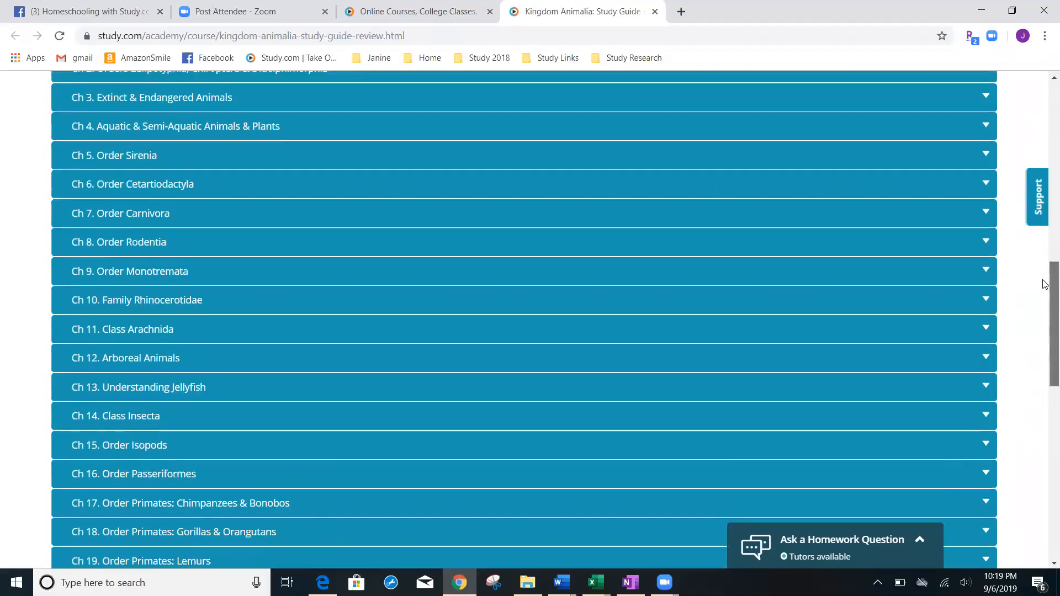
{"action": "mouse_move", "coordinate": [362, 309]}
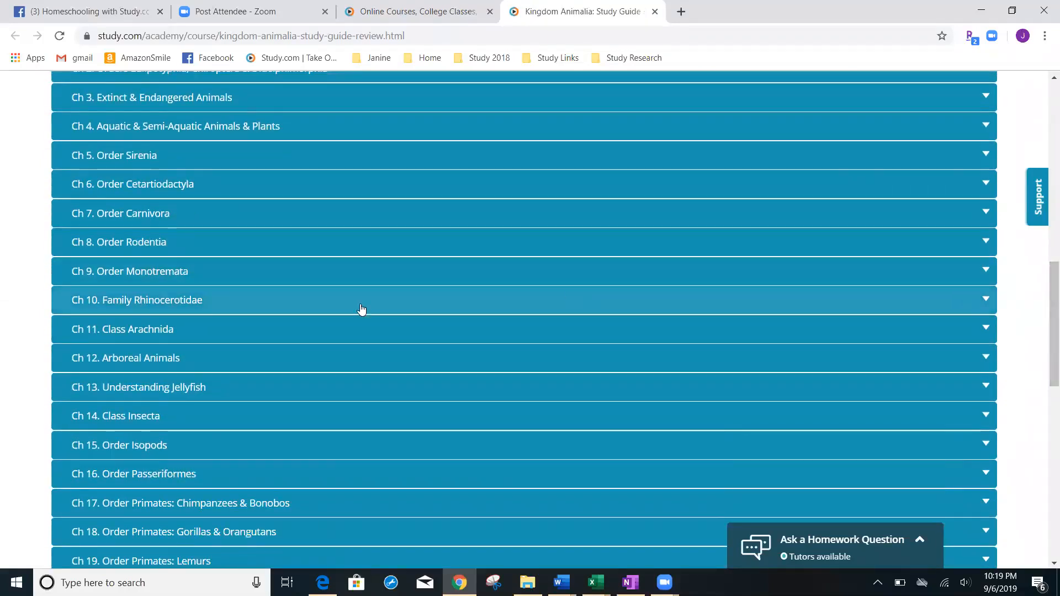
{"action": "mouse_move", "coordinate": [194, 222]}
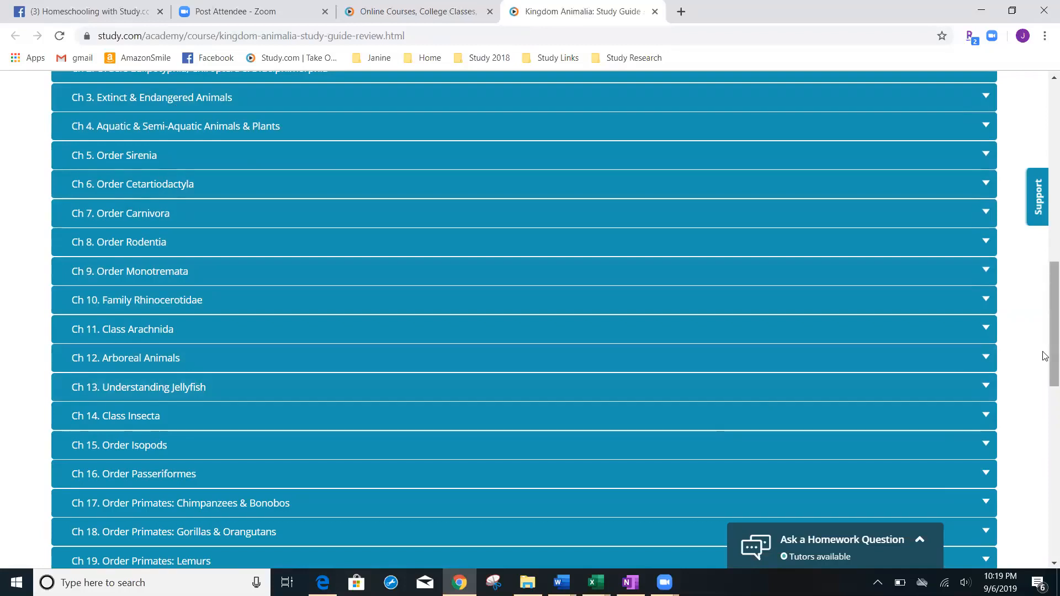
{"action": "scroll", "scroll_direction": "up", "scroll_amount": 3}
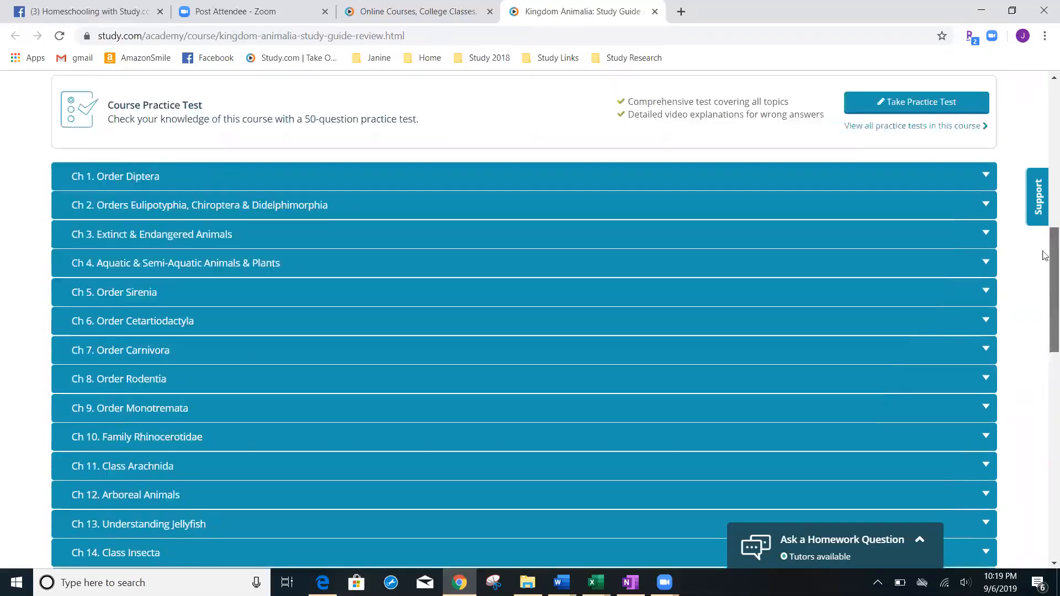
{"action": "scroll", "scroll_direction": "up", "scroll_amount": 3}
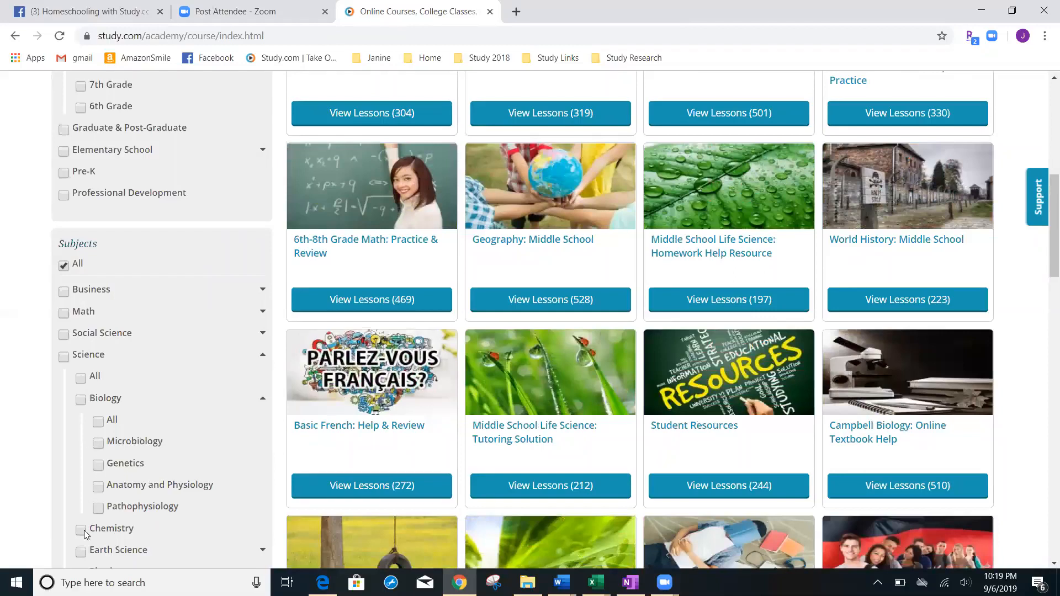
- Filter the catalog to Middle School Chemistry, listing its six courses
{"action": "left_click", "coordinate": [81, 529]}
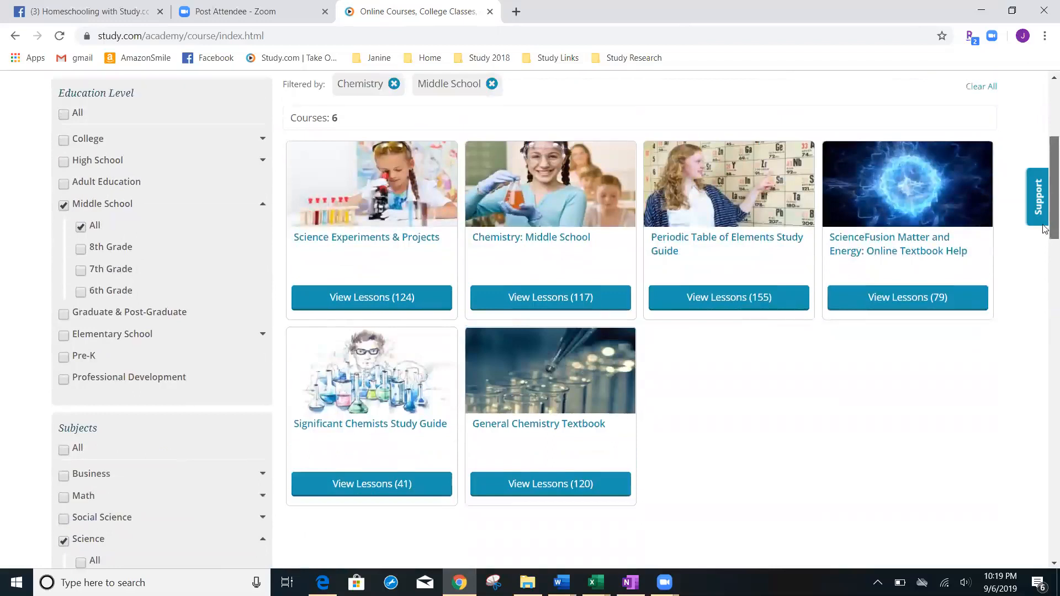
{"action": "scroll", "scroll_direction": "up", "scroll_amount": 3}
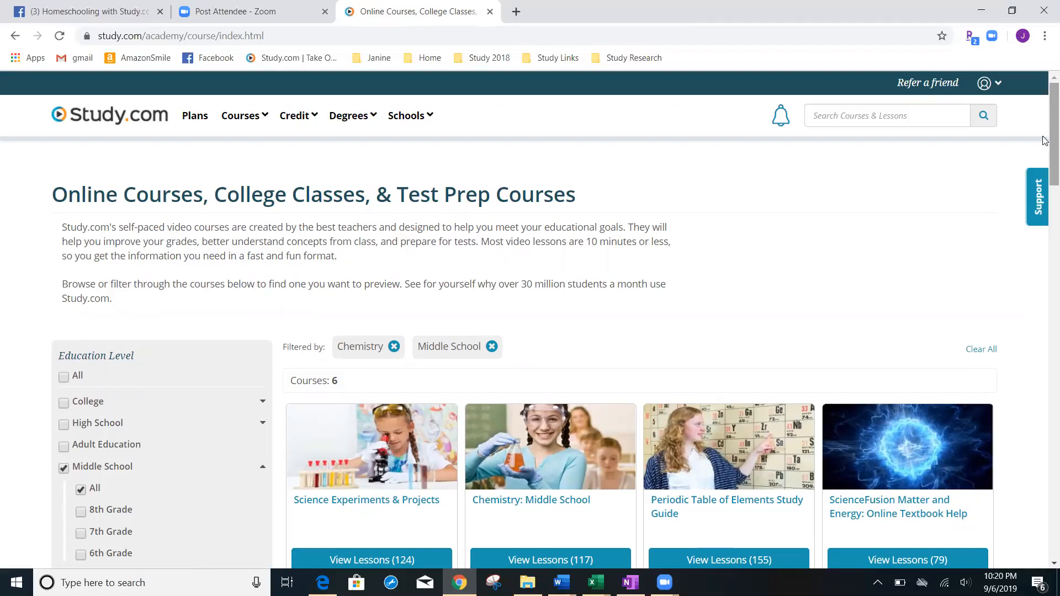
- Go to the personal dashboard from the account menu and view My Courses
{"action": "left_click", "coordinate": [989, 83]}
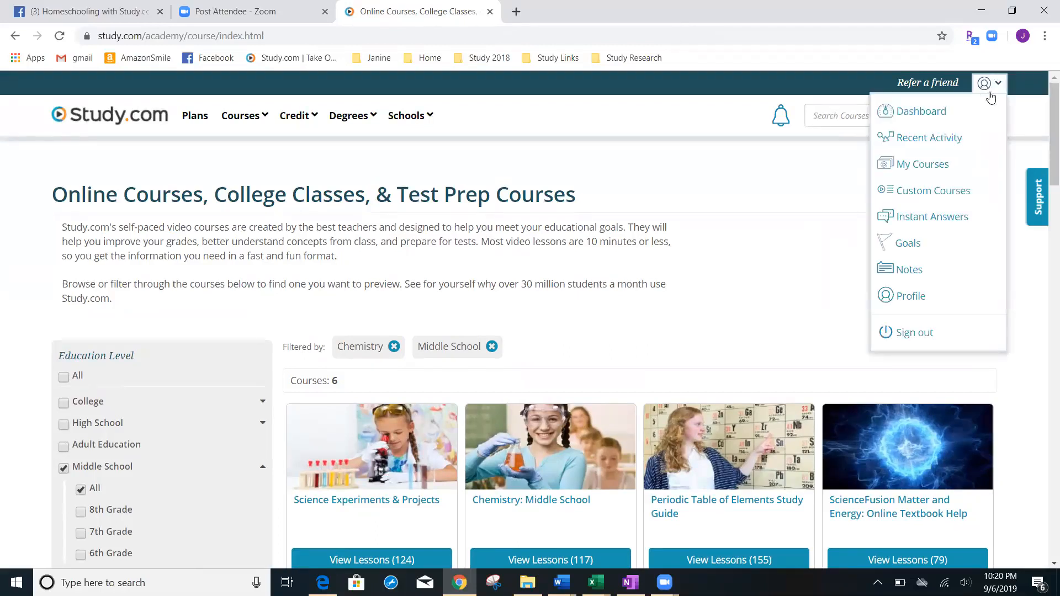
{"action": "left_click", "coordinate": [985, 82]}
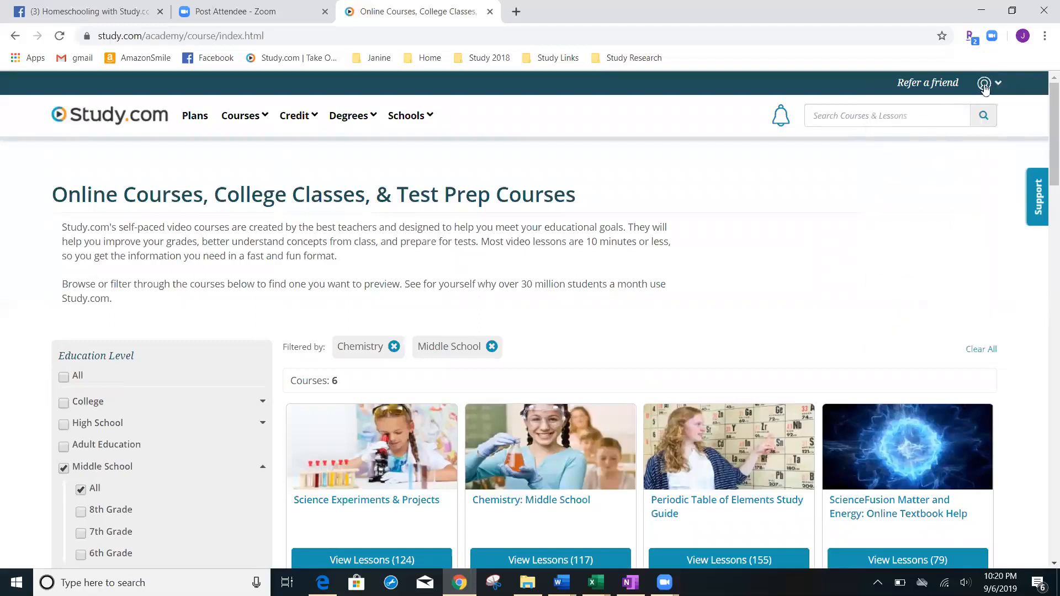
{"action": "left_click", "coordinate": [985, 83]}
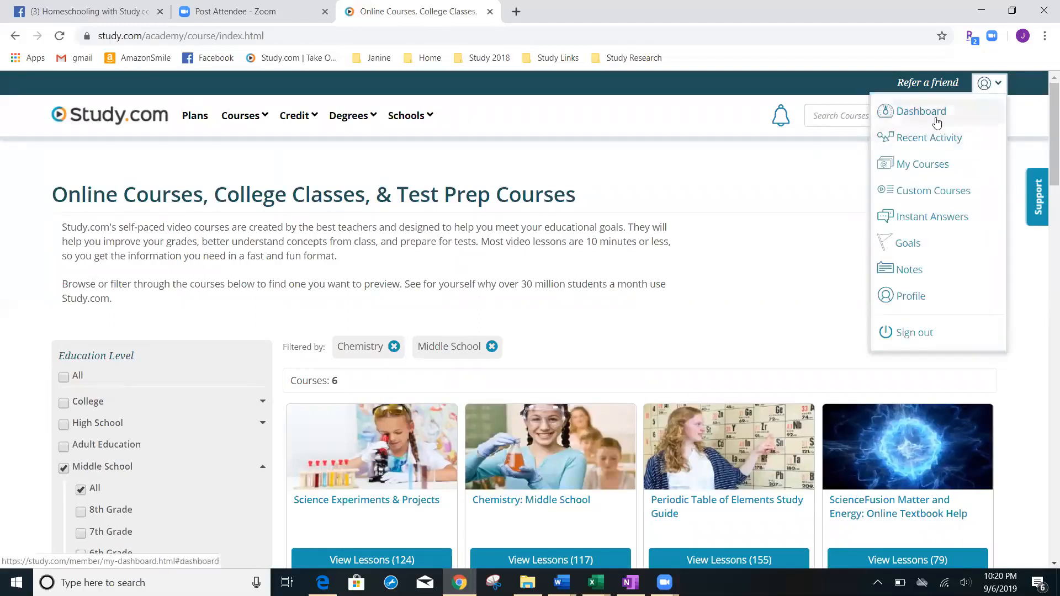
{"action": "left_click", "coordinate": [921, 111]}
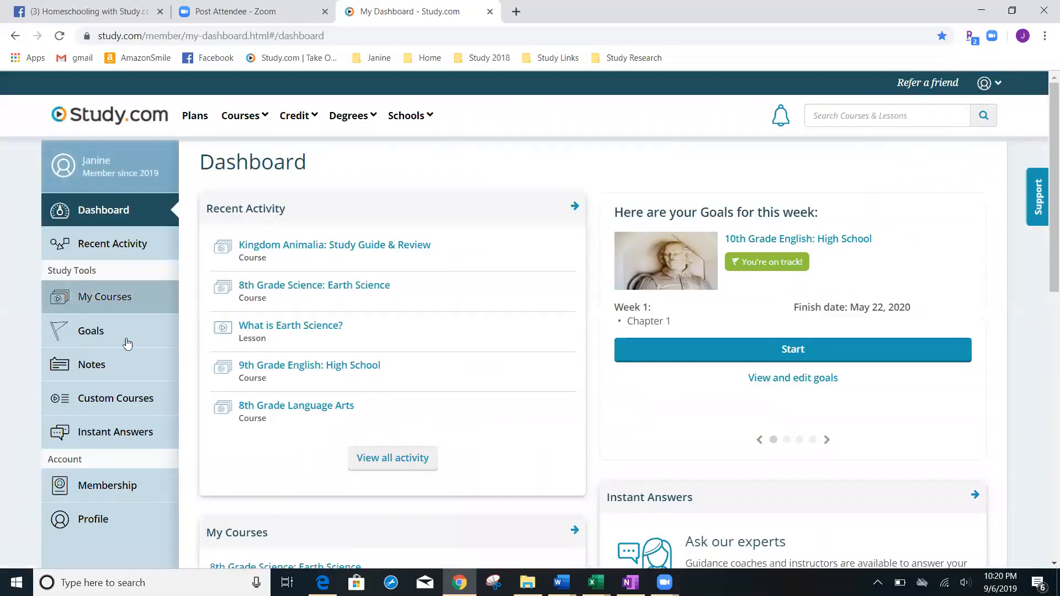
{"action": "left_click", "coordinate": [105, 297]}
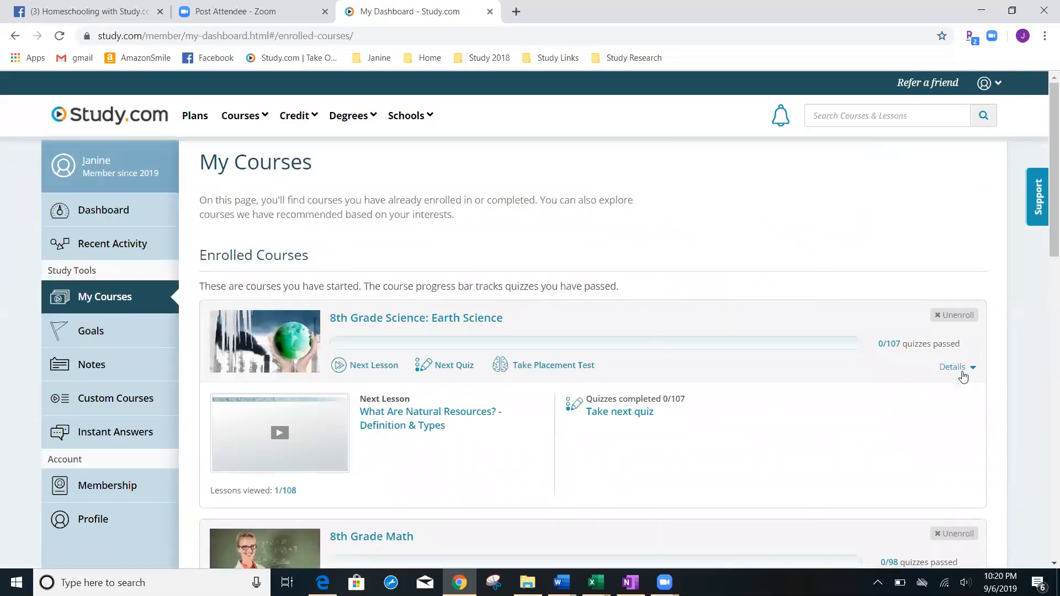
- Hide the Earth Science course details and scroll down to the recommended Kingdom Animalia course
{"action": "left_click", "coordinate": [952, 366]}
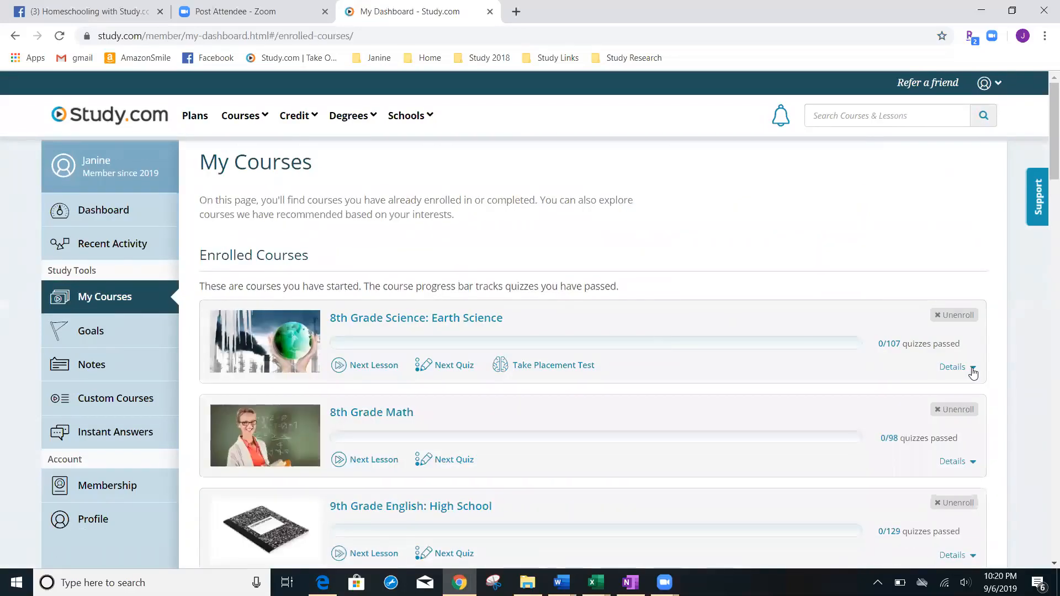
{"action": "scroll", "scroll_direction": "down", "scroll_amount": 3}
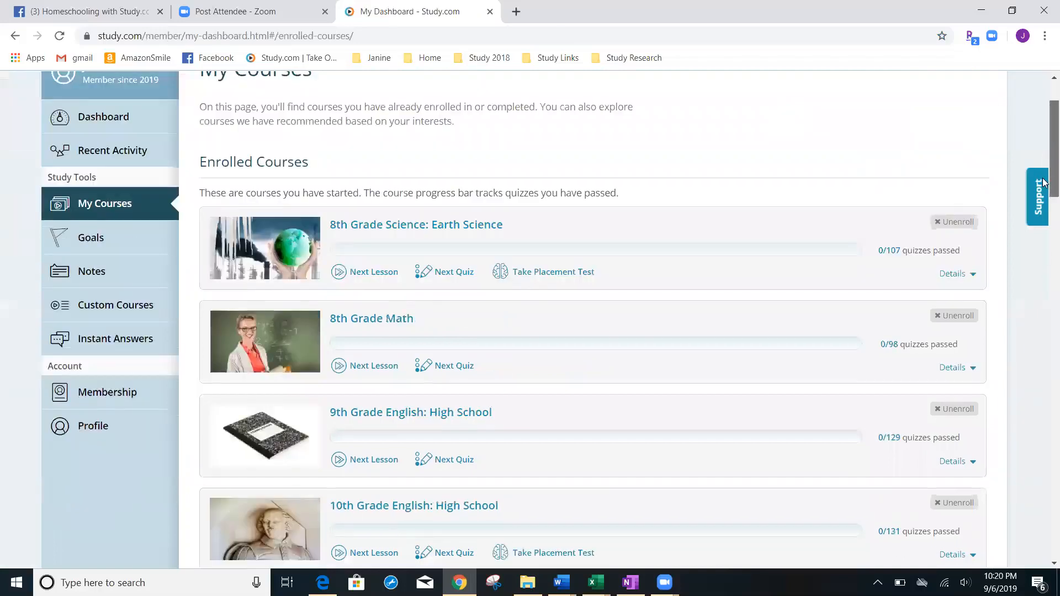
{"action": "scroll", "scroll_direction": "down", "scroll_amount": 3}
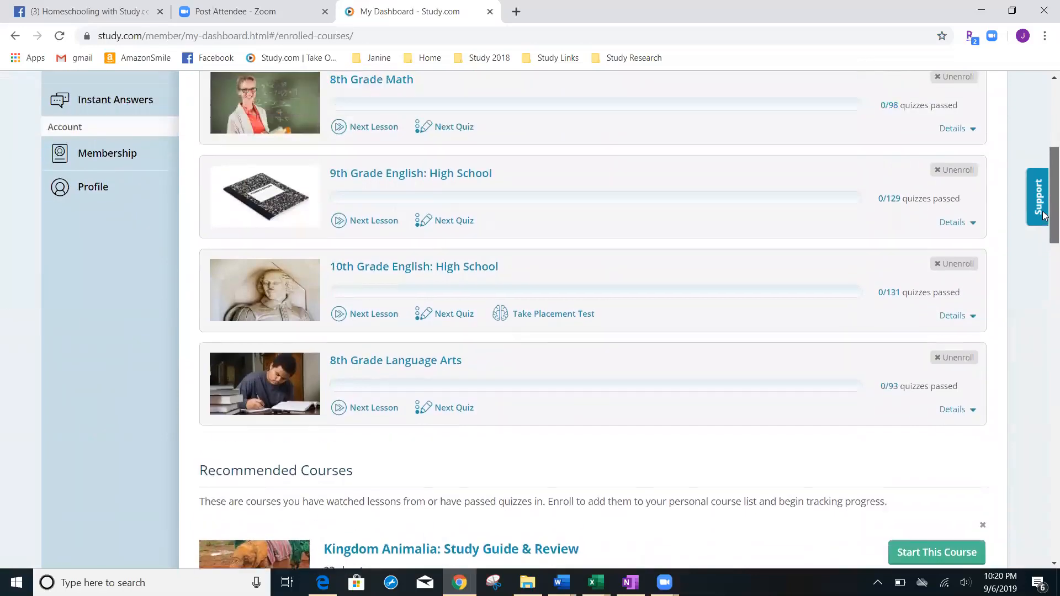
{"action": "scroll", "scroll_direction": "down", "scroll_amount": 3}
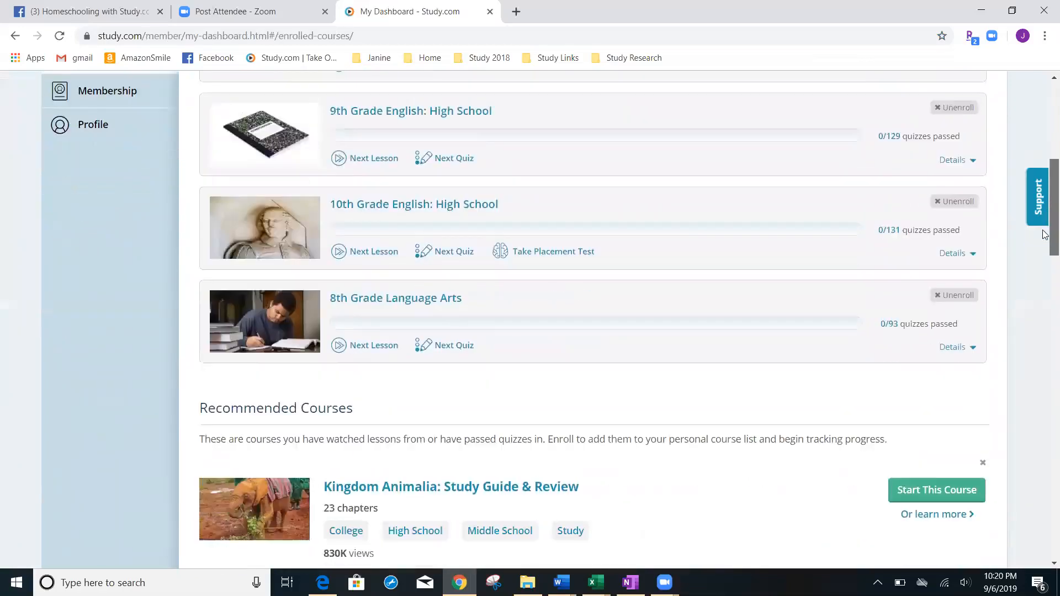
{"action": "scroll", "scroll_direction": "down", "scroll_amount": 3}
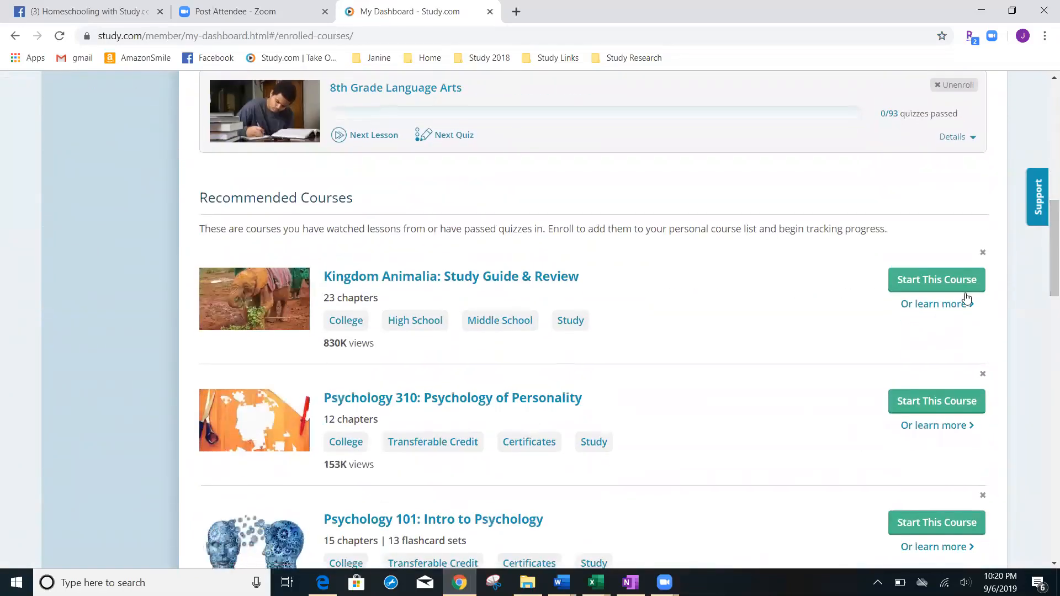
- Start the Kingdom Animalia course without a finish date and dismiss the course-started popup
{"action": "left_click", "coordinate": [935, 279]}
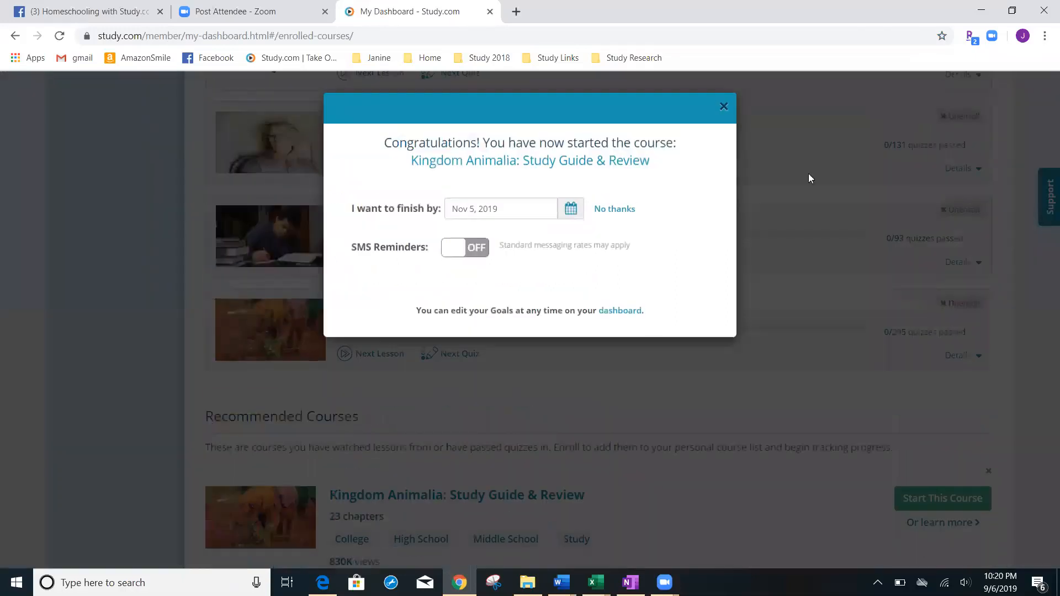
{"action": "left_click", "coordinate": [614, 209]}
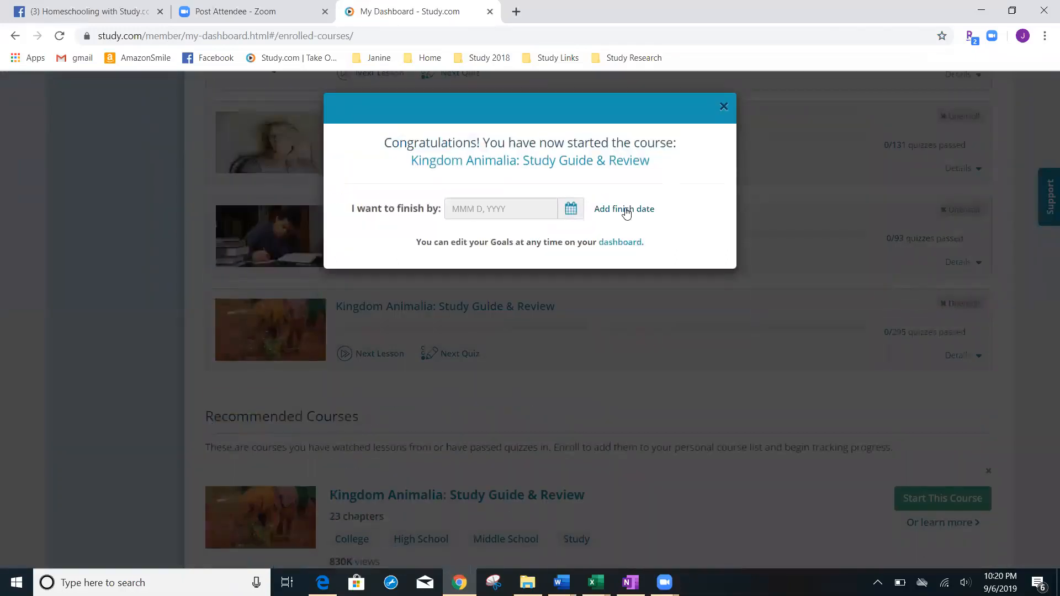
{"action": "left_click", "coordinate": [724, 106]}
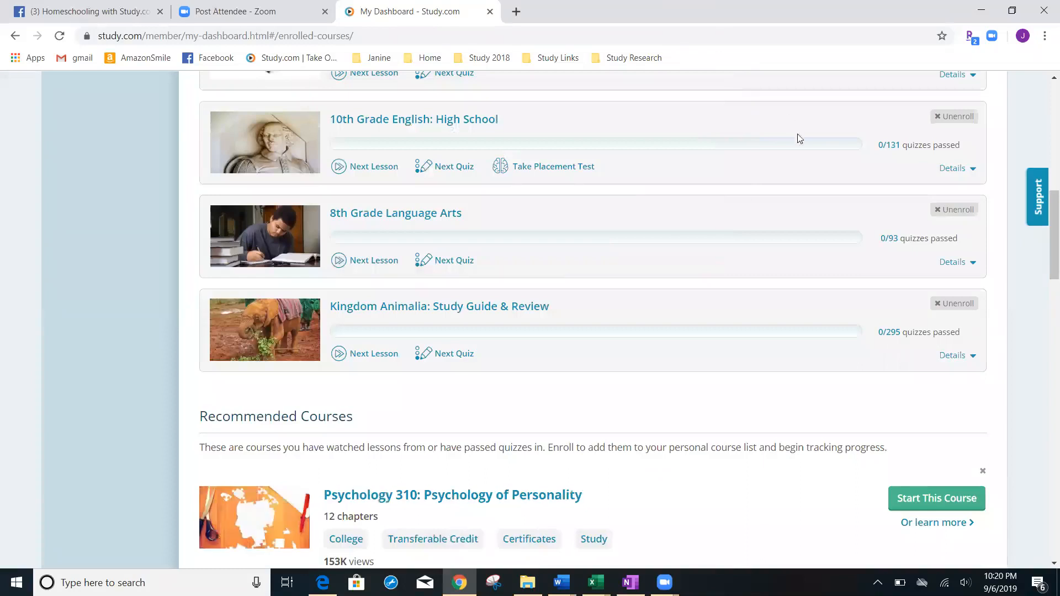
{"action": "mouse_move", "coordinate": [730, 311]}
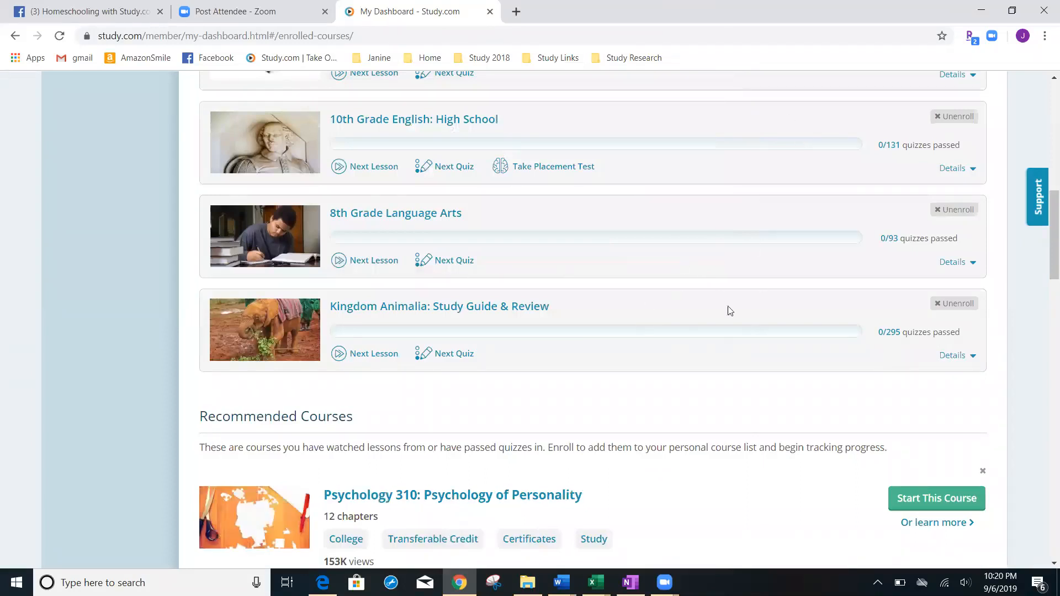
{"action": "mouse_move", "coordinate": [801, 347]}
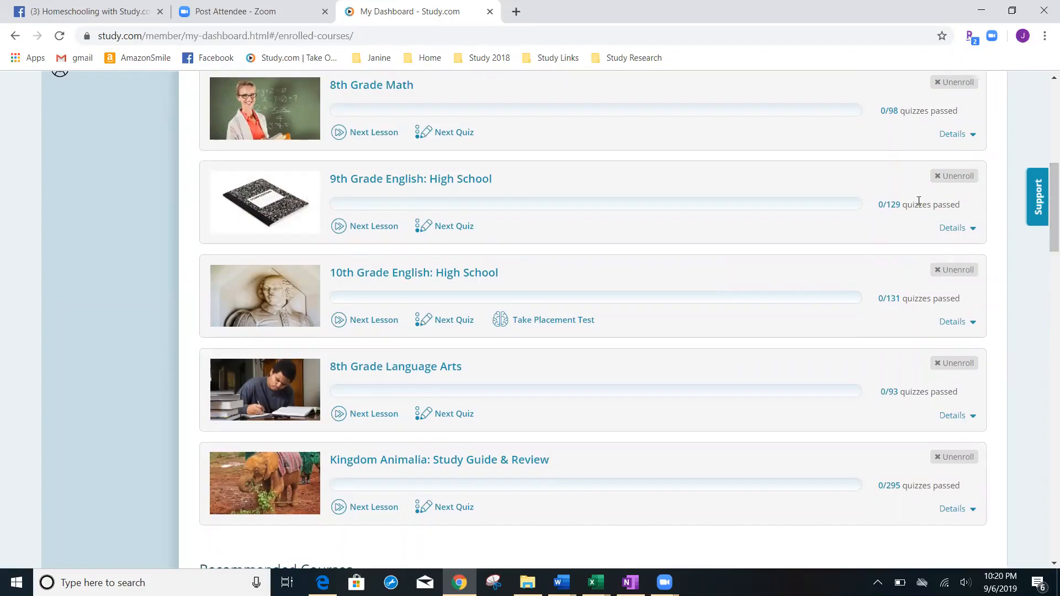
{"action": "mouse_move", "coordinate": [857, 287]}
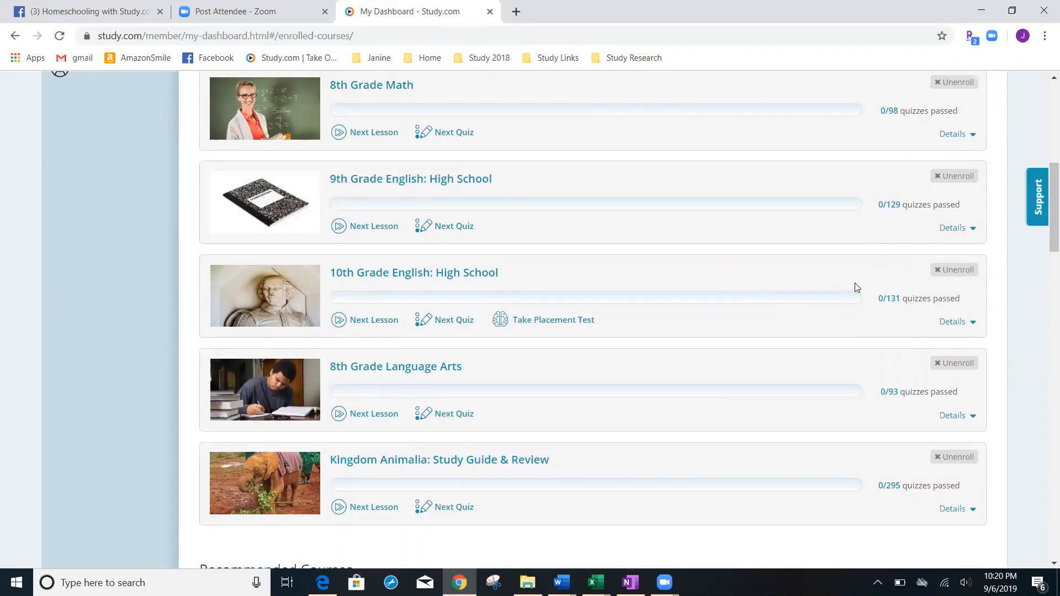
{"action": "mouse_move", "coordinate": [989, 290]}
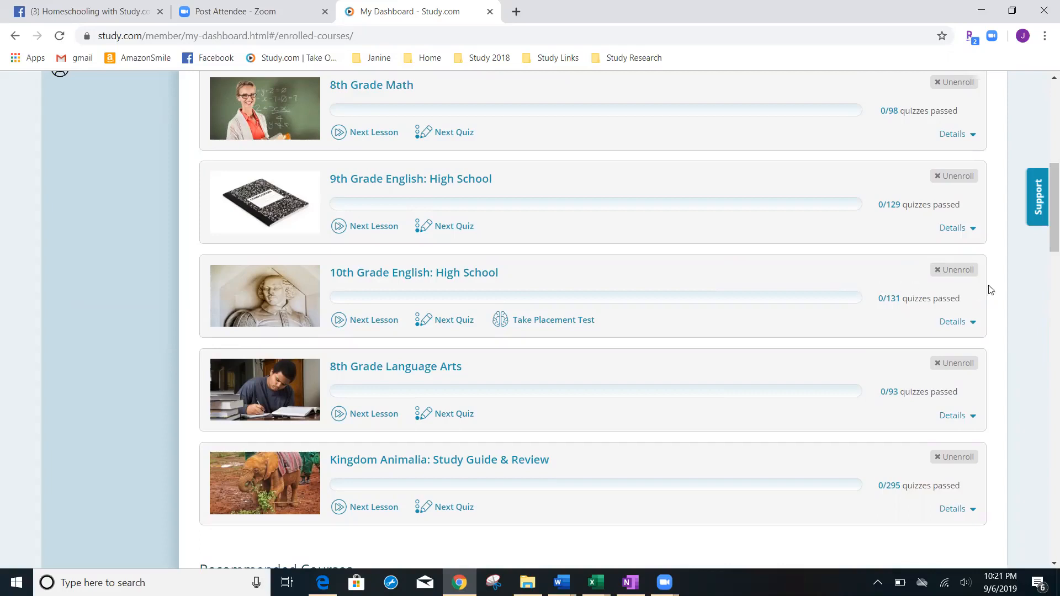
{"action": "mouse_move", "coordinate": [987, 269]}
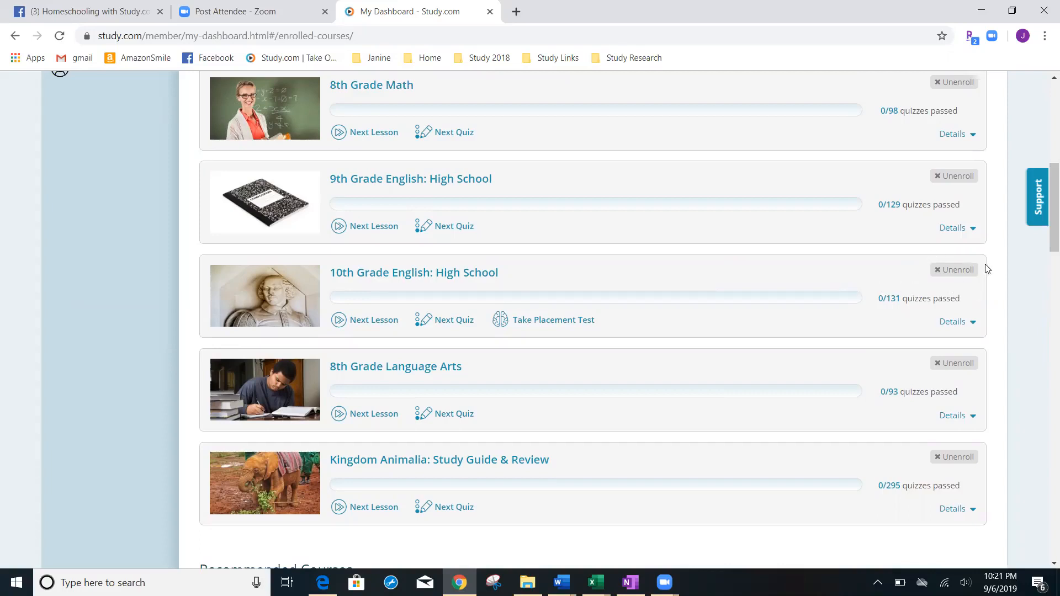
- Unenroll from 10th Grade English: High School on the My Courses page
{"action": "left_click", "coordinate": [954, 270]}
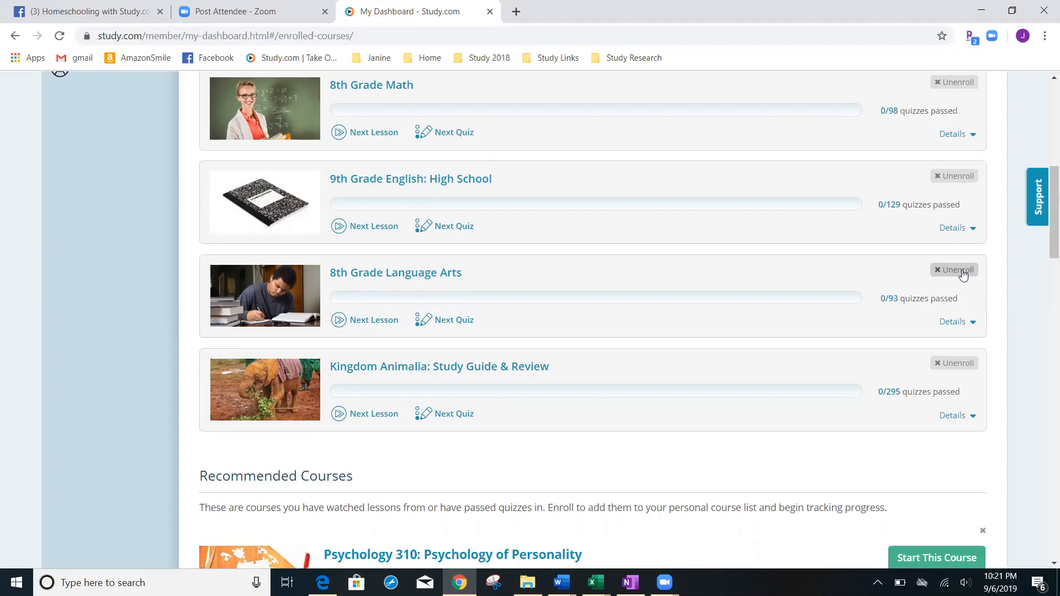
{"action": "mouse_move", "coordinate": [1004, 276]}
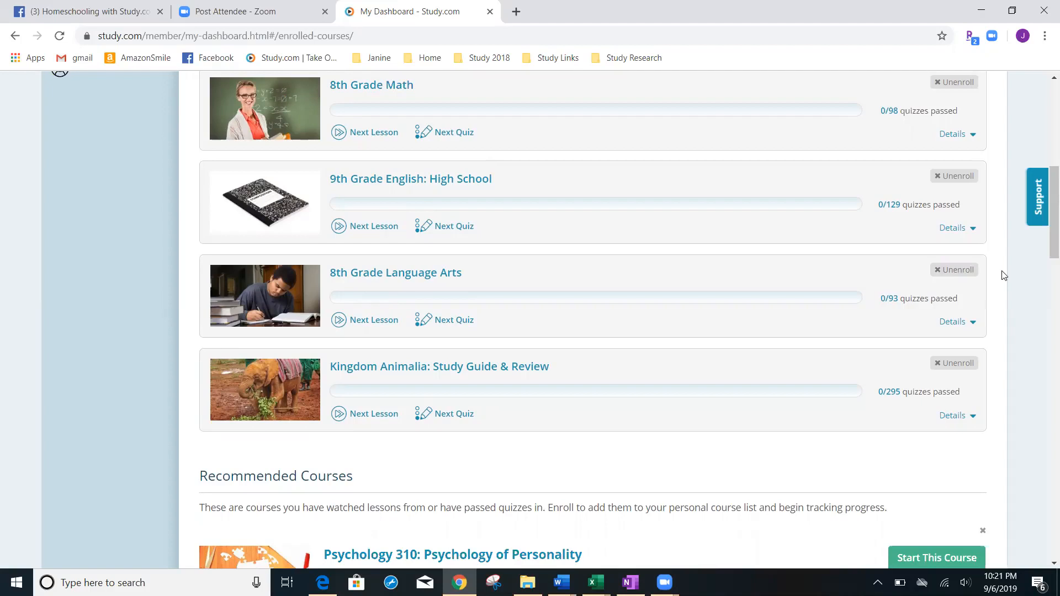
{"action": "mouse_move", "coordinate": [971, 192]}
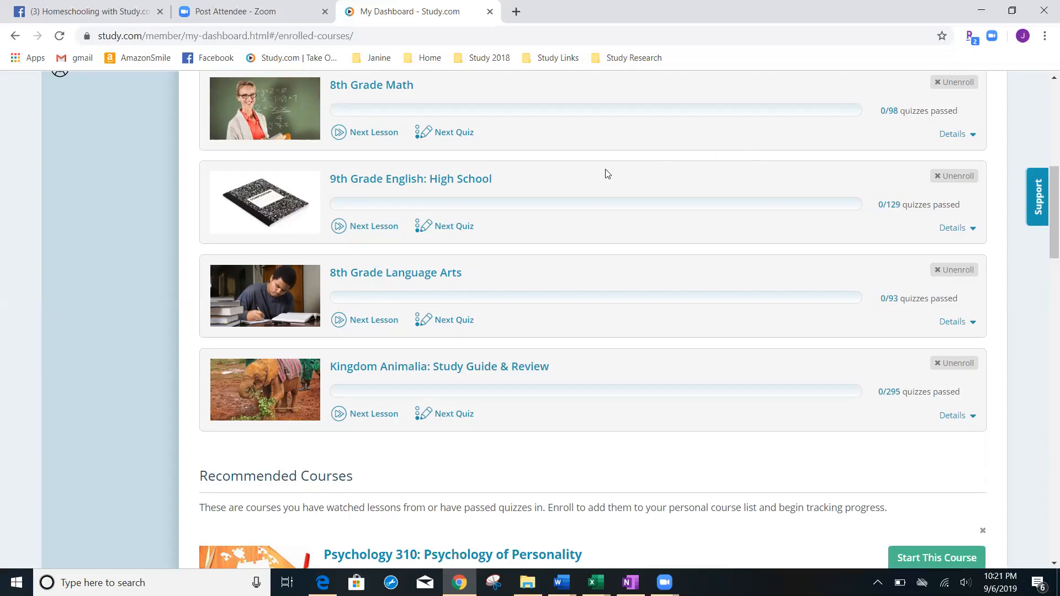
{"action": "mouse_move", "coordinate": [592, 214]}
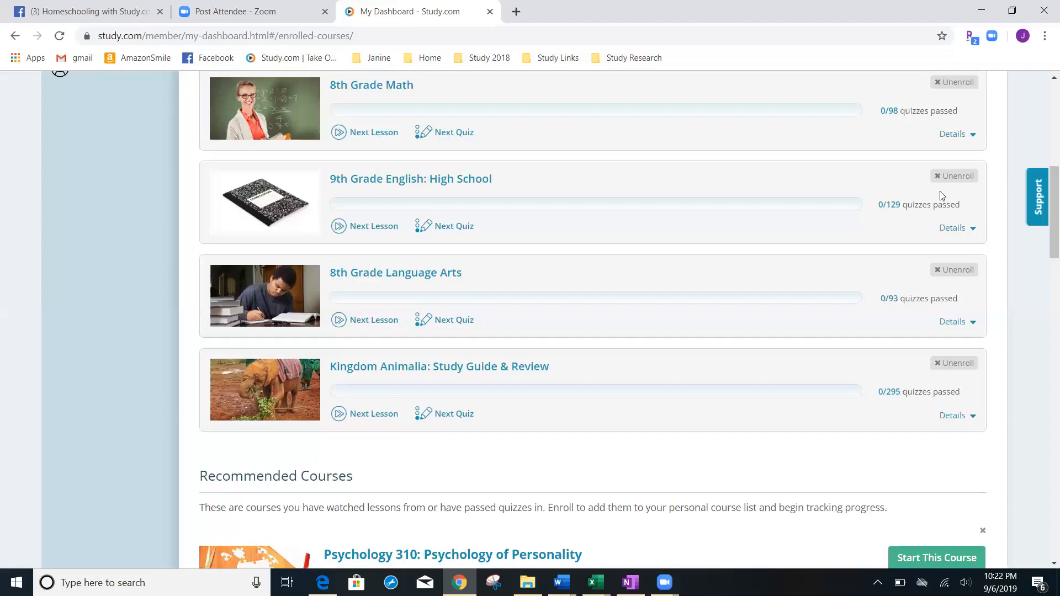
{"action": "scroll", "scroll_direction": "up", "scroll_amount": 3}
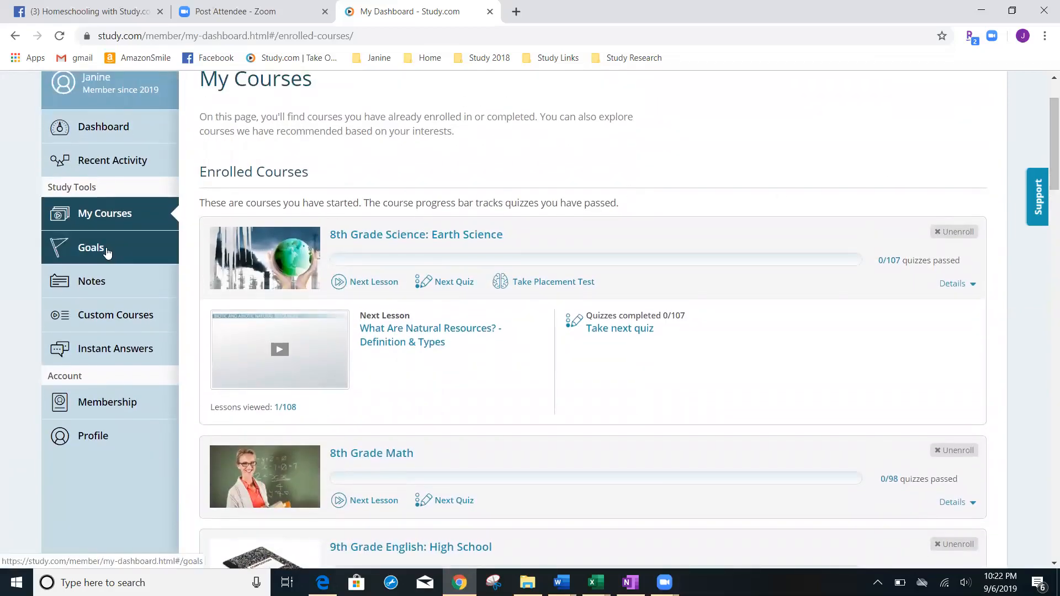
- Remove the Earth Science finish-by goal from the Goals page and confirm its deletion
{"action": "left_click", "coordinate": [91, 247]}
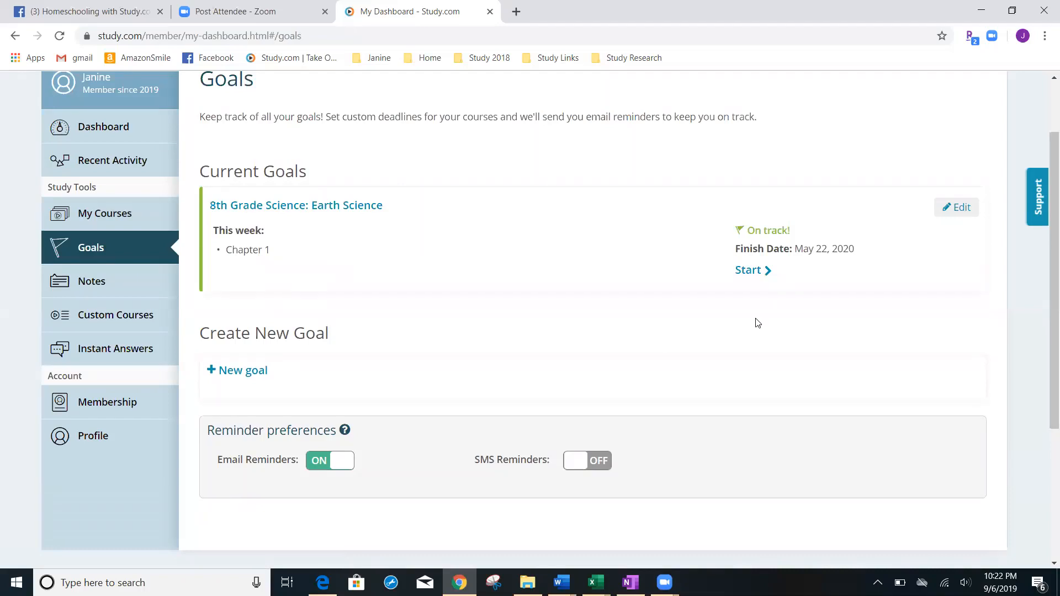
{"action": "mouse_move", "coordinate": [752, 204]}
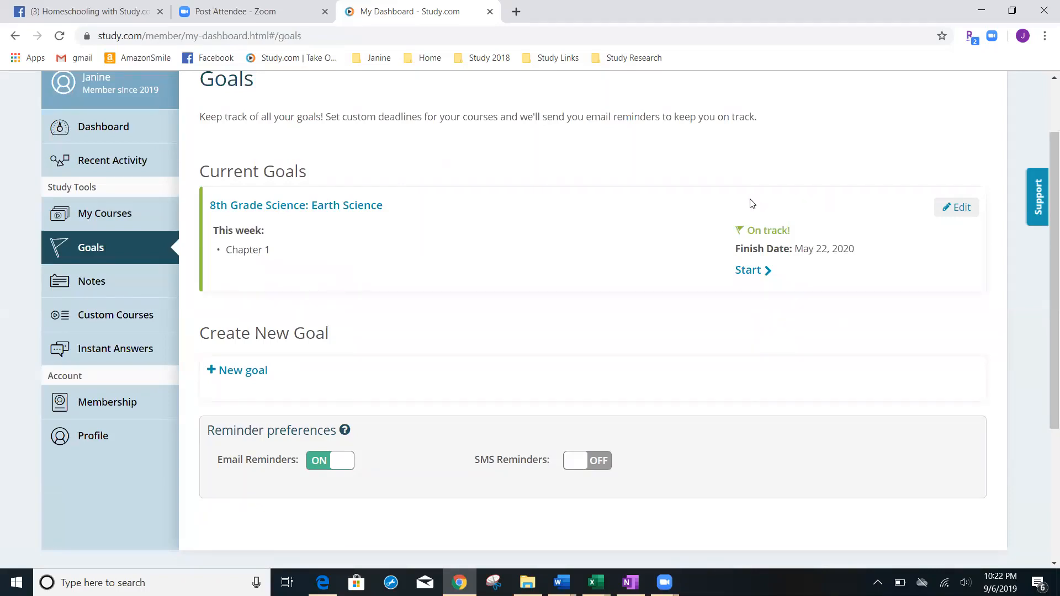
{"action": "mouse_move", "coordinate": [958, 210]}
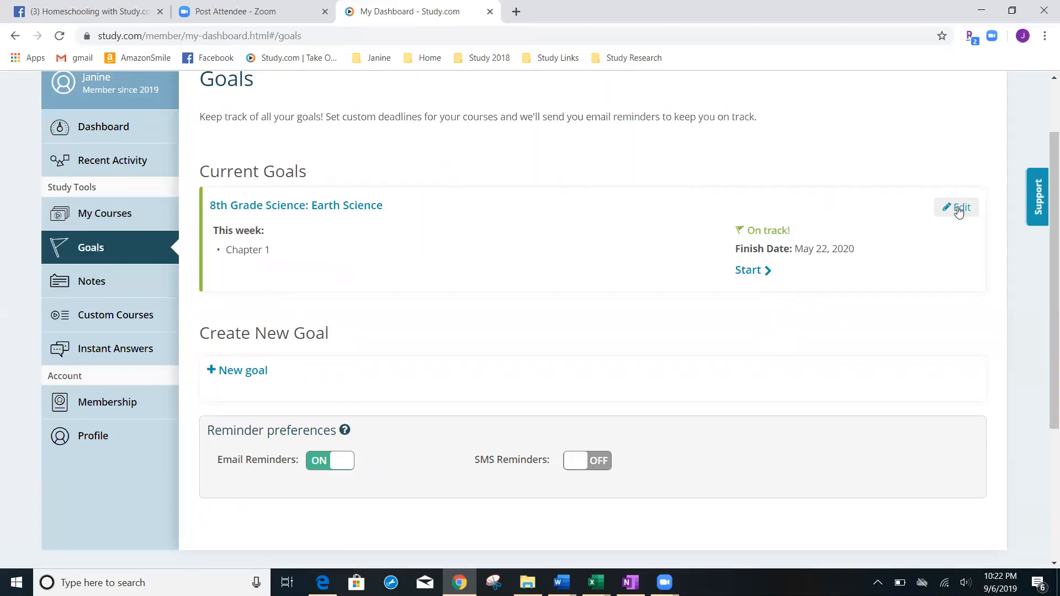
{"action": "left_click", "coordinate": [956, 206]}
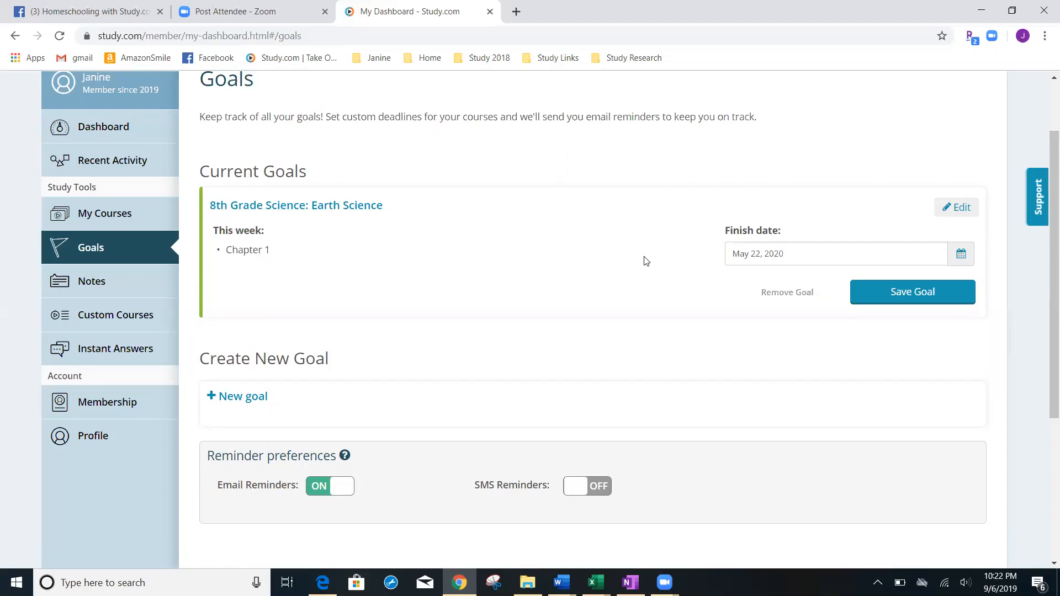
{"action": "mouse_move", "coordinate": [735, 243]}
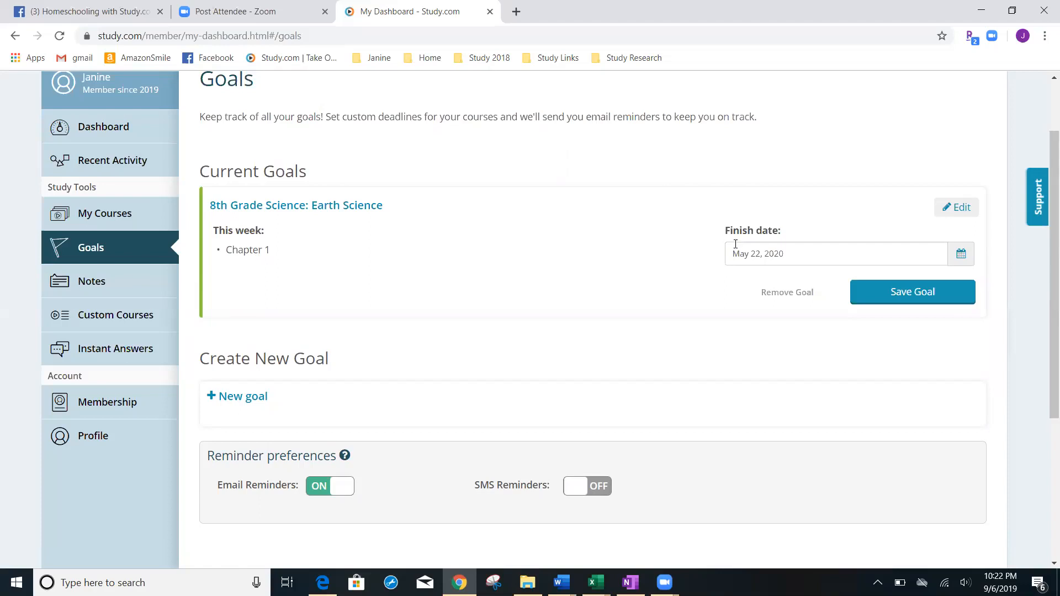
{"action": "left_click", "coordinate": [786, 292]}
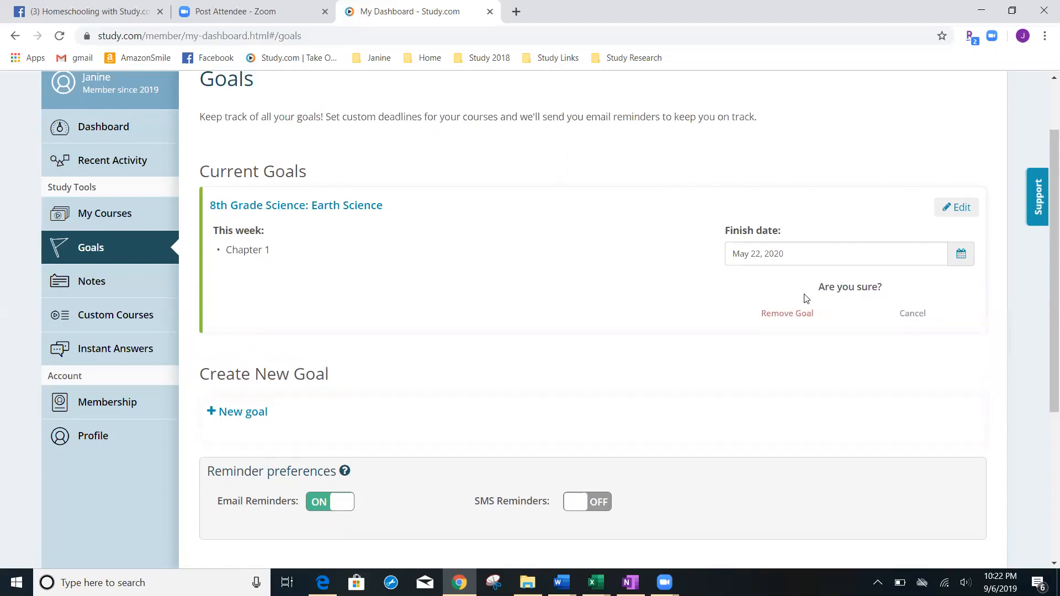
{"action": "mouse_move", "coordinate": [864, 288]}
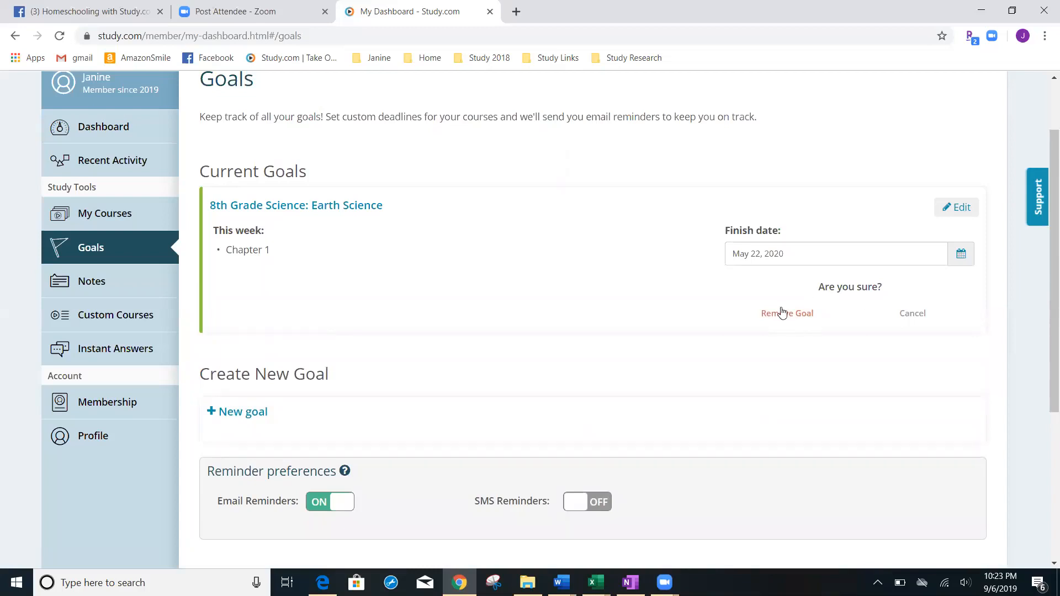
{"action": "left_click", "coordinate": [786, 313]}
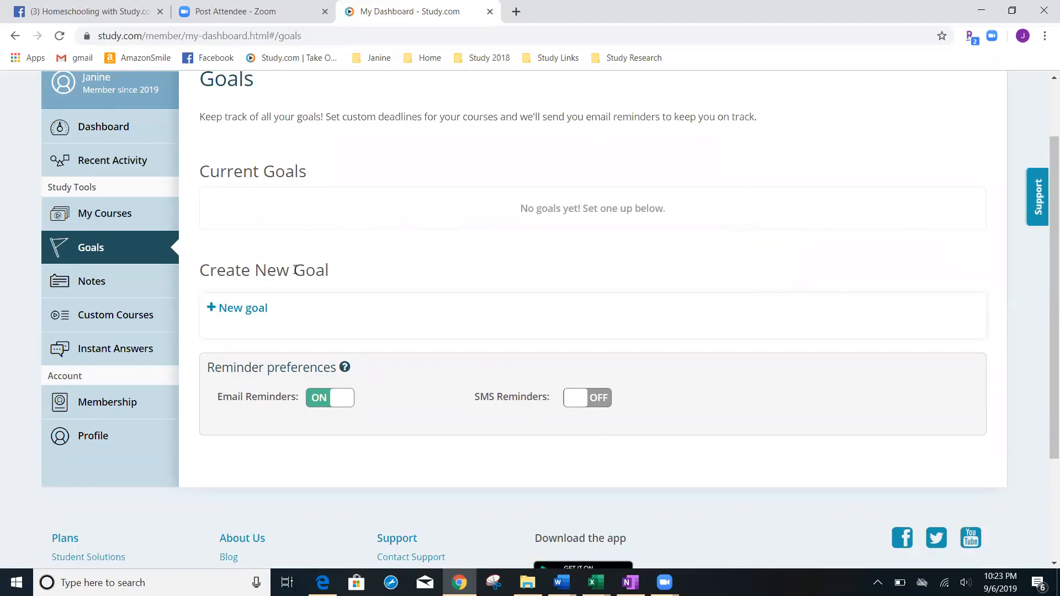
{"action": "left_click", "coordinate": [242, 308]}
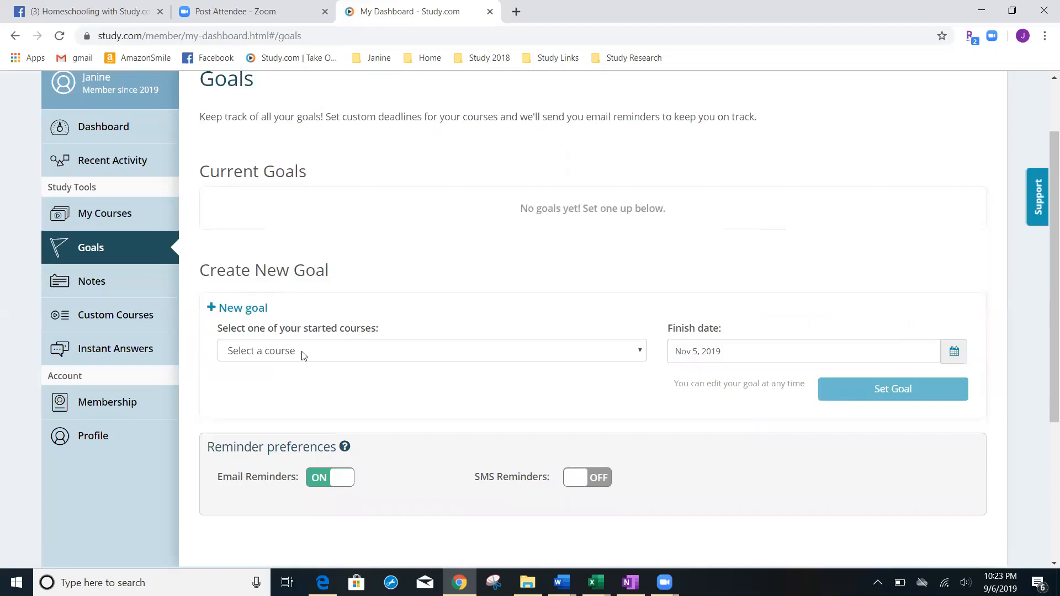
{"action": "left_click", "coordinate": [432, 351]}
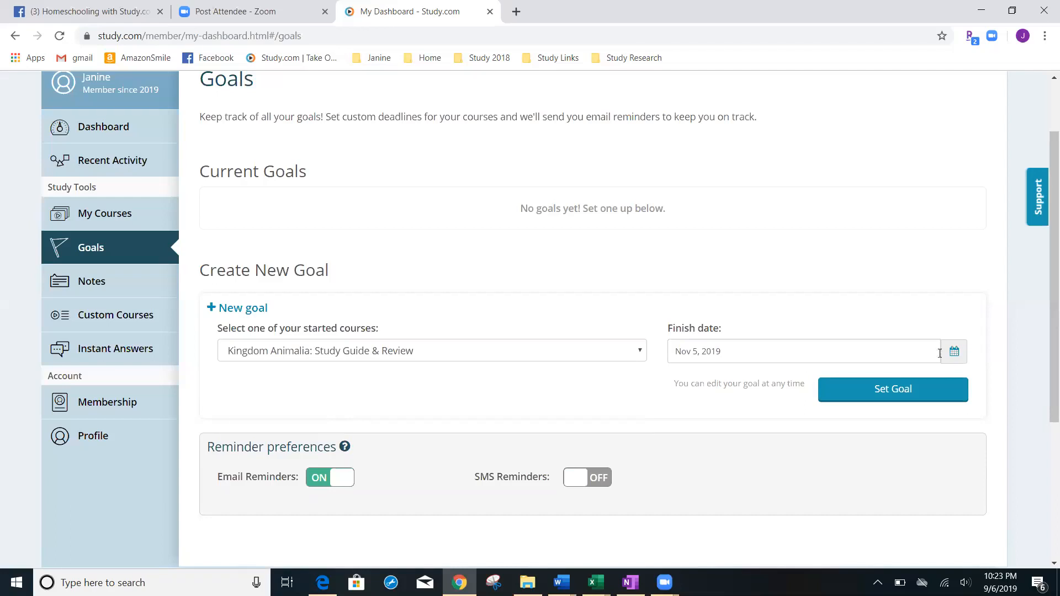
{"action": "left_click", "coordinate": [954, 351]}
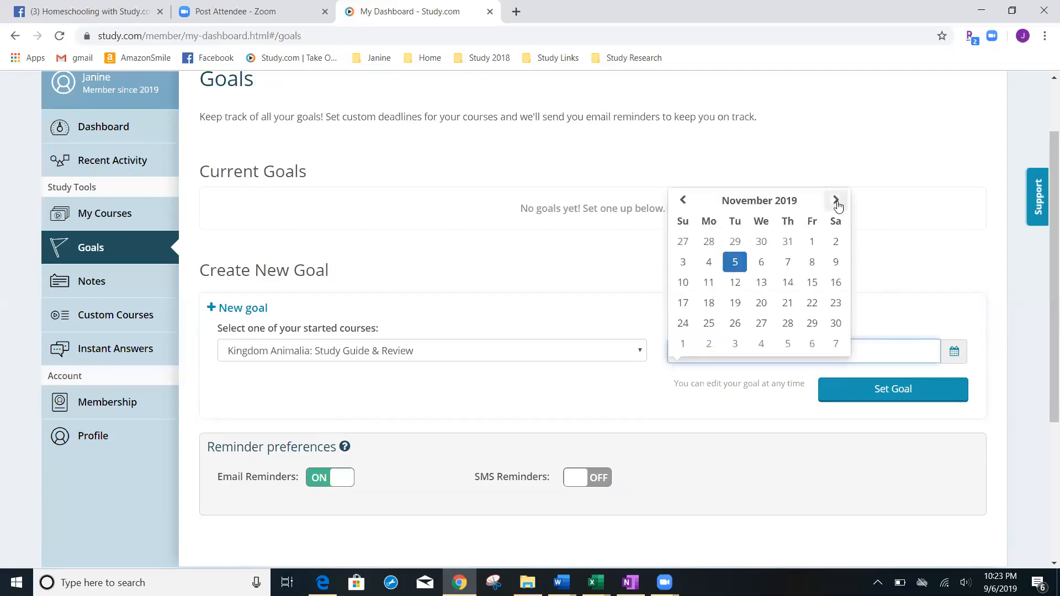
{"action": "left_click", "coordinate": [836, 200]}
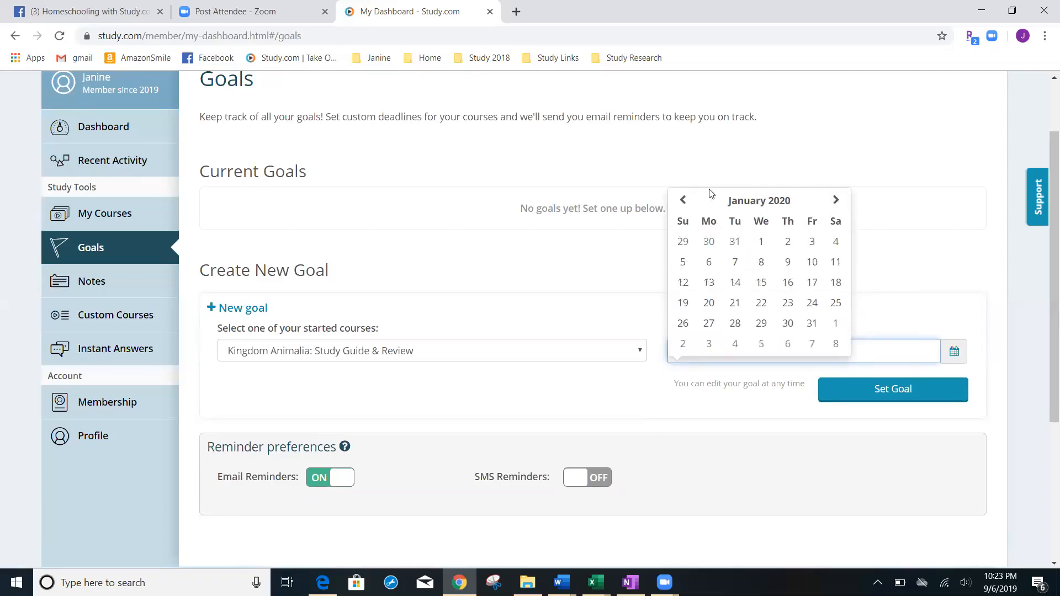
{"action": "left_click", "coordinate": [683, 200]}
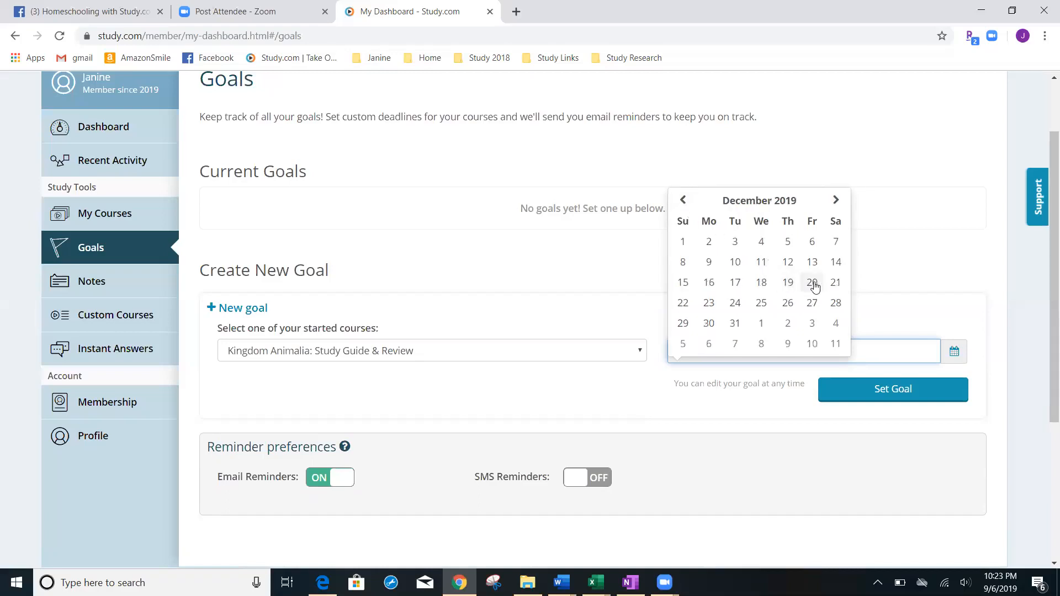
{"action": "left_click", "coordinate": [812, 282]}
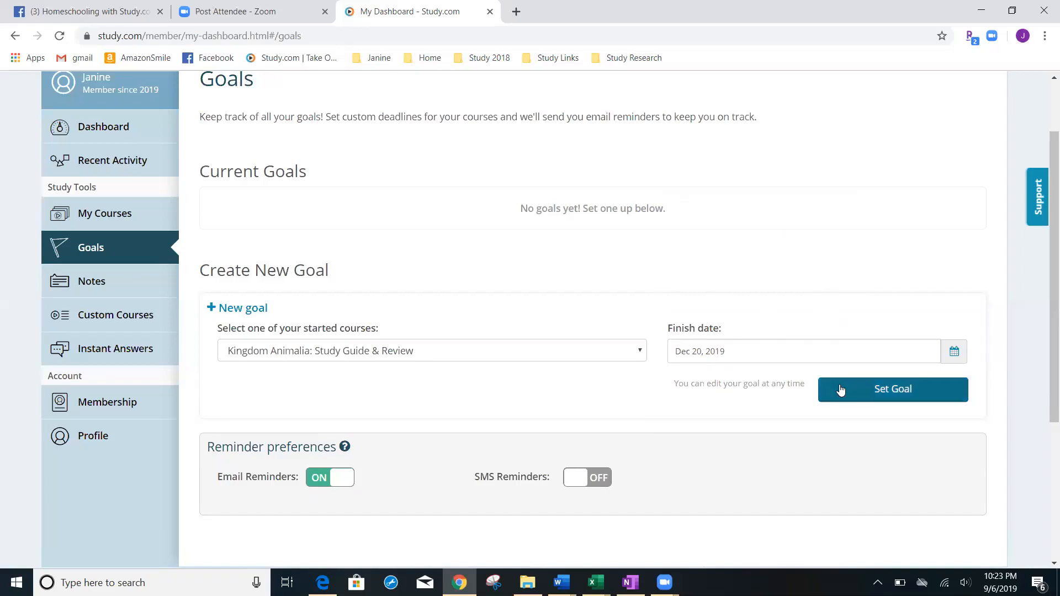
{"action": "mouse_move", "coordinate": [408, 465]}
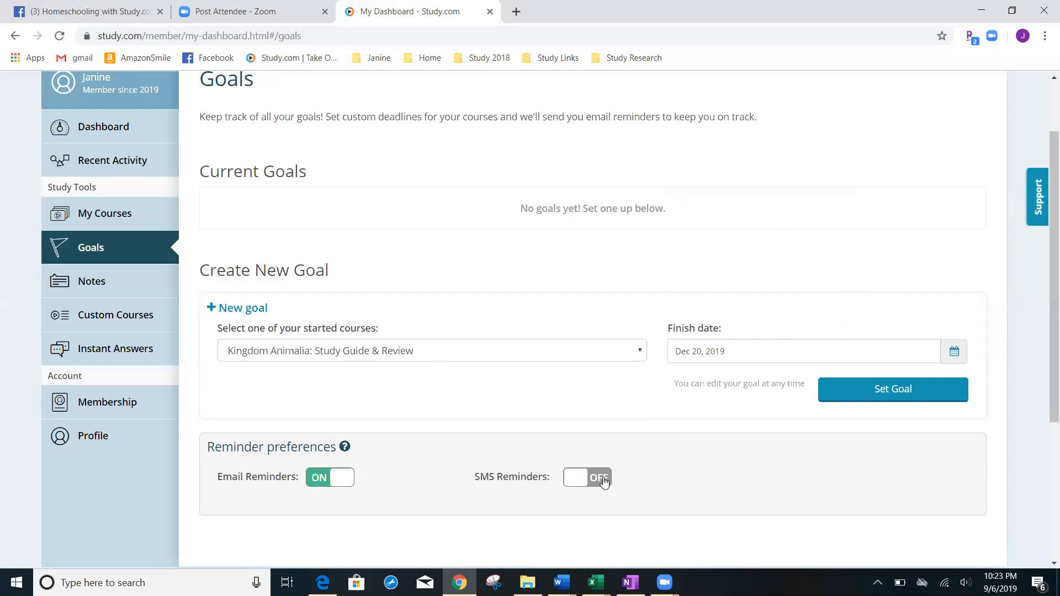
{"action": "left_click", "coordinate": [587, 477]}
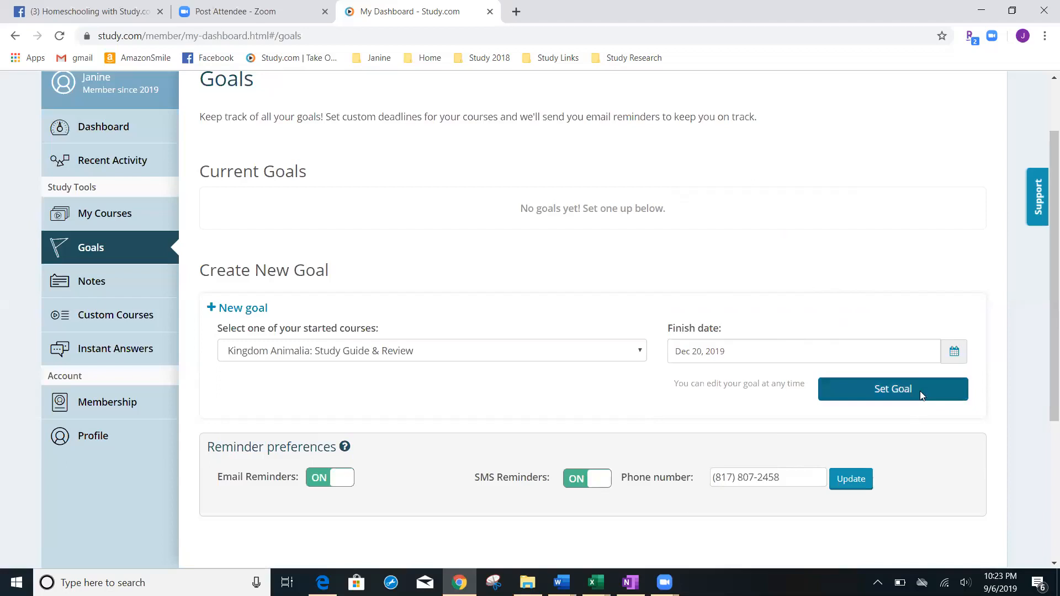
{"action": "left_click", "coordinate": [892, 389]}
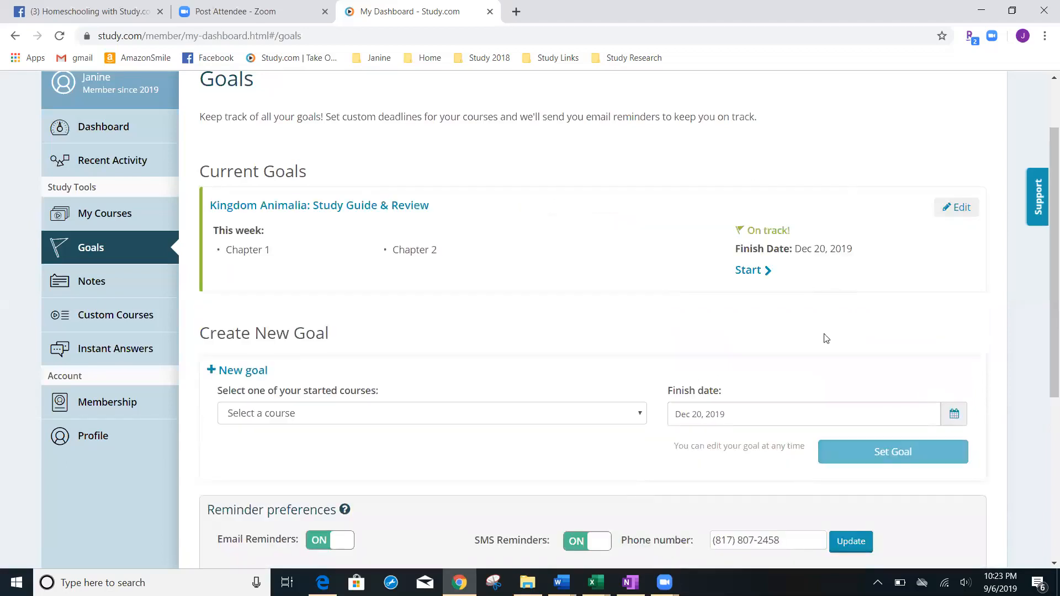
{"action": "mouse_move", "coordinate": [431, 262]}
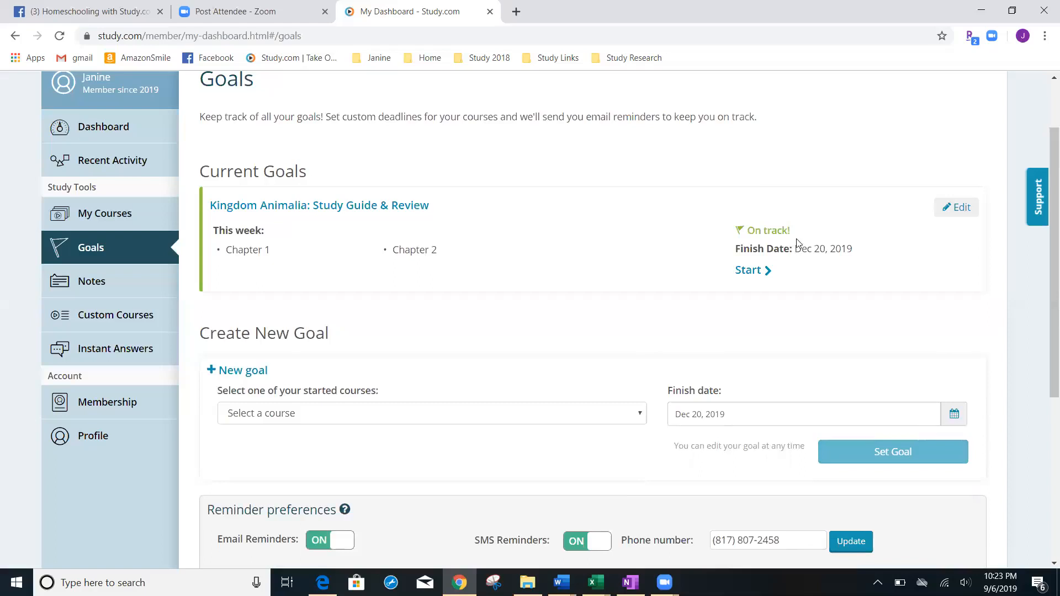
{"action": "mouse_move", "coordinate": [826, 264]}
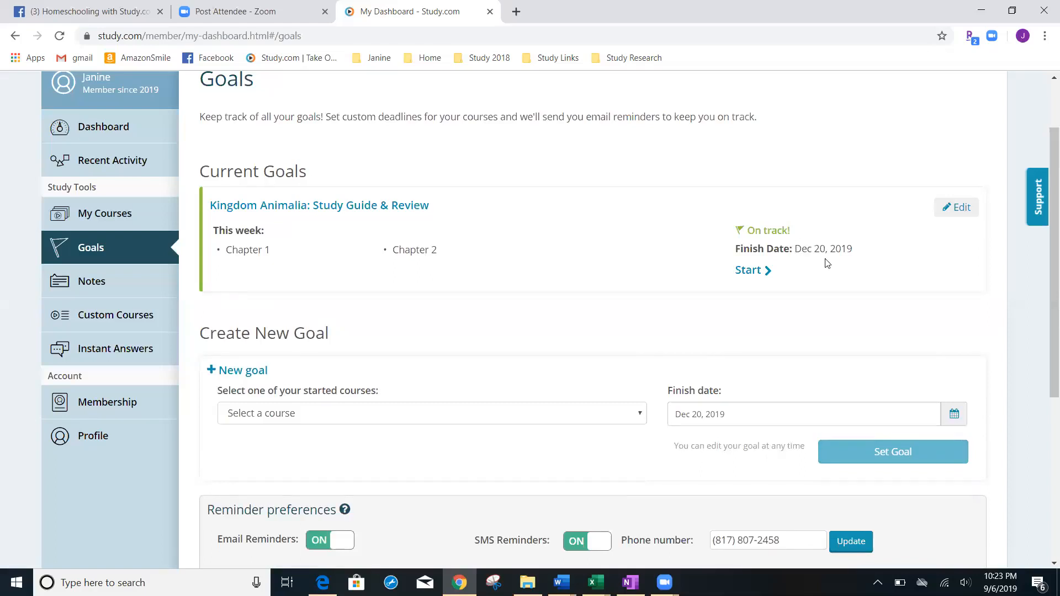
- Edit the Kingdom Animalia goal to finish May 22, 2020 and save it
{"action": "left_click", "coordinate": [956, 208]}
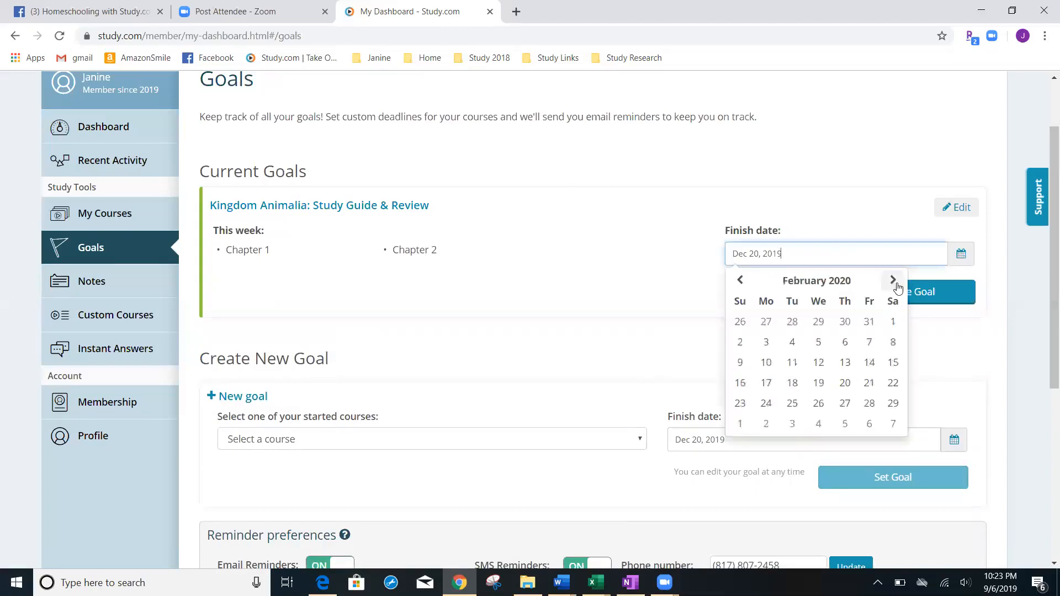
{"action": "left_click", "coordinate": [892, 280]}
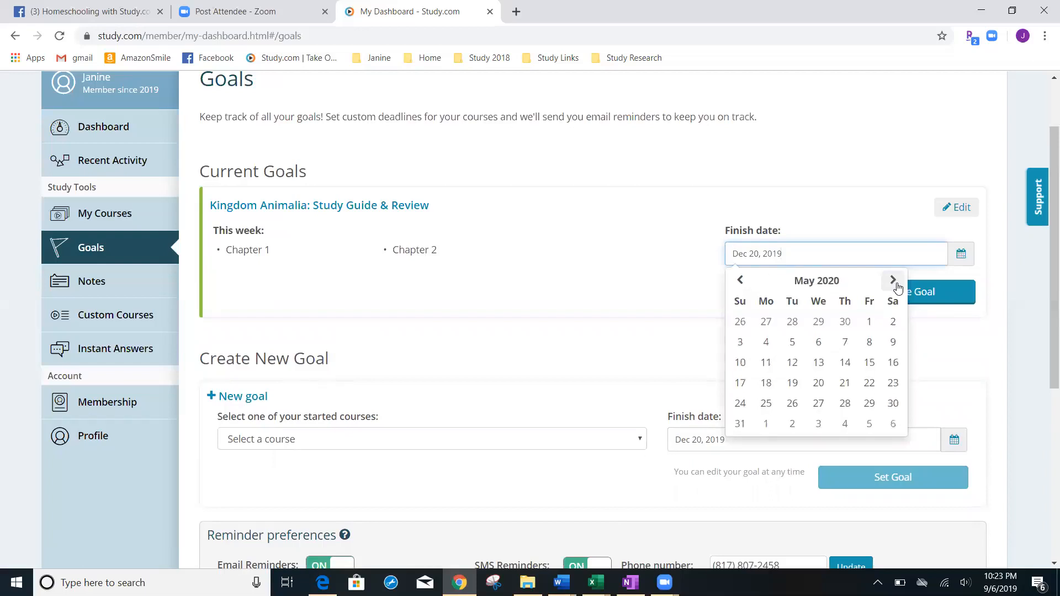
{"action": "left_click", "coordinate": [869, 384]}
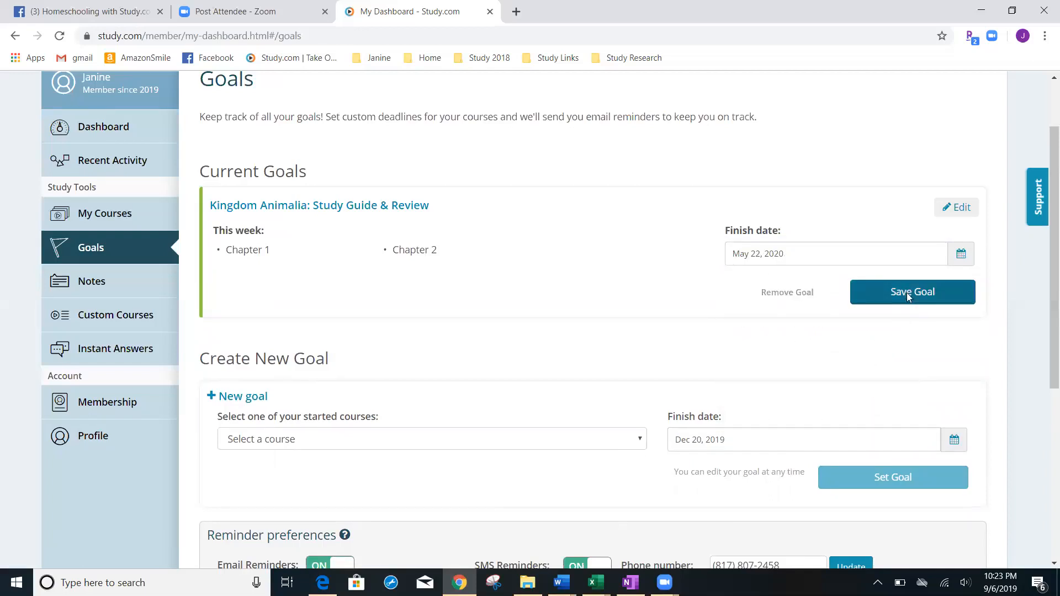
{"action": "left_click", "coordinate": [912, 291]}
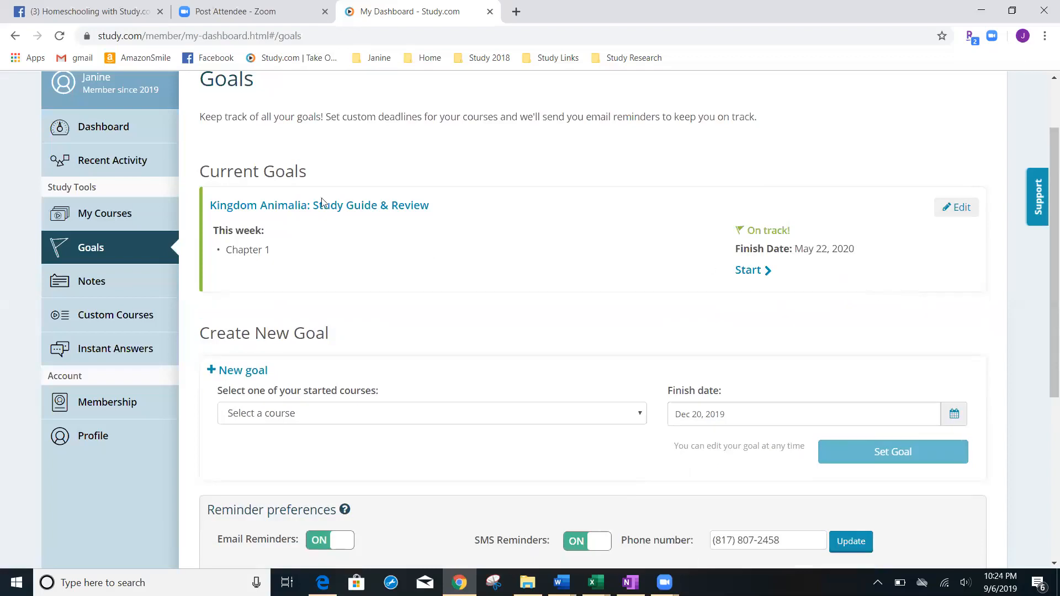
{"action": "mouse_move", "coordinate": [283, 237]}
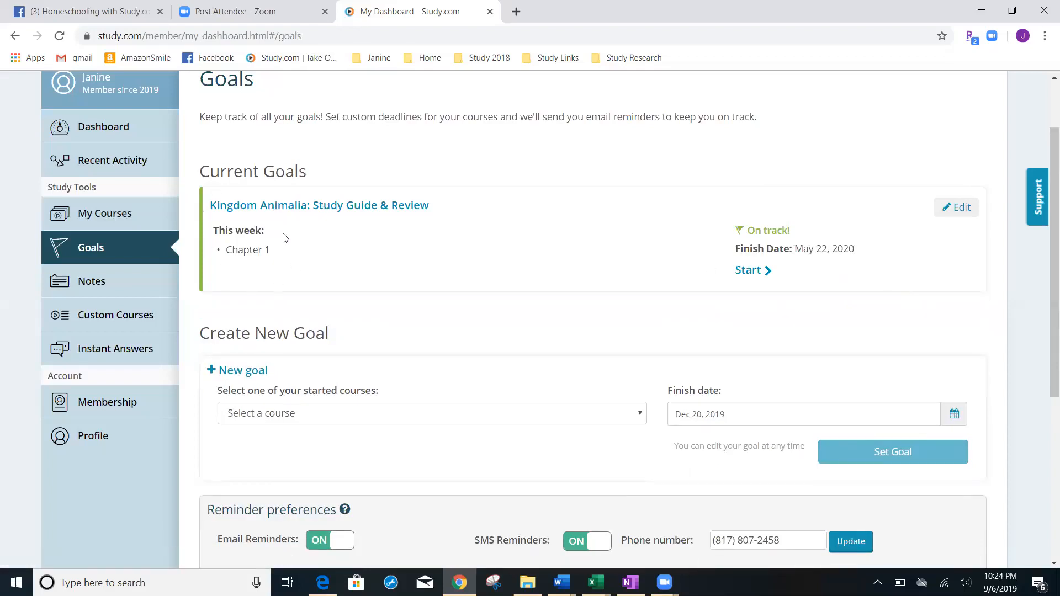
{"action": "mouse_move", "coordinate": [250, 265]}
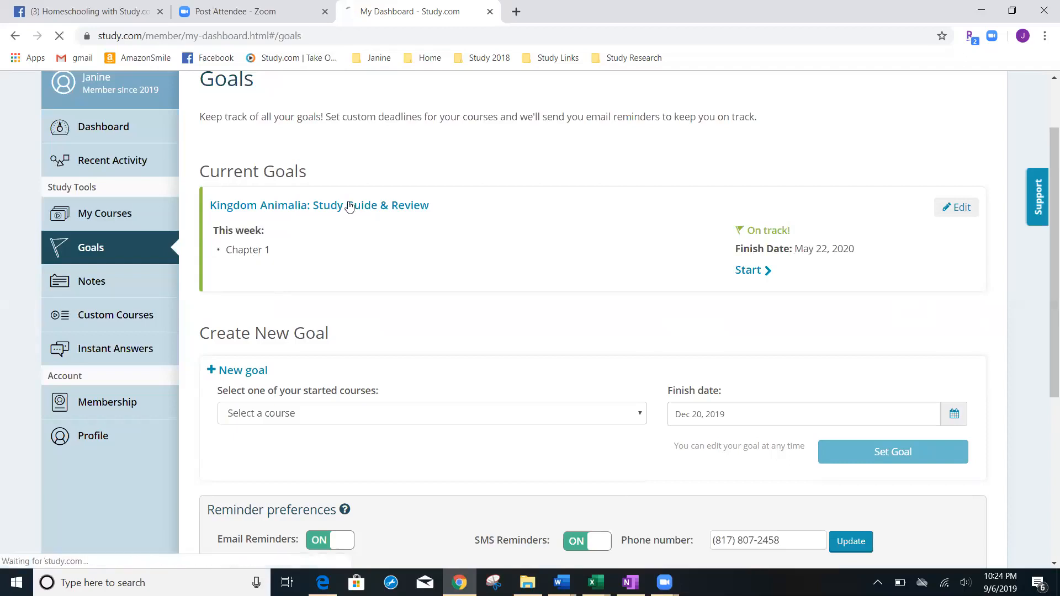
- Open the Kingdom Animalia: Study Guide & Review course and scroll through Chapter 1's lessons
{"action": "left_click", "coordinate": [318, 205]}
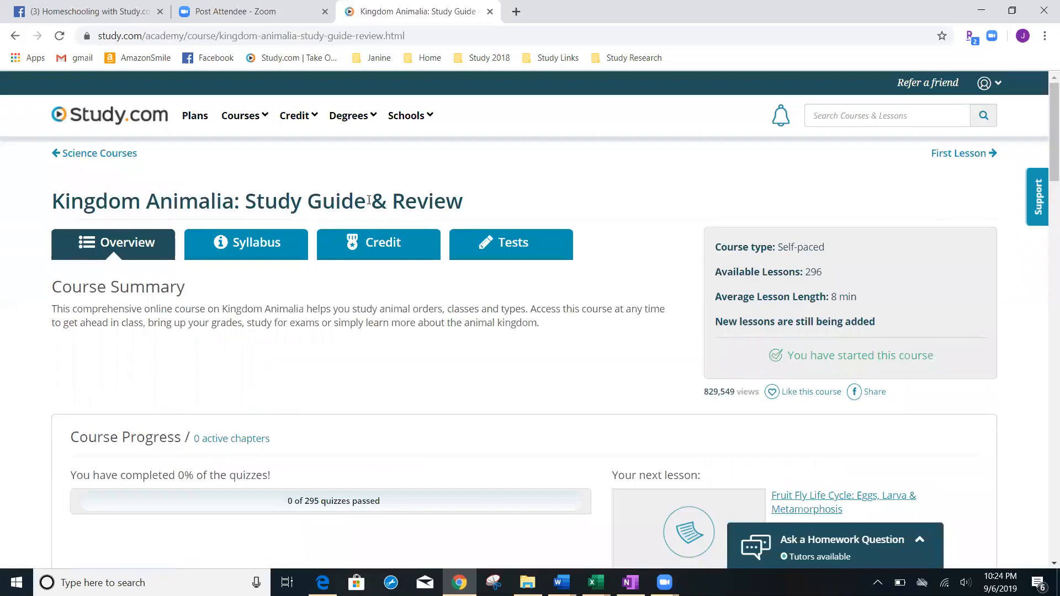
{"action": "scroll", "scroll_direction": "down", "scroll_amount": 3}
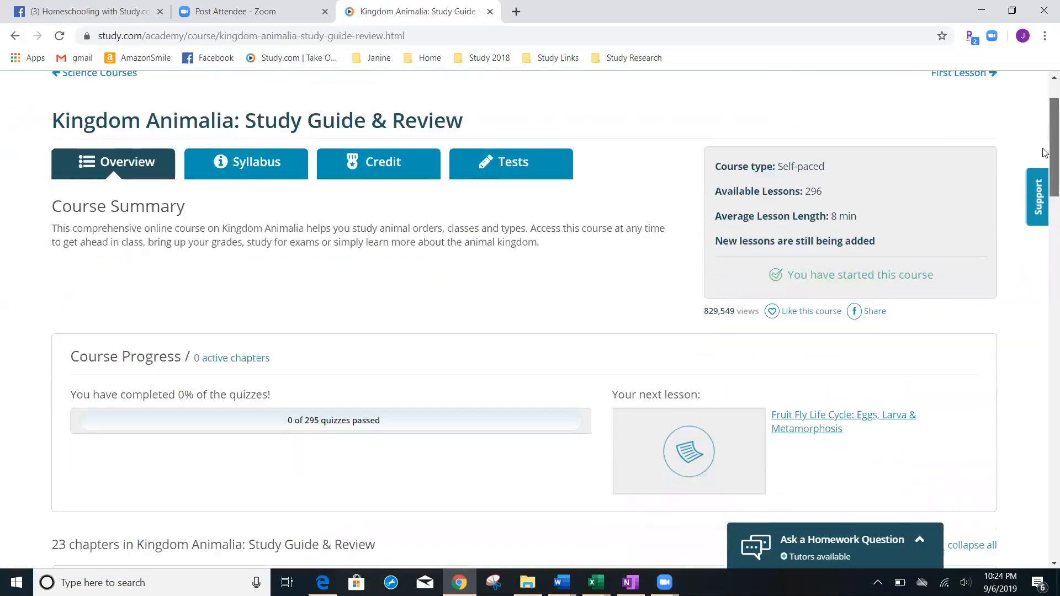
{"action": "scroll", "scroll_direction": "down", "scroll_amount": 3}
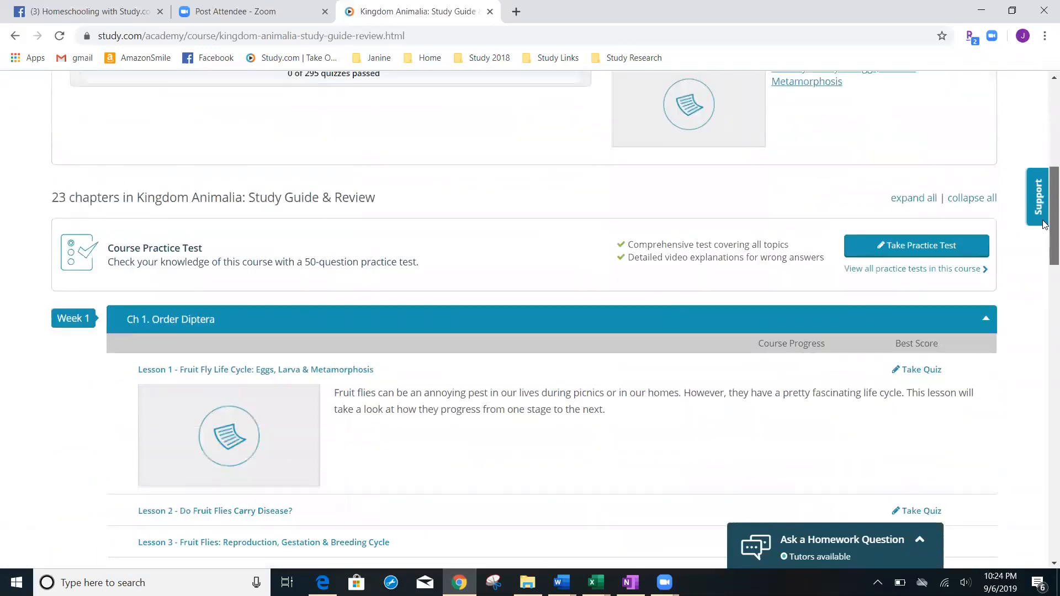
{"action": "scroll", "scroll_direction": "down", "scroll_amount": 3}
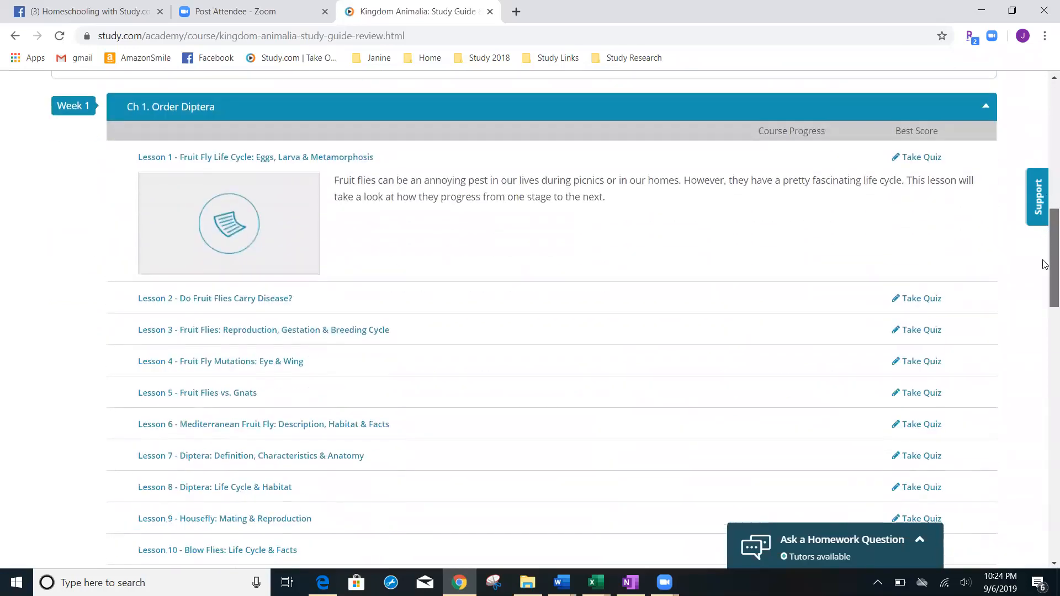
{"action": "scroll", "scroll_direction": "down", "scroll_amount": 3}
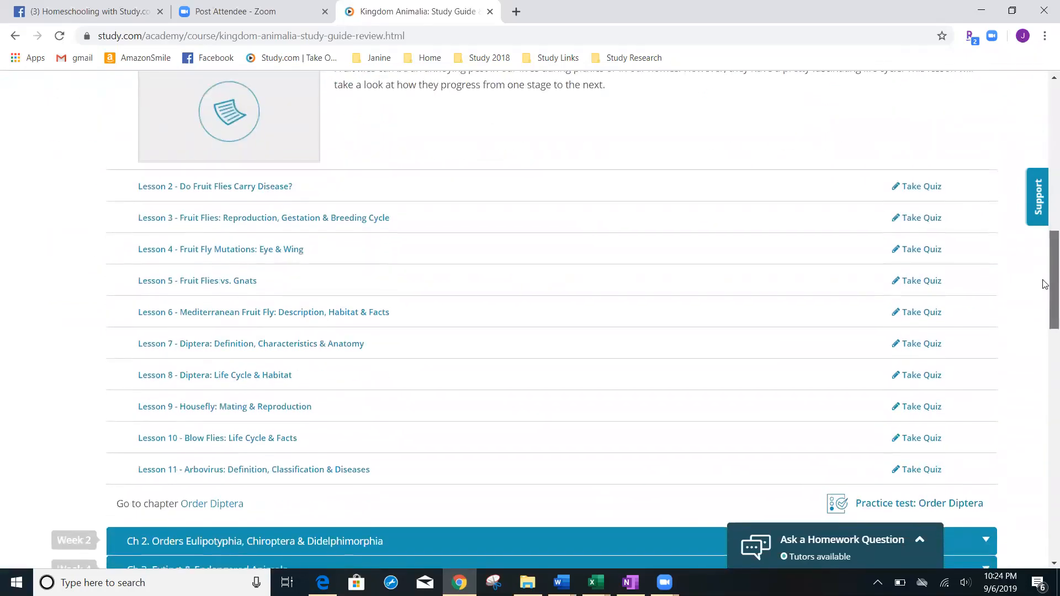
{"action": "scroll", "scroll_direction": "down", "scroll_amount": 3}
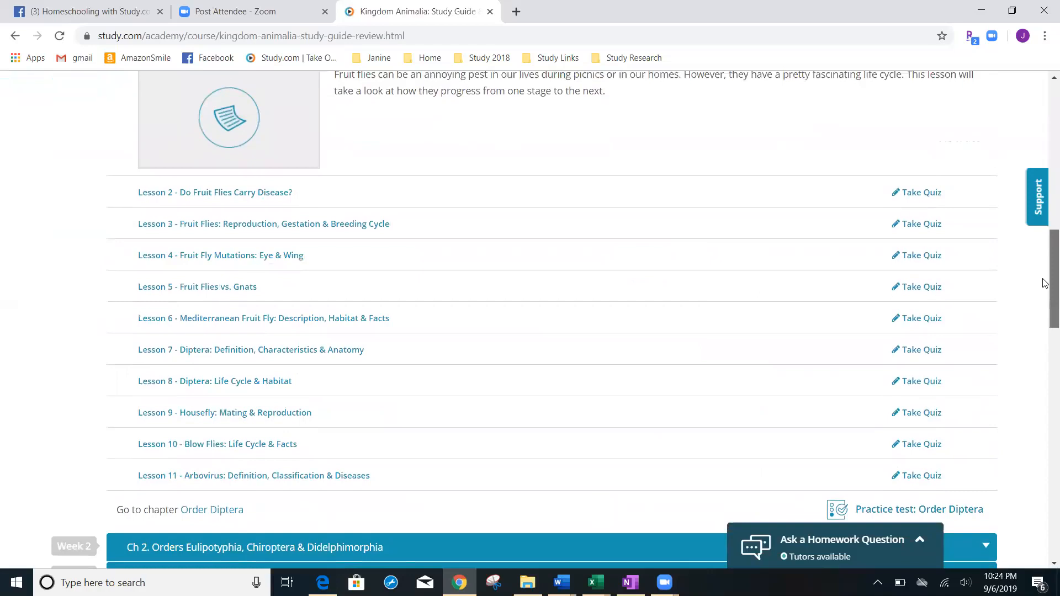
{"action": "scroll", "scroll_direction": "down", "scroll_amount": 3}
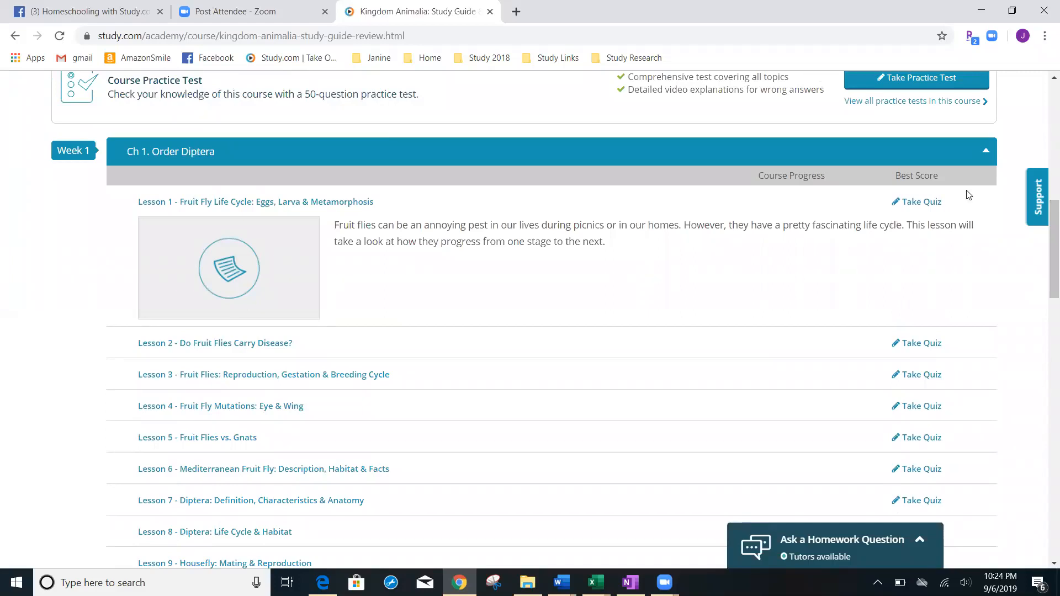
{"action": "mouse_move", "coordinate": [888, 224]}
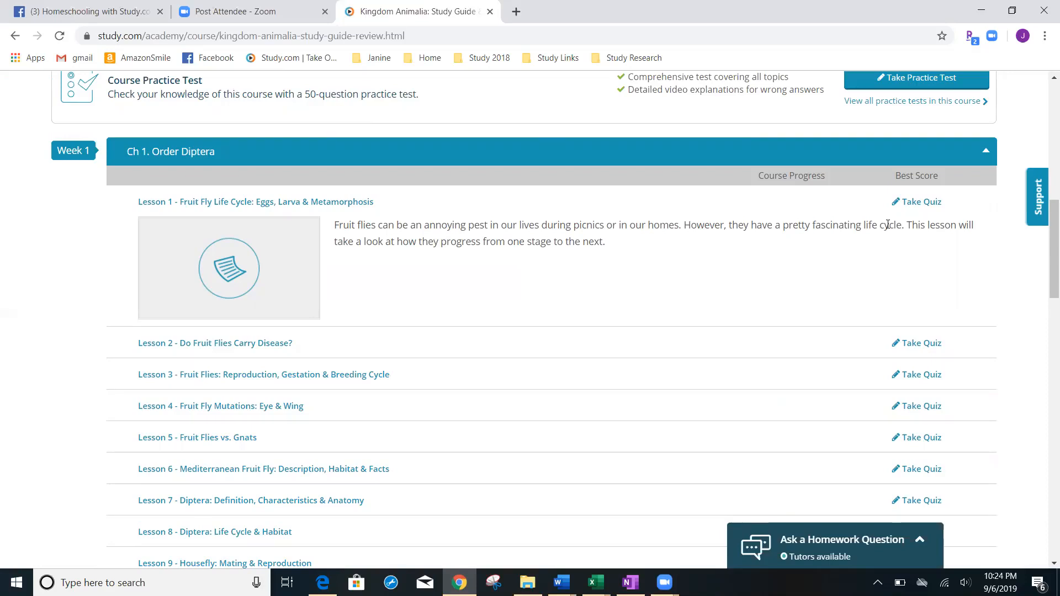
{"action": "mouse_move", "coordinate": [945, 258]}
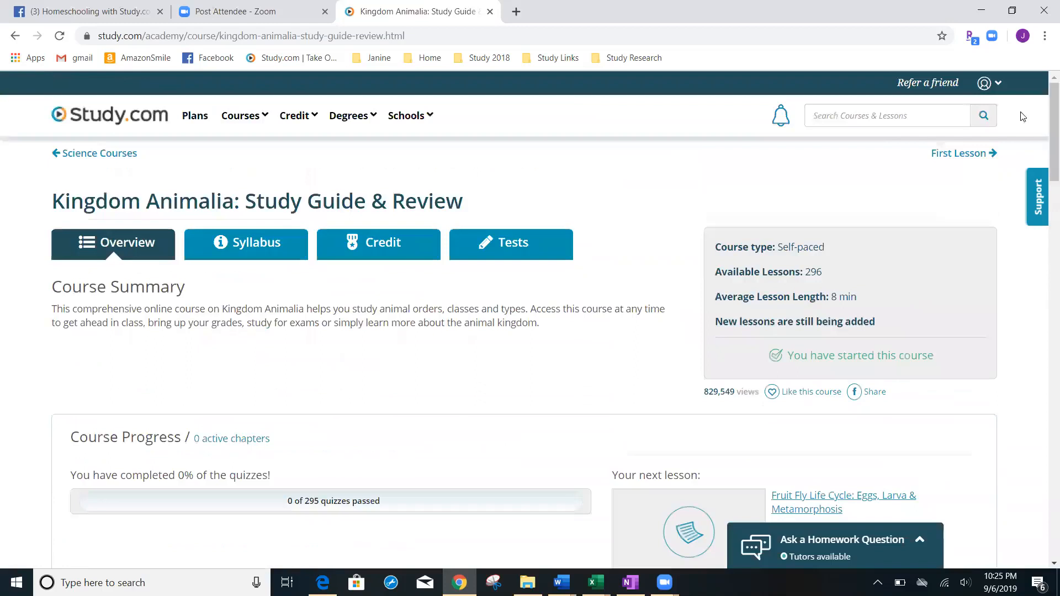
- Go back to the member dashboard from the account menu
{"action": "left_click", "coordinate": [986, 83]}
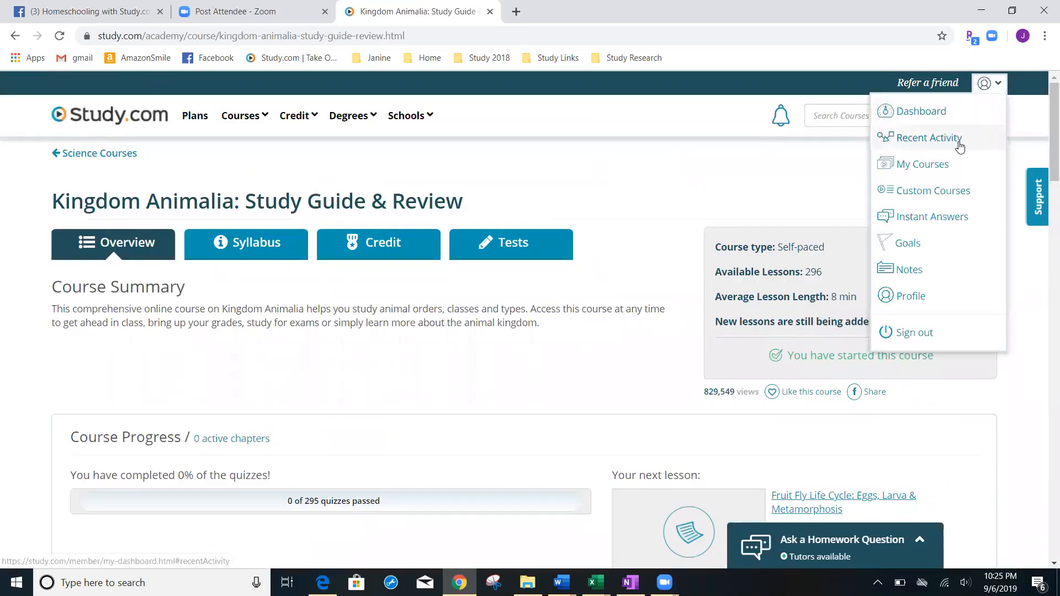
{"action": "left_click", "coordinate": [919, 111]}
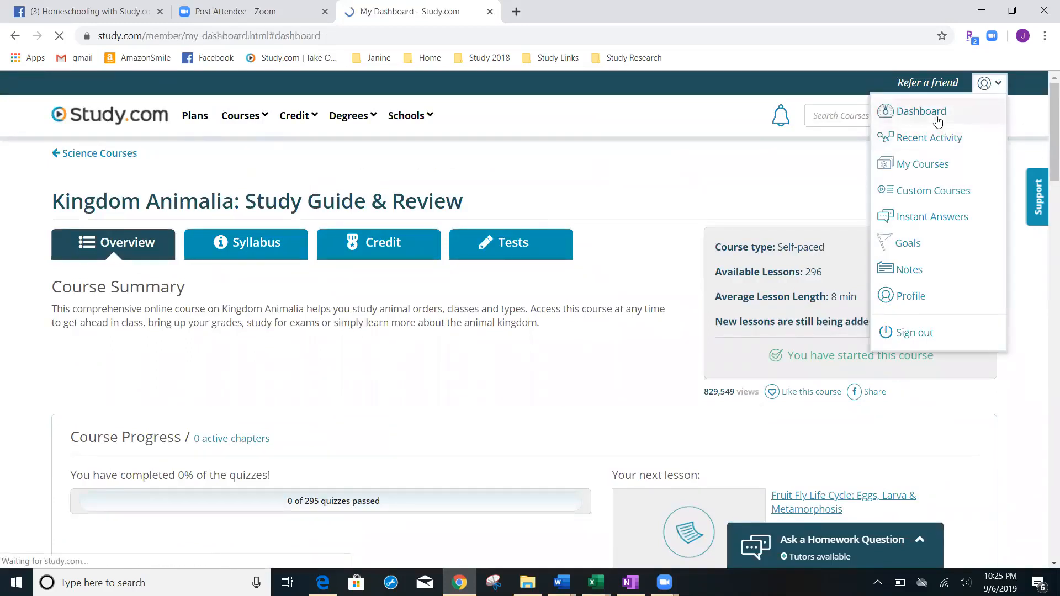
{"action": "left_click", "coordinate": [921, 110]}
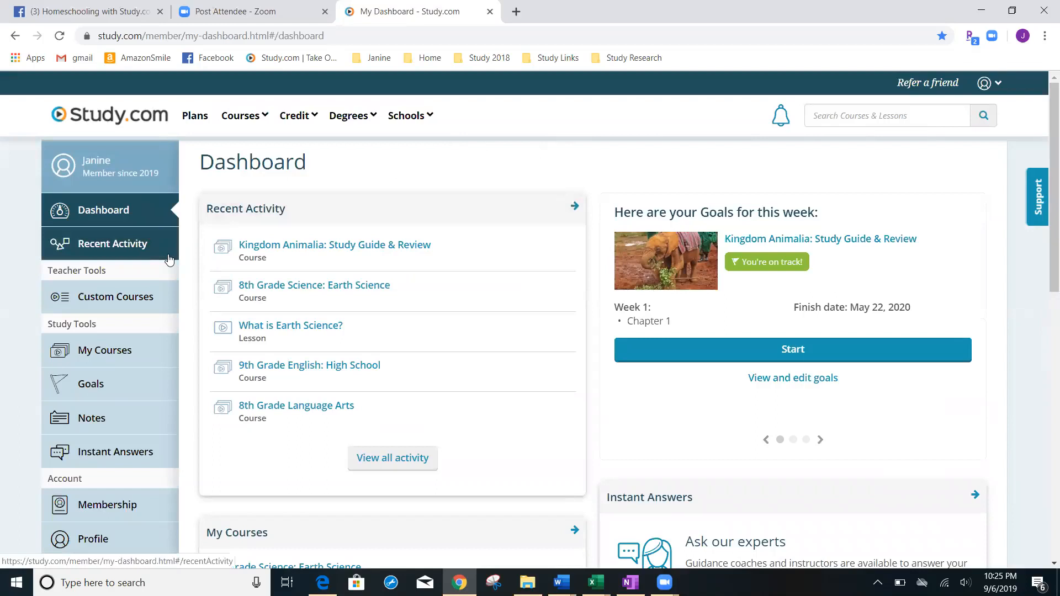
{"action": "mouse_move", "coordinate": [105, 350]}
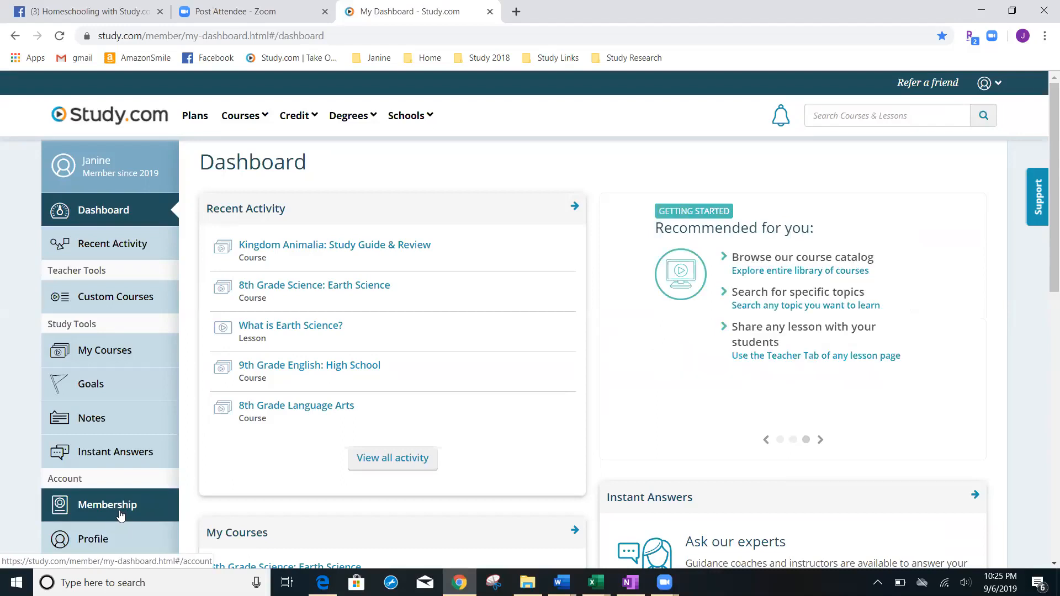
{"action": "mouse_move", "coordinate": [105, 350]}
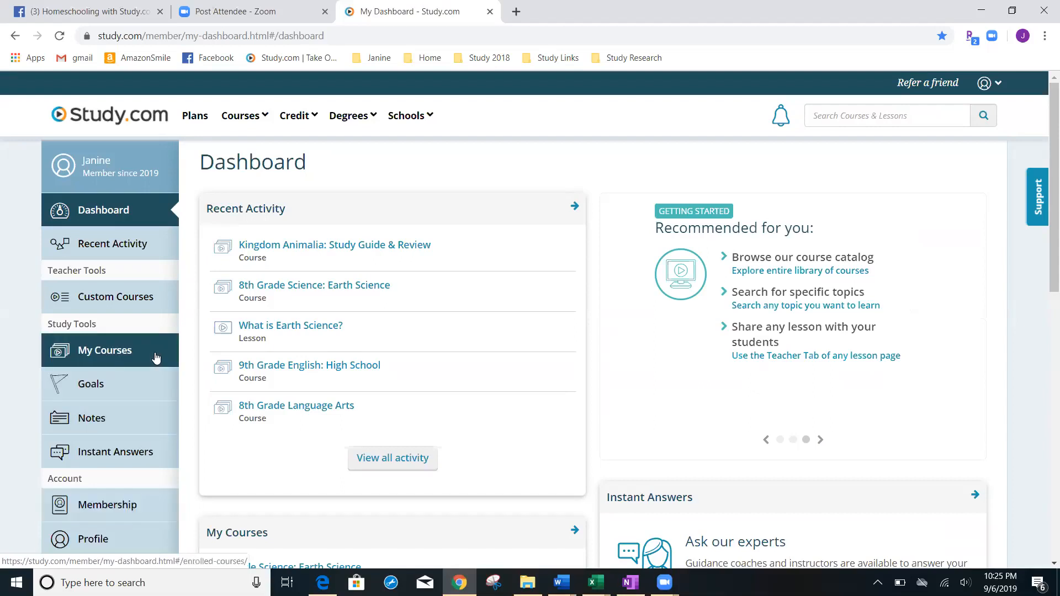
{"action": "mouse_move", "coordinate": [636, 189]}
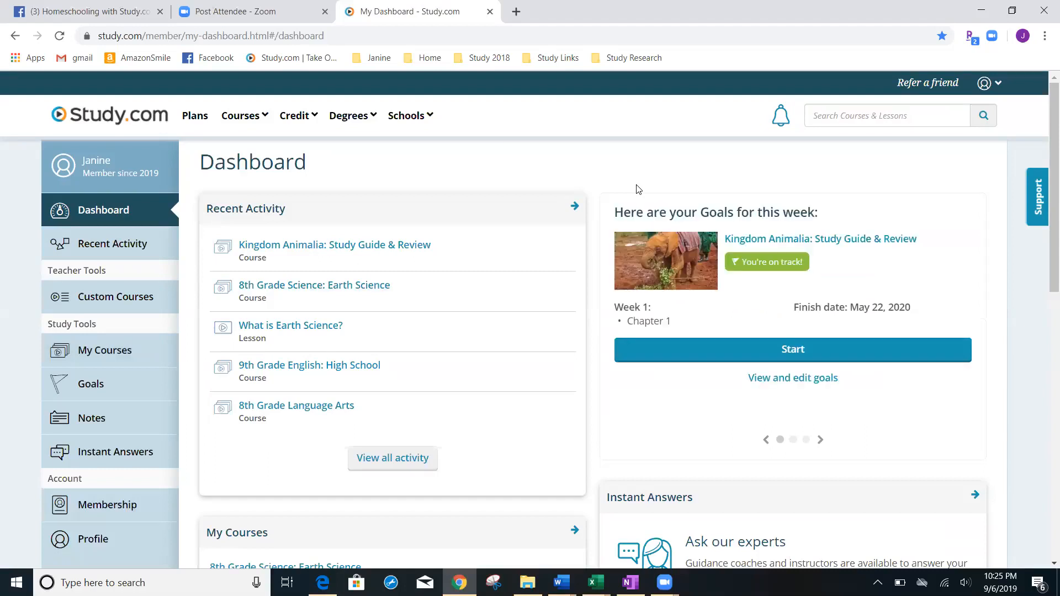
{"action": "mouse_move", "coordinate": [862, 194]}
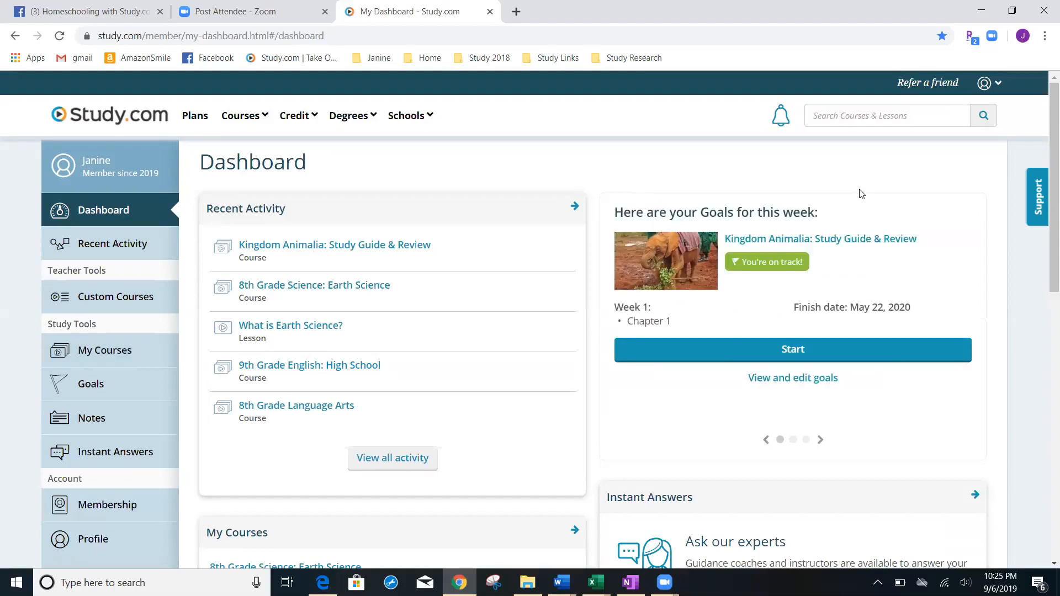
{"action": "mouse_move", "coordinate": [938, 291]}
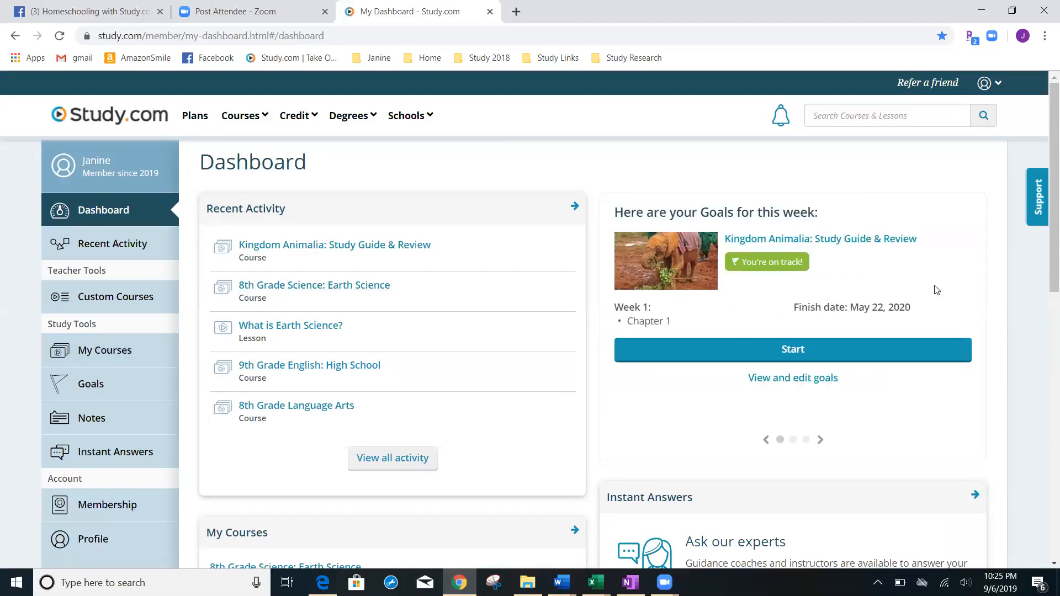